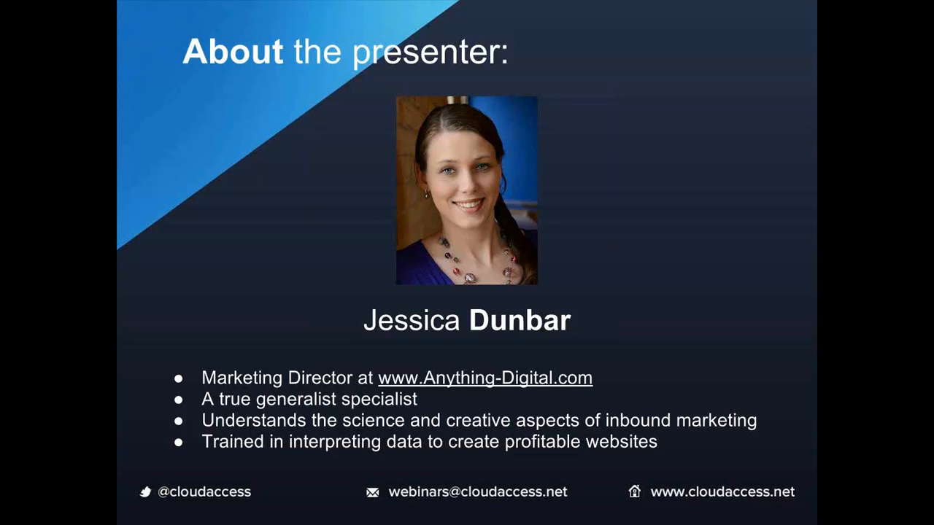
pyautogui.moveTo(650, 370)
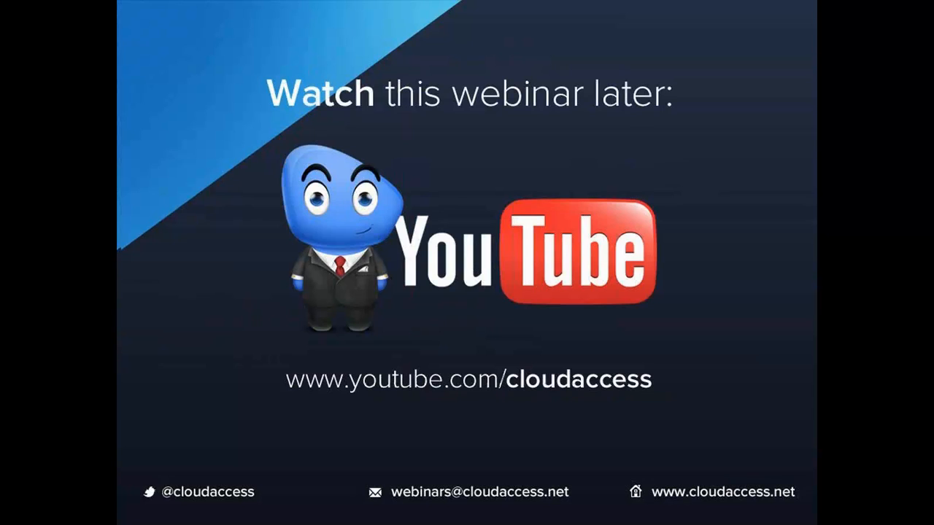
pyautogui.moveTo(914, 61)
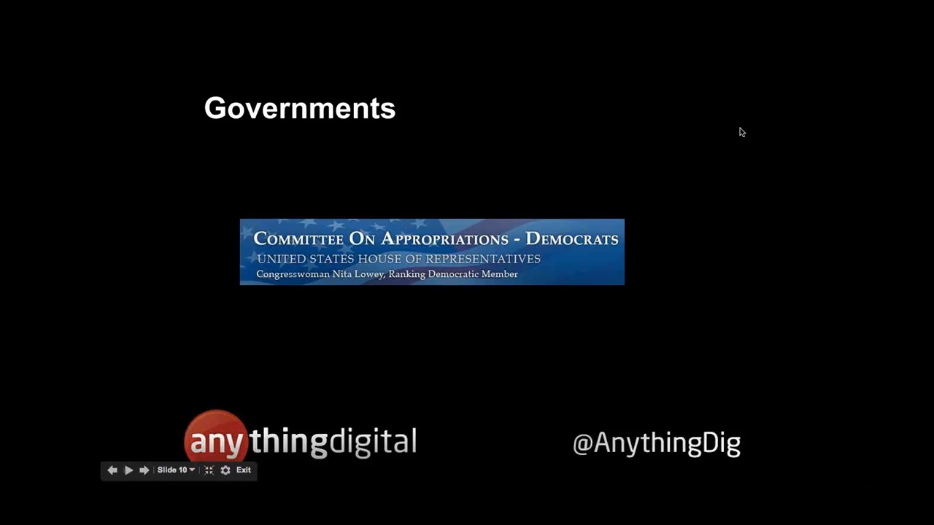
# Advance the slideshow to the Bars slide with the Wildhorse Saloon example
pyautogui.click(144, 470)
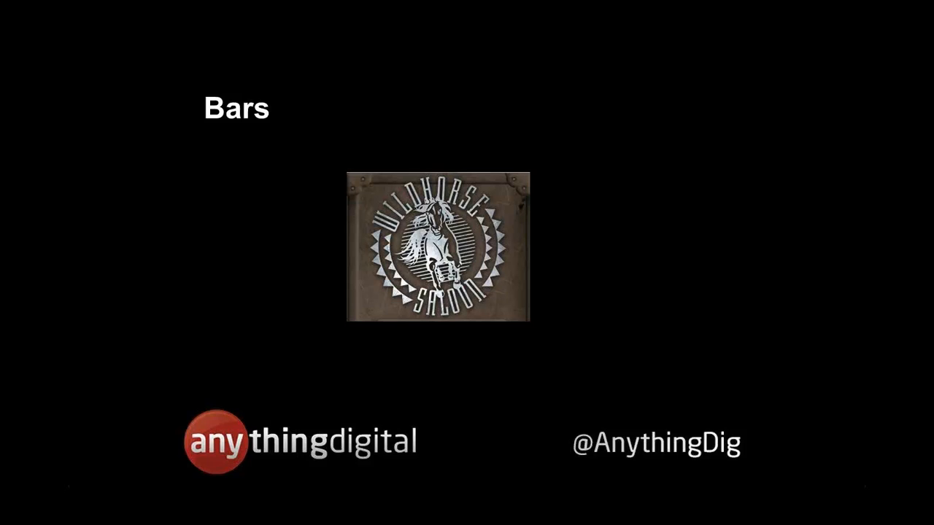
pyautogui.moveTo(730, 129)
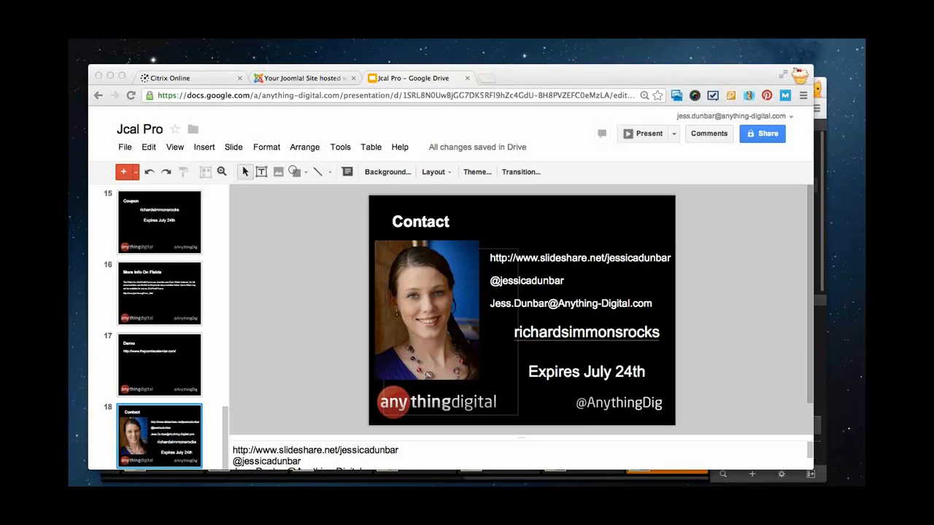
# Switch from the Contact slide to the Joomla administrator Control Panel tab
pyautogui.click(303, 78)
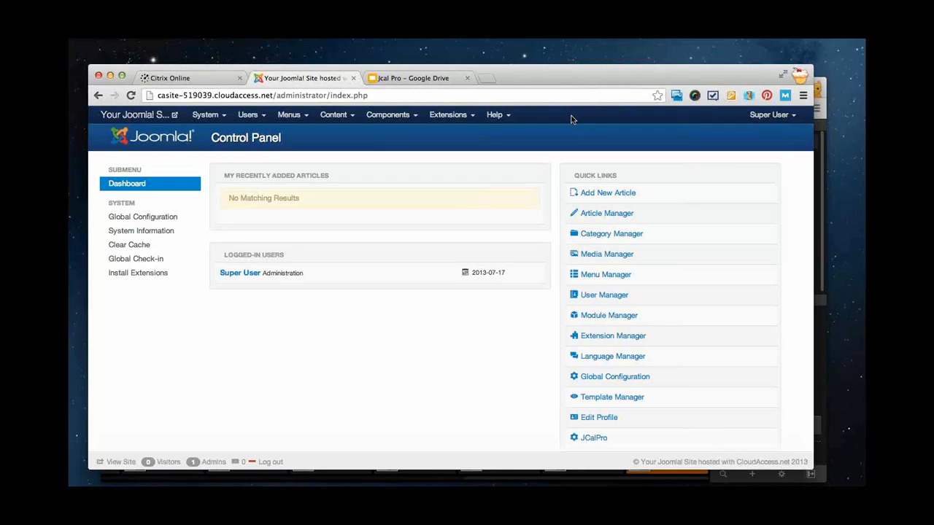
pyautogui.moveTo(469, 114)
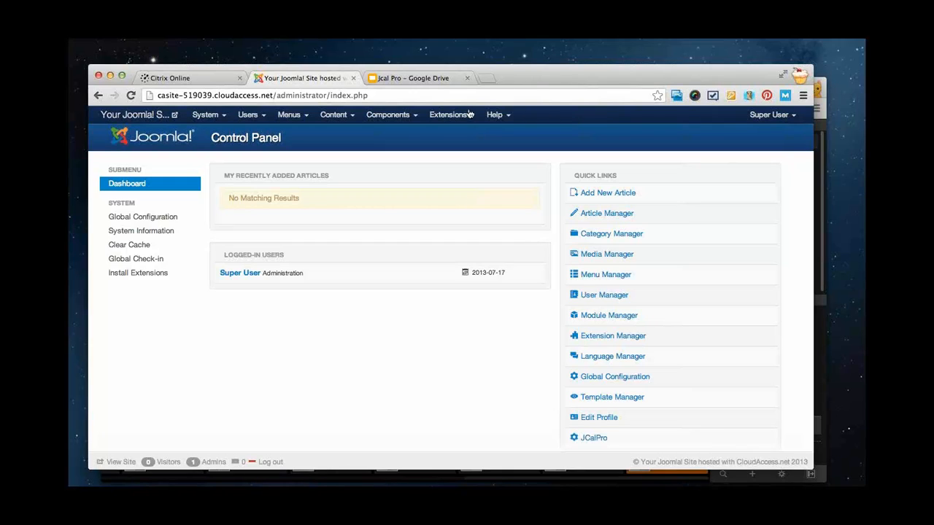
# Visit the Extension Manager installer, cancel the file picker, then open JCal Pro About
pyautogui.click(448, 115)
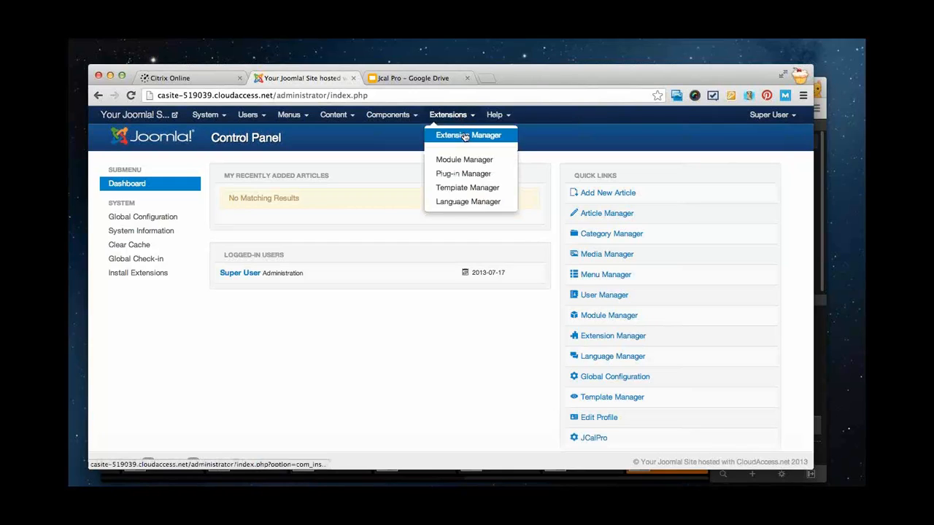
pyautogui.click(469, 135)
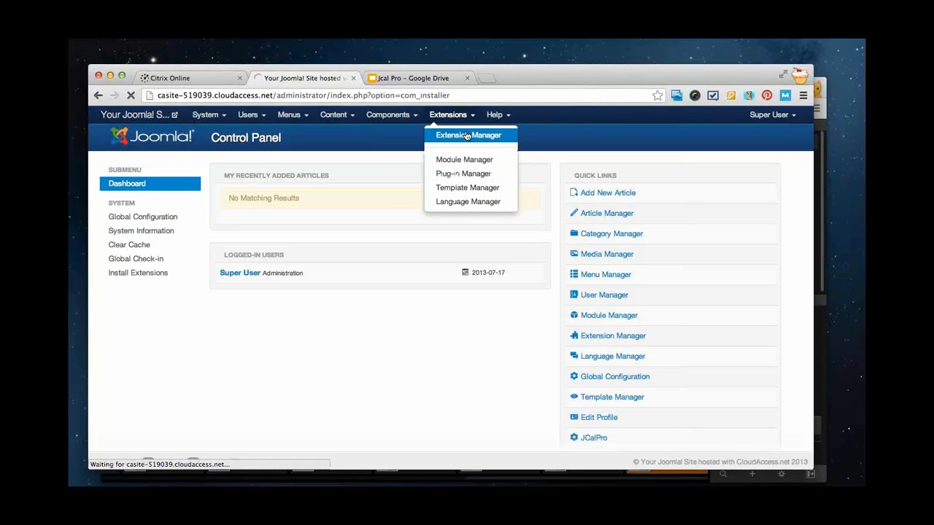
pyautogui.click(467, 135)
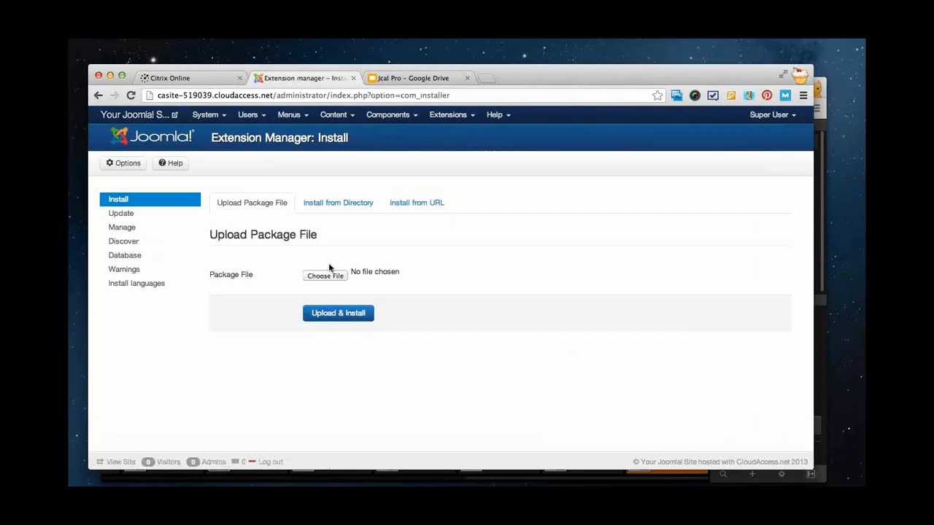
pyautogui.click(325, 275)
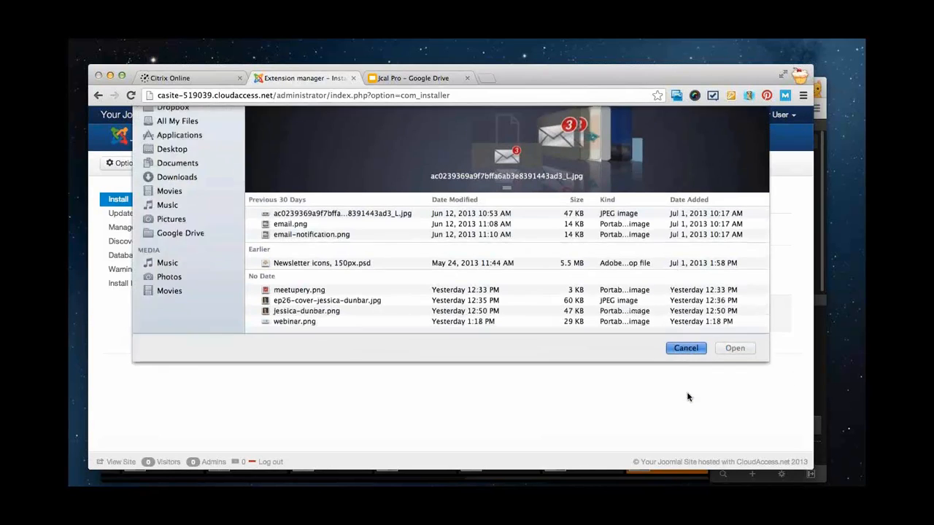
pyautogui.click(685, 348)
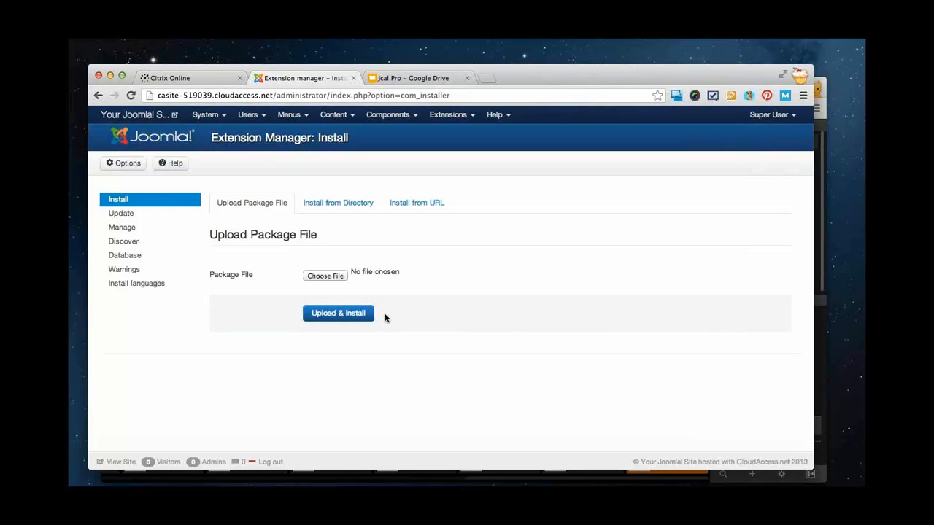
pyautogui.moveTo(417, 142)
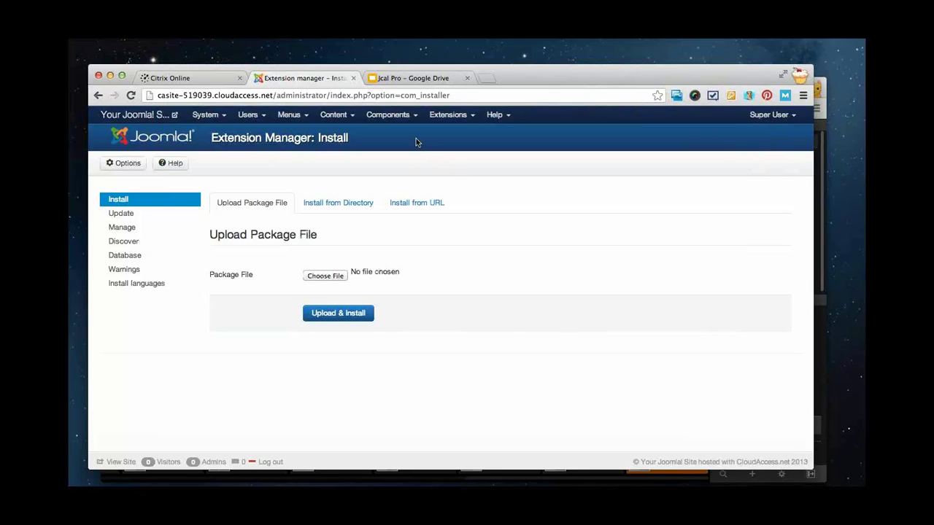
pyautogui.click(387, 115)
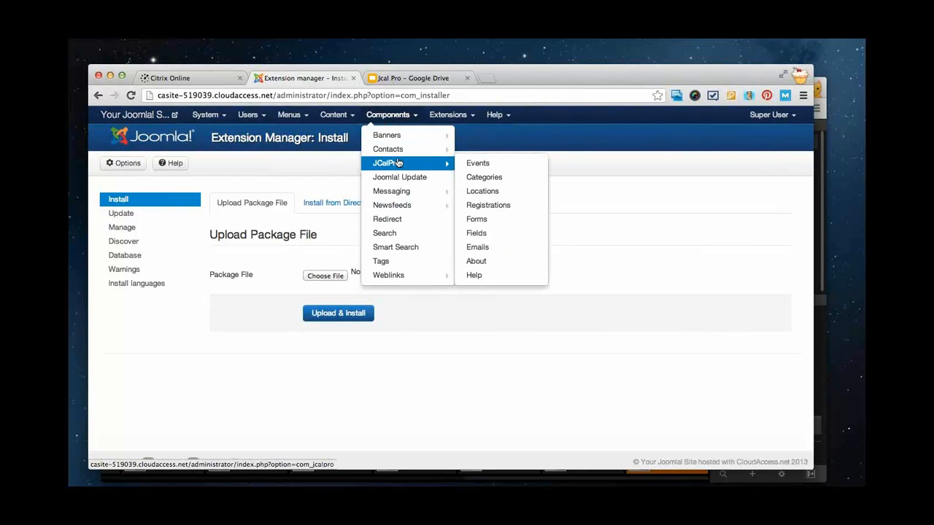
pyautogui.moveTo(477, 246)
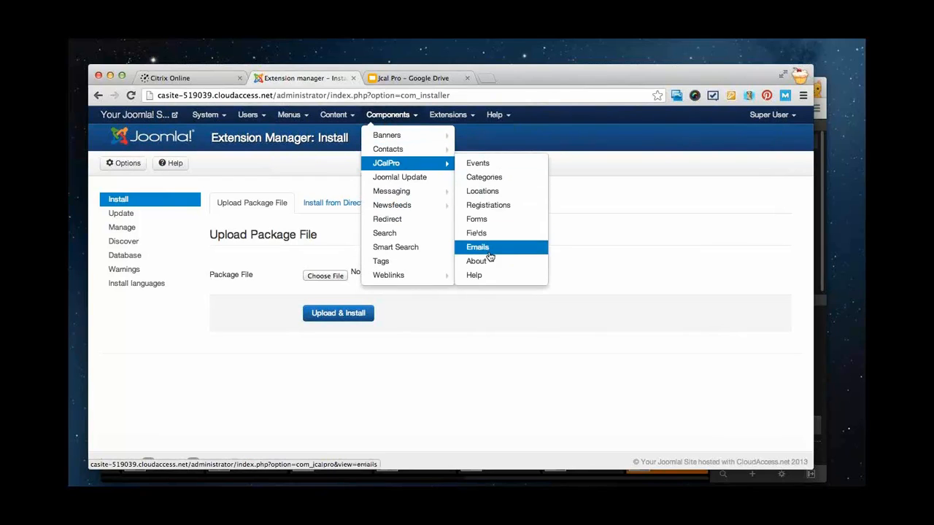
pyautogui.click(476, 260)
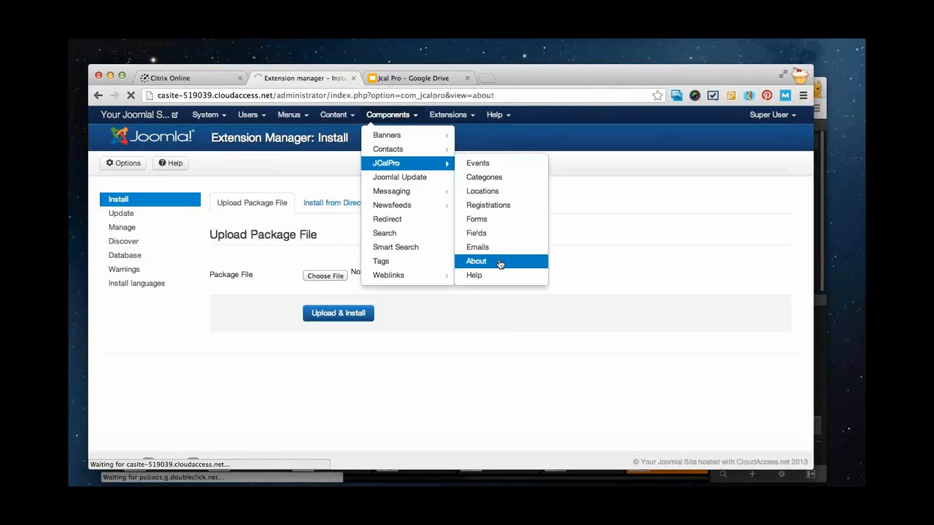
# Reload JCal Pro's About page (version 3.2.8.3020) and scroll through its Getting Started links
pyautogui.click(476, 260)
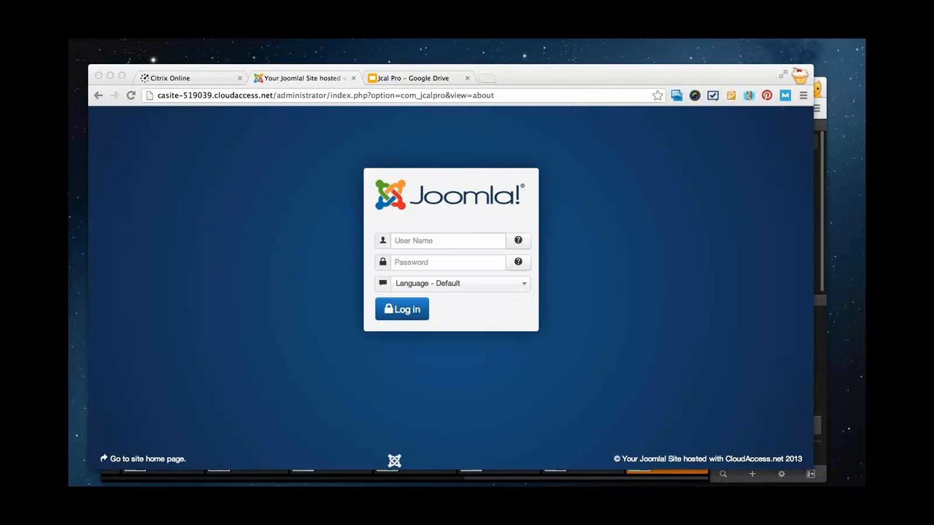
pyautogui.click(402, 309)
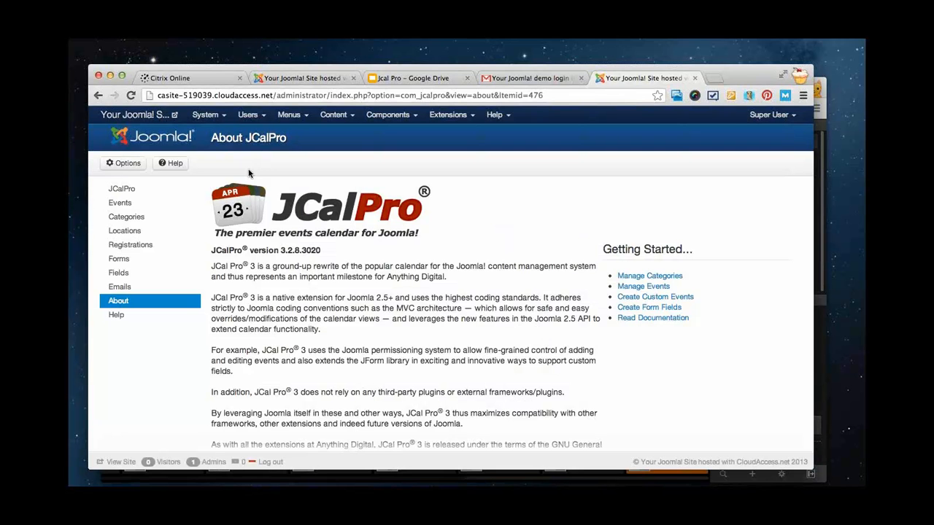
pyautogui.moveTo(387, 115)
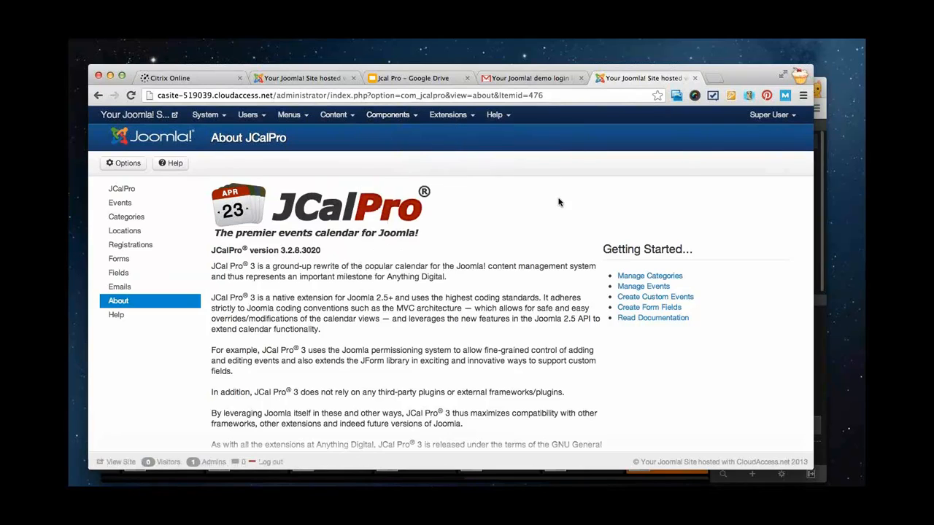
pyautogui.scroll(-3)
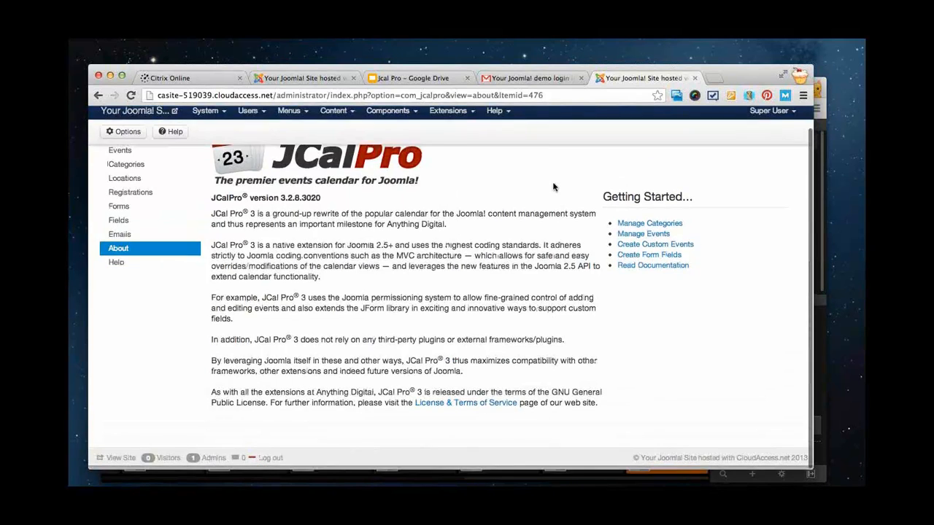
pyautogui.scroll(3)
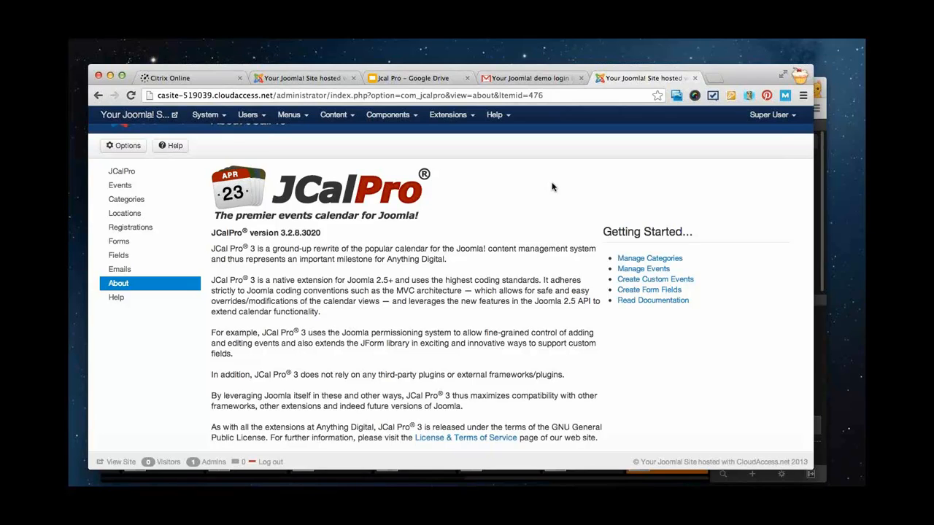
pyautogui.moveTo(292, 172)
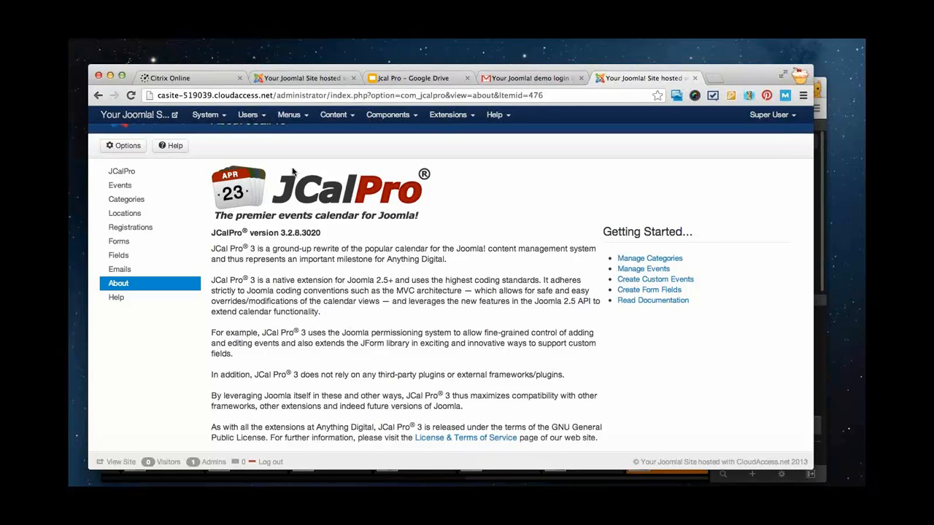
pyautogui.moveTo(101, 284)
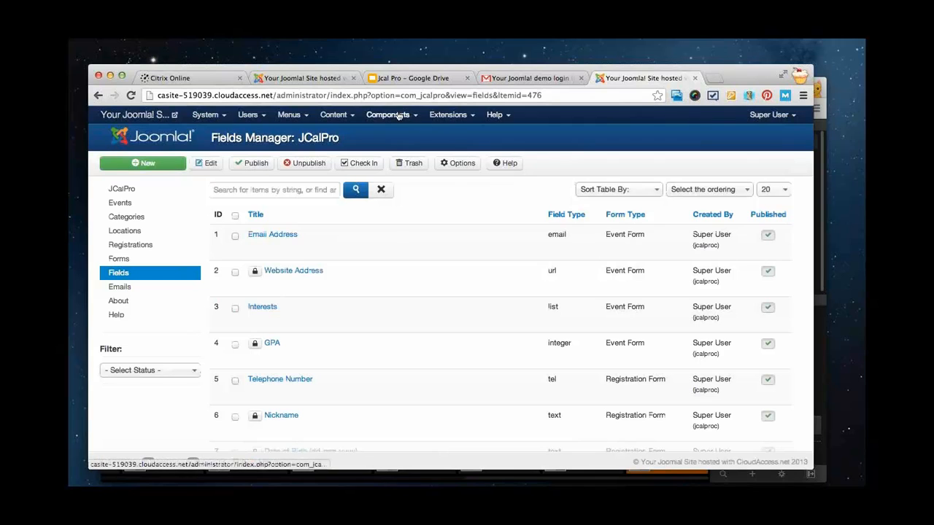
# Go to JCal Pro's Fields Manager list and open the Nickname field
pyautogui.click(388, 115)
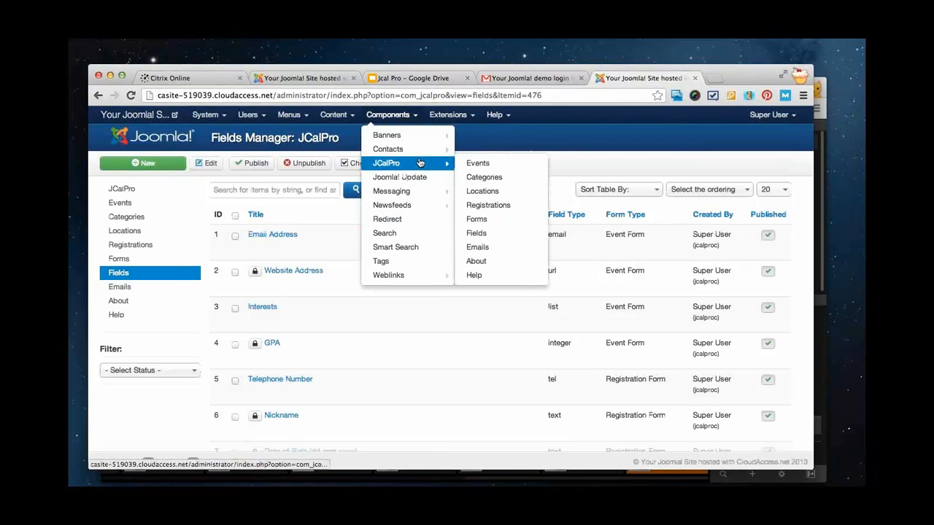
pyautogui.moveTo(476, 232)
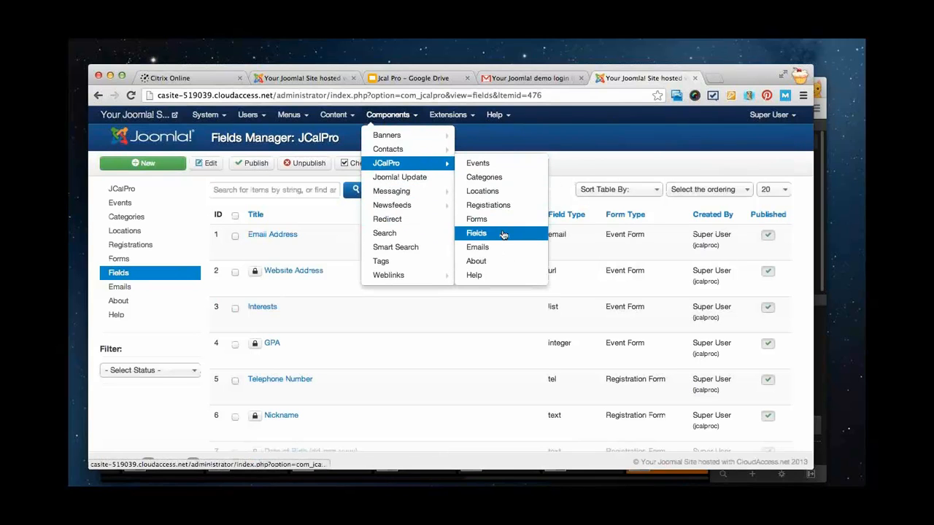
pyautogui.click(476, 232)
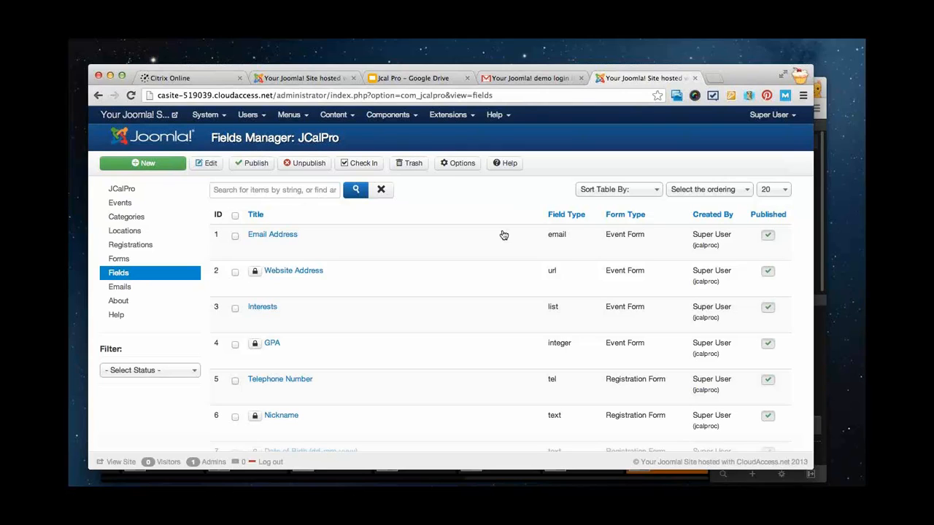
pyautogui.moveTo(474, 213)
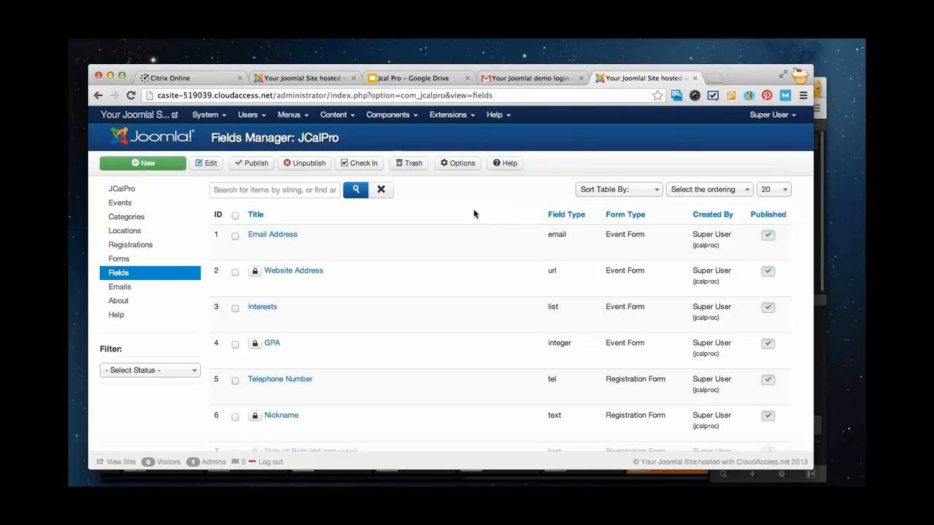
pyautogui.moveTo(448, 140)
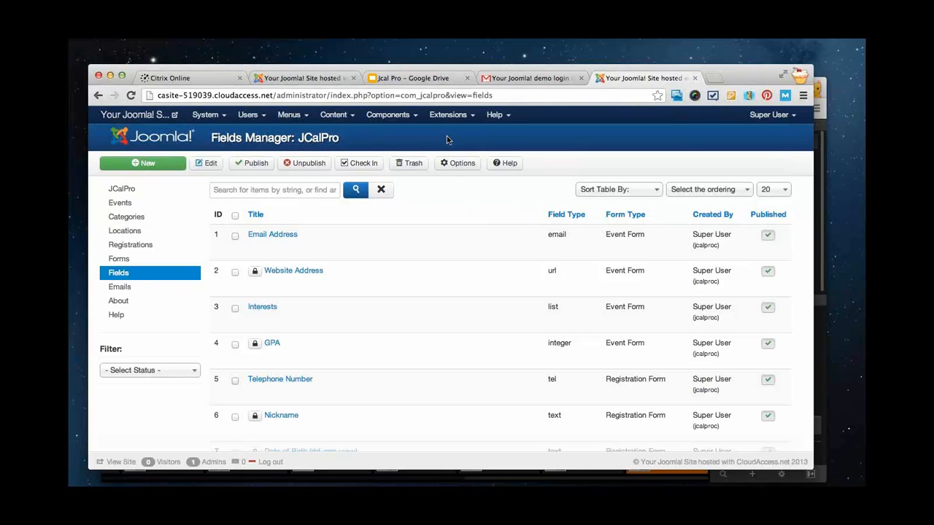
pyautogui.moveTo(437, 232)
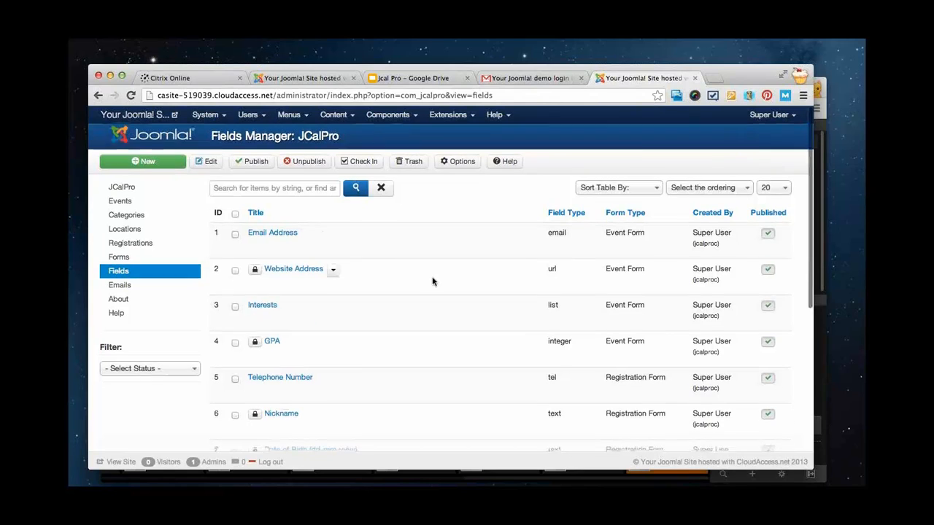
pyautogui.scroll(-3)
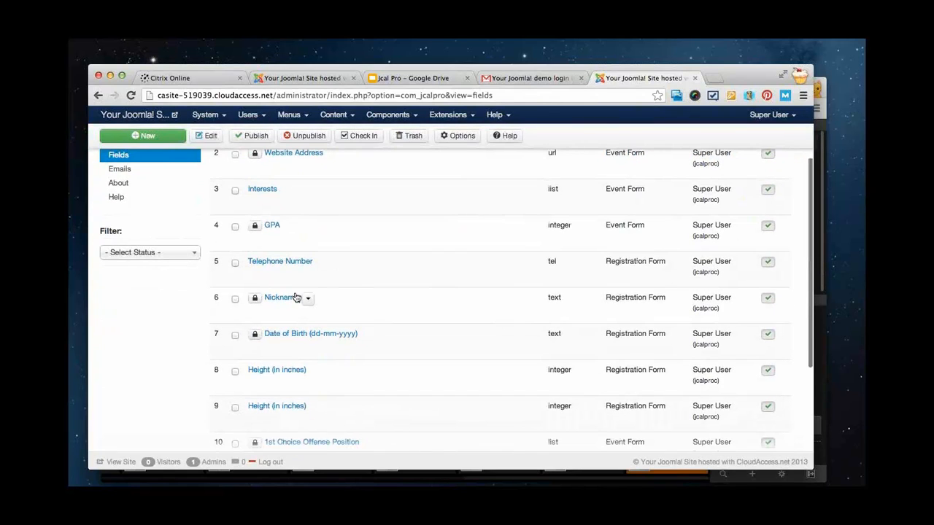
pyautogui.click(278, 297)
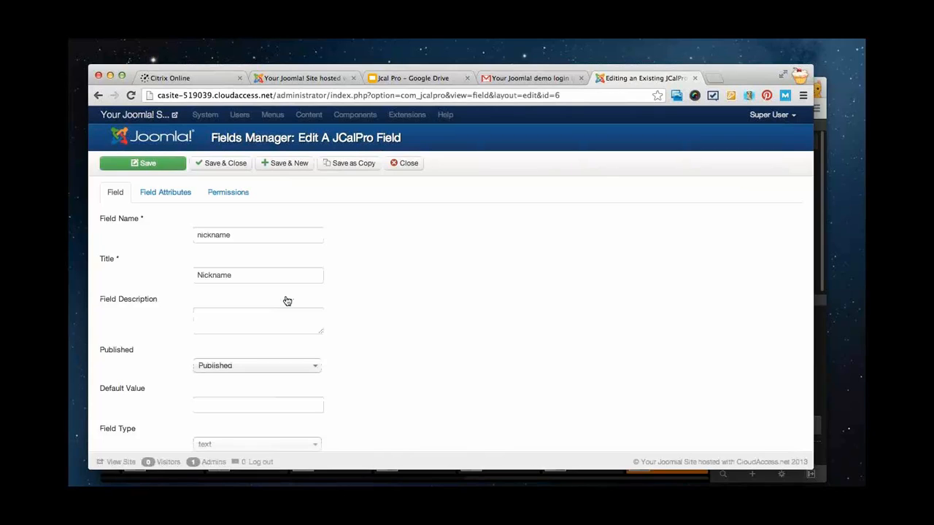
pyautogui.moveTo(330, 267)
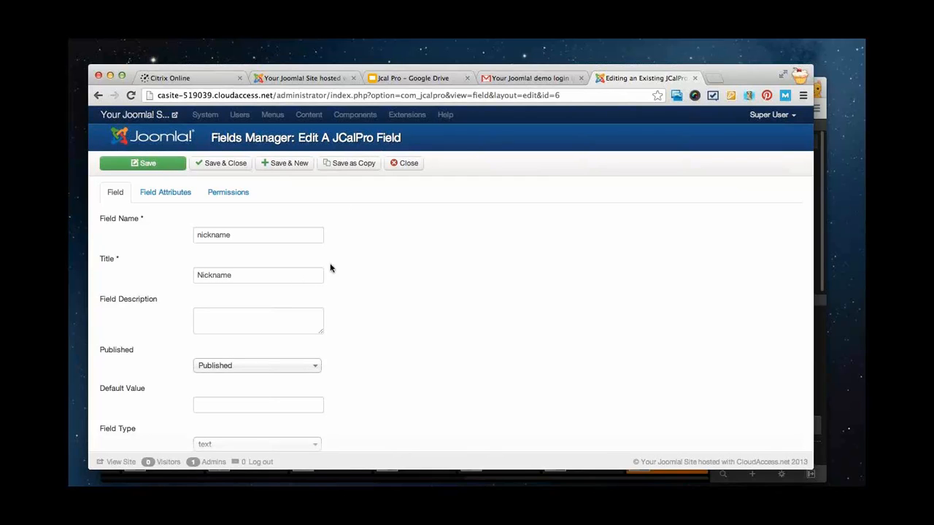
pyautogui.moveTo(164, 228)
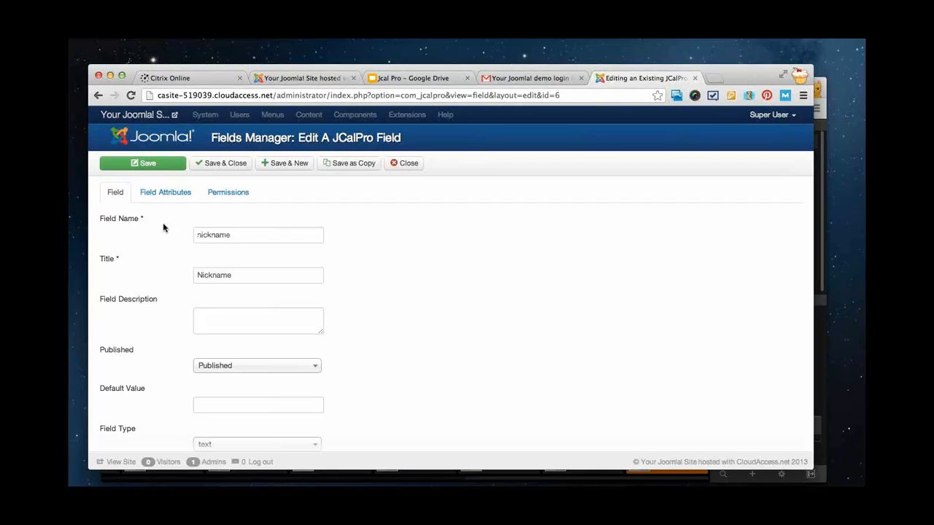
pyautogui.moveTo(108, 261)
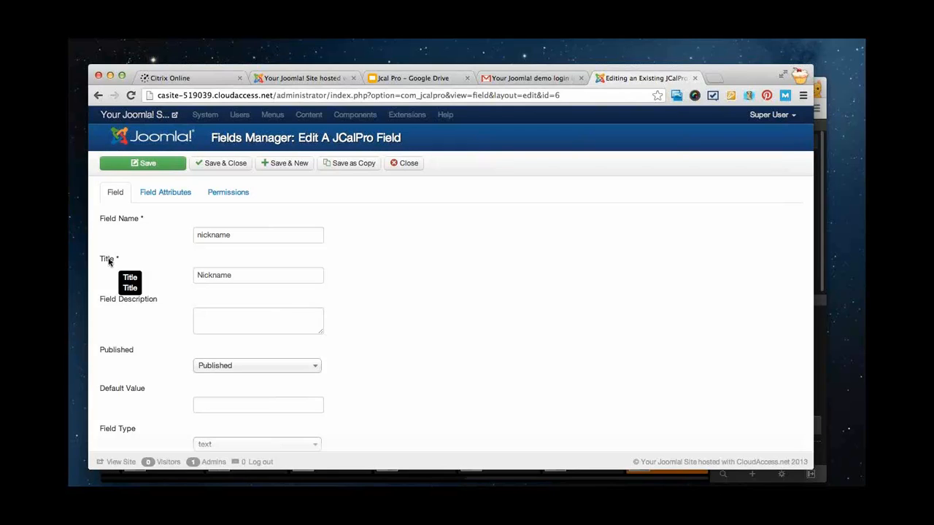
pyautogui.moveTo(148, 305)
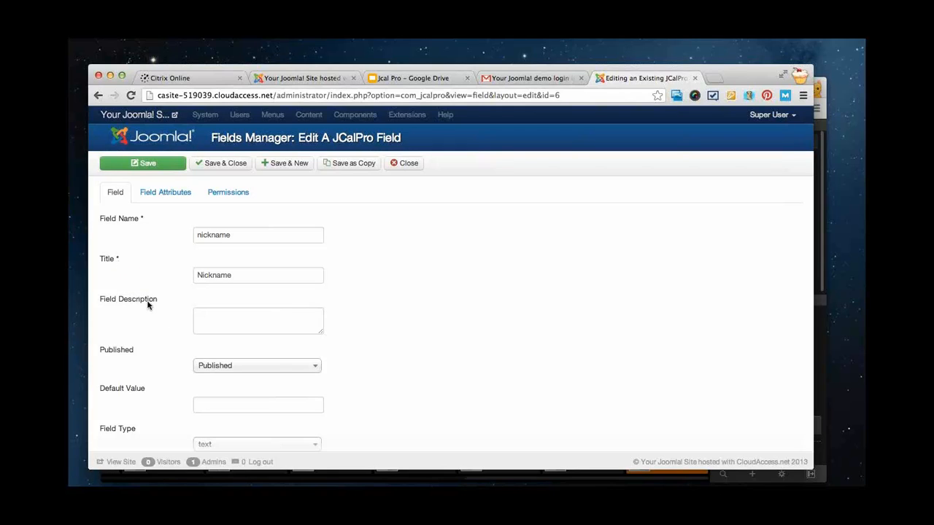
# Enter 'what is your nickname' as the field description
pyautogui.click(258, 320)
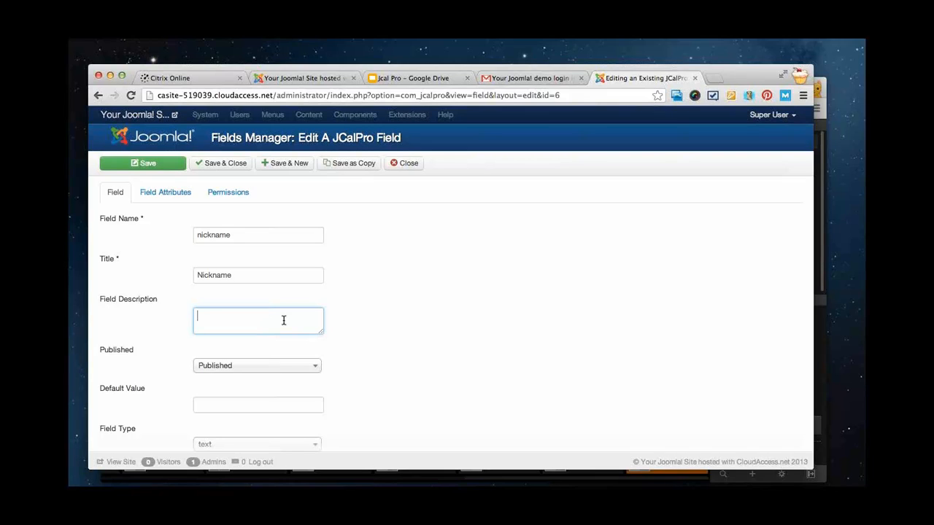
pyautogui.write('what is your')
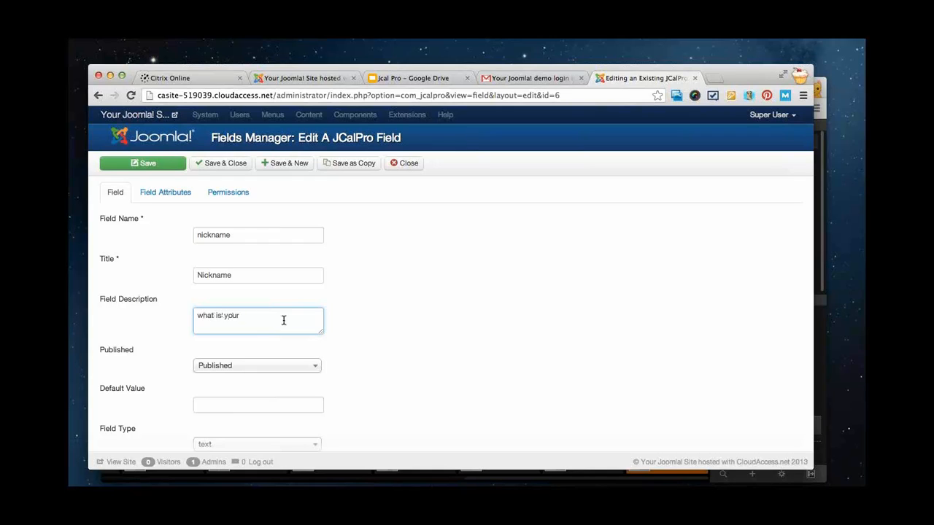
pyautogui.write('nickname')
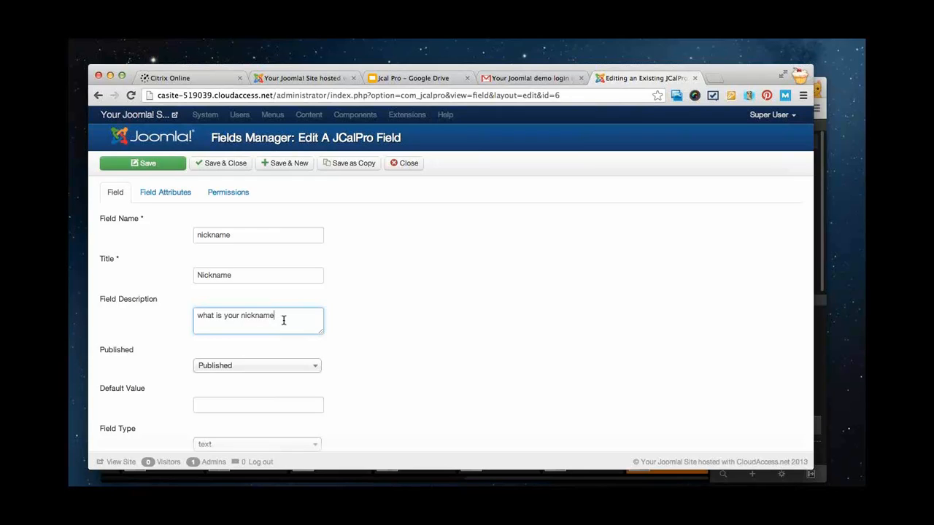
pyautogui.moveTo(289, 308)
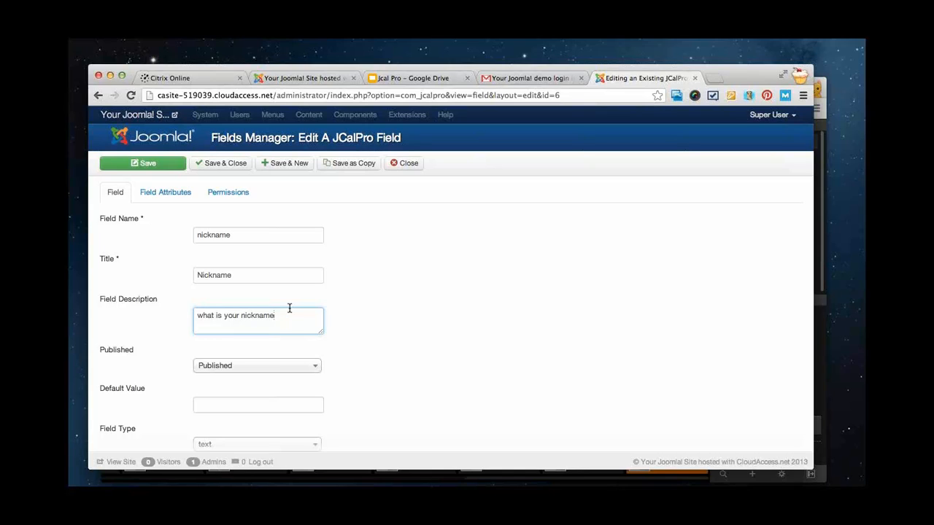
pyautogui.moveTo(383, 276)
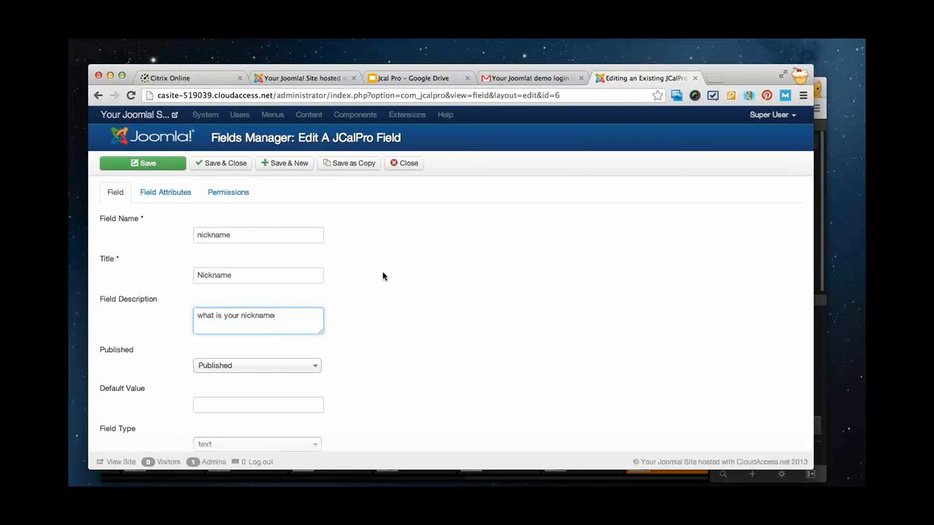
pyautogui.moveTo(400, 292)
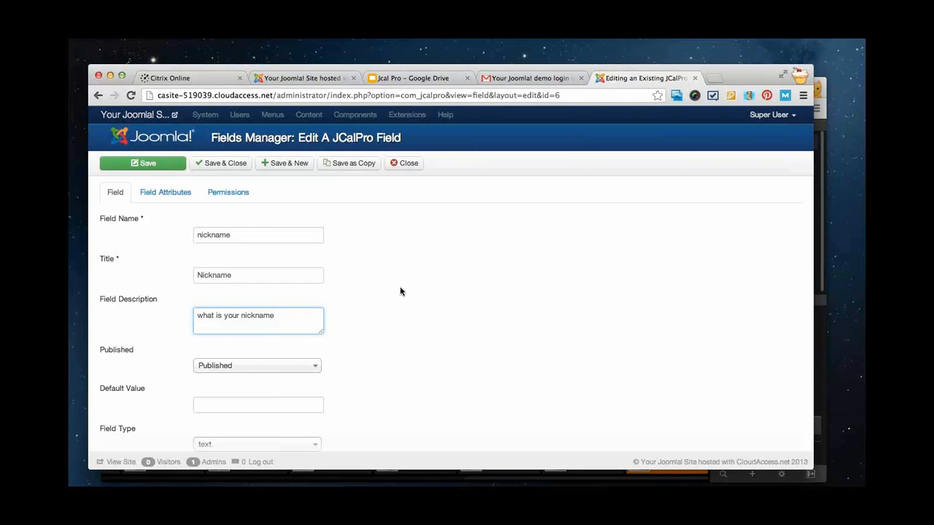
# Keep text type and Header position, and set Form Type to '- Any Form Type -'
pyautogui.scroll(-3)
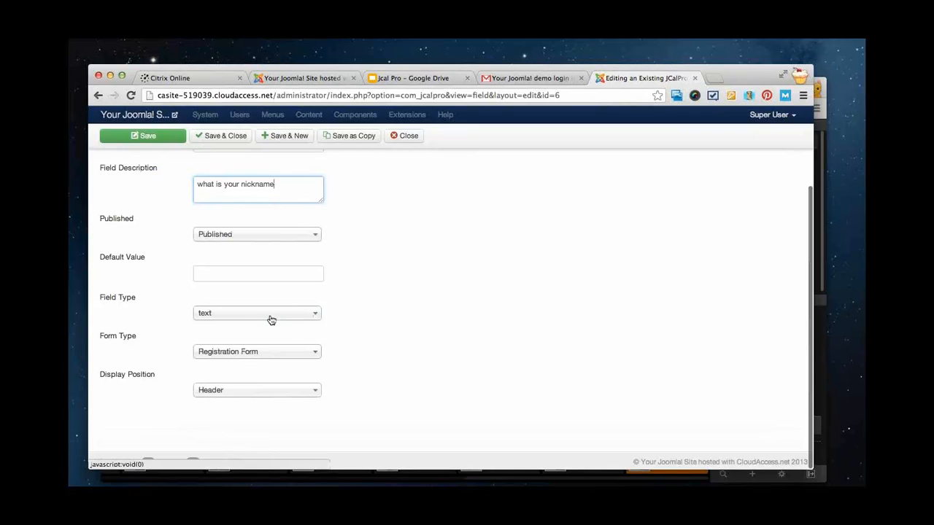
pyautogui.click(256, 313)
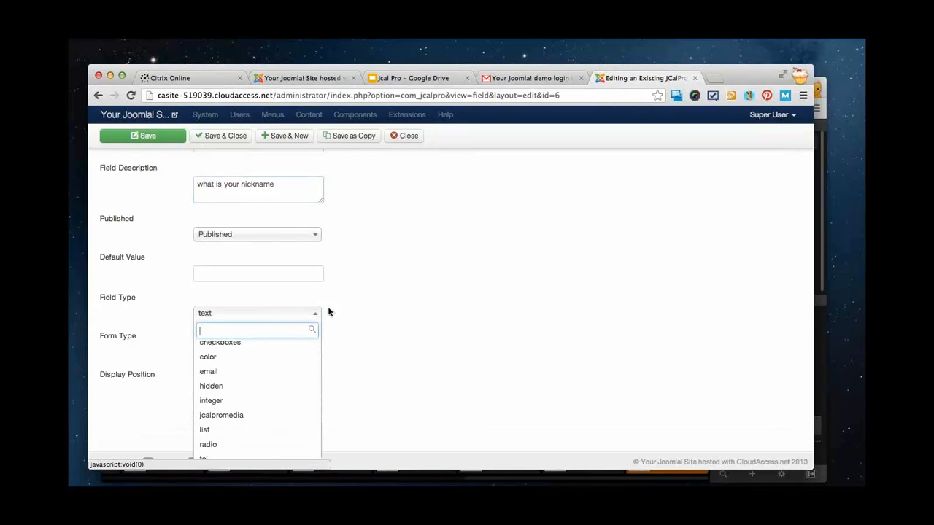
pyautogui.scroll(-3)
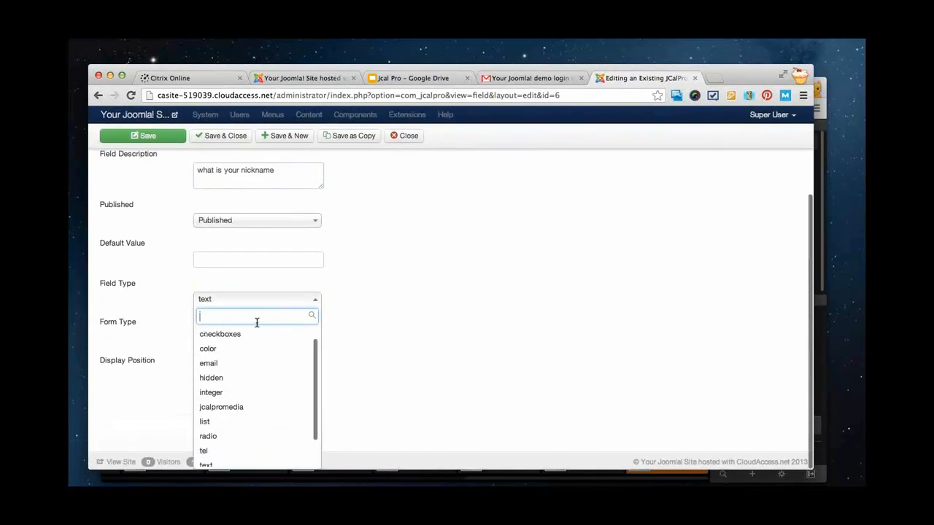
pyautogui.moveTo(257, 378)
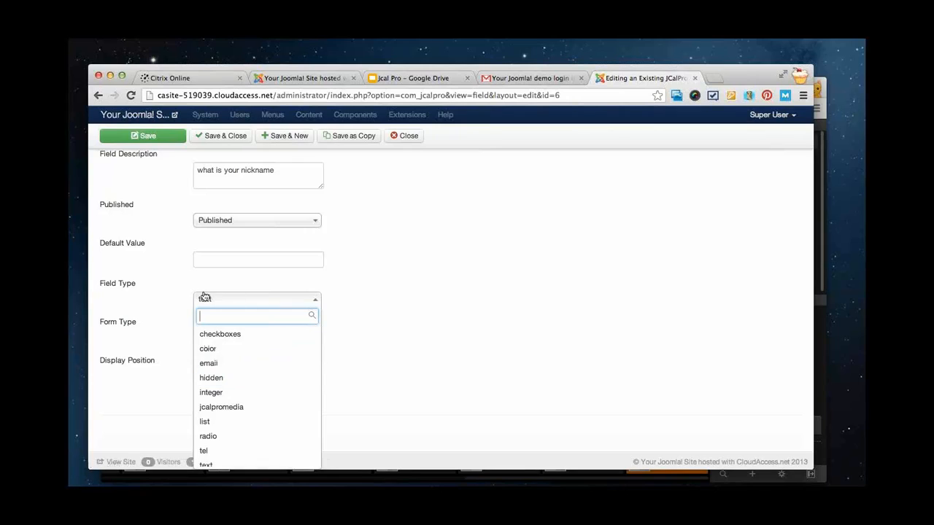
pyautogui.click(207, 464)
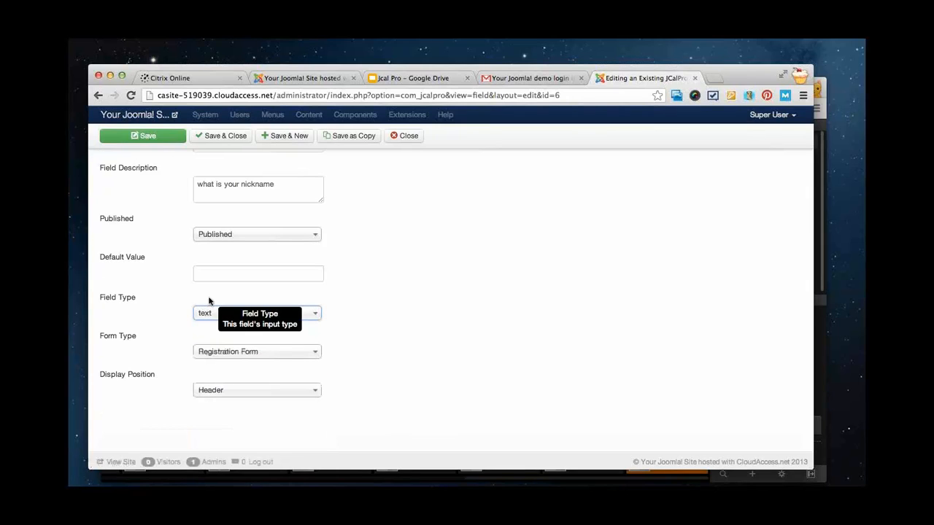
pyautogui.moveTo(297, 363)
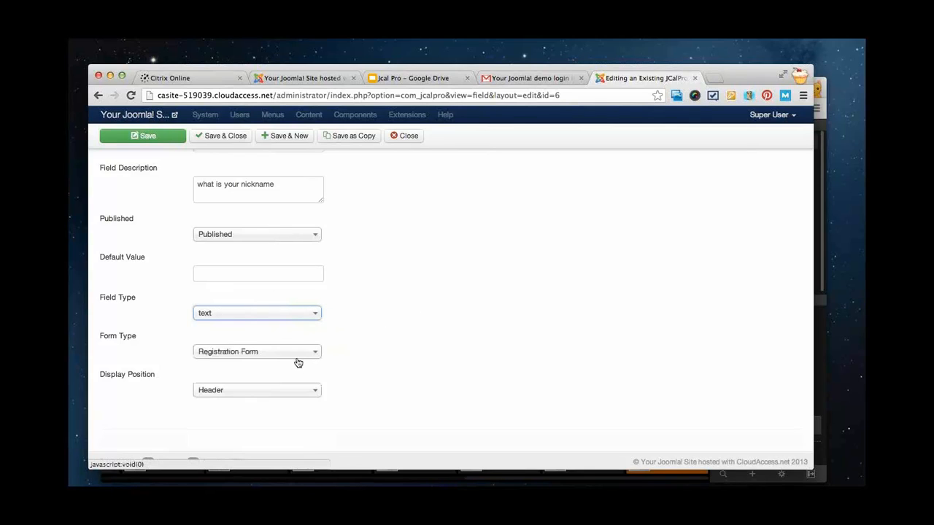
pyautogui.moveTo(293, 359)
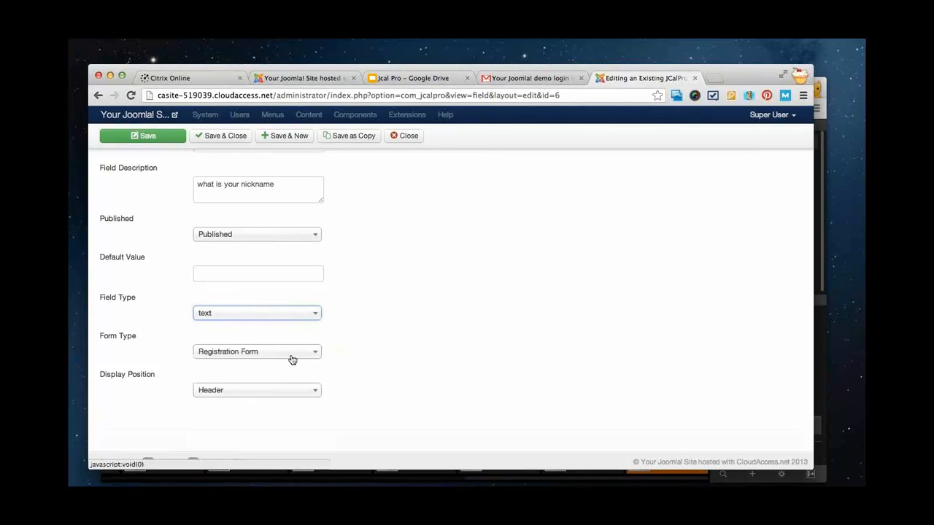
pyautogui.click(257, 351)
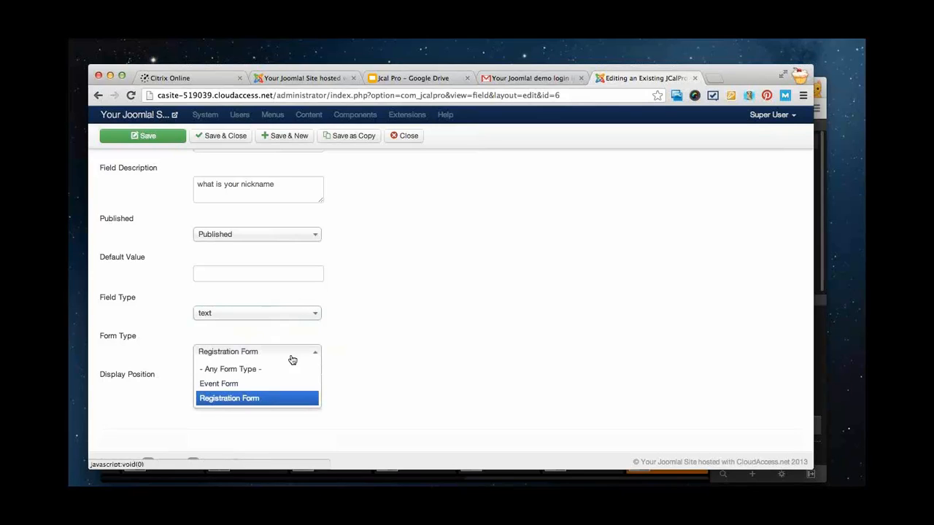
pyautogui.moveTo(288, 400)
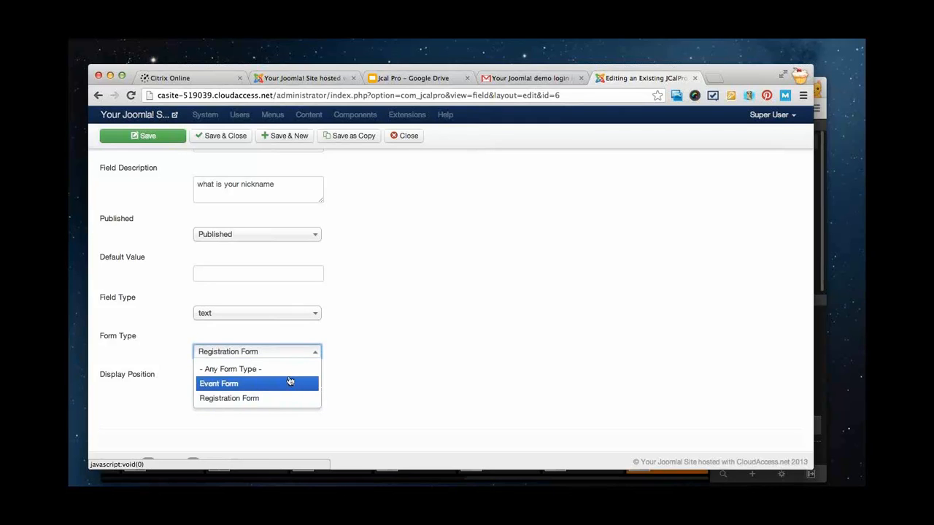
pyautogui.click(230, 369)
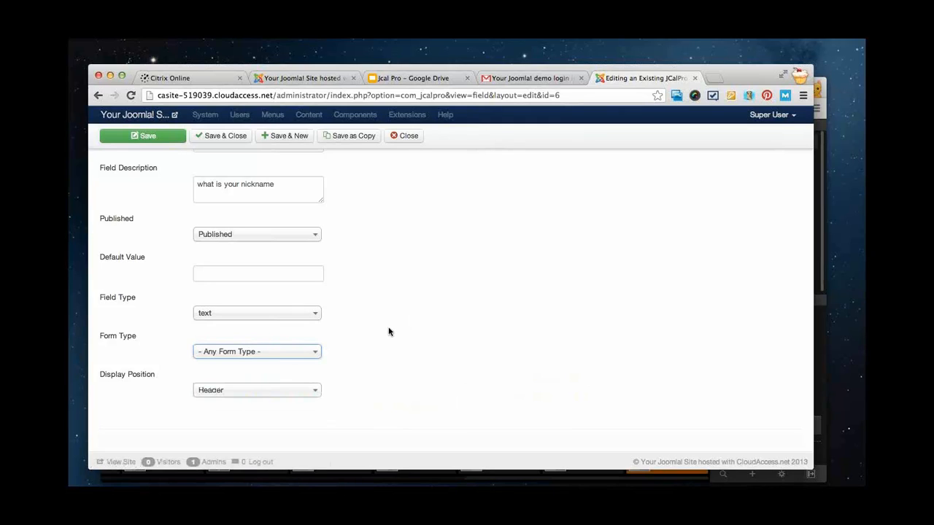
pyautogui.moveTo(379, 331)
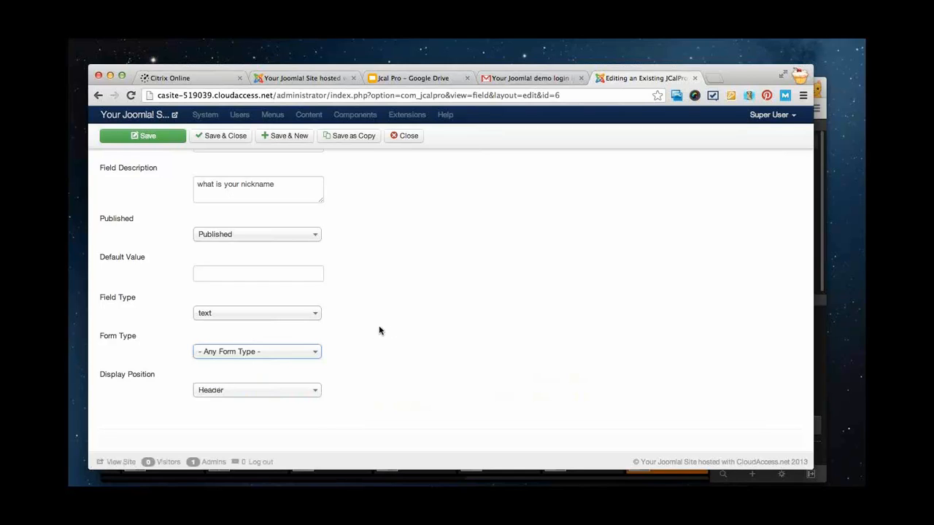
pyautogui.click(256, 389)
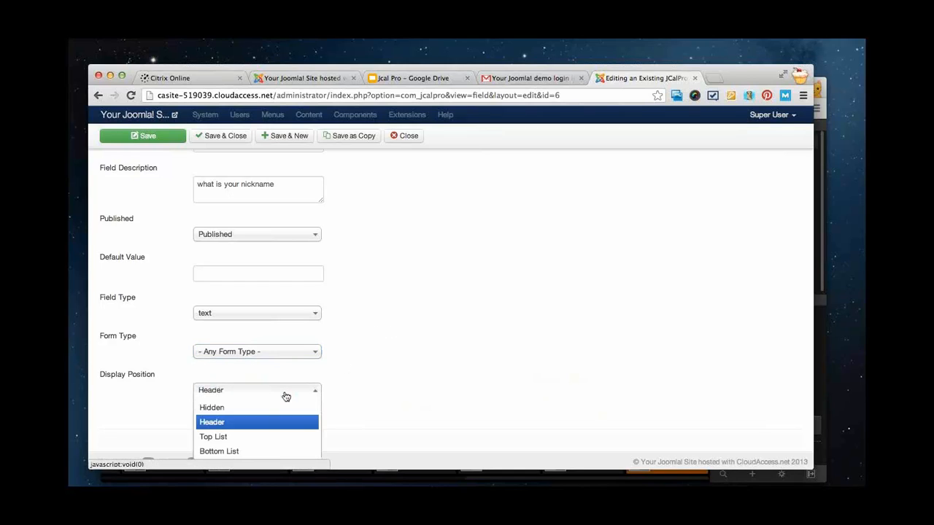
pyautogui.click(211, 422)
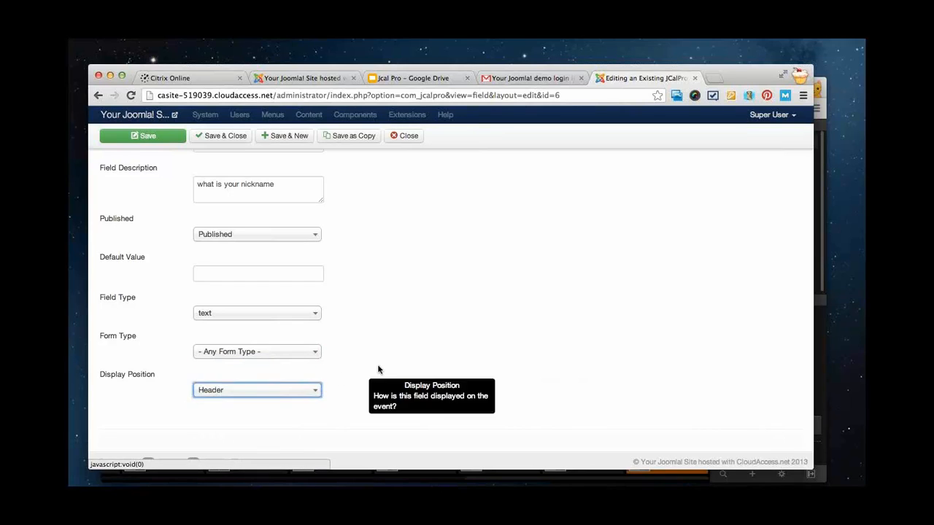
pyautogui.moveTo(407, 328)
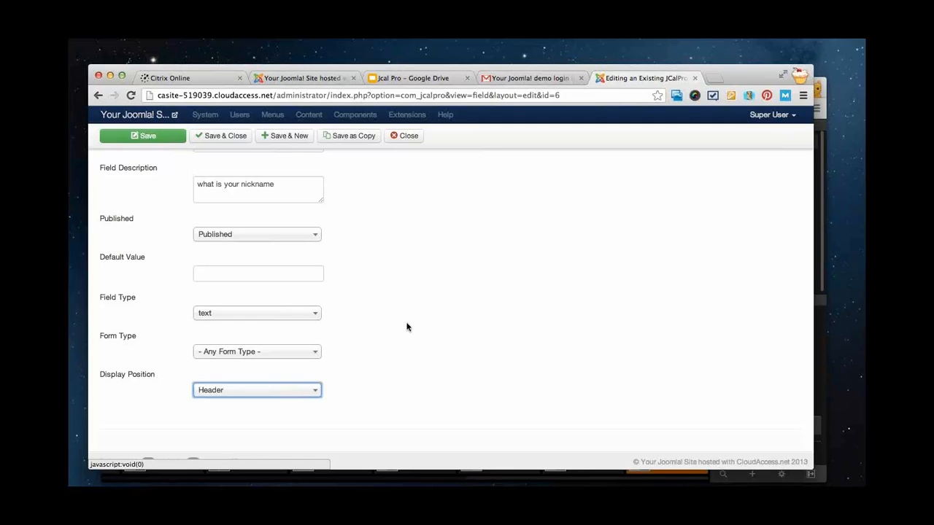
pyautogui.scroll(3)
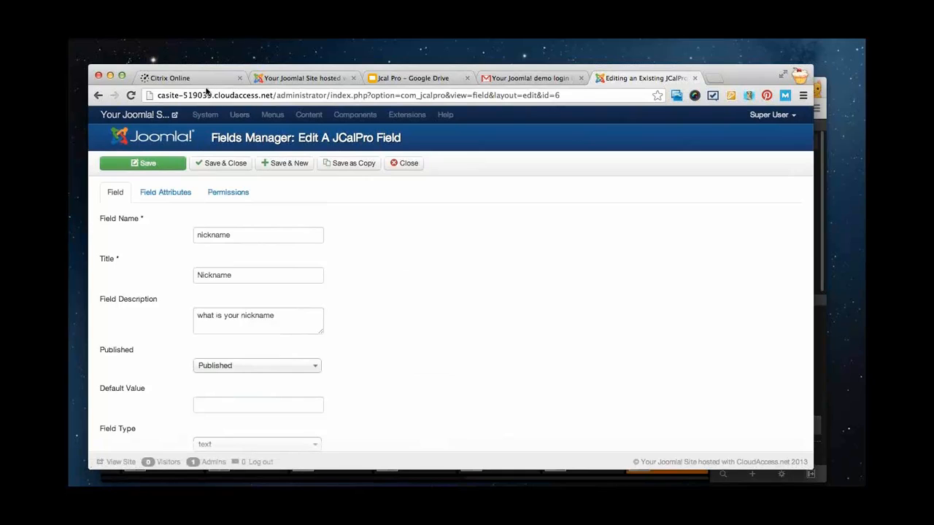
# Look over the field's Attributes tab, then view its per-group Create/Edit Data permissions
pyautogui.click(165, 192)
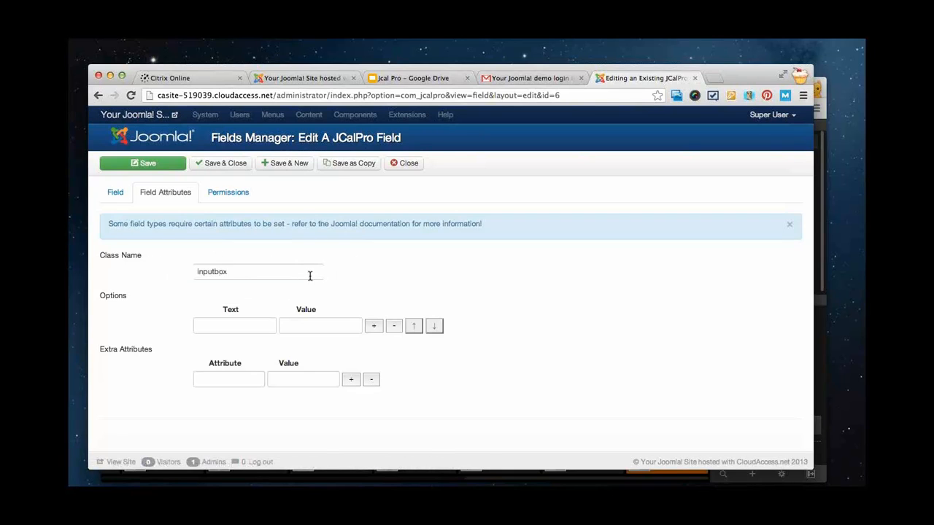
pyautogui.click(258, 271)
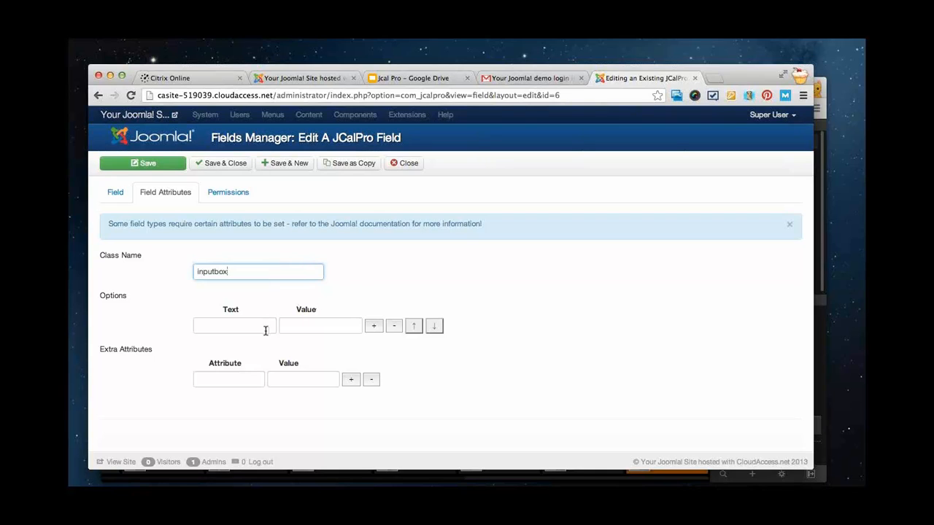
pyautogui.click(233, 325)
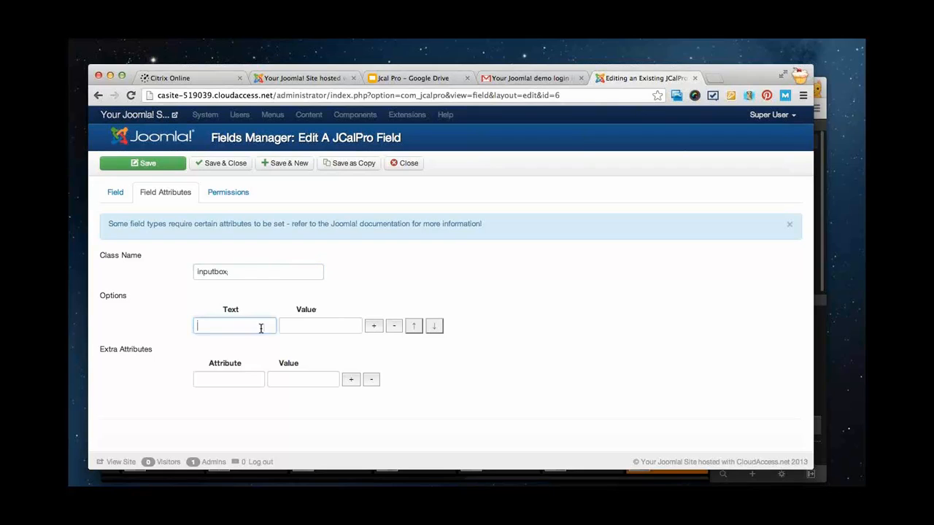
pyautogui.moveTo(301, 297)
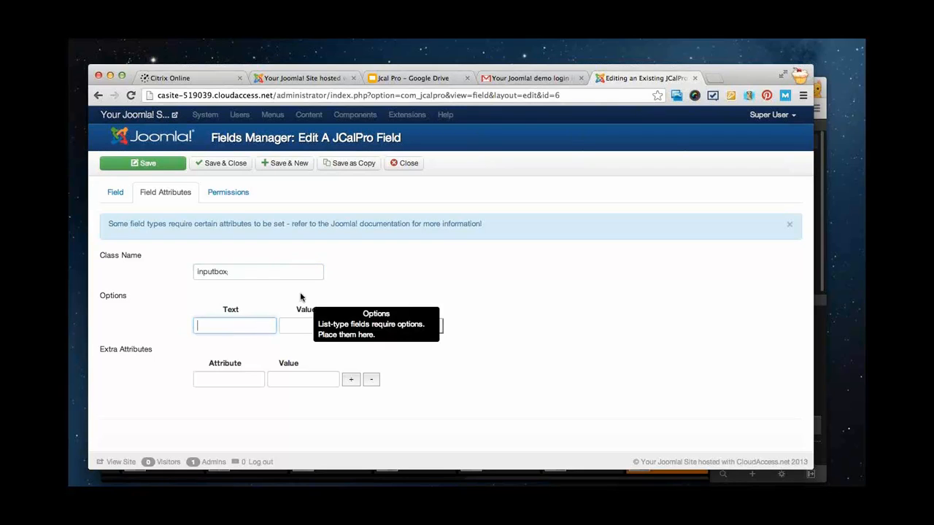
pyautogui.moveTo(447, 246)
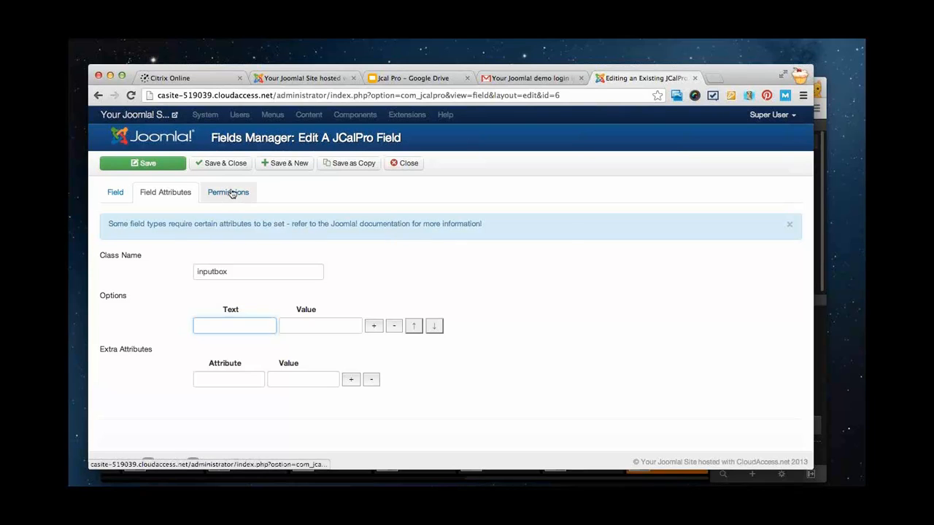
pyautogui.click(228, 192)
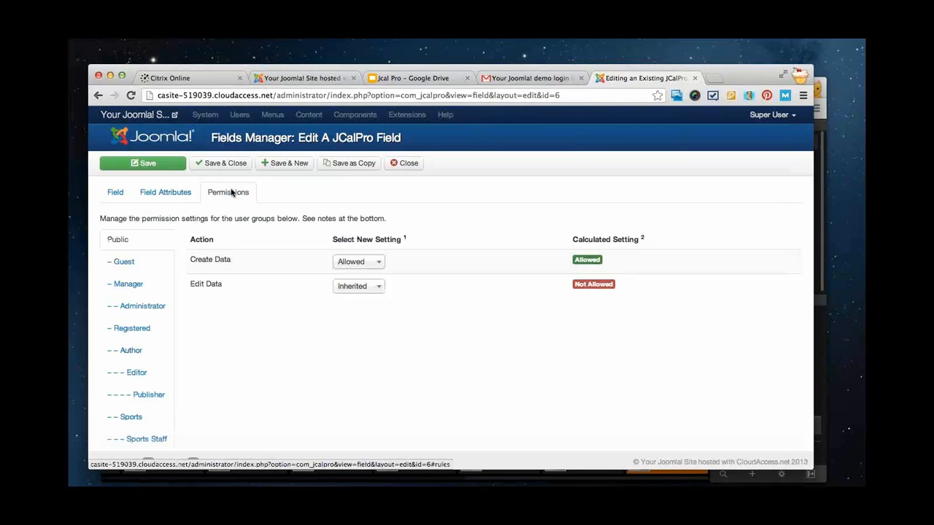
# Save and close the Nickname field from the Field tab
pyautogui.click(115, 192)
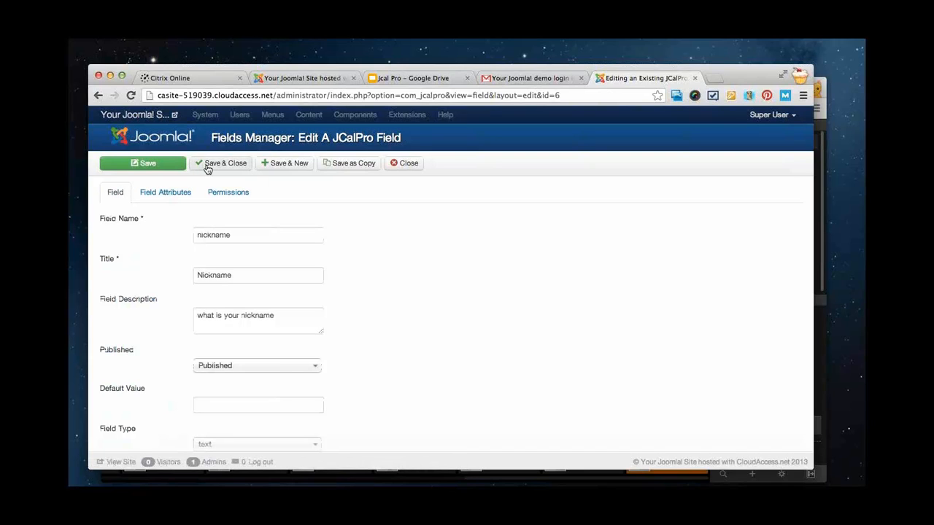
pyautogui.click(221, 162)
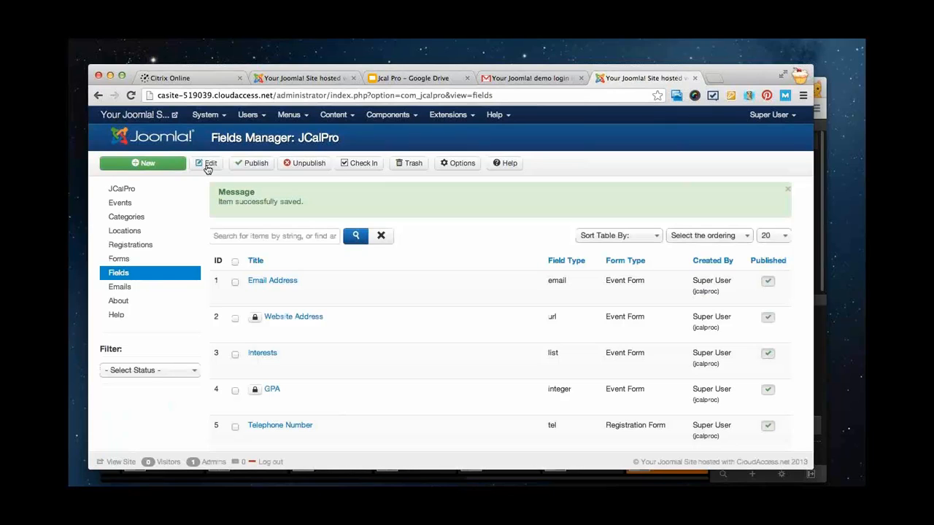
pyautogui.moveTo(273, 280)
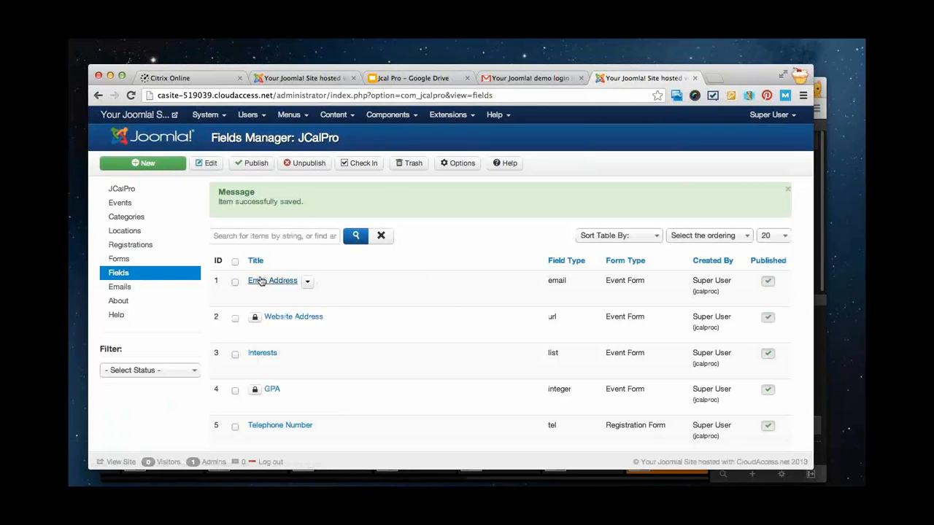
pyautogui.click(273, 281)
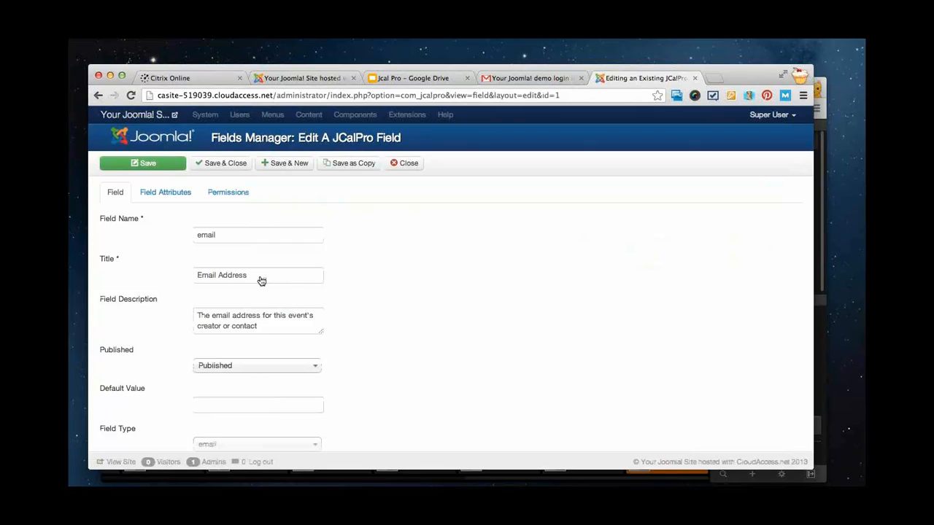
pyautogui.moveTo(373, 271)
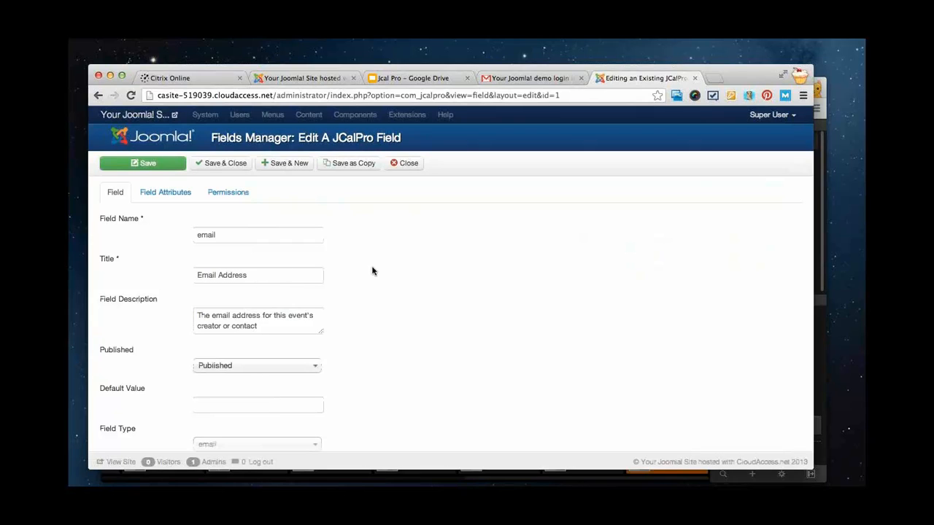
pyautogui.scroll(-3)
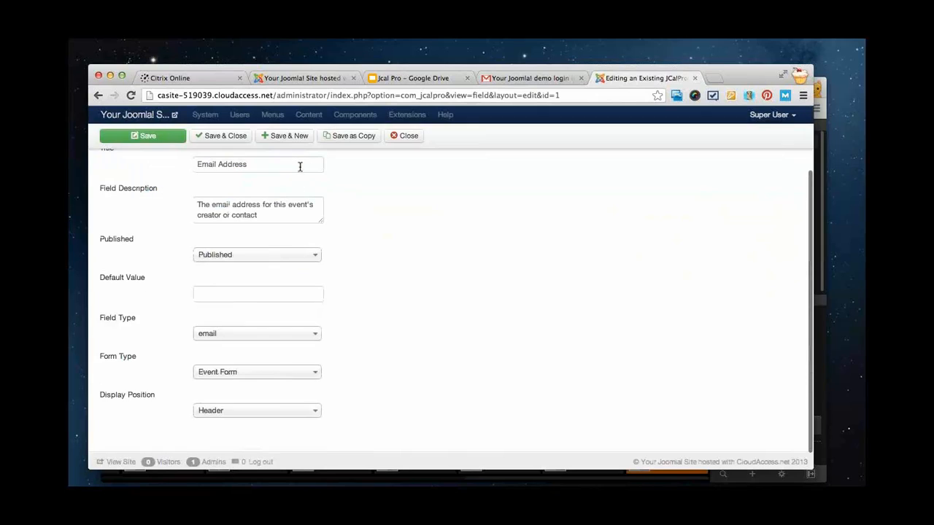
pyautogui.moveTo(183, 166)
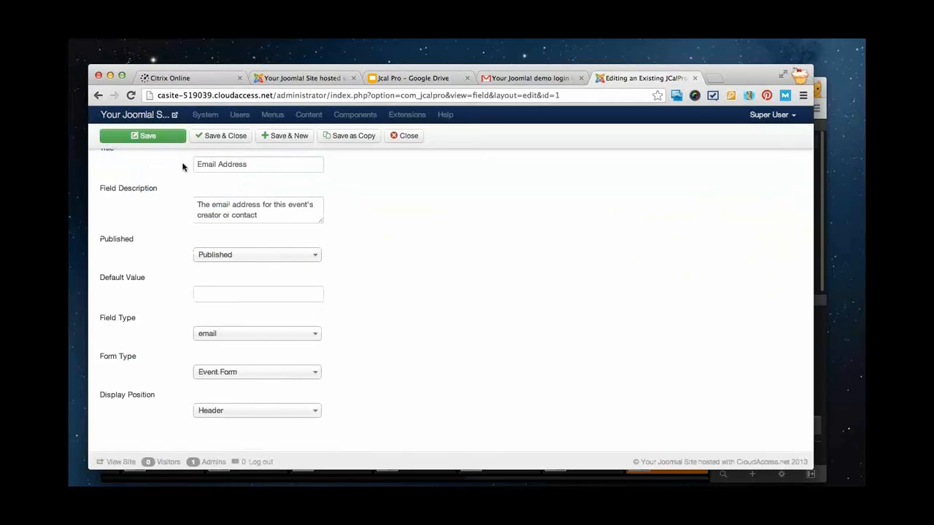
pyautogui.click(259, 209)
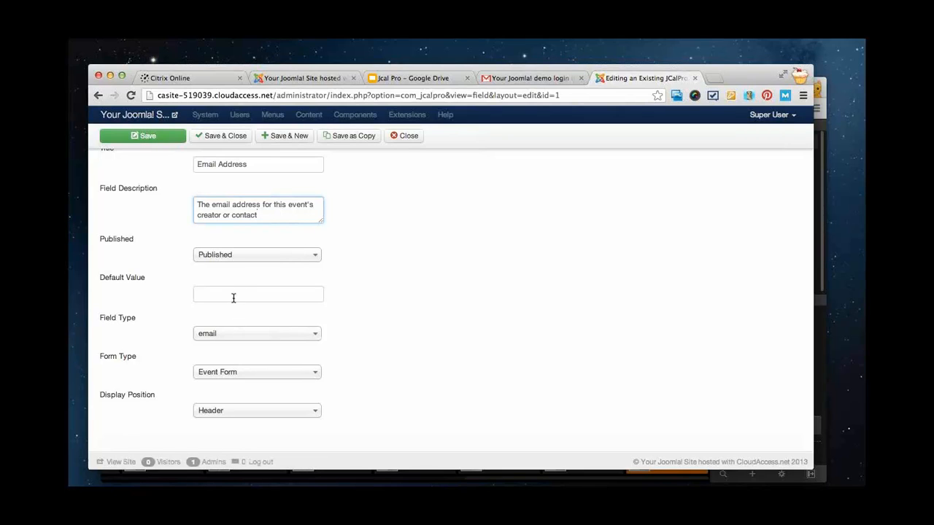
pyautogui.click(258, 293)
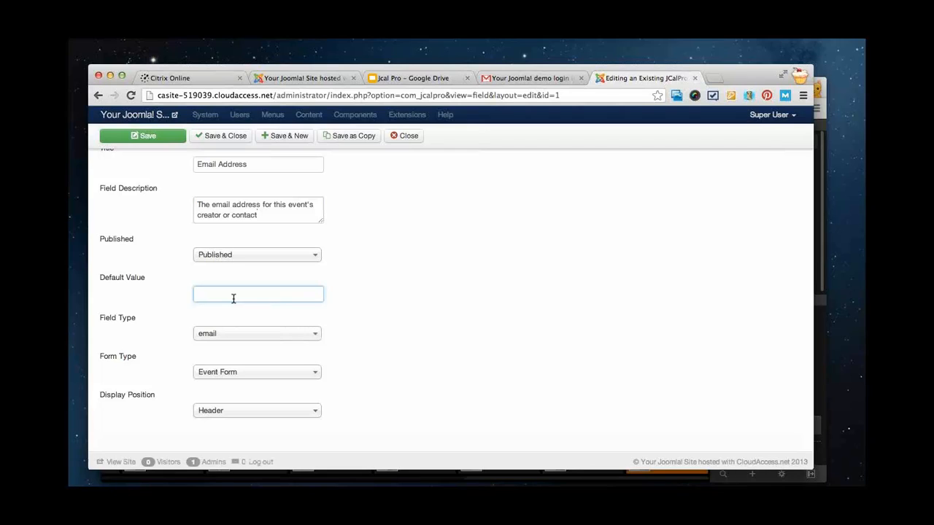
pyautogui.moveTo(115, 318)
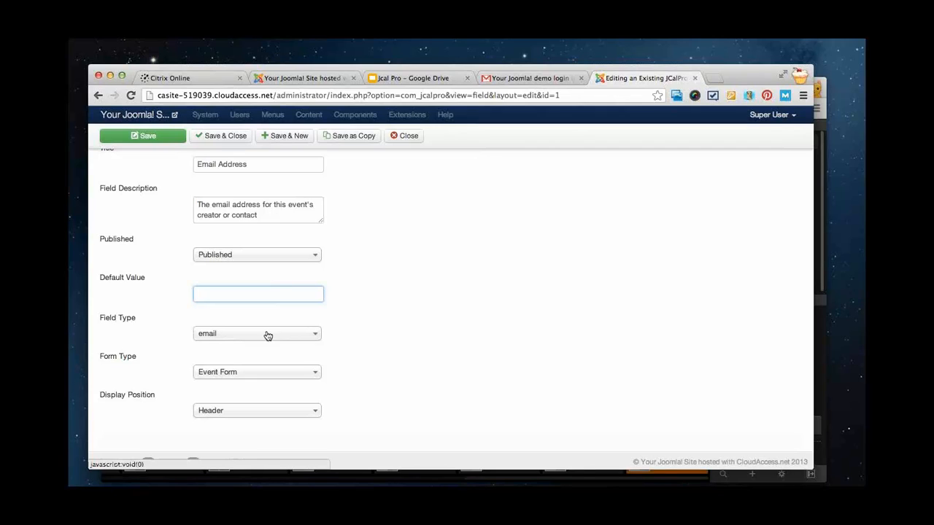
pyautogui.moveTo(406, 335)
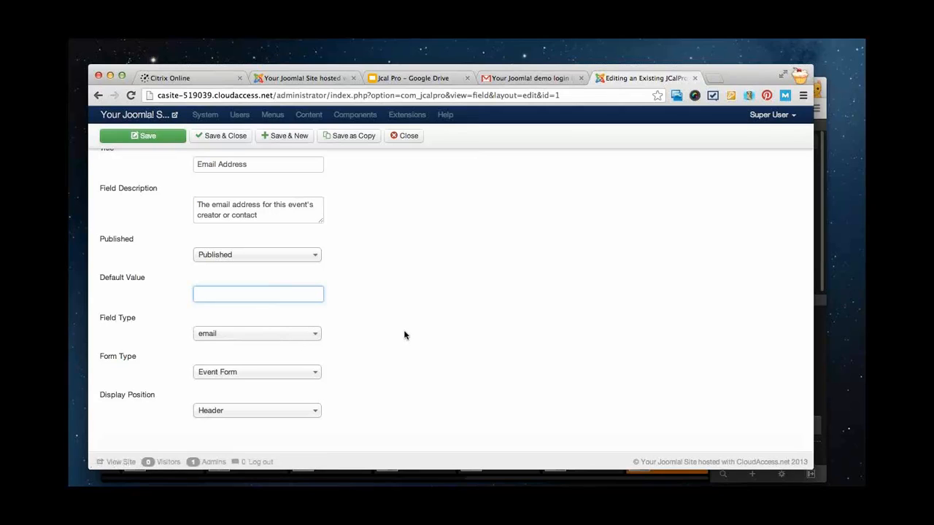
pyautogui.moveTo(285, 378)
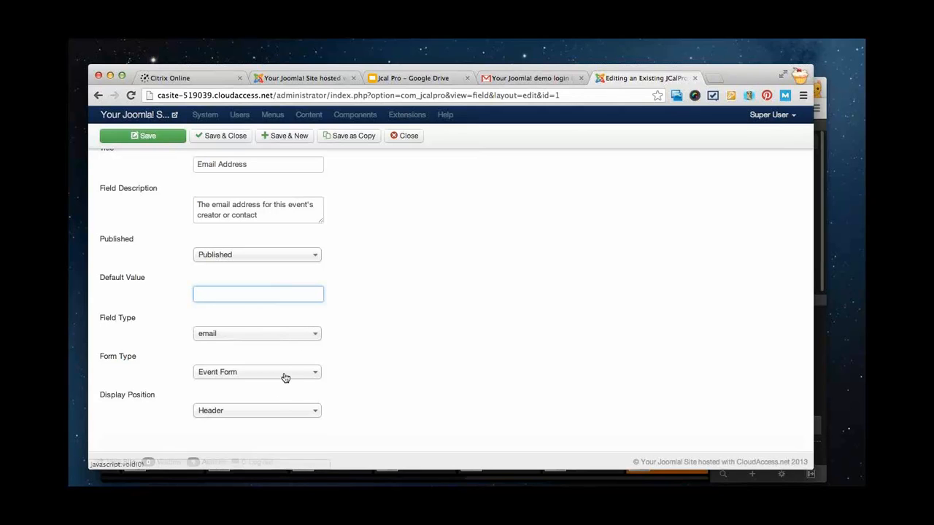
pyautogui.scroll(3)
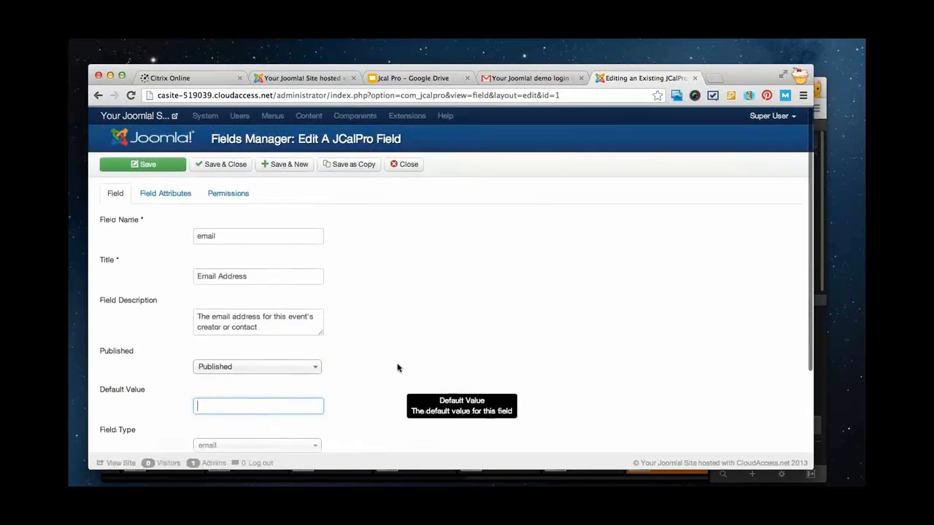
pyautogui.click(164, 192)
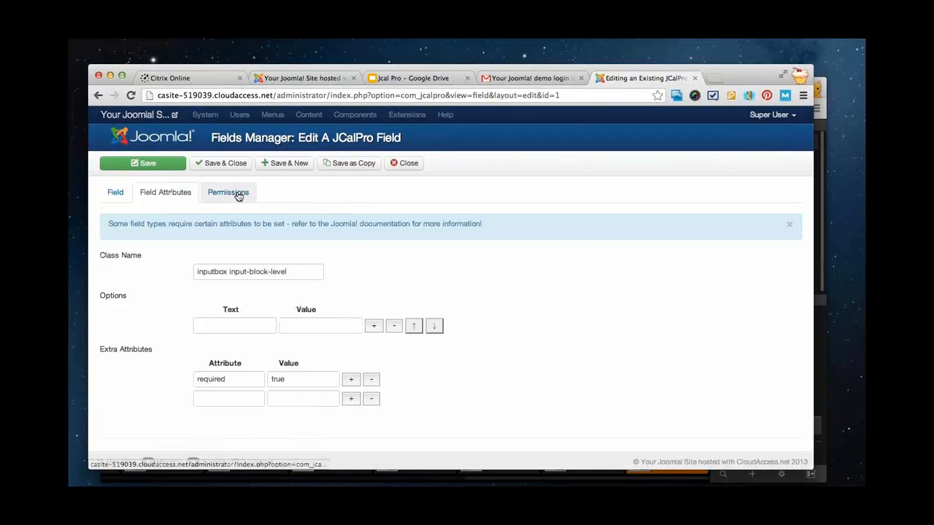
pyautogui.click(227, 191)
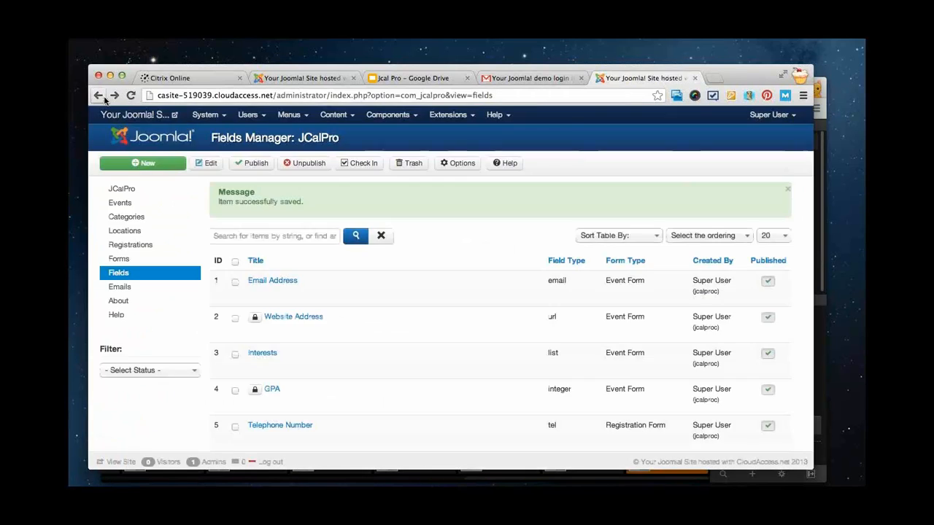
# Scroll the Fields list and open the 1st Choice Offense Position field
pyautogui.scroll(-3)
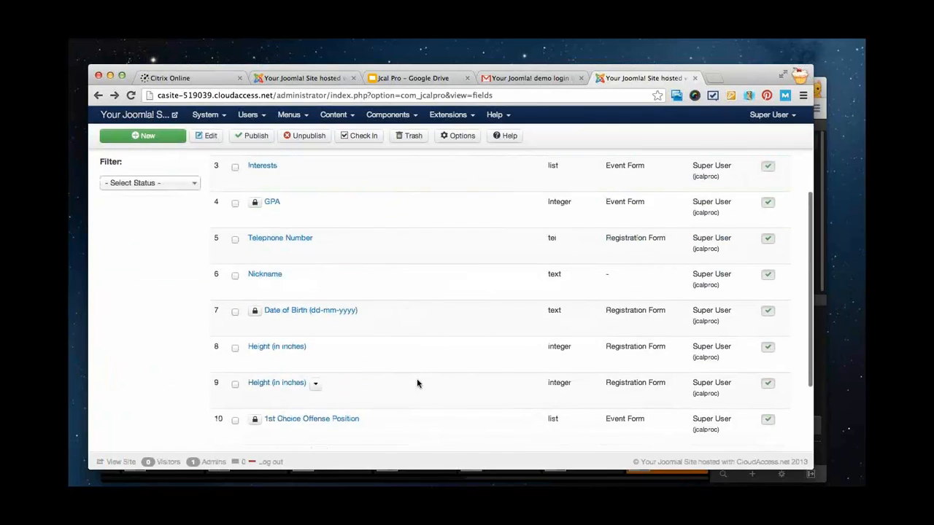
pyautogui.scroll(-3)
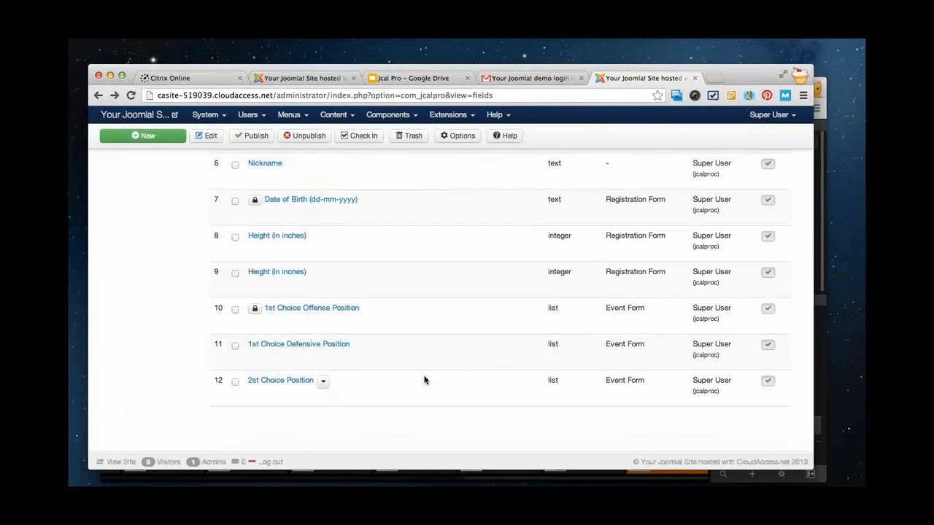
pyautogui.moveTo(415, 279)
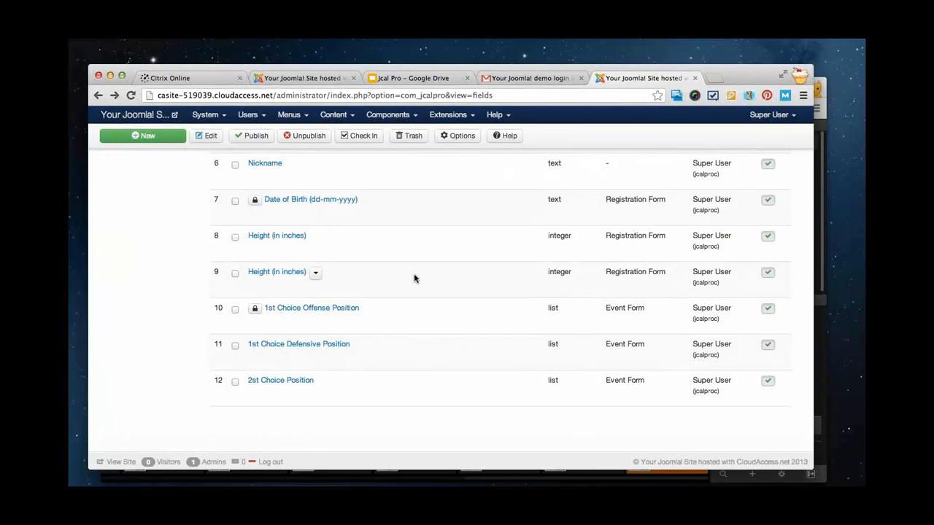
pyautogui.moveTo(312, 307)
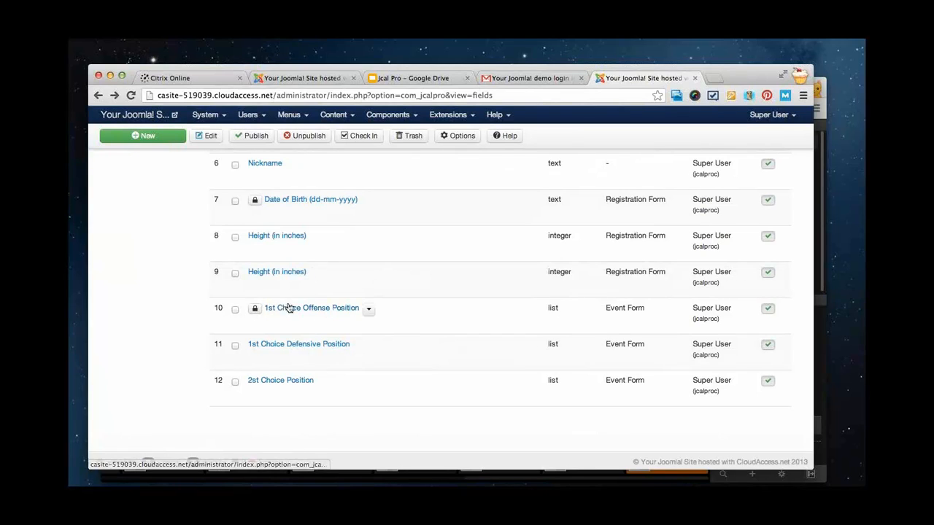
pyautogui.click(311, 307)
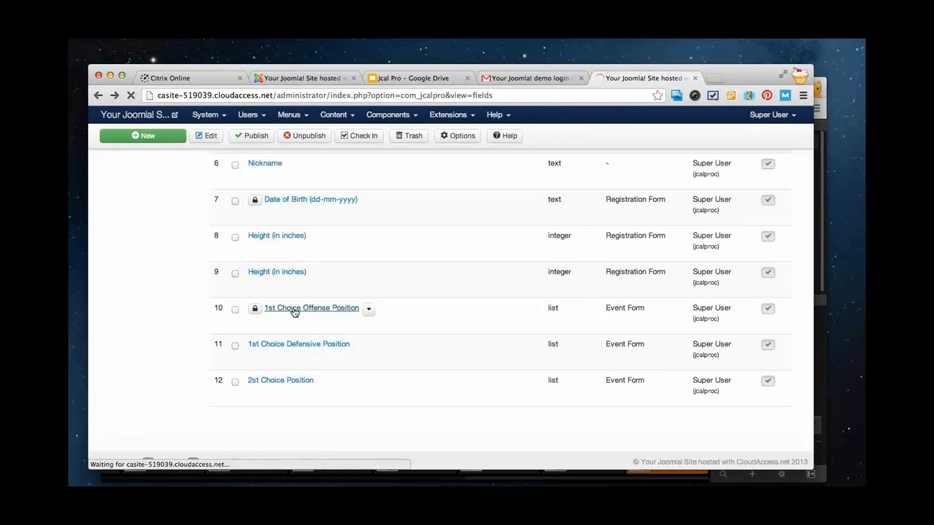
# Scroll the field's details and show the position options, Offensive Line through Kicker
pyautogui.click(312, 307)
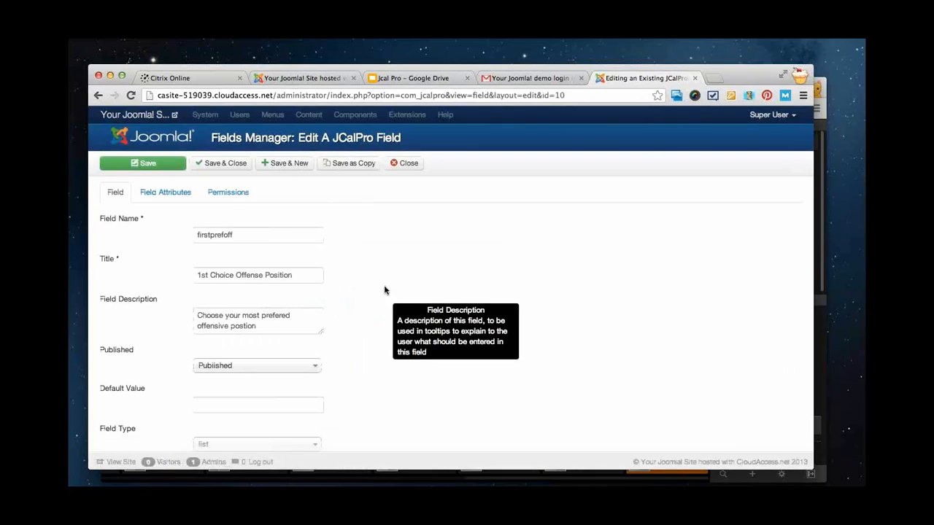
pyautogui.moveTo(372, 256)
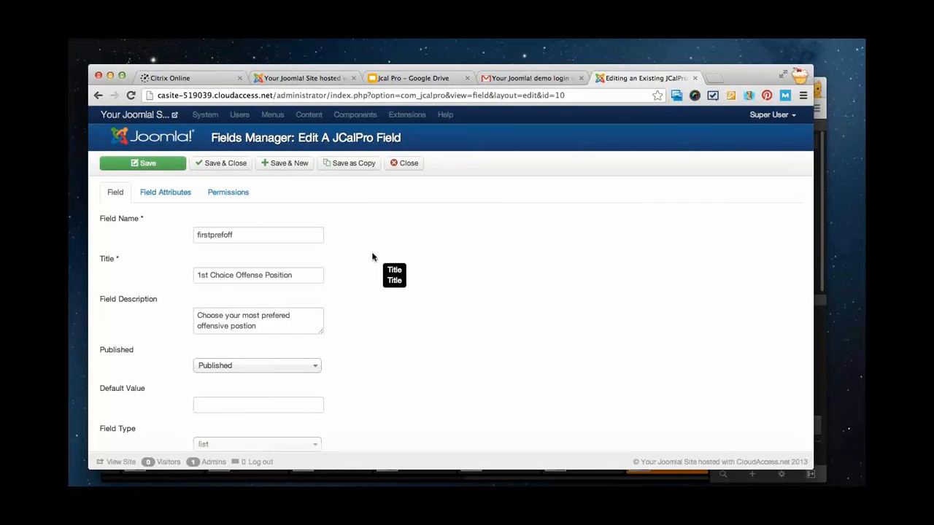
pyautogui.scroll(-3)
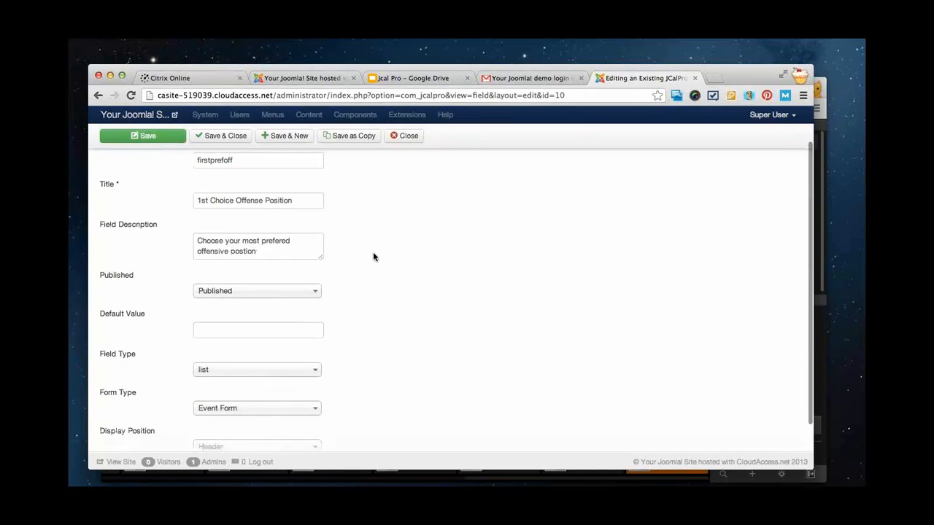
pyautogui.scroll(-3)
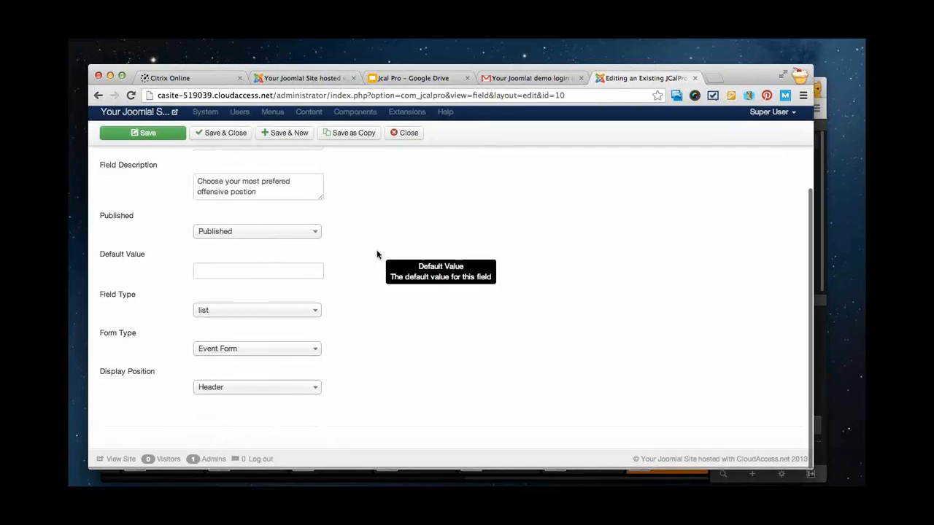
pyautogui.click(164, 192)
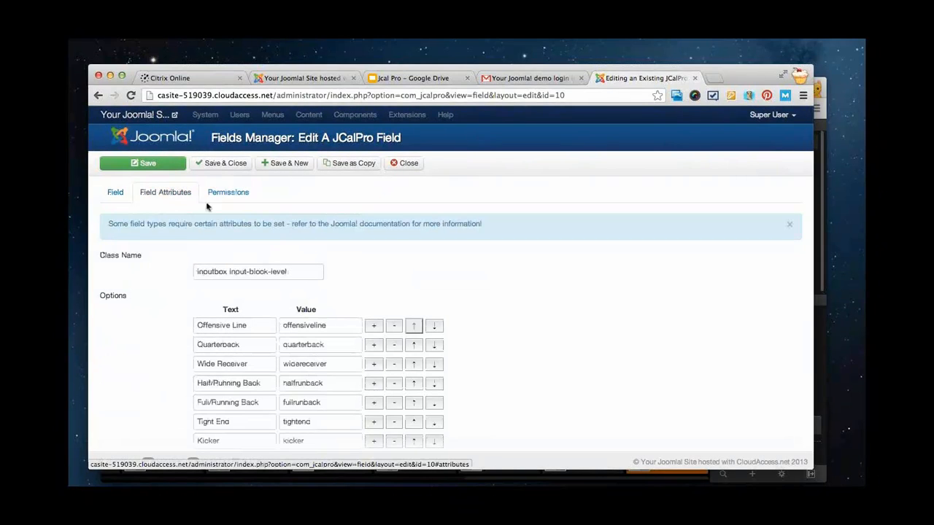
# Move Wide Receiver to second, with Full/Running Back and Tight End above Half/Running Back
pyautogui.scroll(-3)
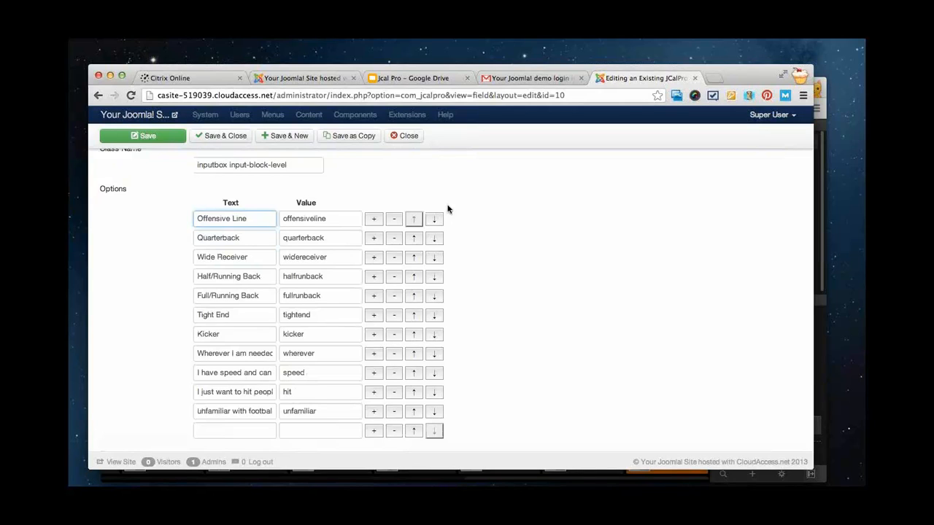
pyautogui.moveTo(493, 215)
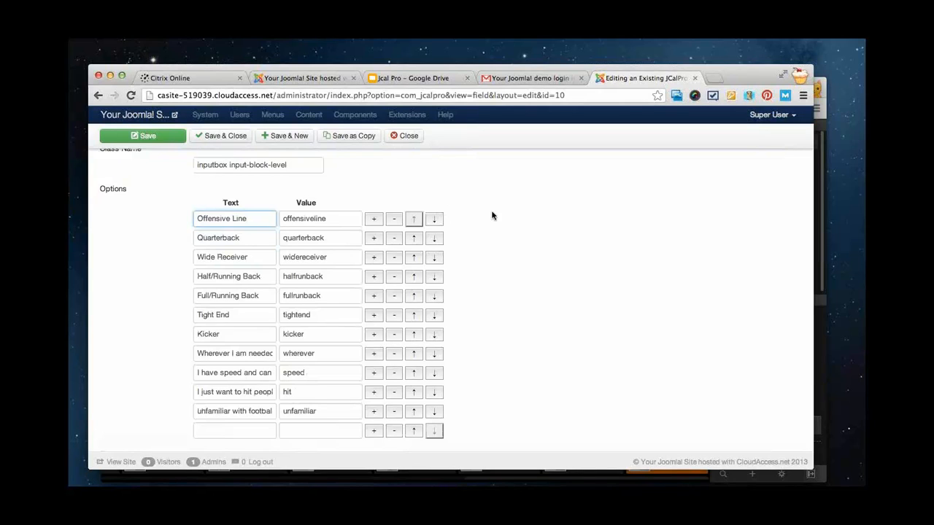
pyautogui.moveTo(318, 281)
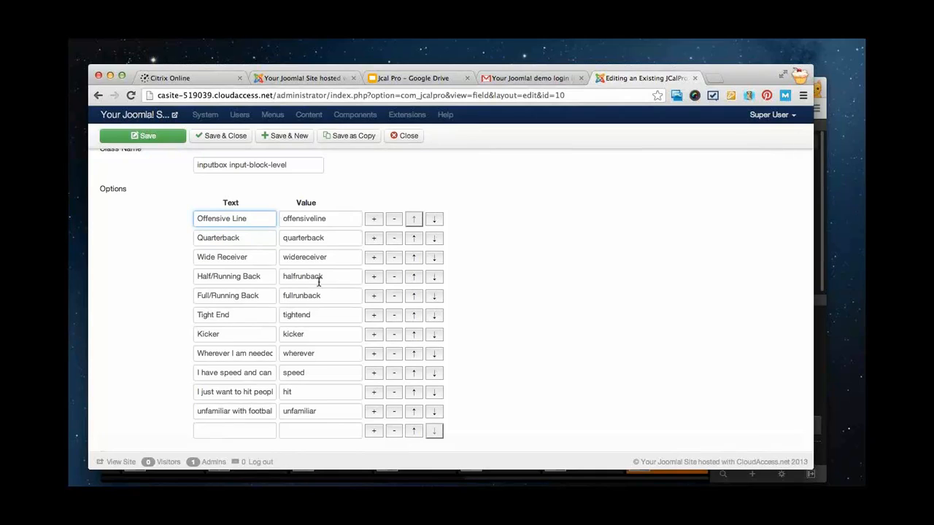
pyautogui.click(320, 218)
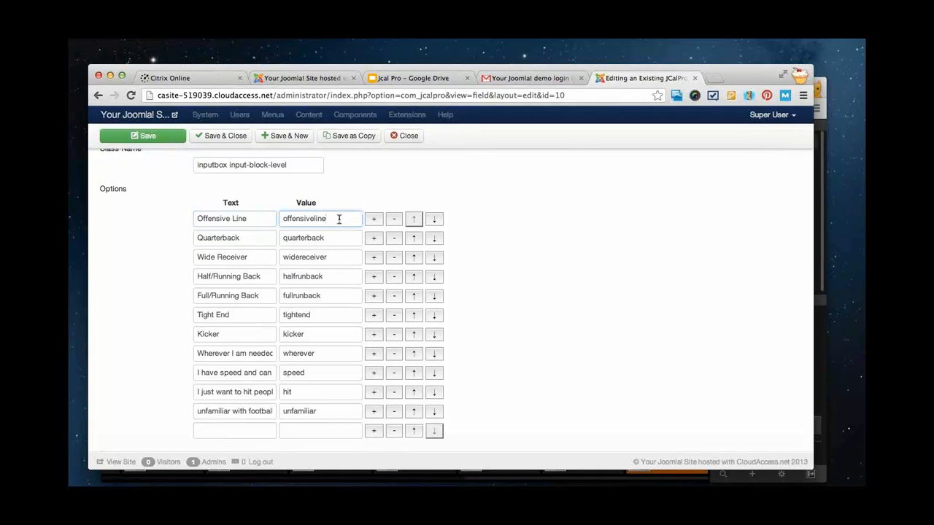
pyautogui.moveTo(378, 228)
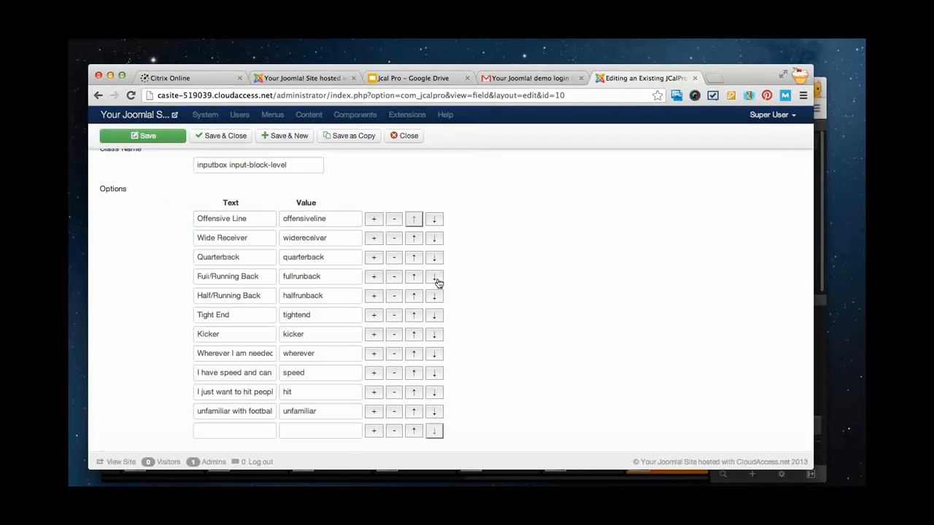
pyautogui.click(434, 276)
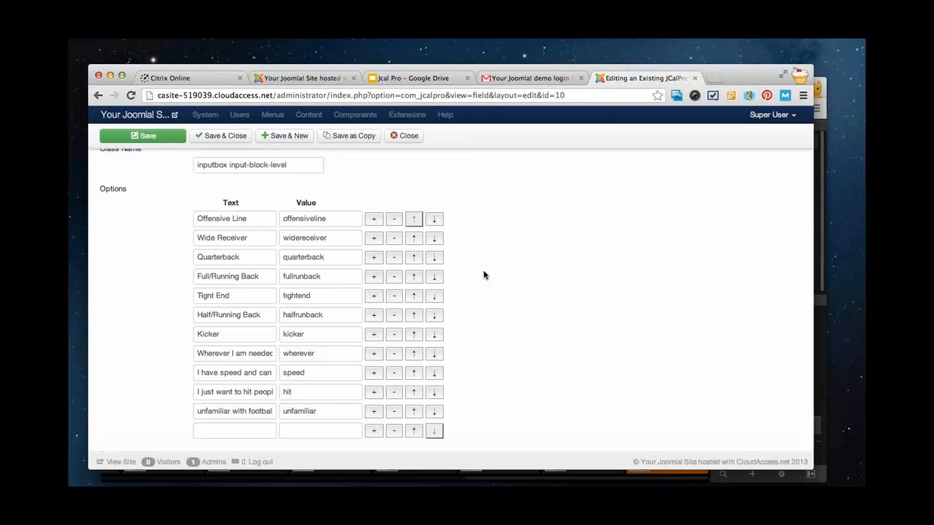
pyautogui.moveTo(473, 272)
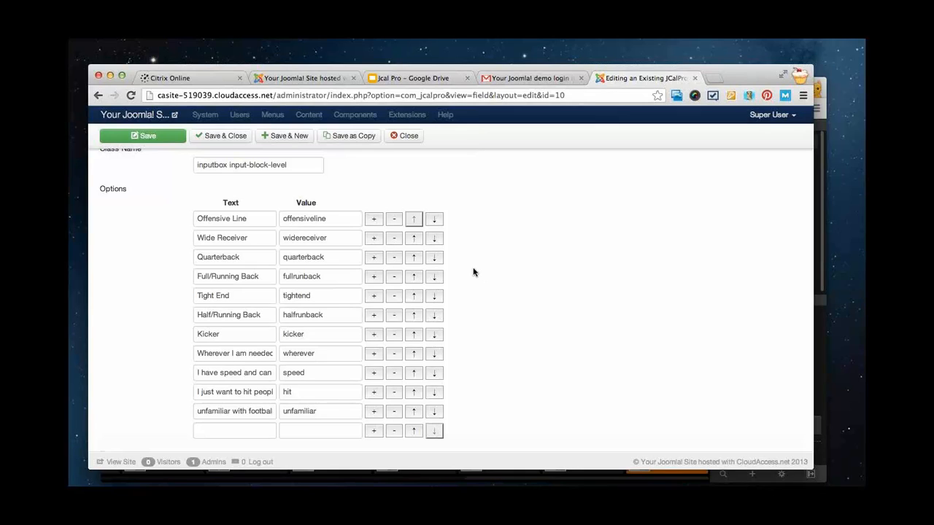
pyautogui.moveTo(471, 272)
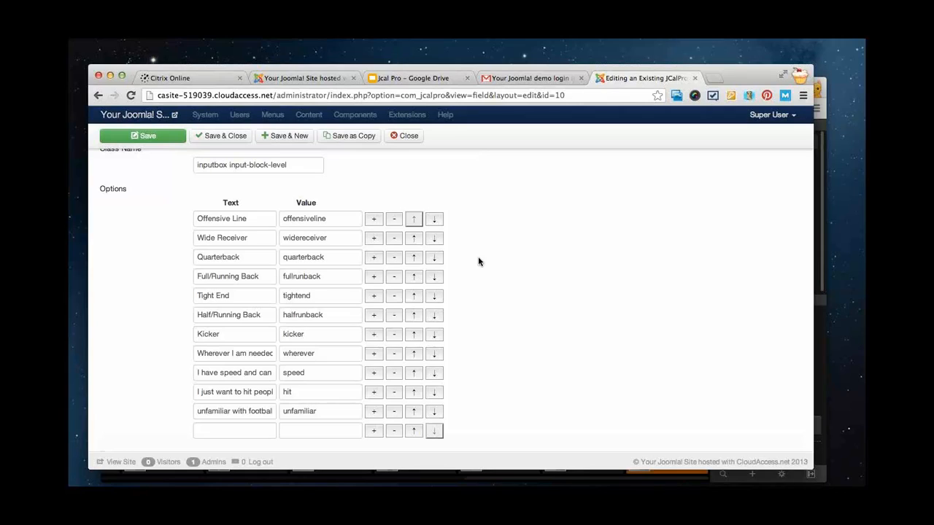
pyautogui.moveTo(404, 218)
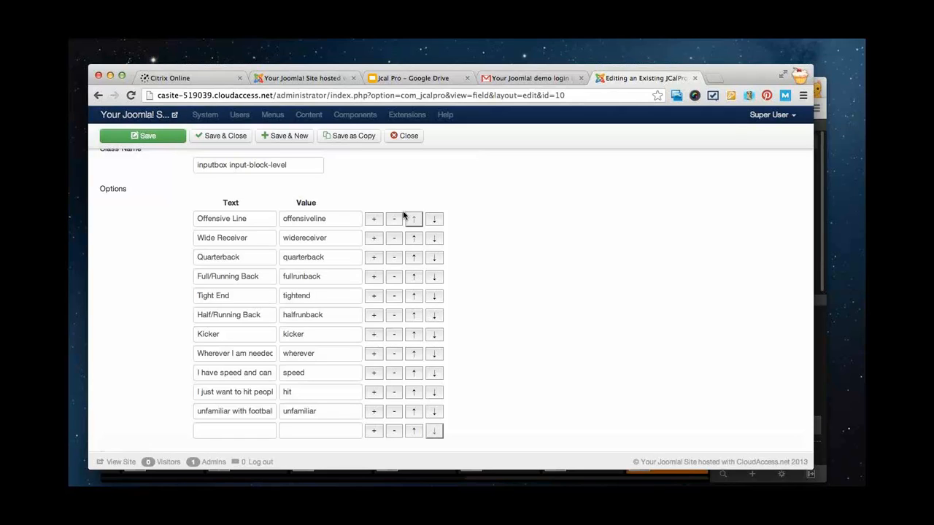
pyautogui.moveTo(383, 182)
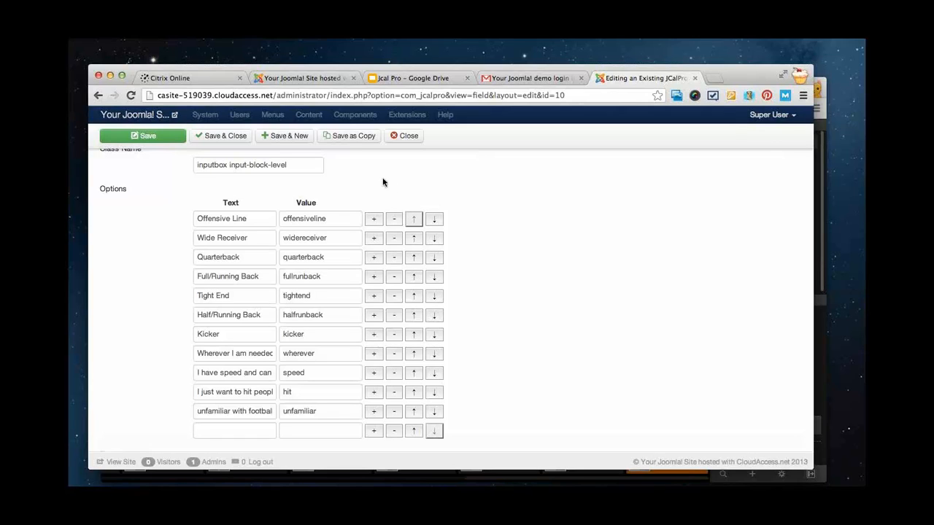
pyautogui.scroll(3)
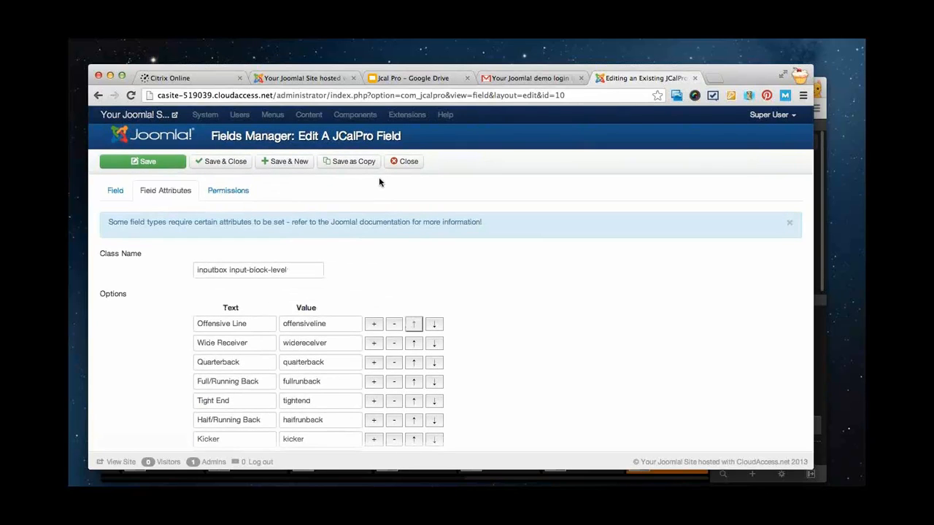
pyautogui.moveTo(431, 180)
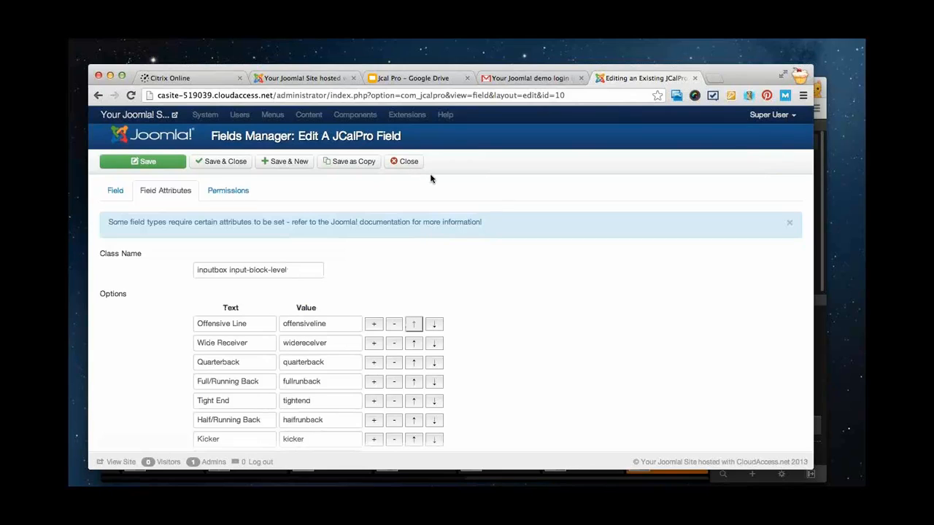
pyautogui.moveTo(502, 213)
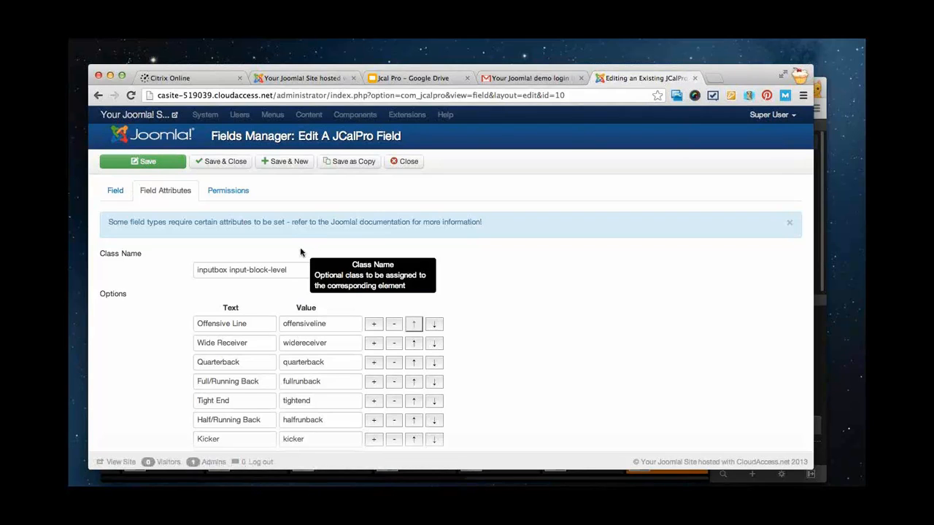
pyautogui.moveTo(277, 230)
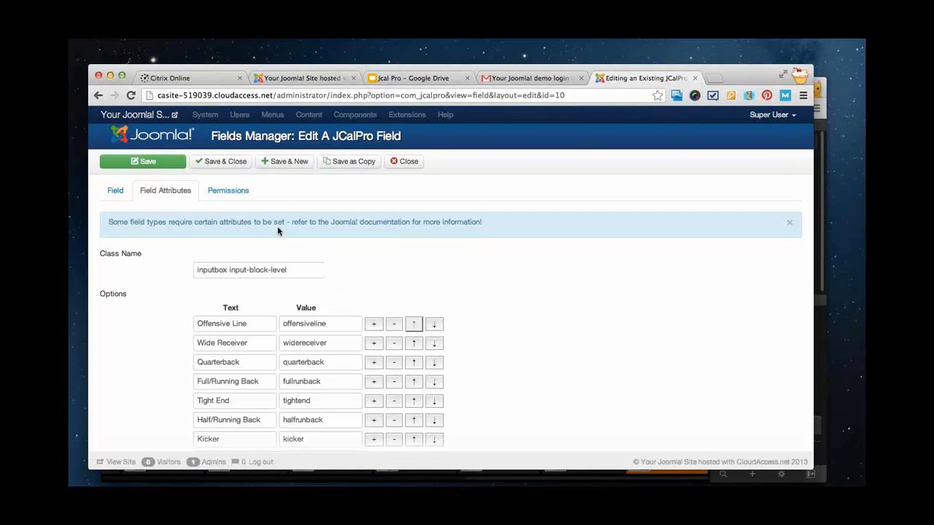
pyautogui.moveTo(309, 261)
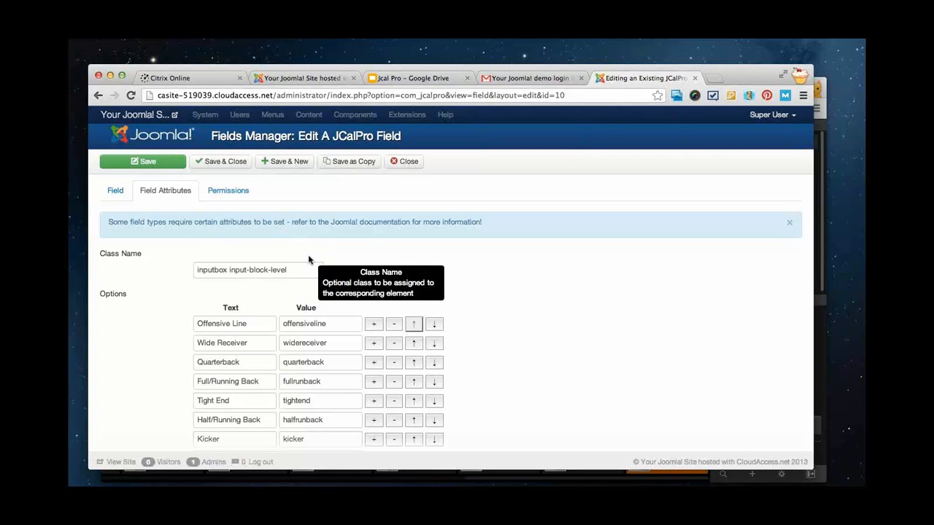
pyautogui.moveTo(309, 255)
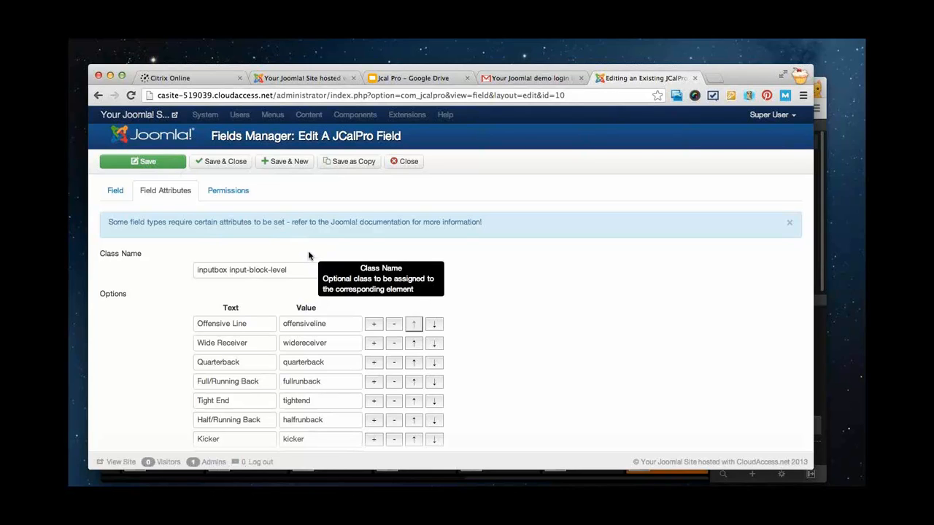
pyautogui.scroll(-3)
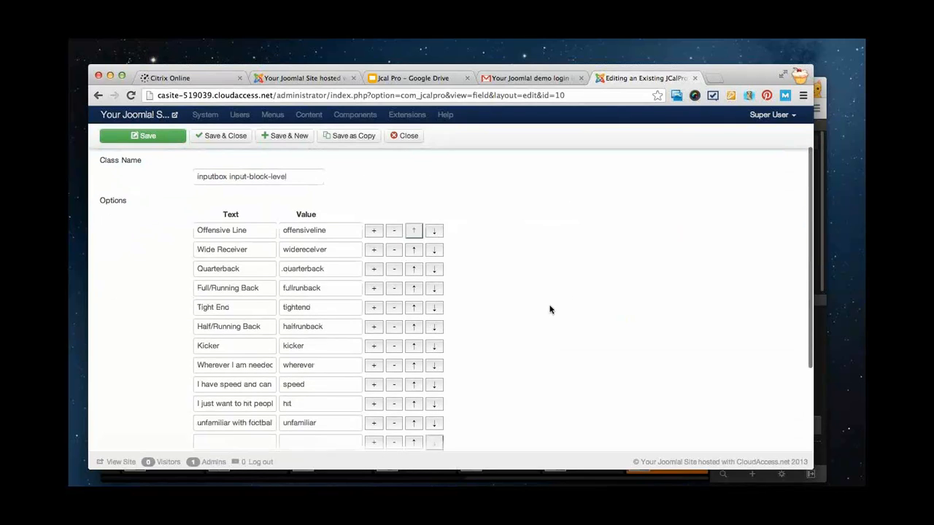
pyautogui.scroll(-3)
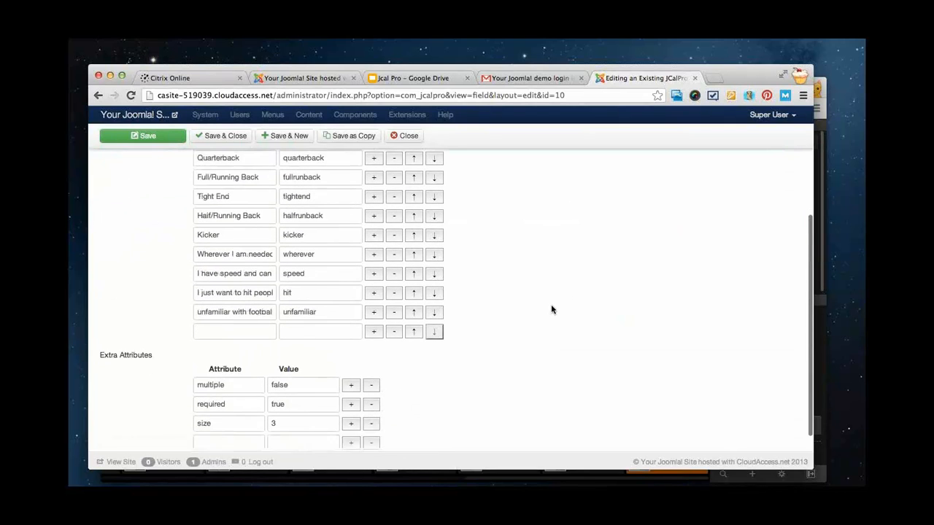
pyautogui.scroll(-3)
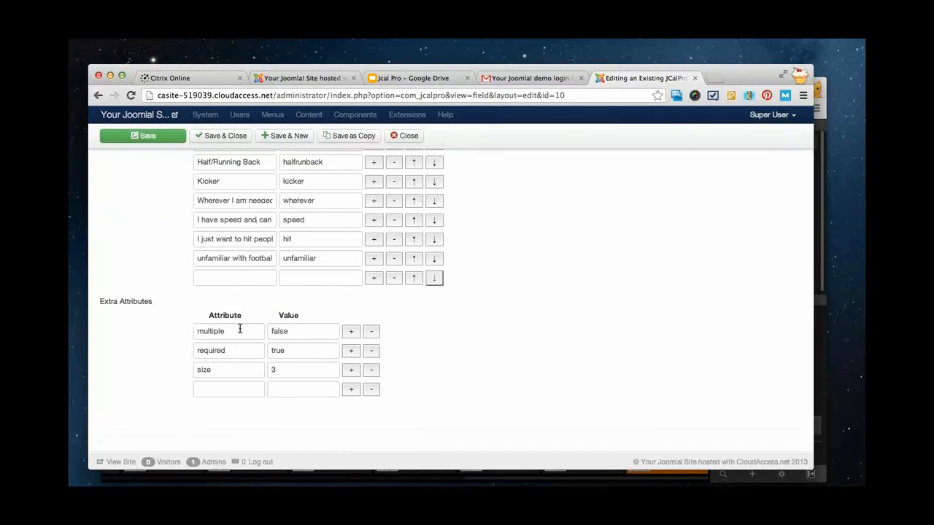
pyautogui.click(229, 330)
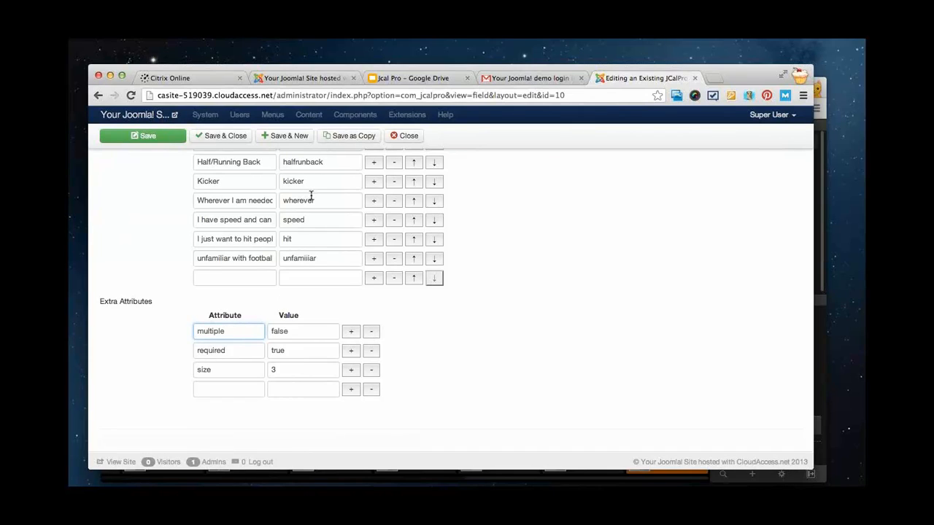
pyautogui.click(303, 331)
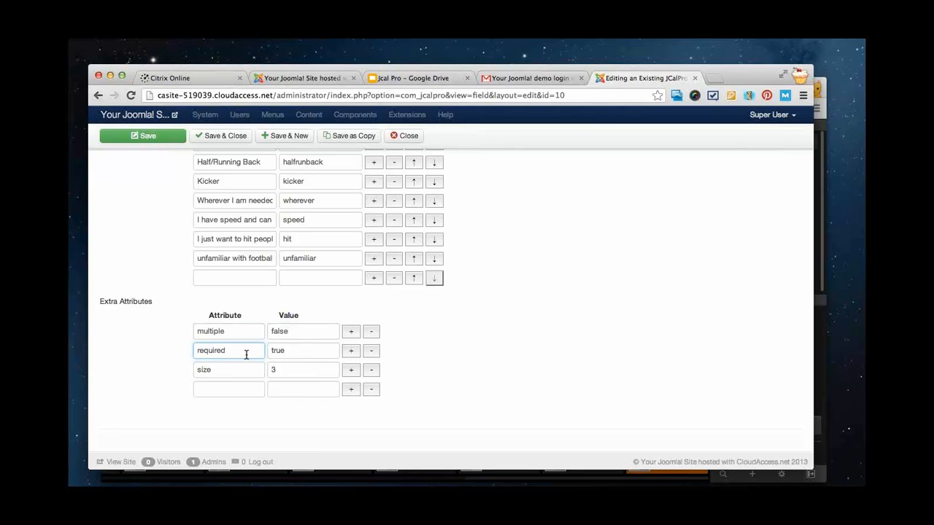
pyautogui.scroll(3)
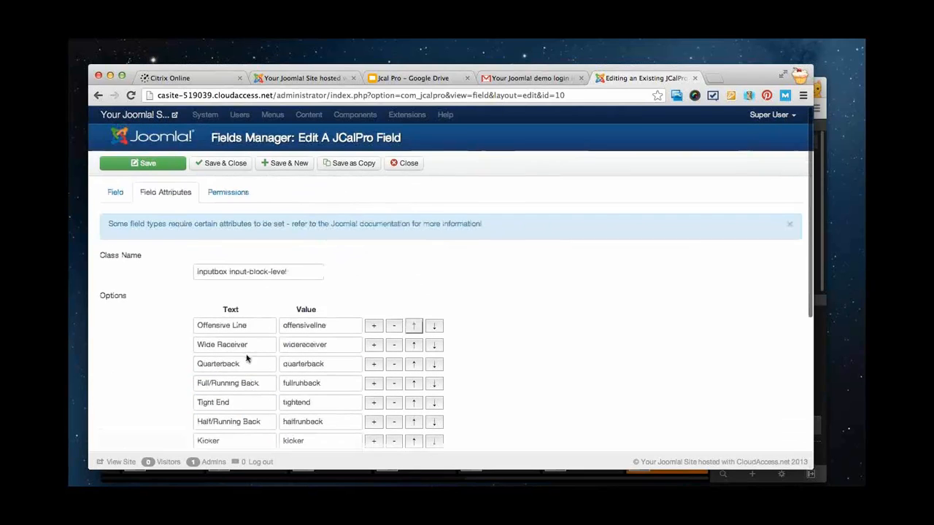
# Review the field's permission settings, then return to the firstprefoff basic details
pyautogui.click(227, 191)
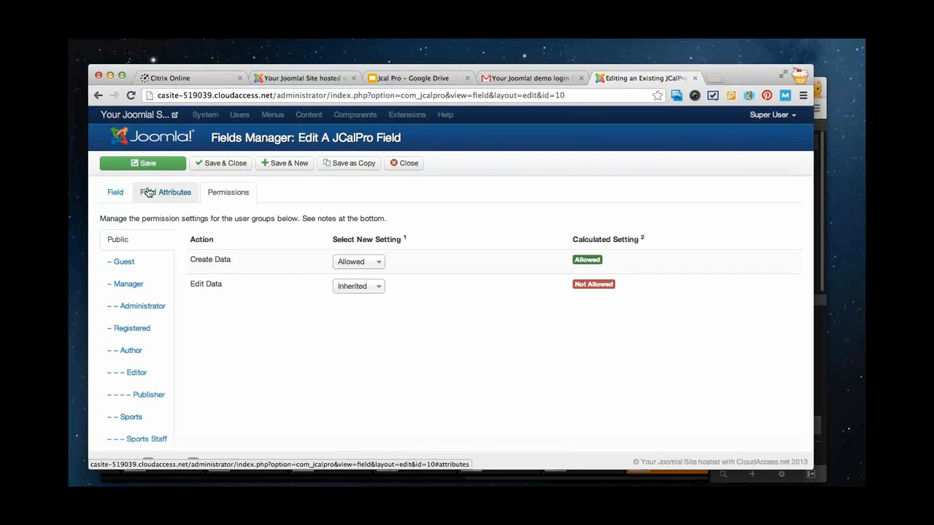
pyautogui.click(115, 192)
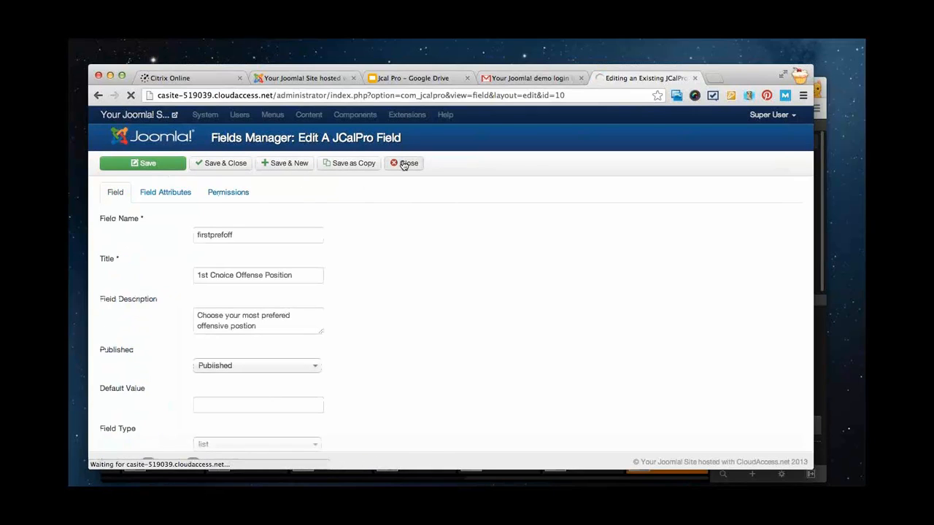
# Close the field and browse the Fields Manager list, from Email Address to Nickname
pyautogui.click(404, 163)
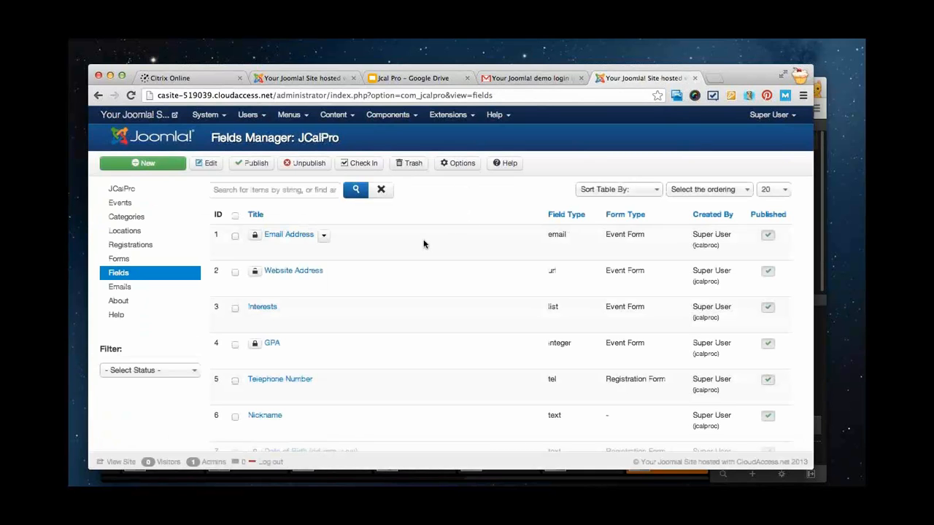
pyautogui.scroll(-3)
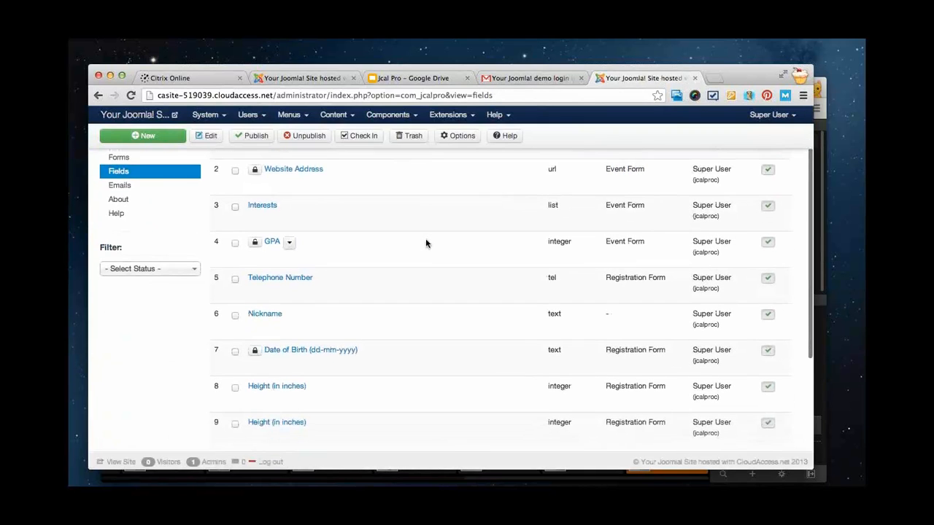
pyautogui.scroll(-3)
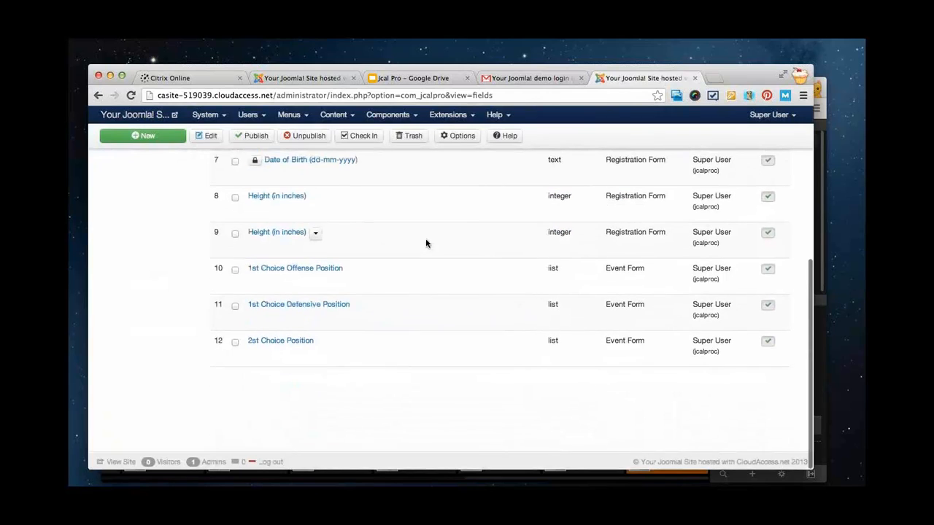
pyautogui.scroll(3)
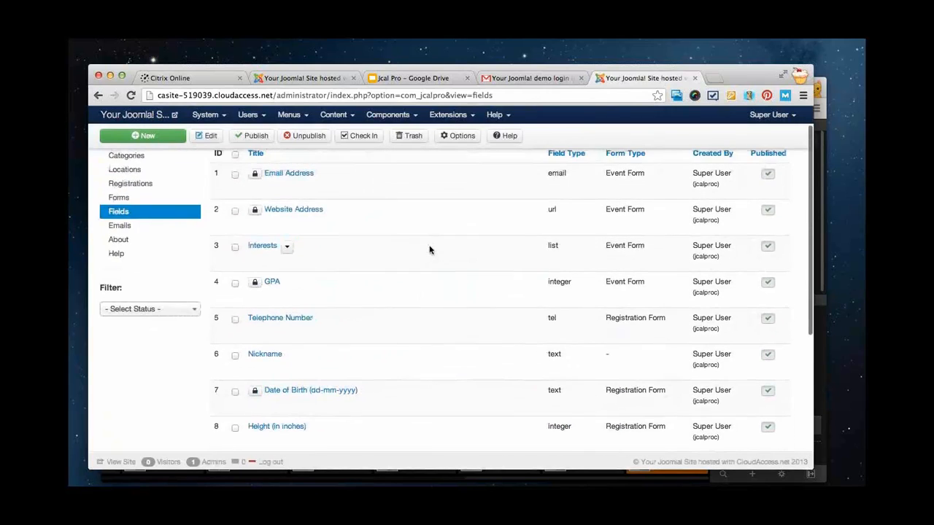
pyautogui.scroll(3)
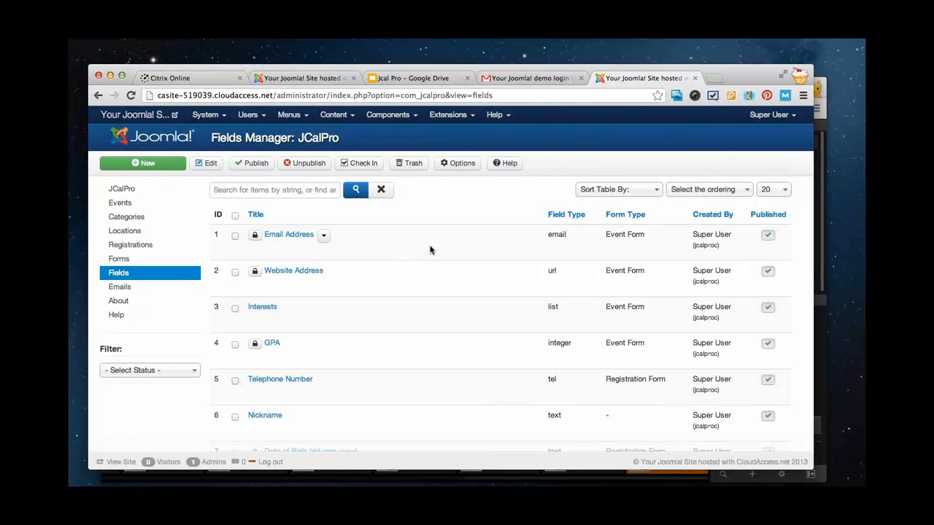
pyautogui.click(118, 273)
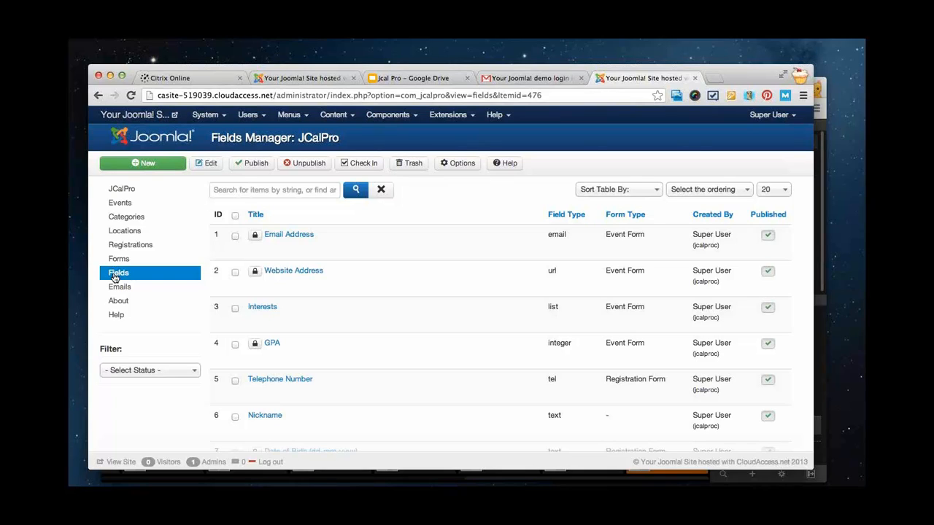
pyautogui.moveTo(119, 258)
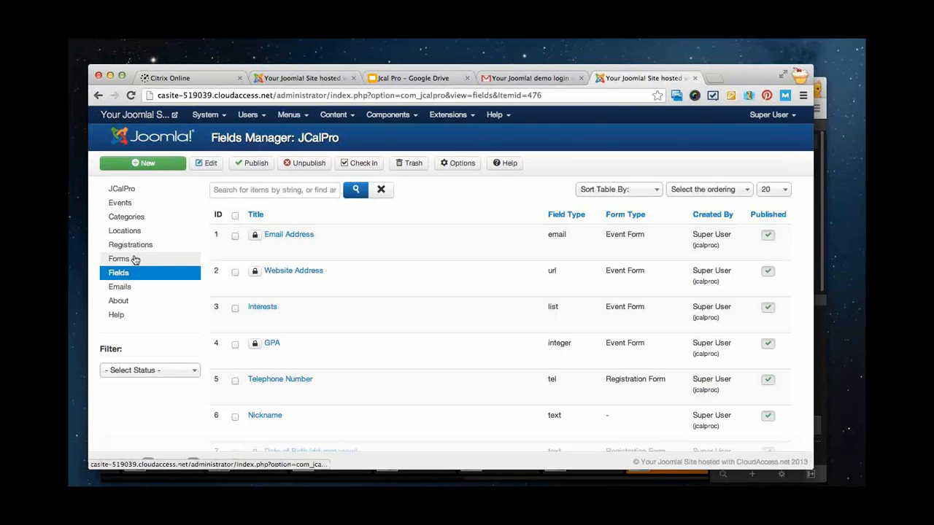
# Open the JCal Pro Forms Manager via the sidebar and Components > JCalPro > Forms
pyautogui.click(118, 258)
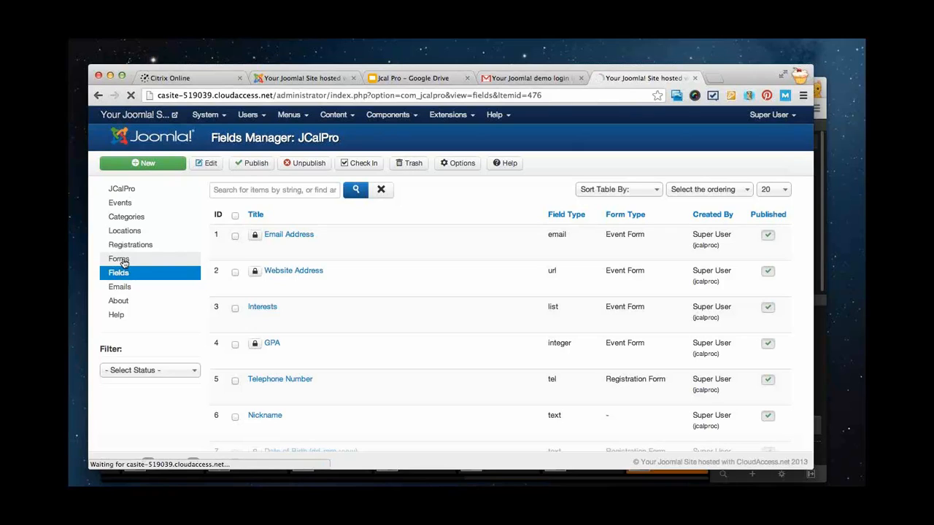
pyautogui.click(118, 258)
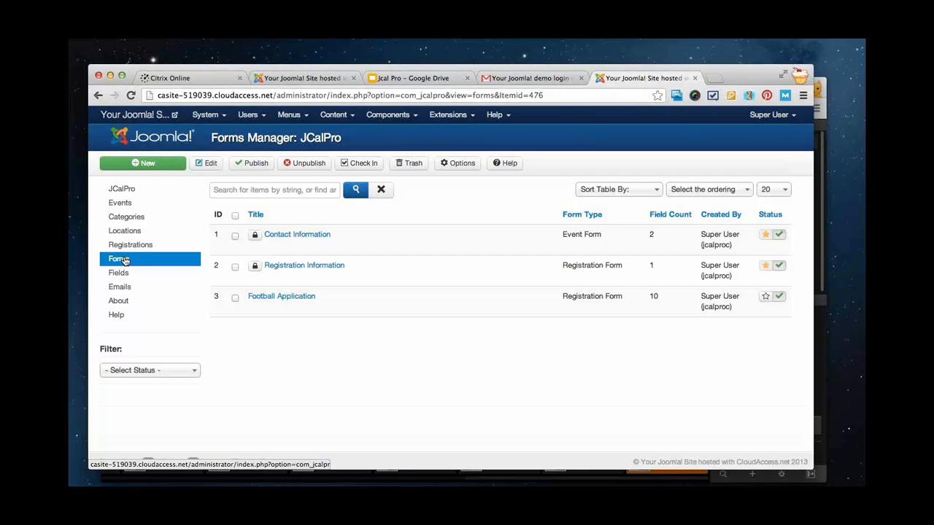
pyautogui.moveTo(460, 217)
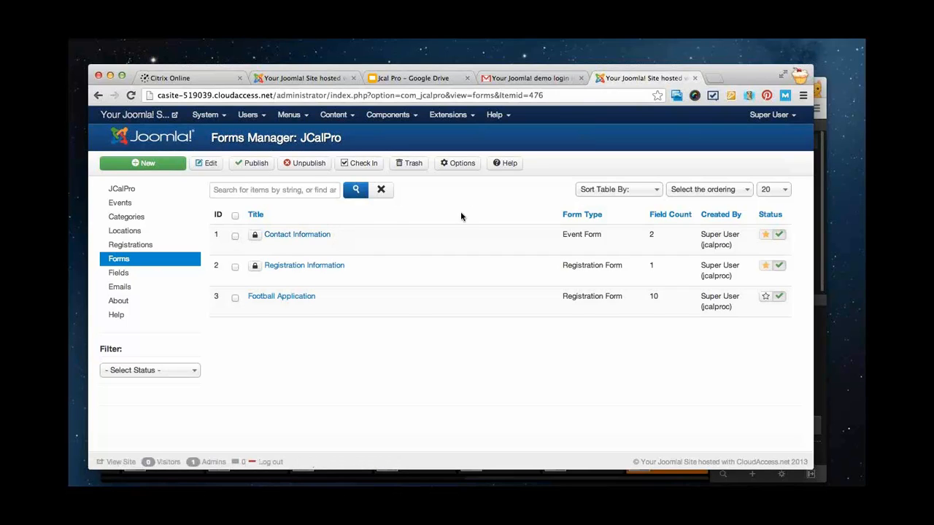
pyautogui.moveTo(447, 214)
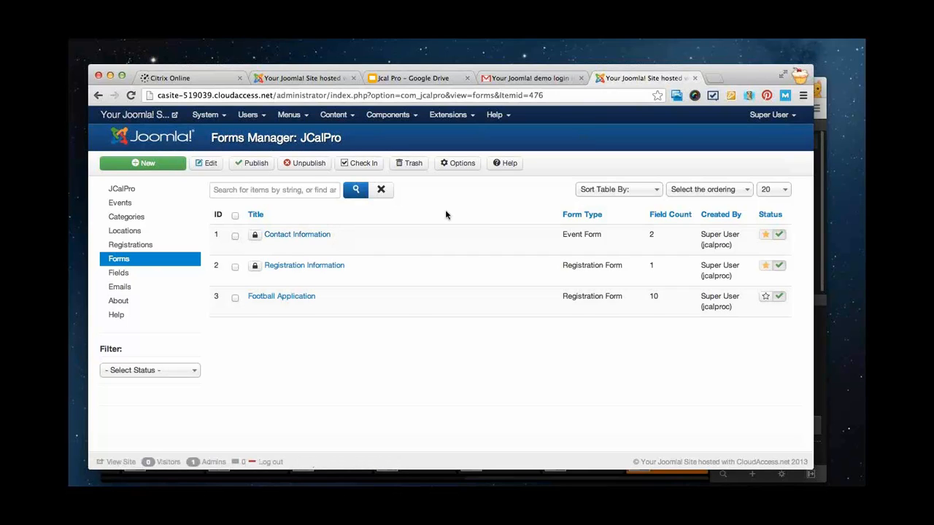
pyautogui.moveTo(388, 114)
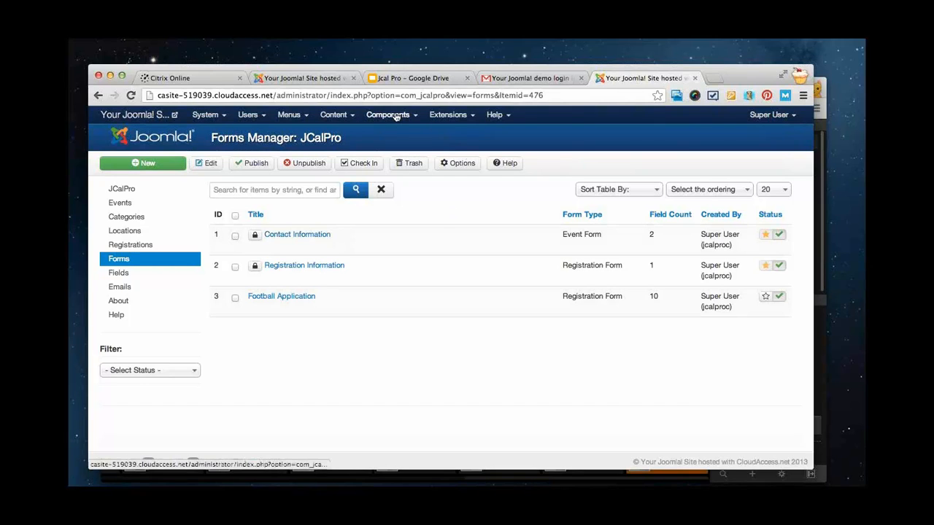
pyautogui.click(387, 114)
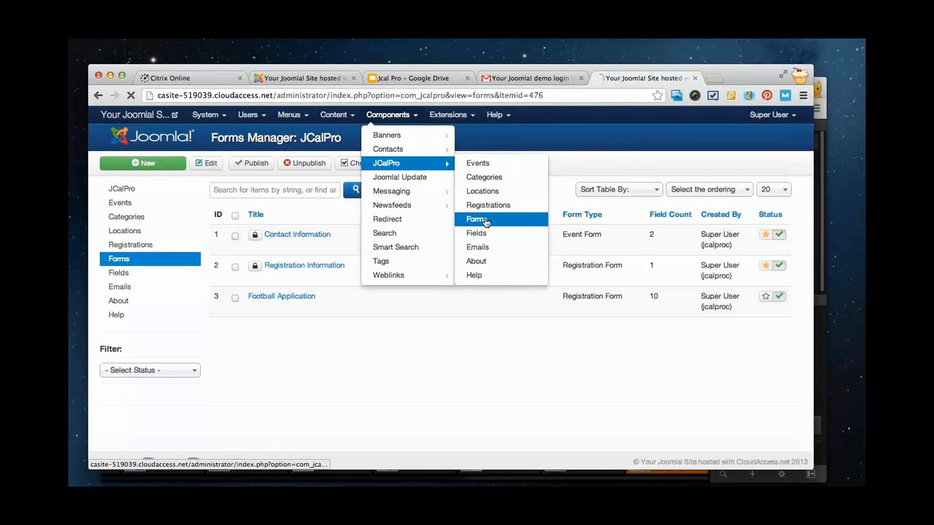
pyautogui.click(476, 219)
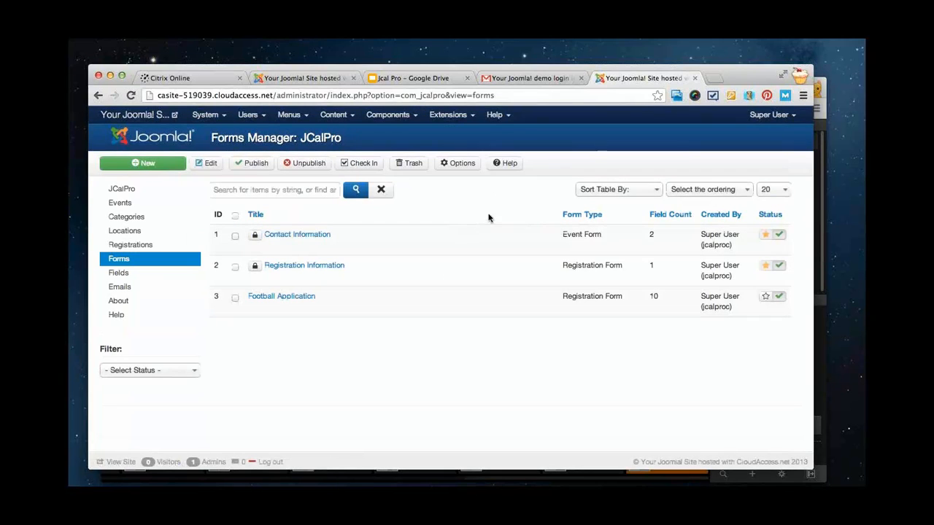
pyautogui.moveTo(280, 296)
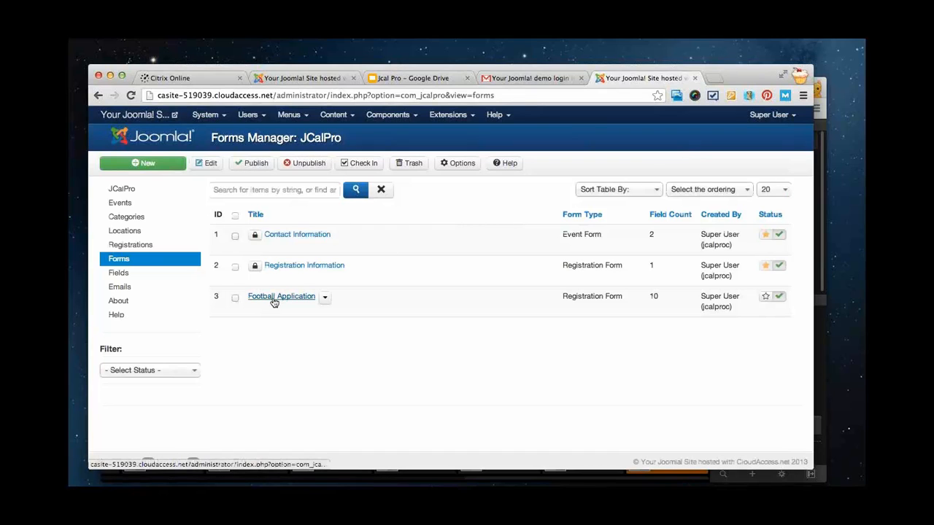
# Open the Football Application form for editing
pyautogui.click(281, 295)
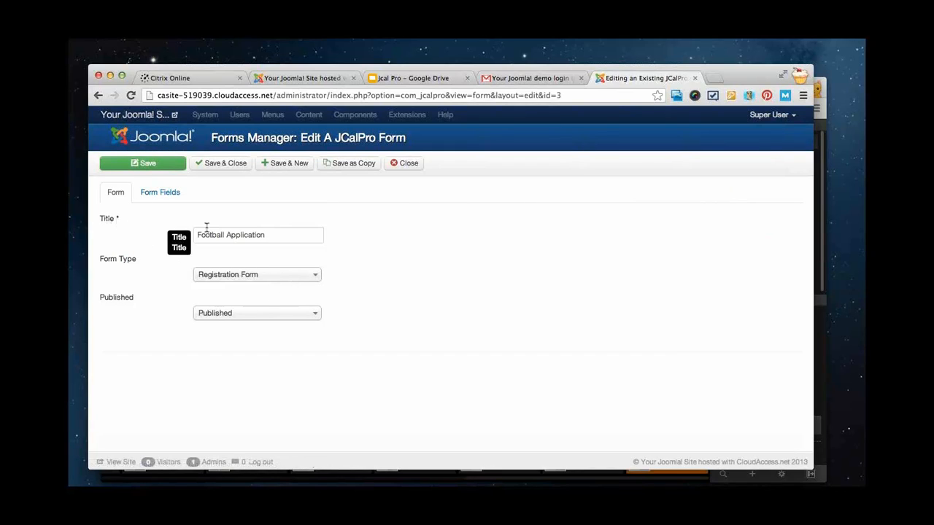
pyautogui.moveTo(210, 228)
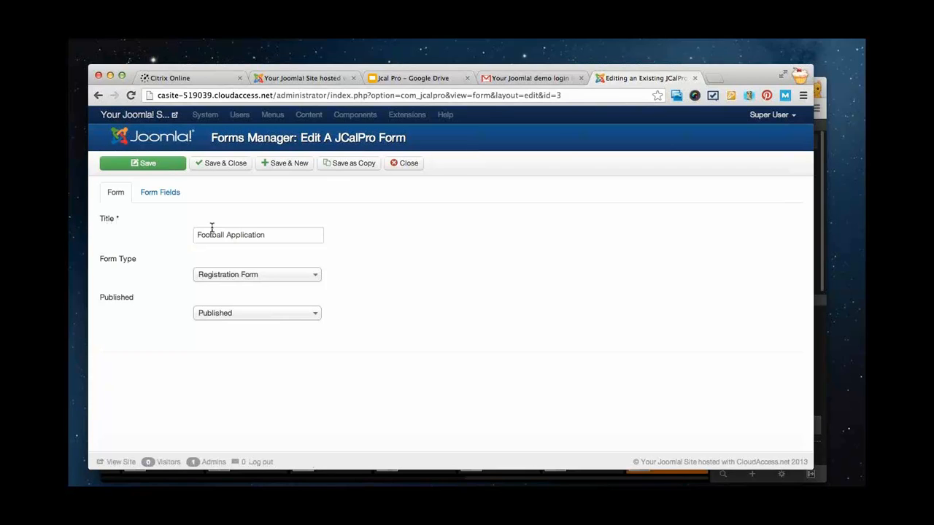
pyautogui.moveTo(188, 237)
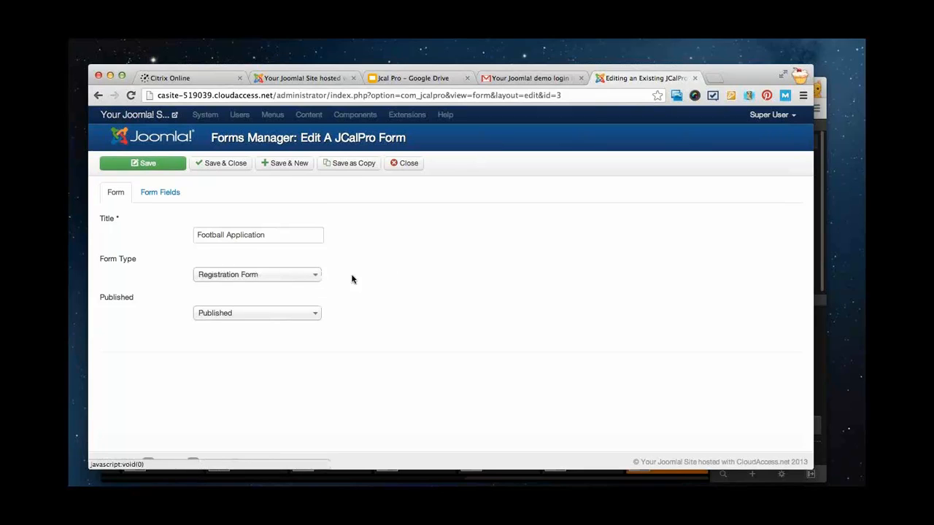
pyautogui.moveTo(393, 274)
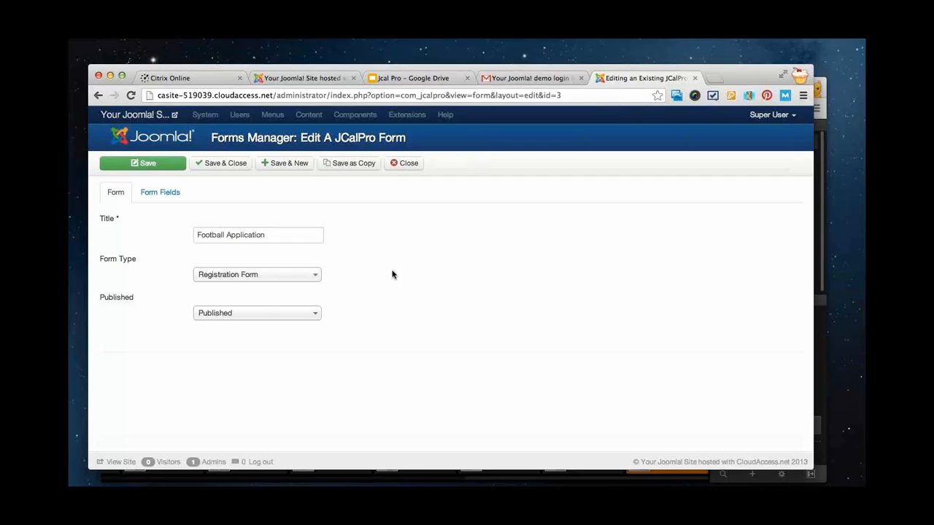
pyautogui.moveTo(229, 205)
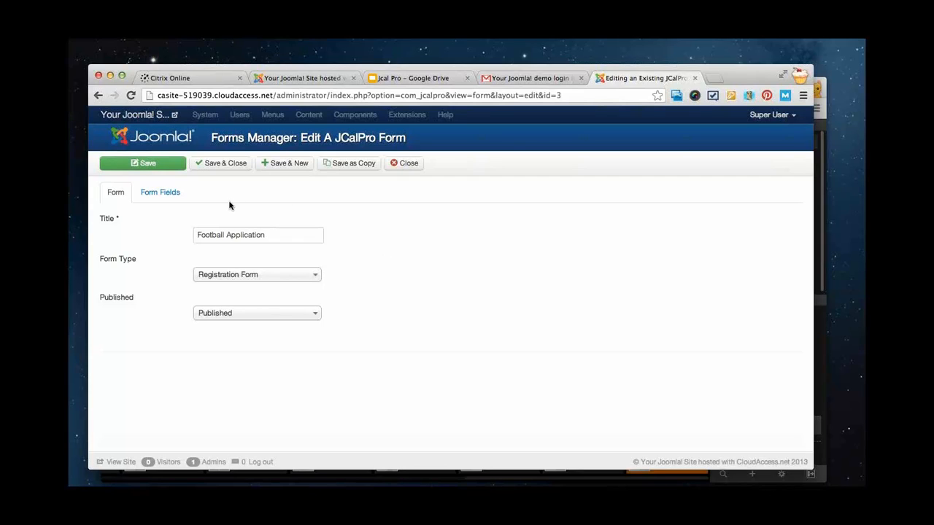
pyautogui.moveTo(159, 192)
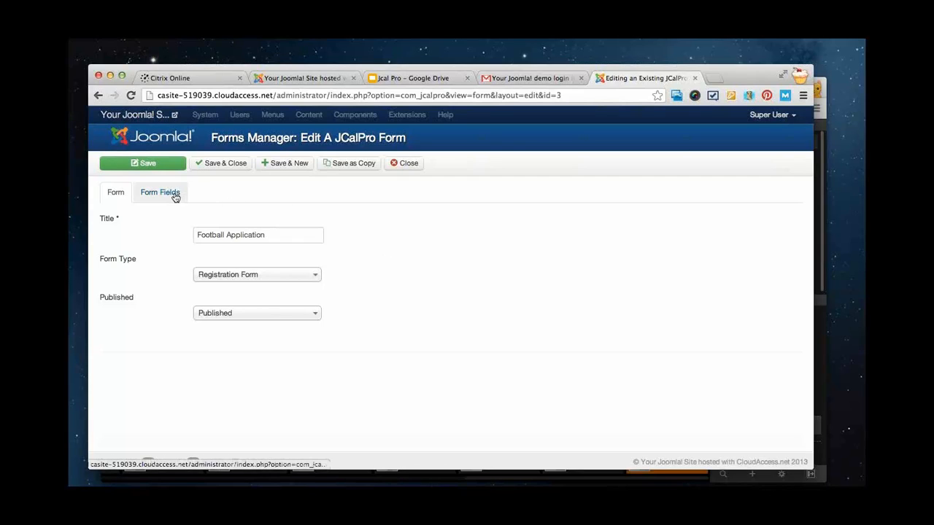
# Review the Football Application's ticked fields, Interests through 2st Choice Position, and Save & Close
pyautogui.click(159, 191)
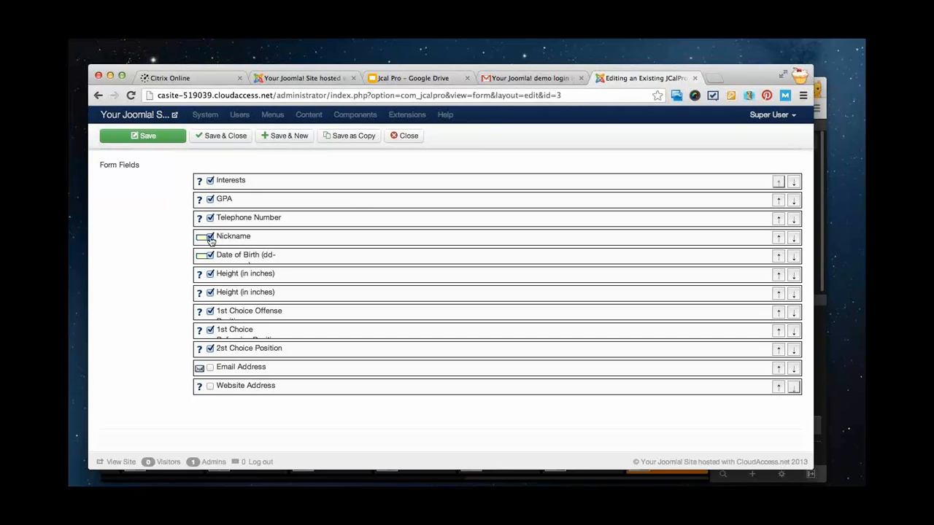
pyautogui.moveTo(385, 290)
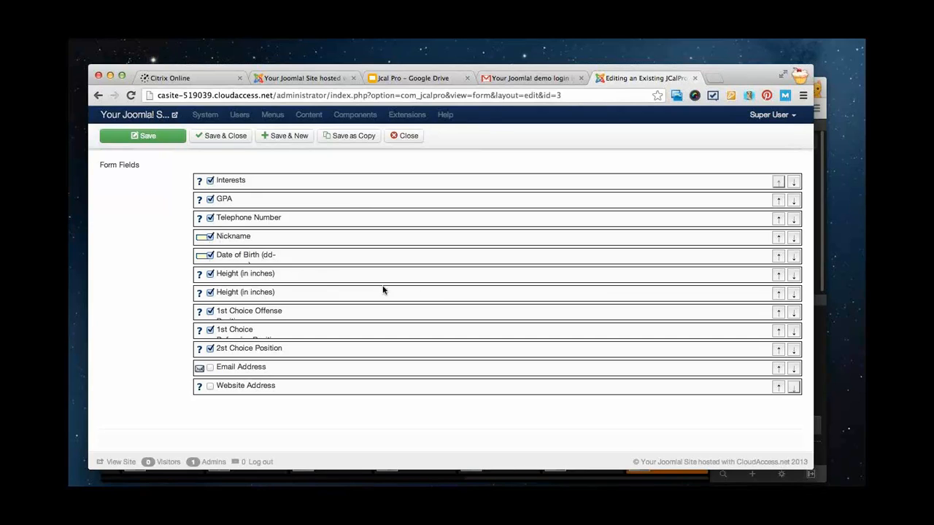
pyautogui.moveTo(642, 238)
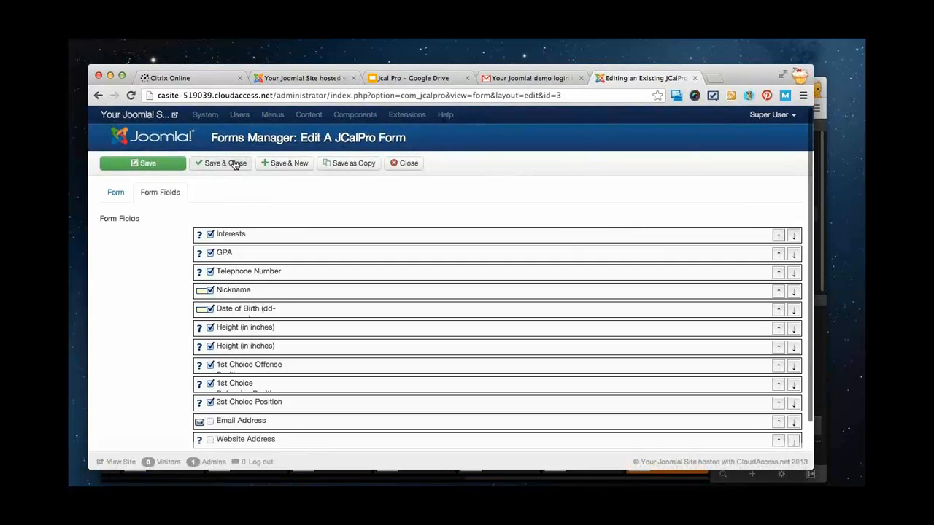
pyautogui.click(221, 162)
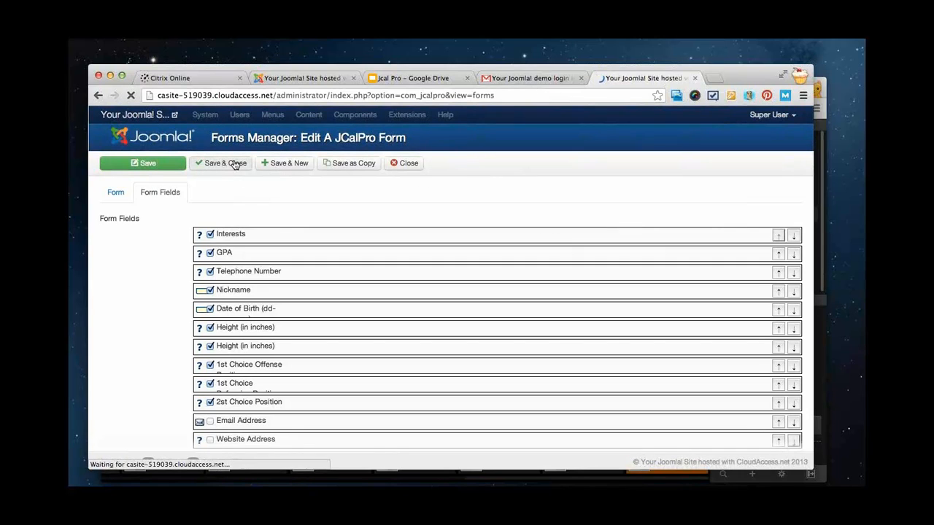
# Finish saving the form, then open Categories and select the Sport Events category
pyautogui.click(220, 163)
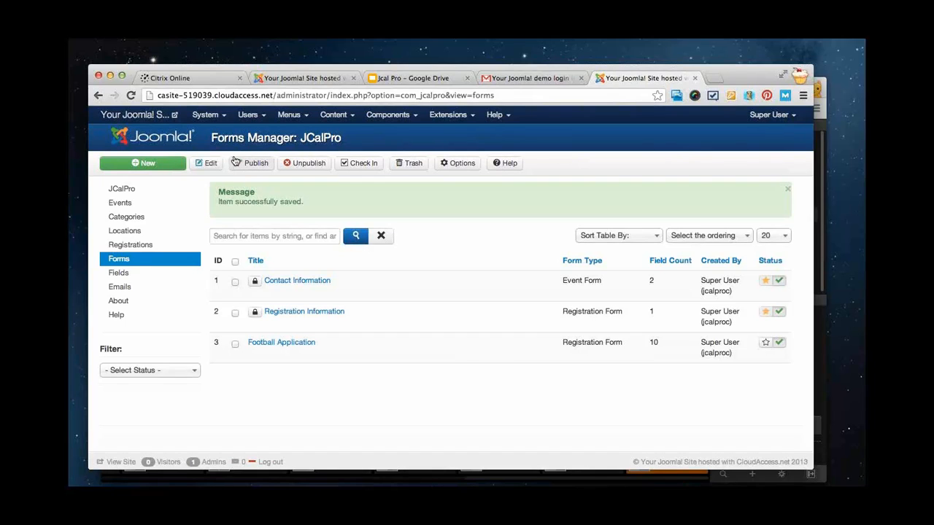
pyautogui.moveTo(127, 217)
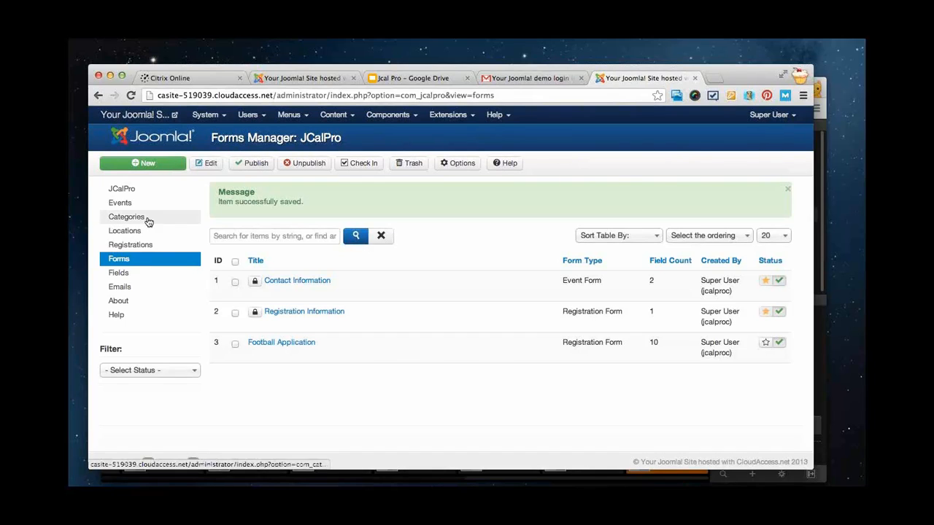
pyautogui.click(127, 217)
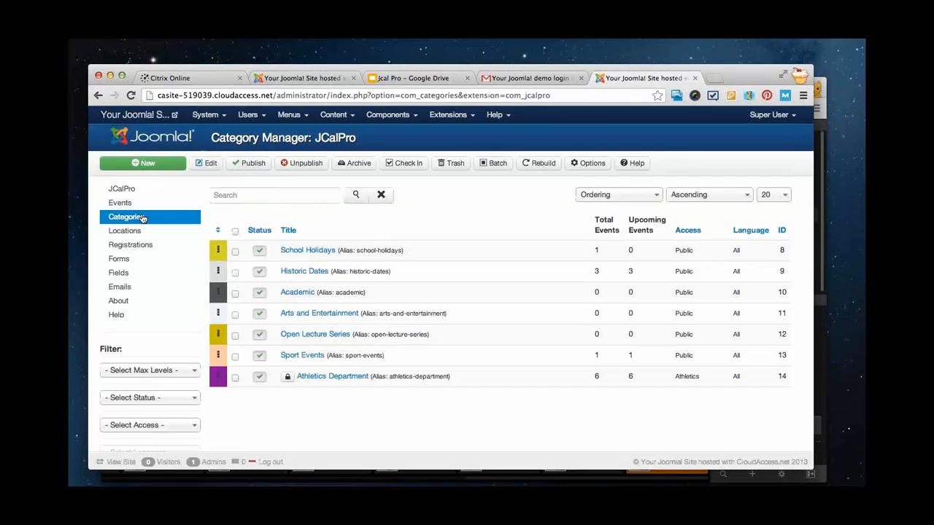
pyautogui.moveTo(503, 205)
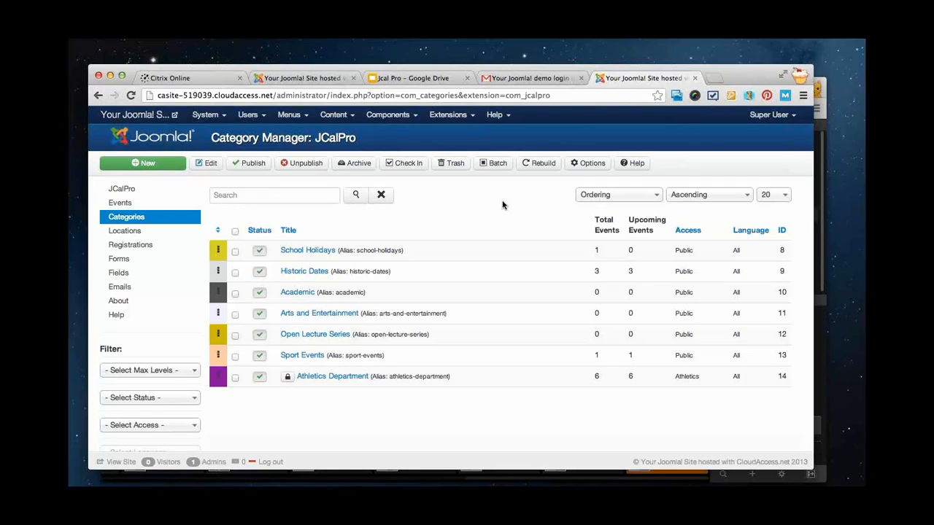
pyautogui.moveTo(376, 279)
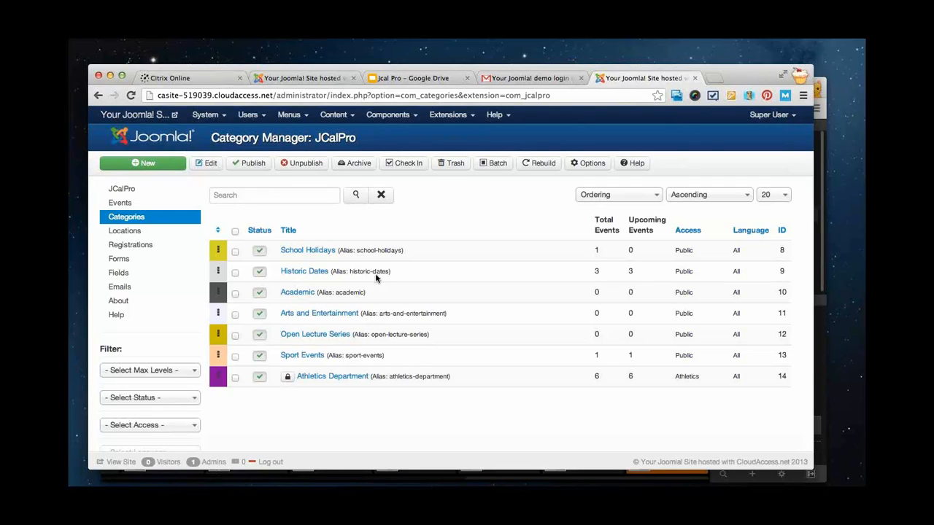
pyautogui.click(302, 356)
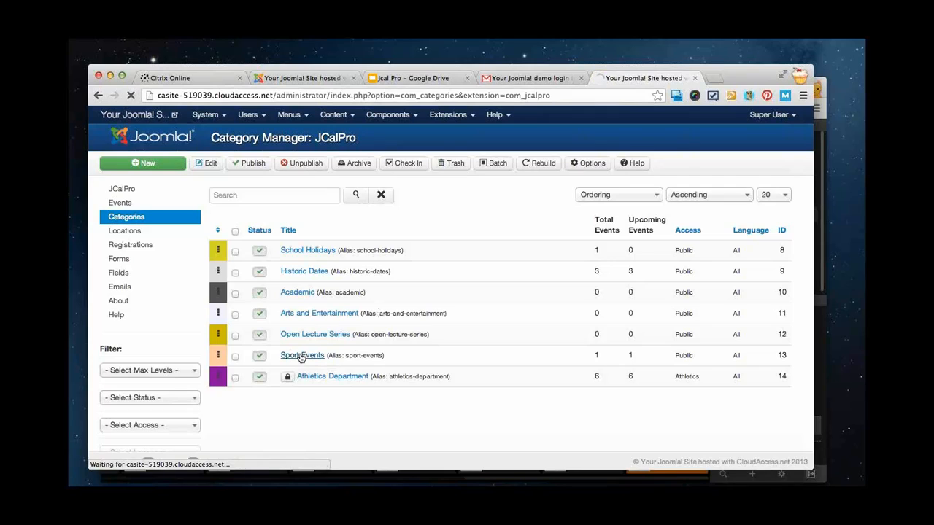
# Open Sport Events, then view the front-end Football Application Due event page
pyautogui.click(302, 355)
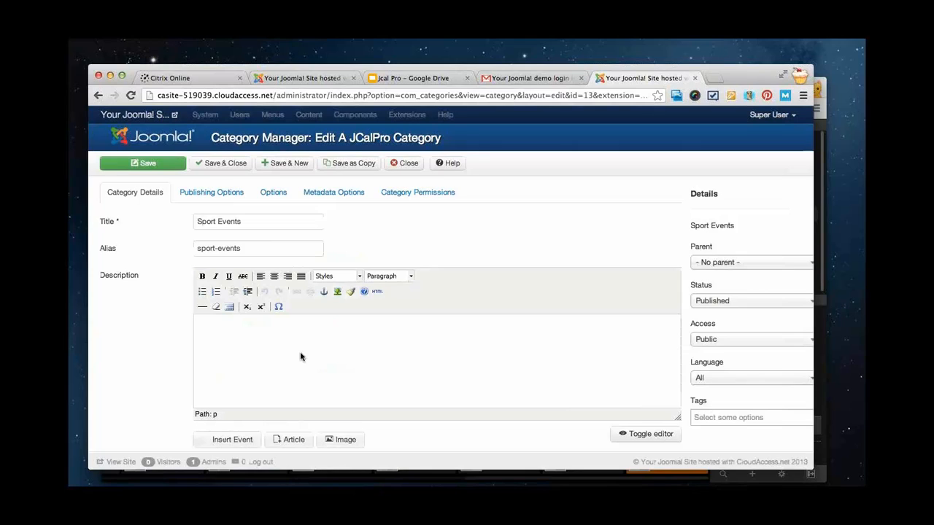
pyautogui.moveTo(173, 225)
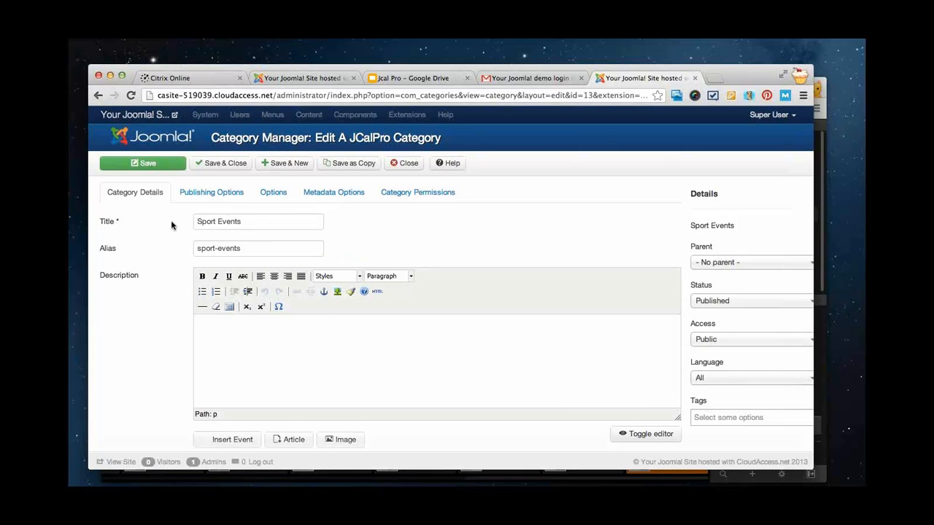
pyautogui.moveTo(107, 228)
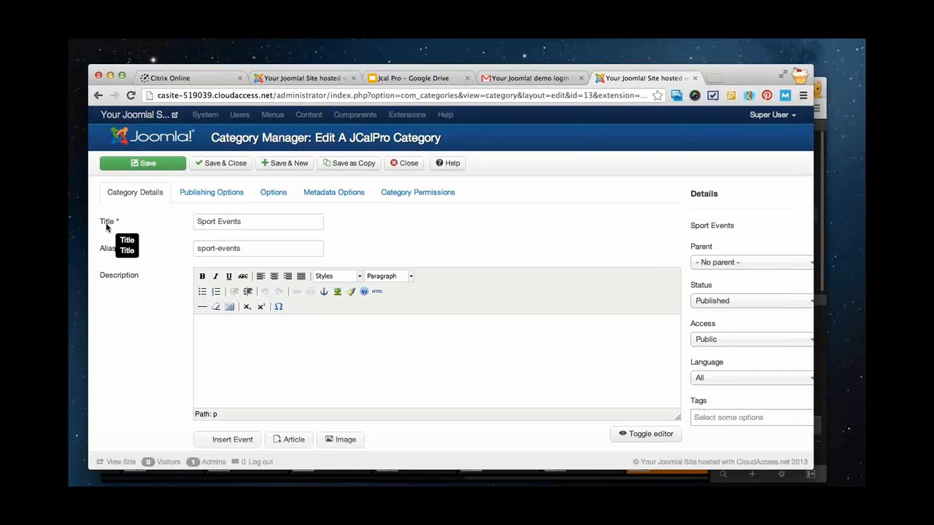
pyautogui.moveTo(109, 226)
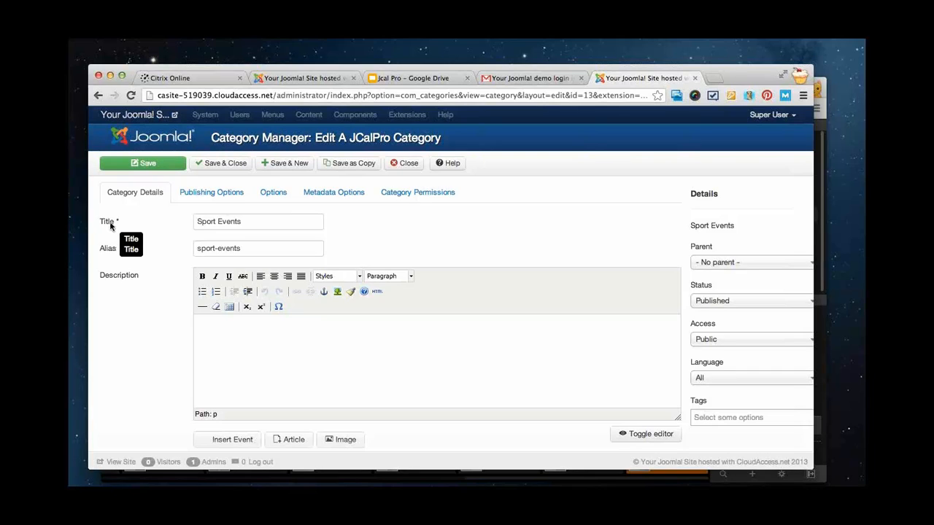
pyautogui.moveTo(206, 221)
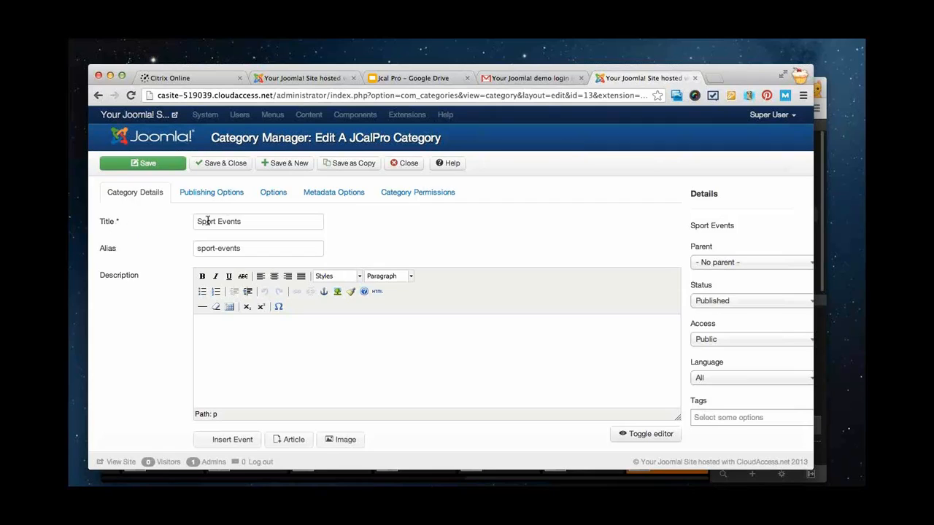
pyautogui.moveTo(153, 115)
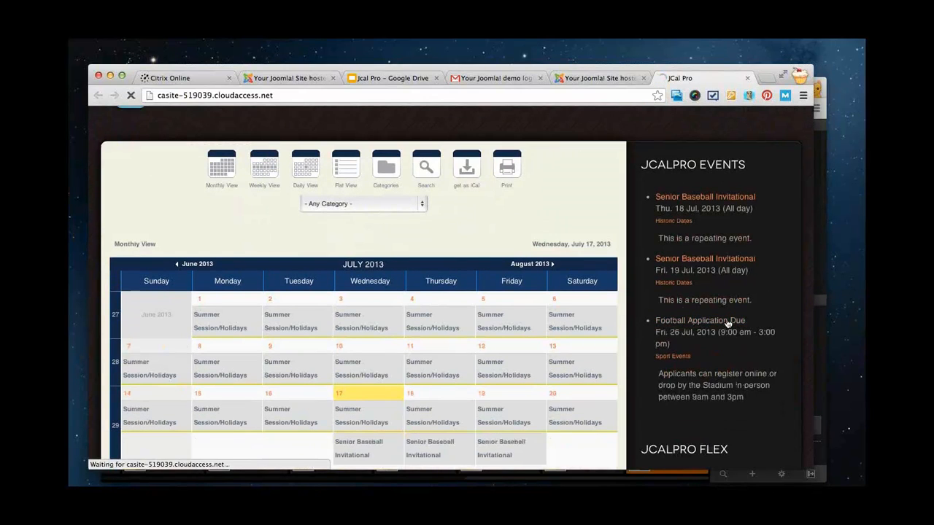
pyautogui.click(700, 320)
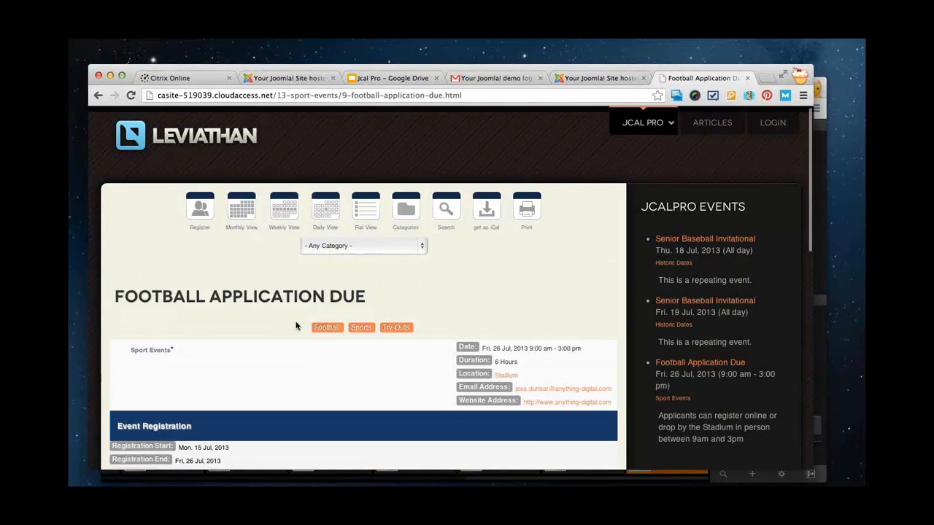
# Open the registration form for the Football Application Due event
pyautogui.scroll(-3)
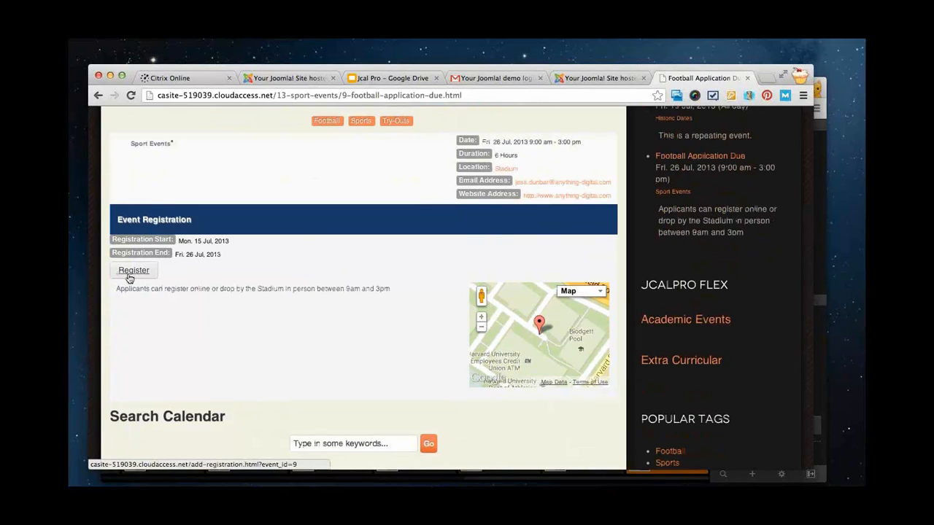
pyautogui.click(133, 270)
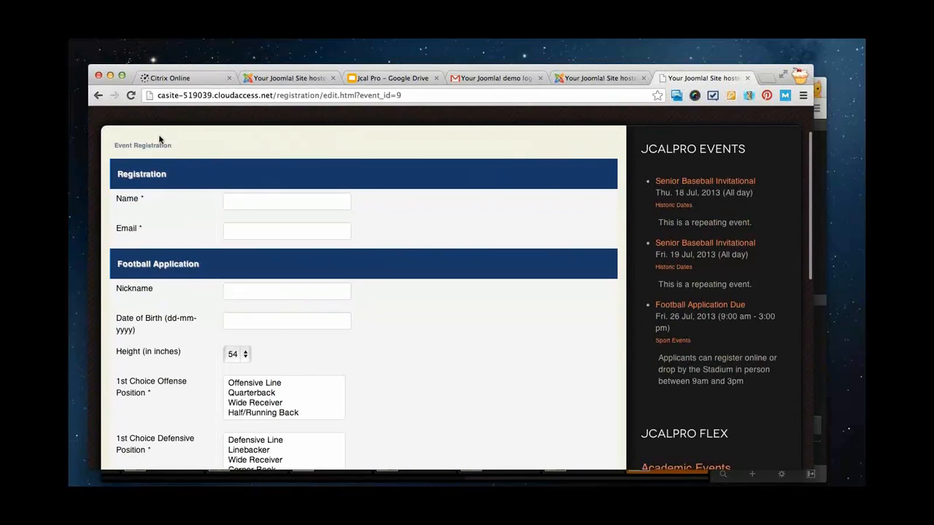
# Pick Wide Receiver and Corner Back without submitting, then return to the July 2013 calendar
pyautogui.scroll(-3)
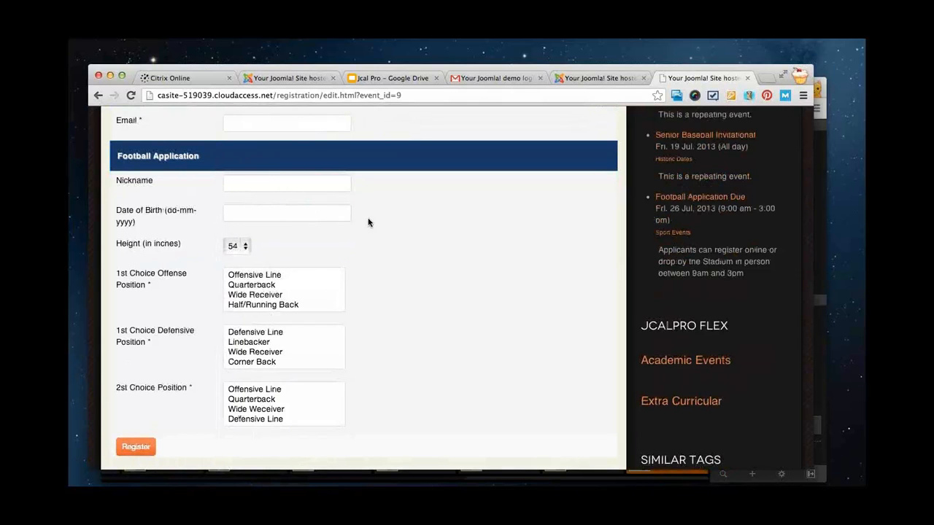
pyautogui.click(254, 295)
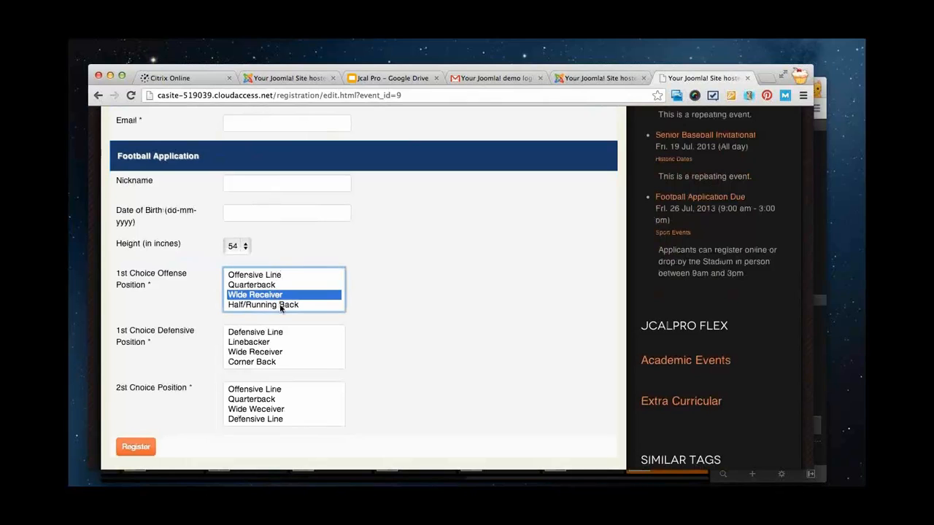
pyautogui.click(251, 361)
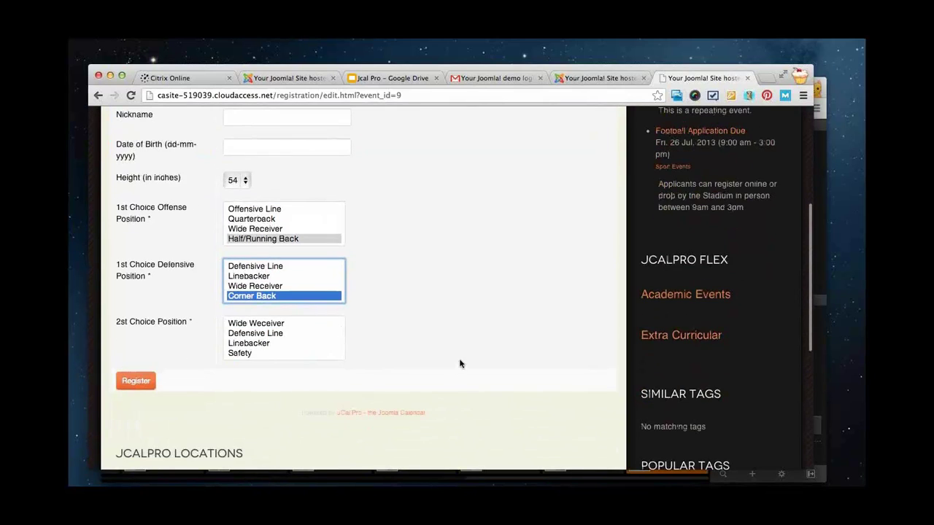
pyautogui.scroll(3)
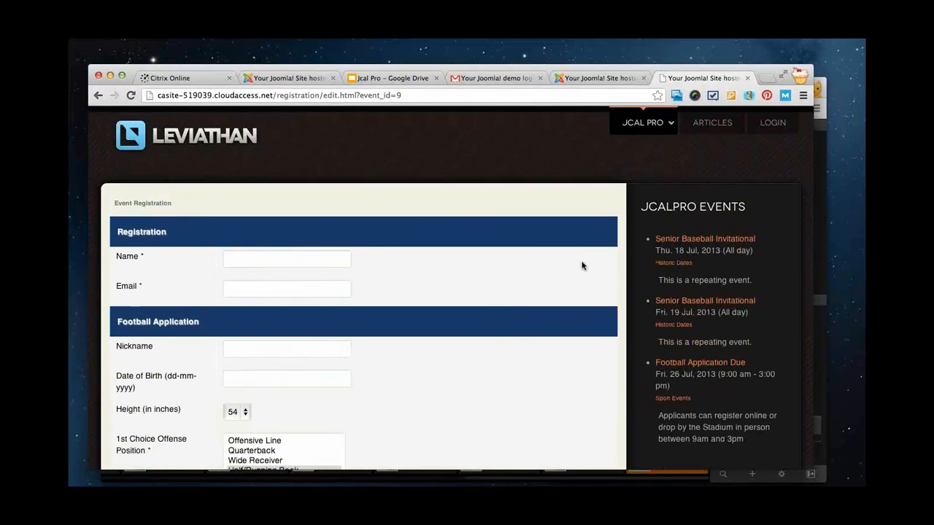
pyautogui.click(643, 122)
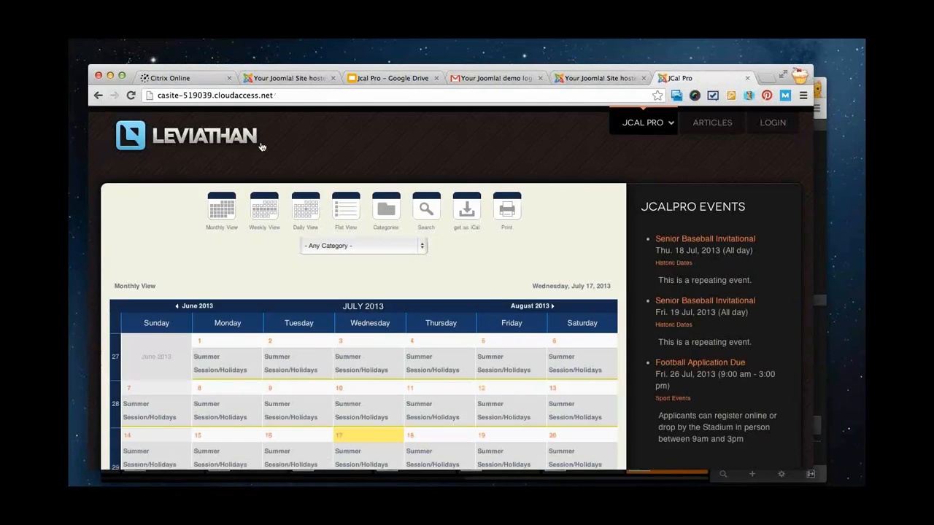
# Open the calendar's categories list and view Sport Events, showing Football Application Due
pyautogui.scroll(-3)
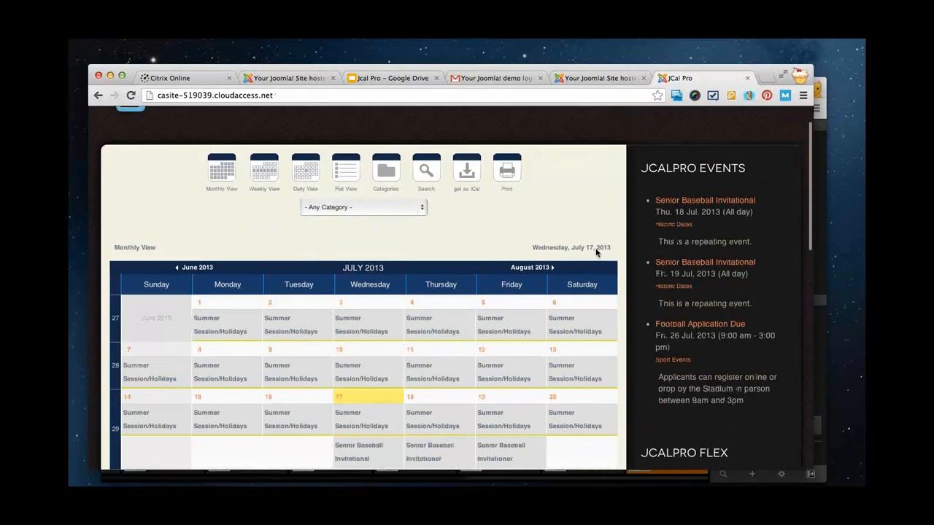
pyautogui.click(386, 172)
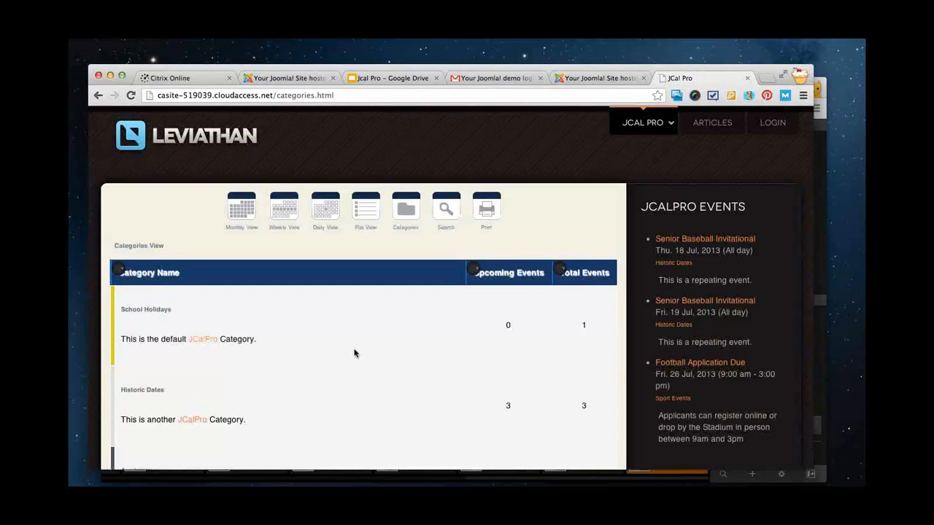
pyautogui.scroll(-3)
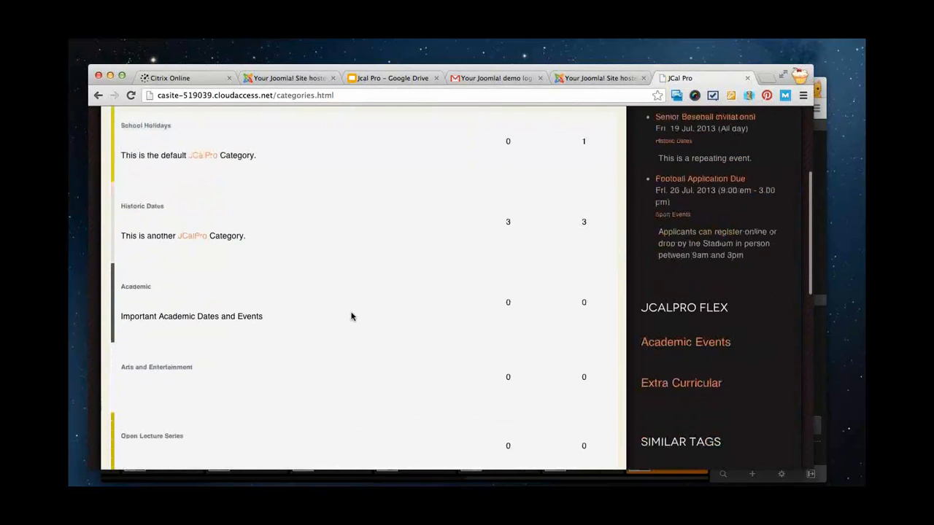
pyautogui.scroll(-3)
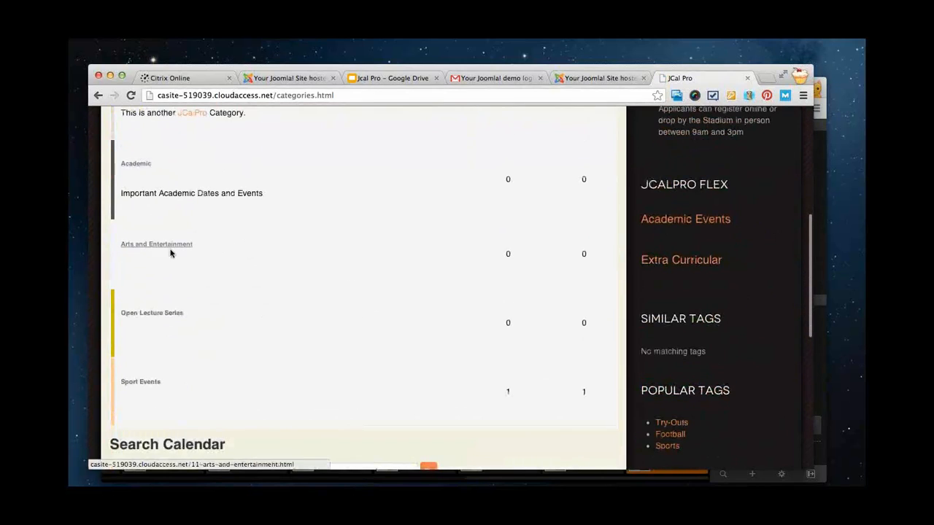
pyautogui.moveTo(291, 395)
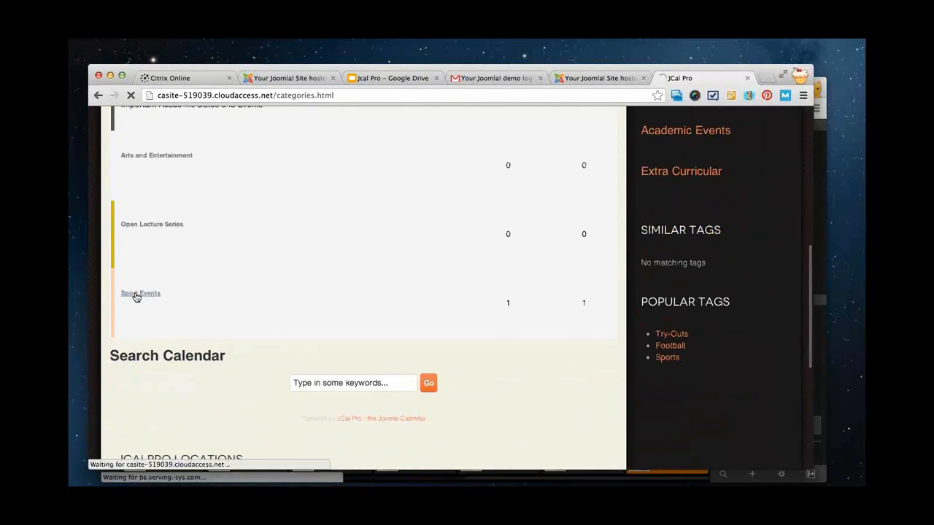
pyautogui.click(140, 293)
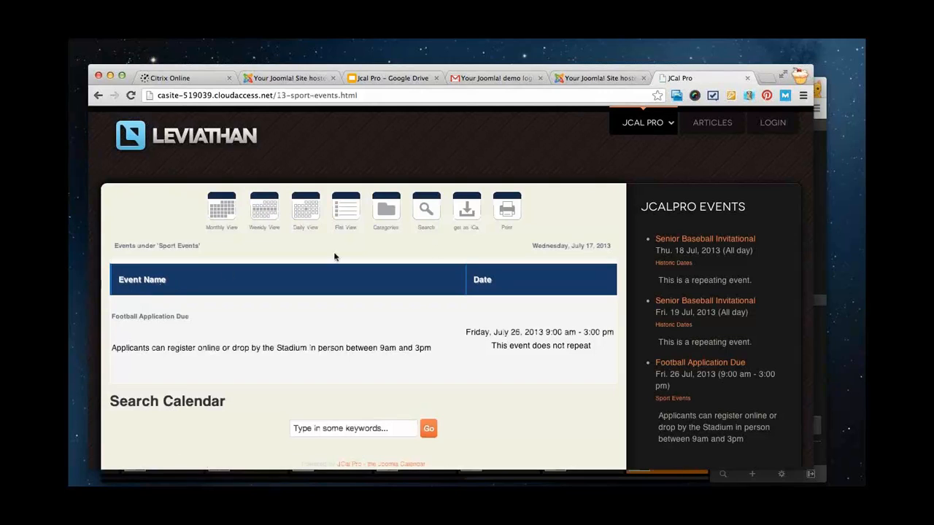
pyautogui.moveTo(466, 126)
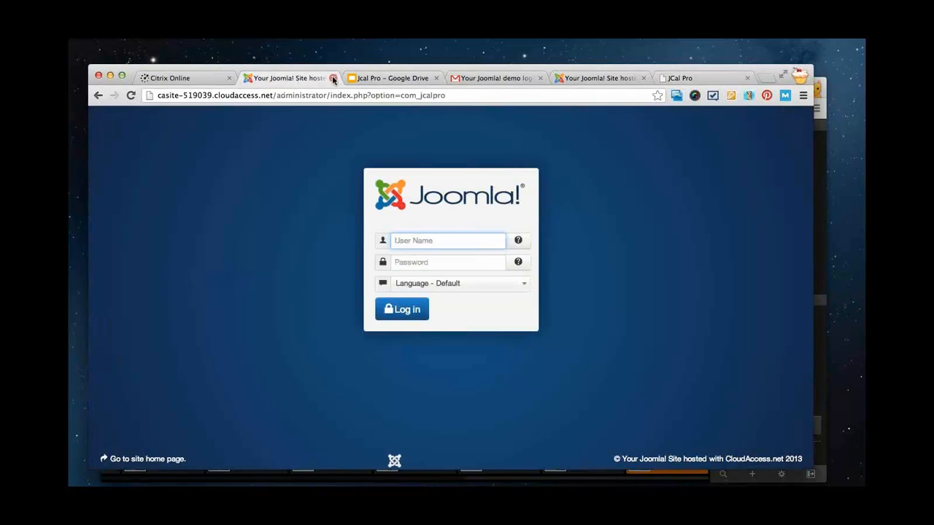
# Review the Sport Events alias 'sport-events' and keep the category without a parent
pyautogui.click(533, 78)
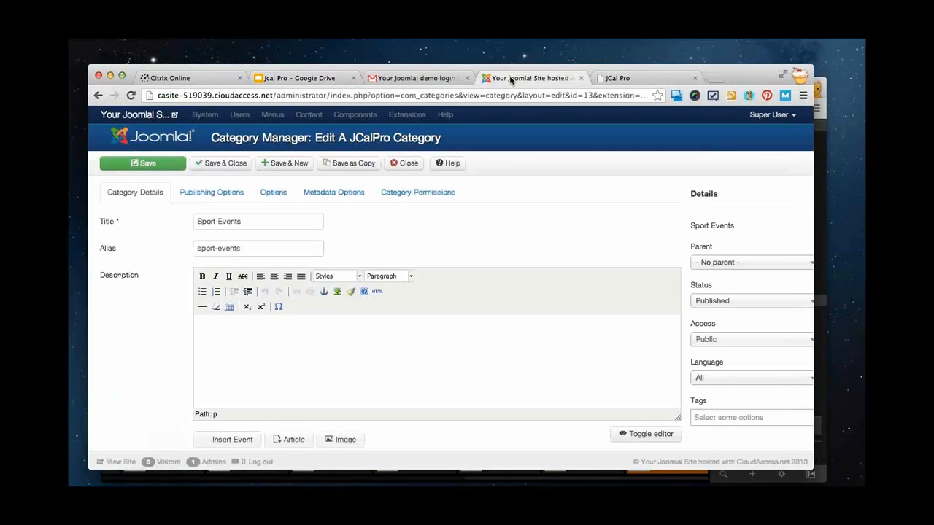
pyautogui.moveTo(457, 331)
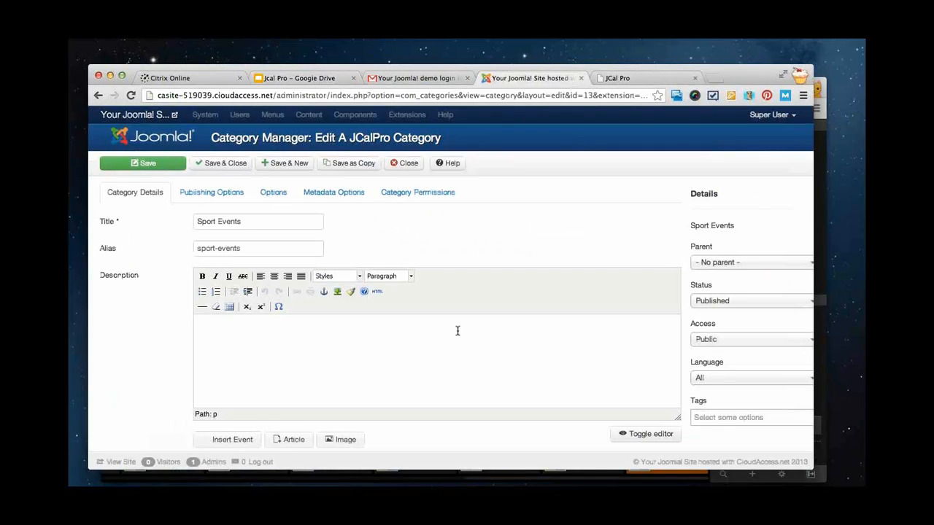
pyautogui.moveTo(436, 329)
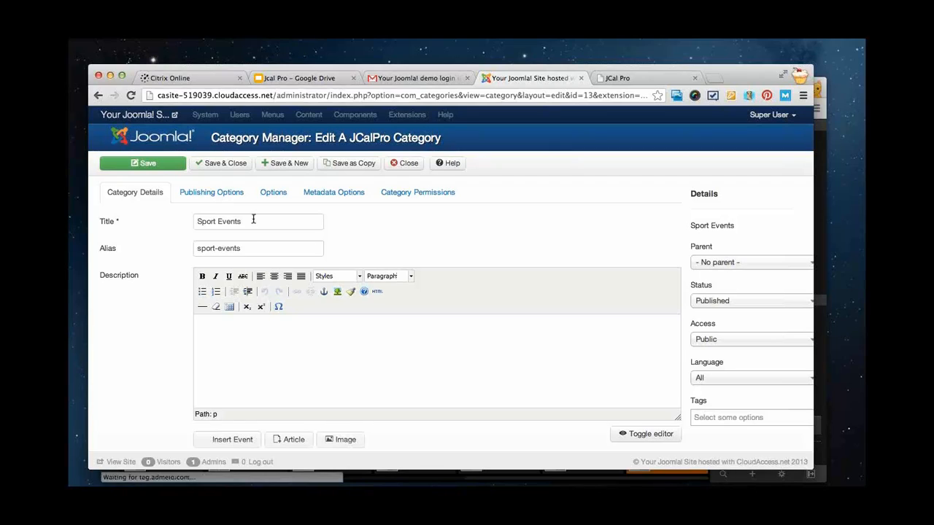
pyautogui.click(258, 248)
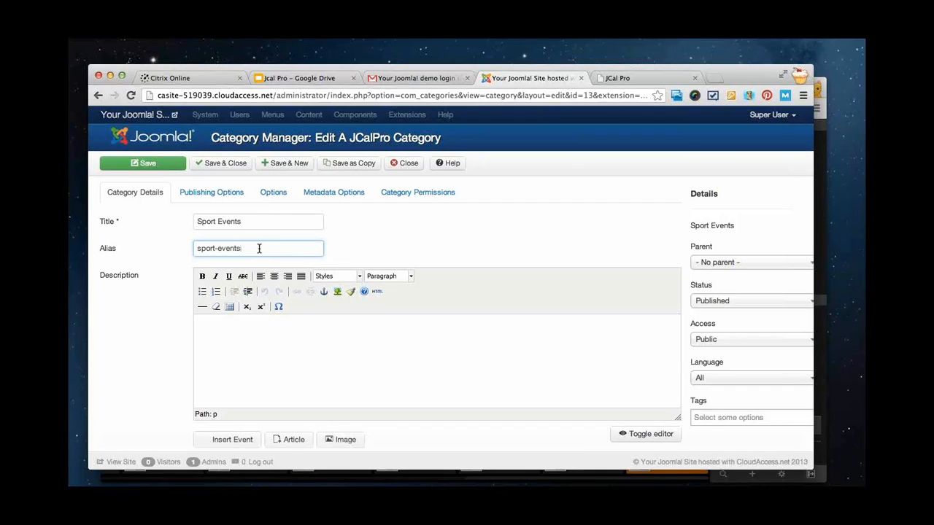
pyautogui.moveTo(571, 279)
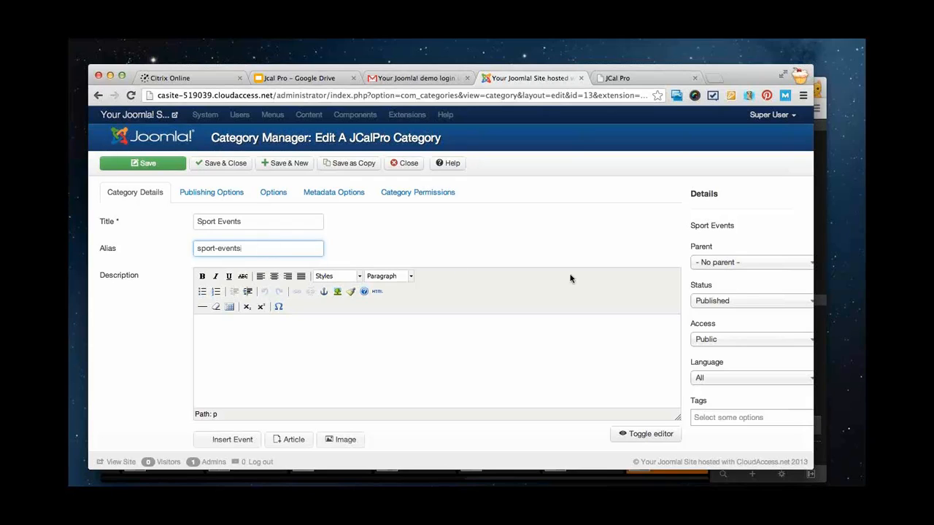
pyautogui.moveTo(706, 139)
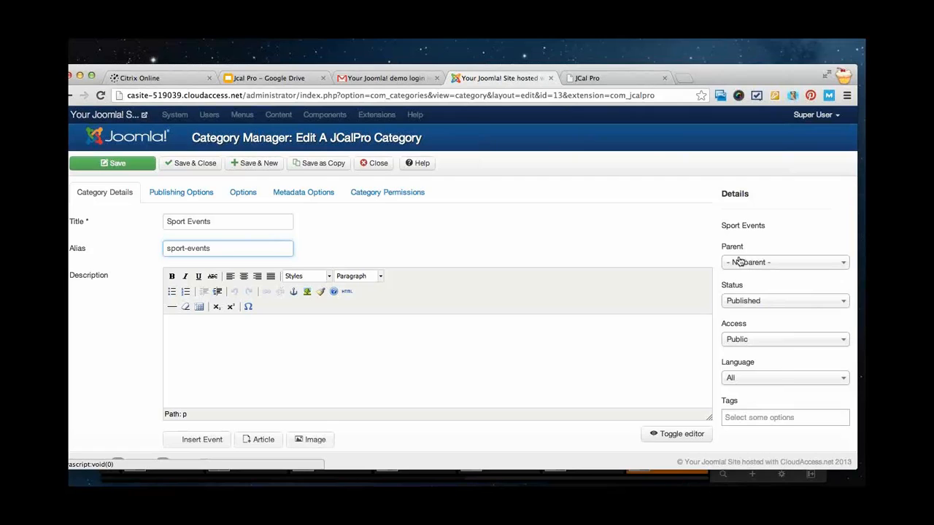
pyautogui.click(784, 262)
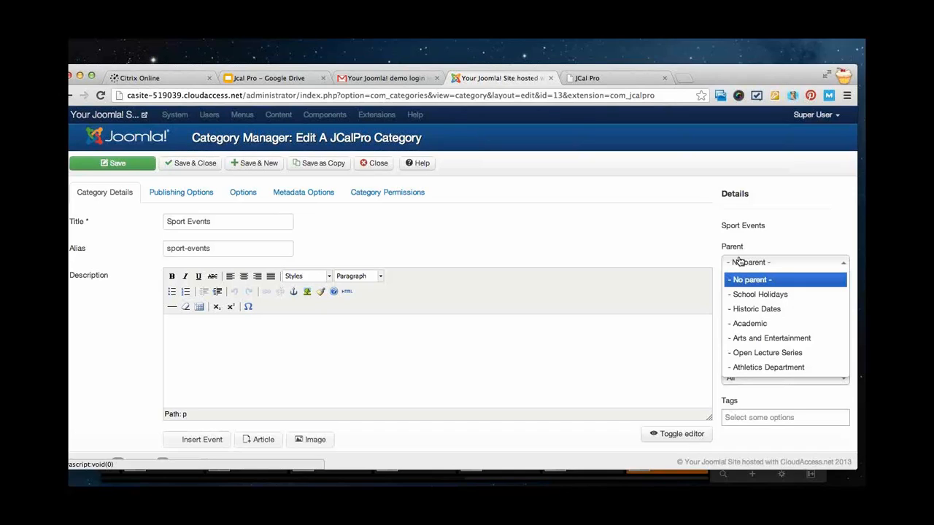
pyautogui.click(749, 280)
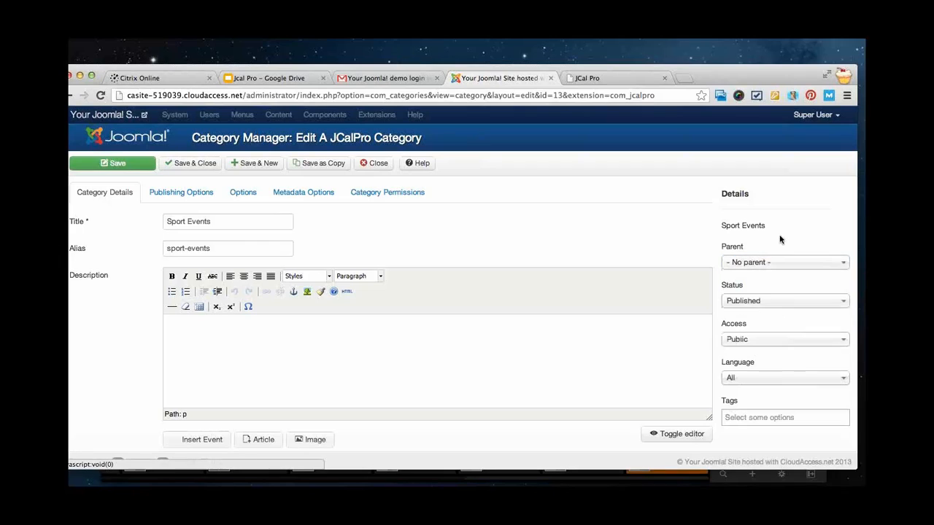
# Keep the category published, check its access level, and view its Publishing Options
pyautogui.click(784, 301)
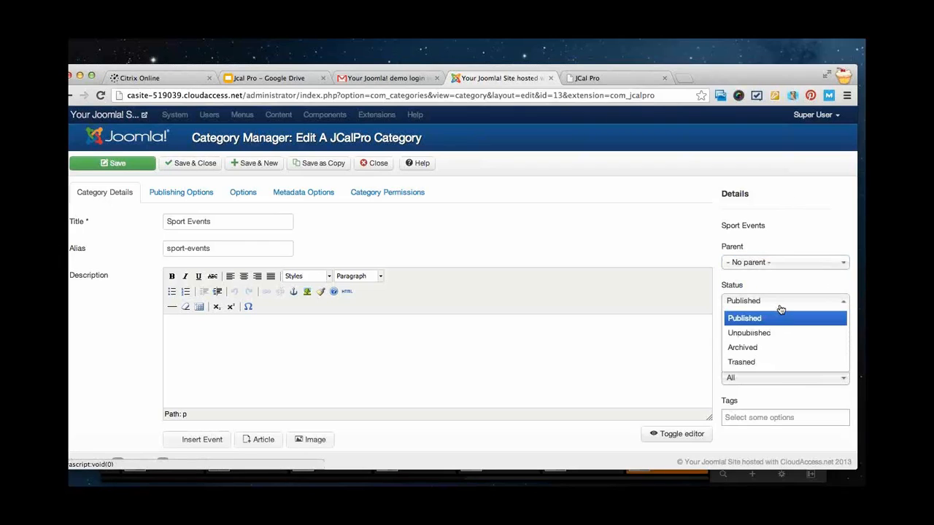
pyautogui.click(744, 318)
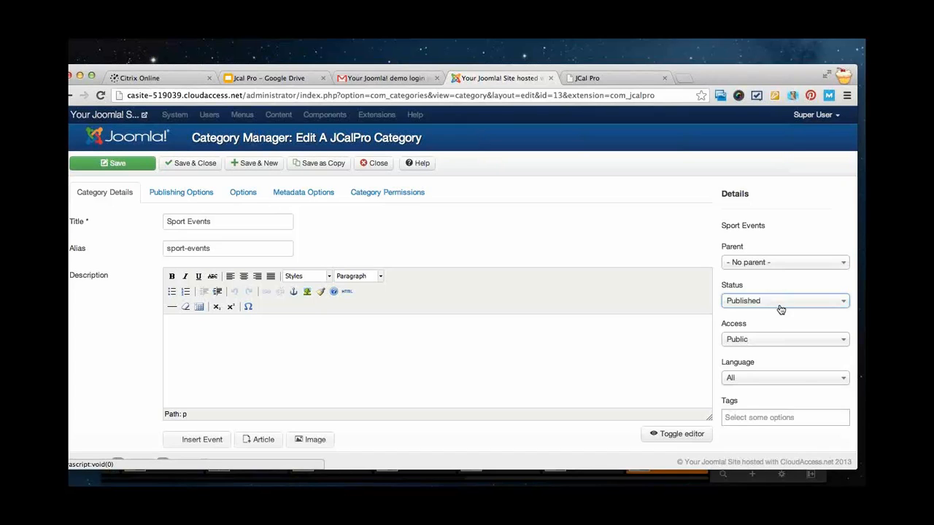
pyautogui.click(781, 301)
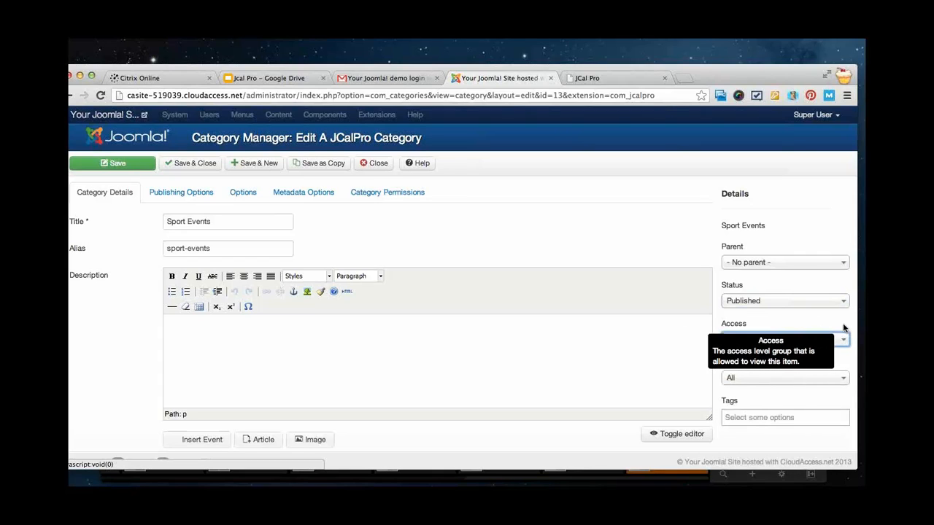
pyautogui.click(784, 378)
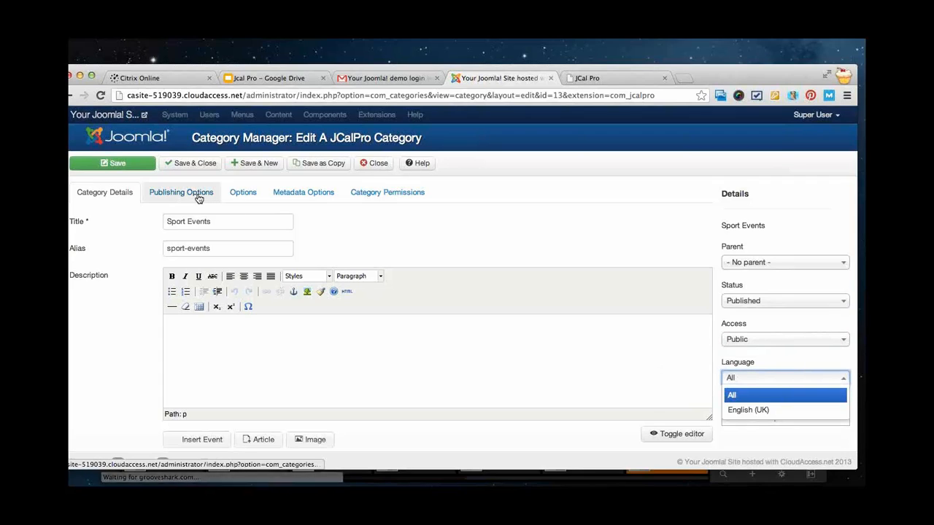
pyautogui.click(180, 192)
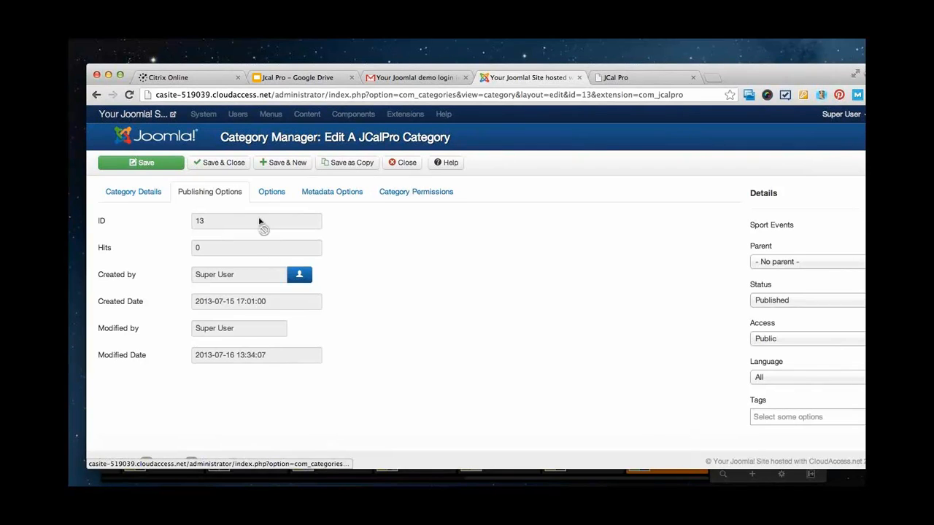
pyautogui.moveTo(230, 305)
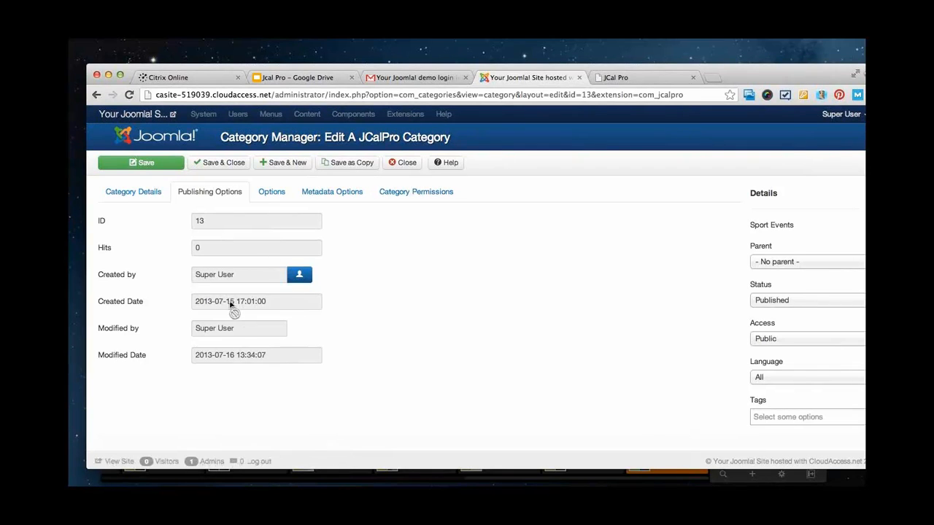
pyautogui.moveTo(135, 305)
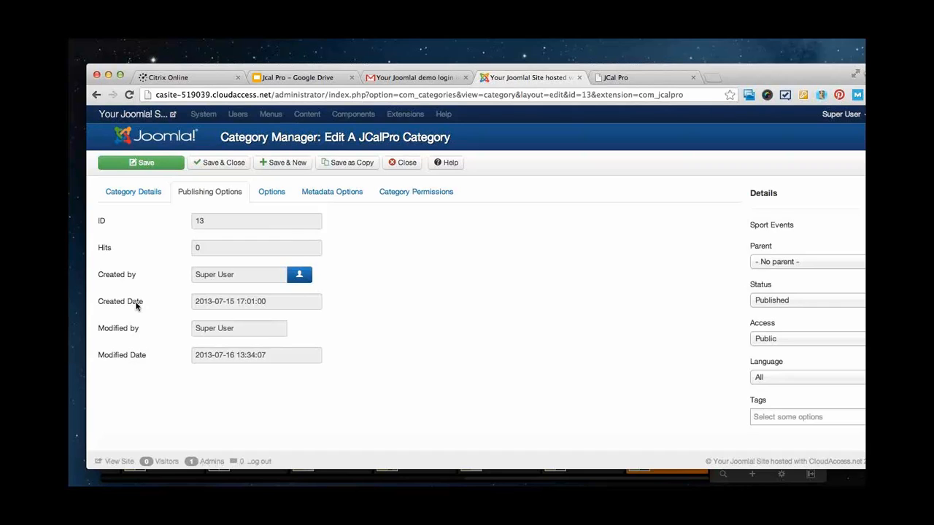
pyautogui.moveTo(315, 250)
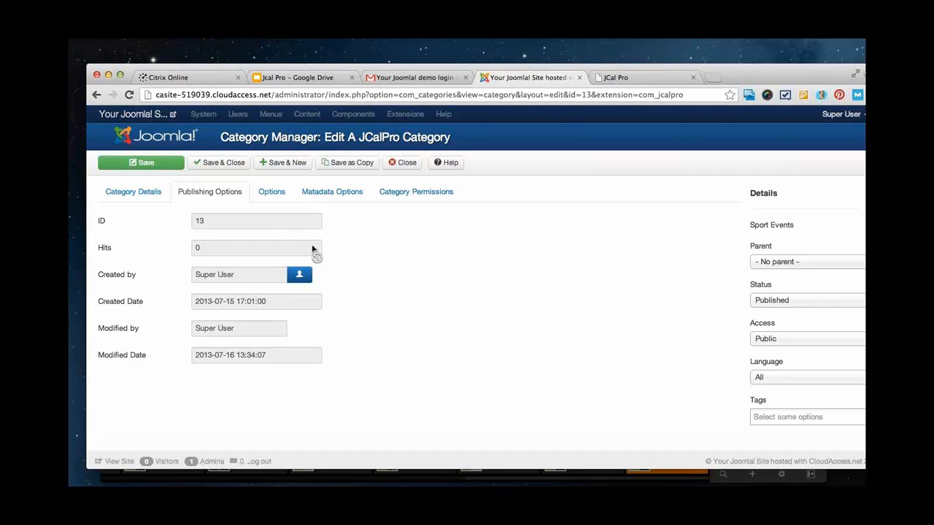
pyautogui.moveTo(353, 261)
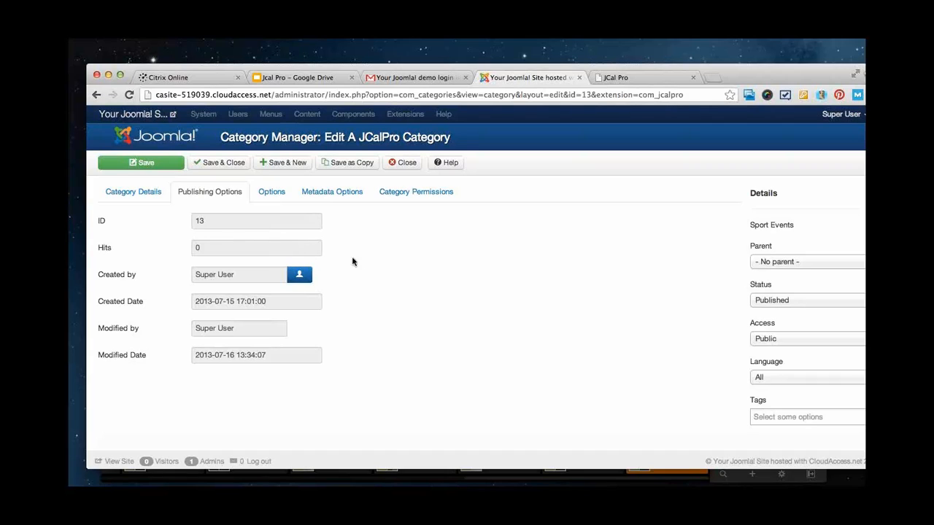
pyautogui.moveTo(327, 236)
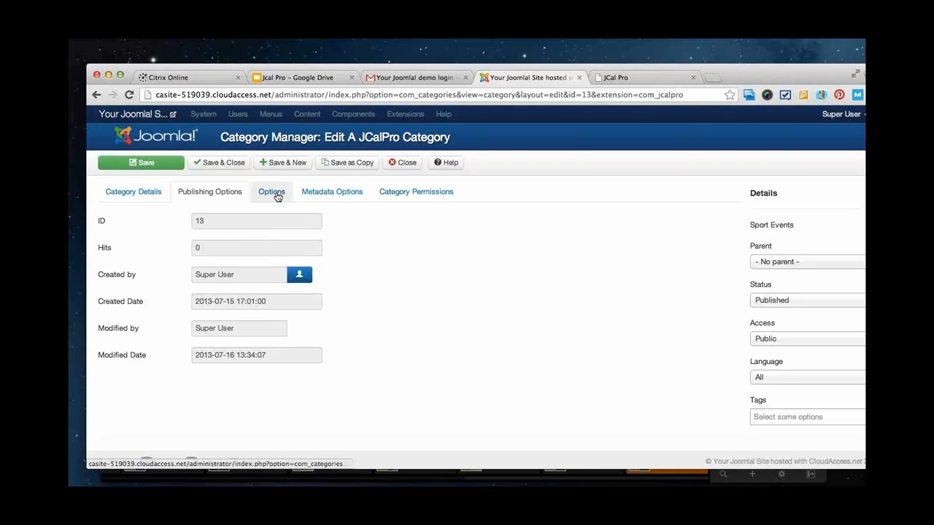
# Keep Alternative Layout on Use Global, select the Note field, and expand JCalPro Options
pyautogui.click(272, 192)
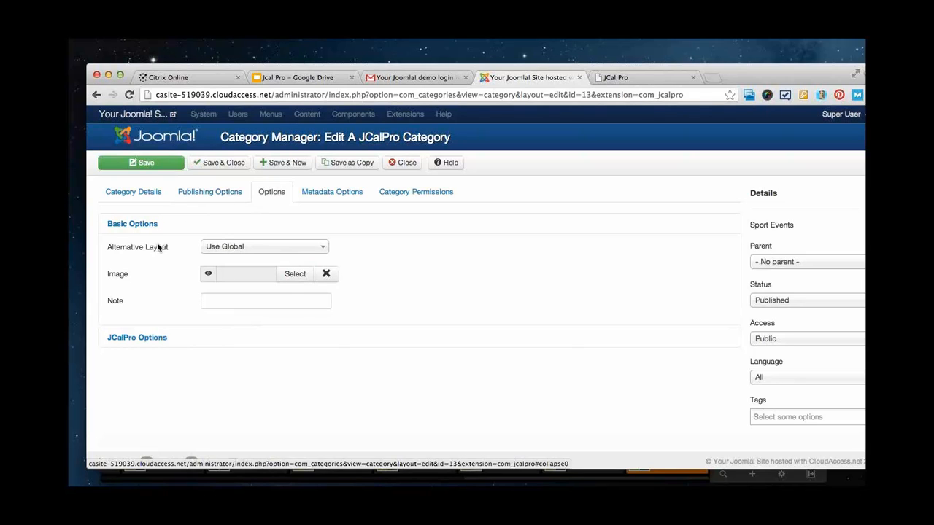
pyautogui.click(264, 247)
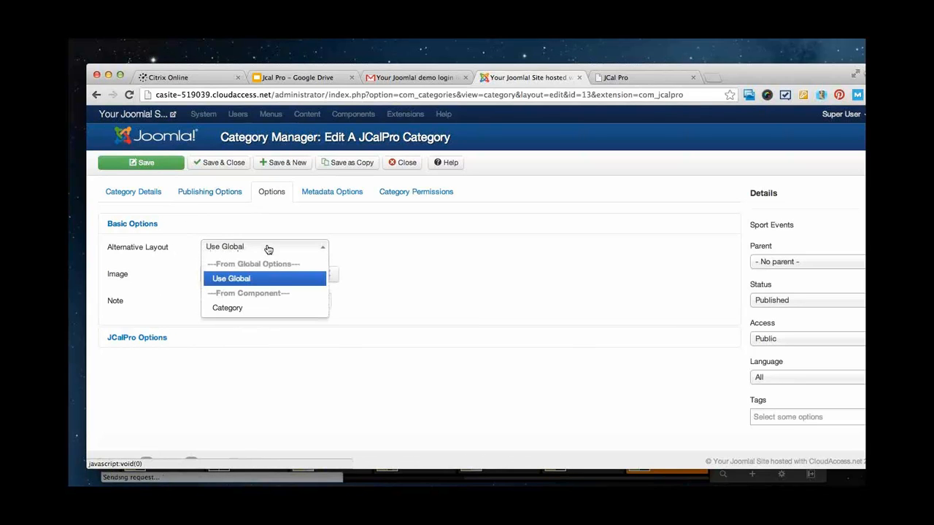
pyautogui.click(231, 278)
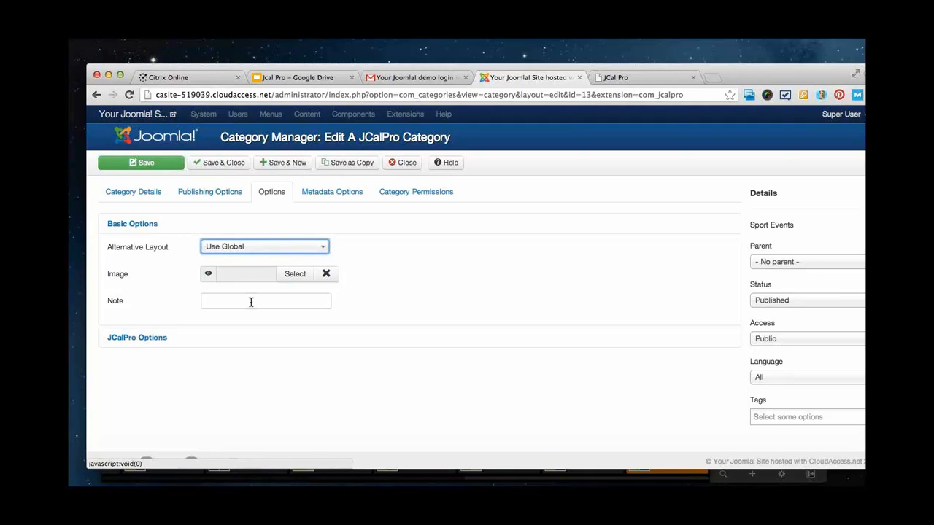
pyautogui.click(265, 301)
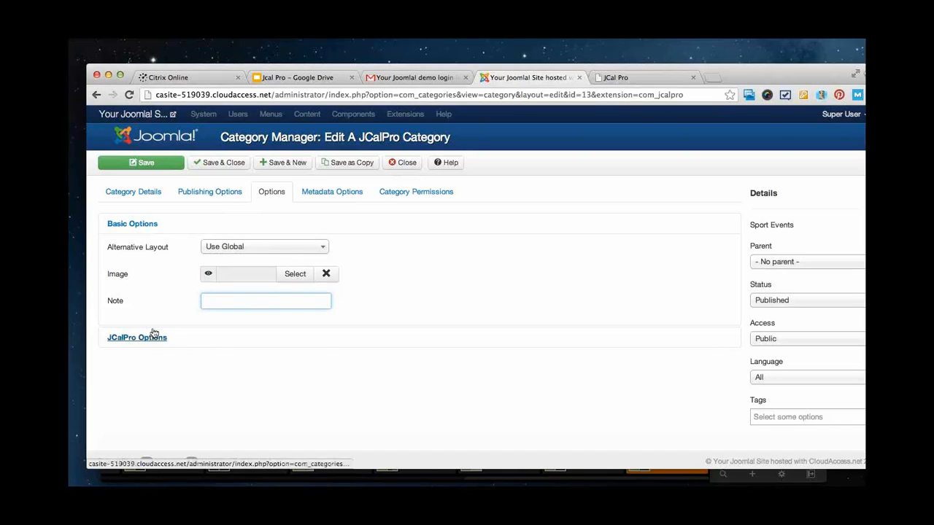
pyautogui.click(136, 337)
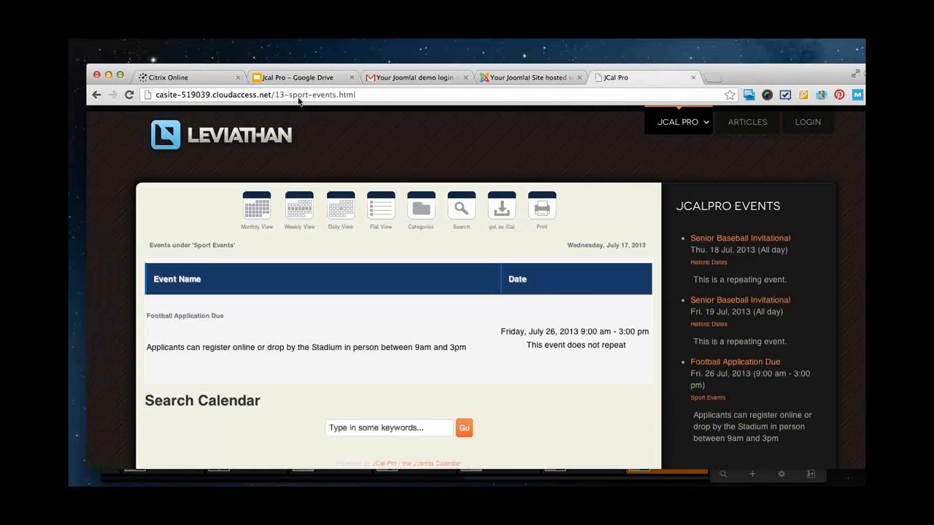
# Check the front-end categories page showing Sport Events with one event under a peach bar
pyautogui.click(420, 208)
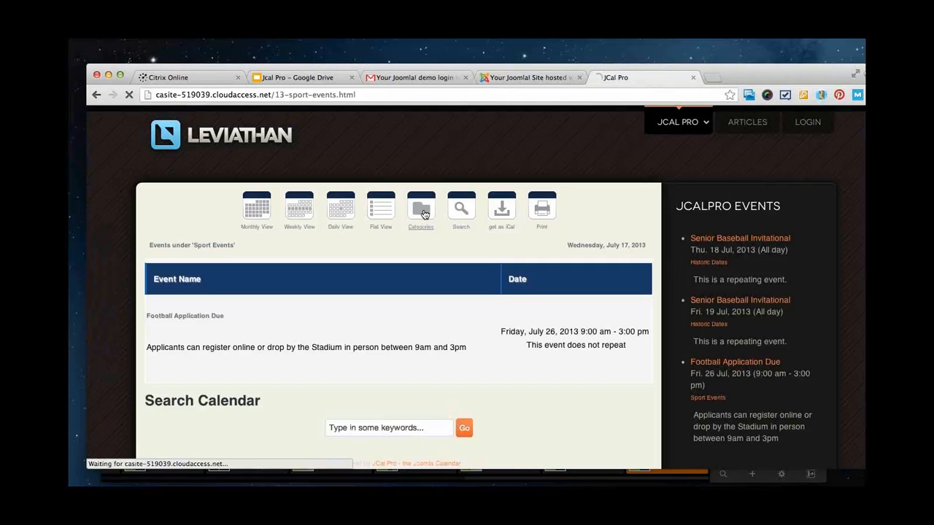
pyautogui.click(420, 207)
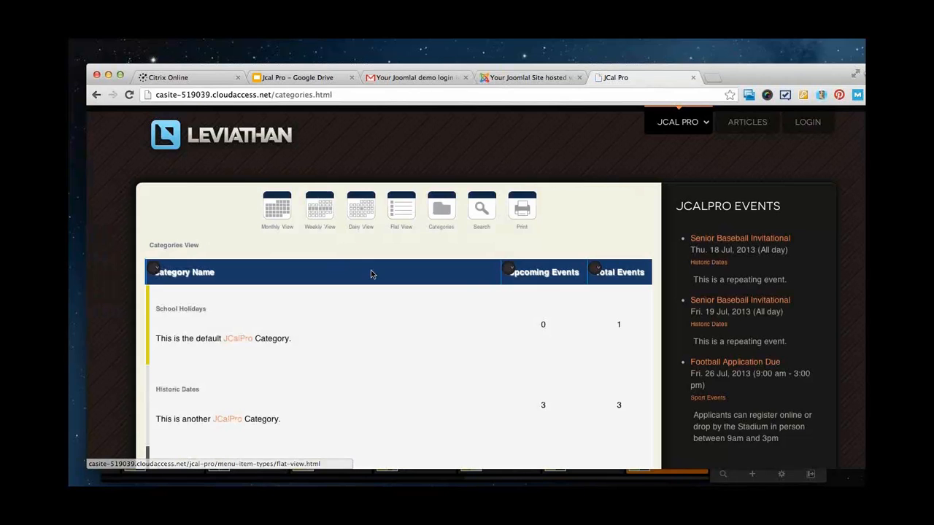
pyautogui.scroll(-3)
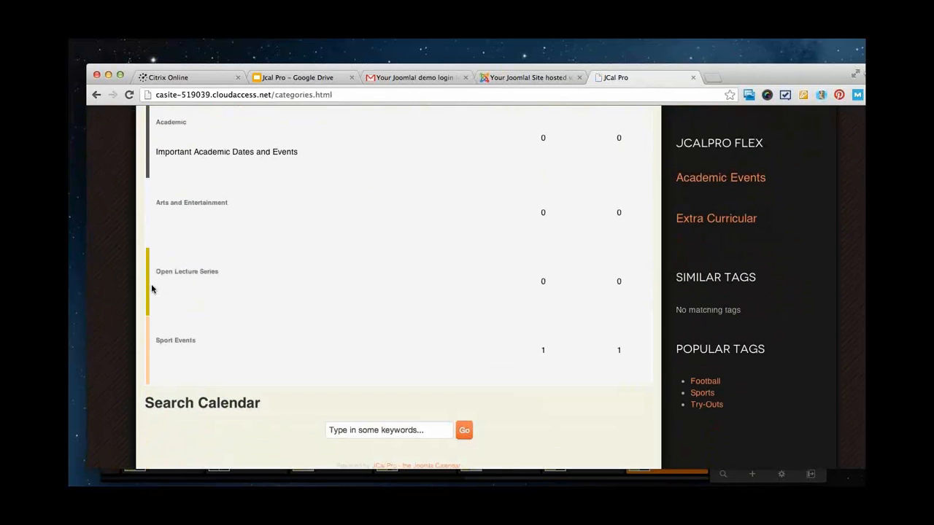
pyautogui.scroll(3)
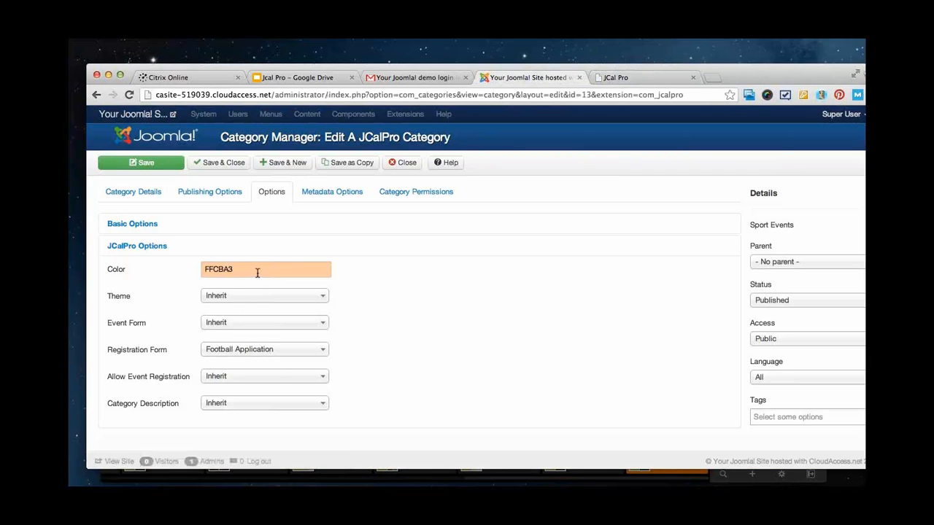
# Change the Sport Events colour to teal 57FFC1, keeping Football Application as registration form
pyautogui.click(266, 269)
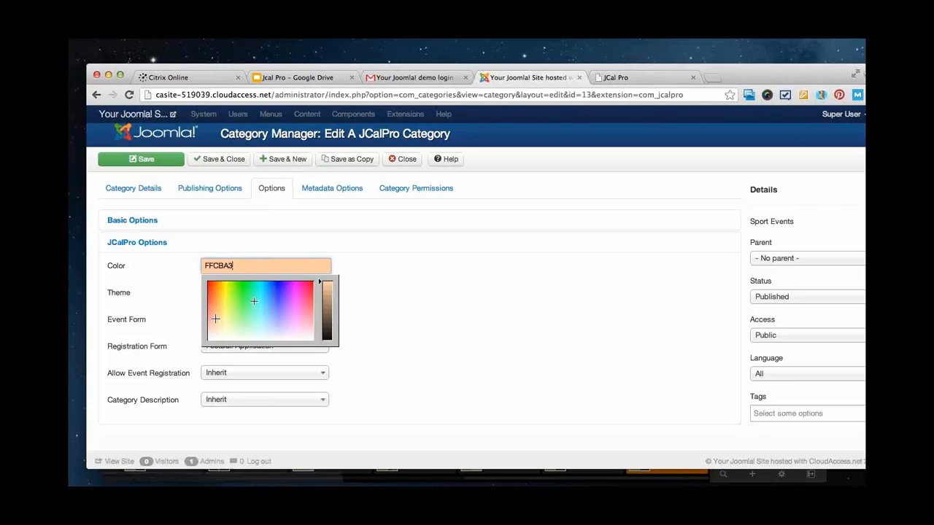
pyautogui.click(281, 300)
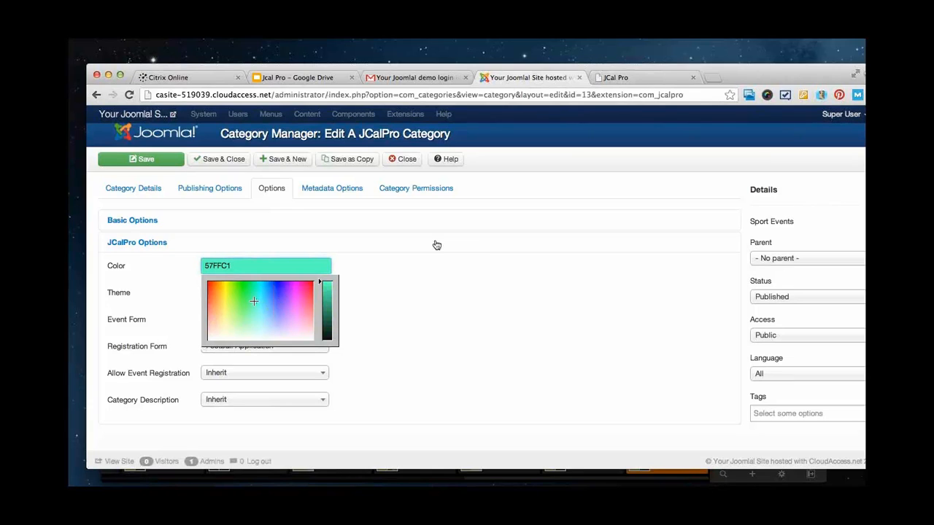
pyautogui.click(137, 243)
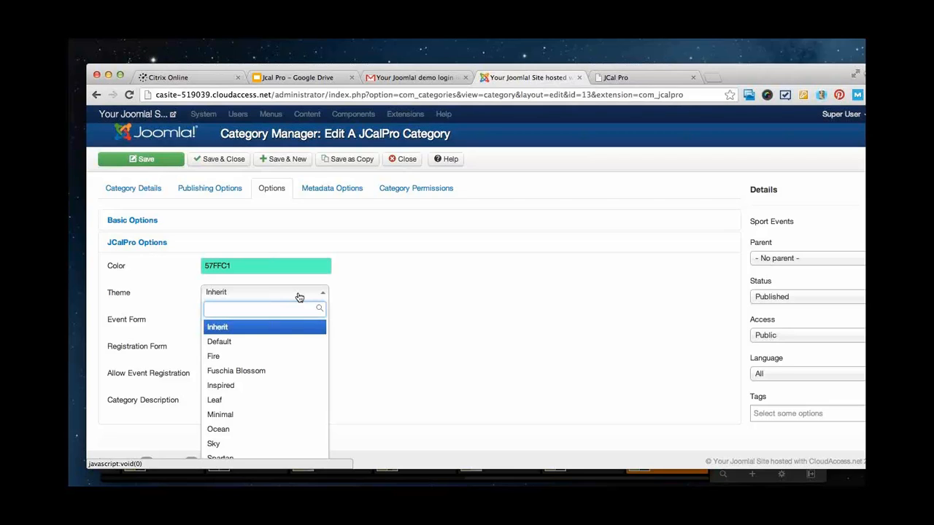
pyautogui.moveTo(449, 282)
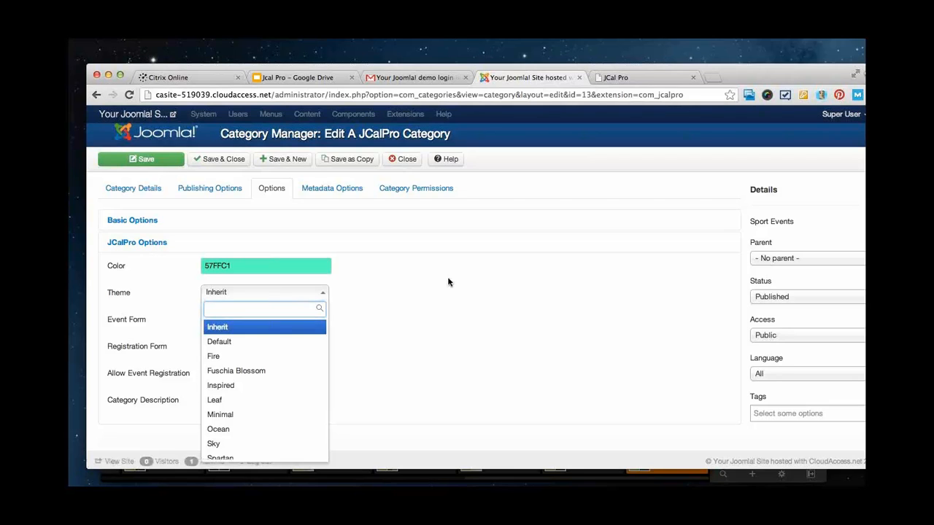
pyautogui.click(264, 345)
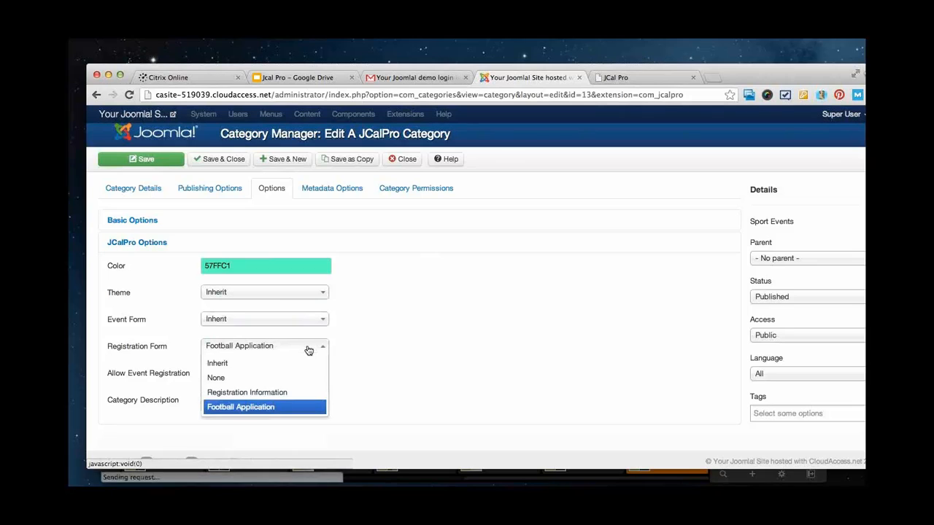
pyautogui.click(240, 408)
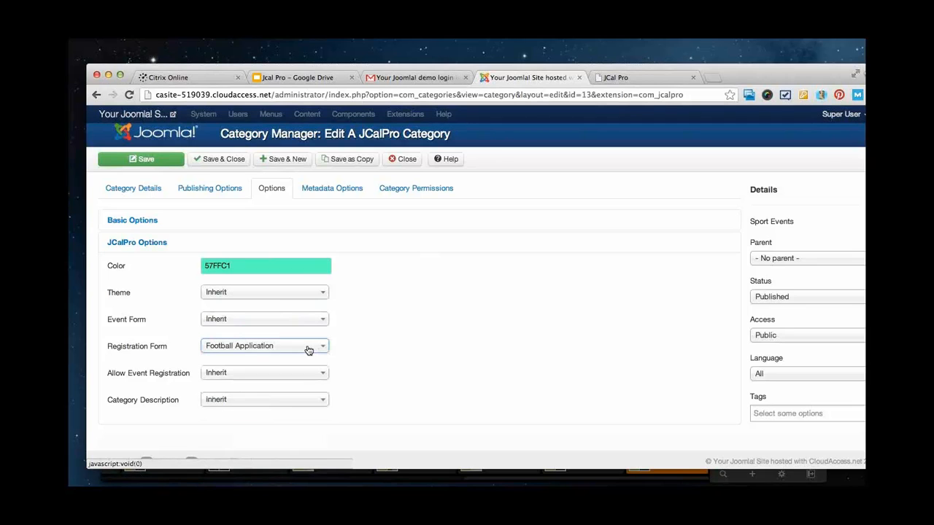
pyautogui.moveTo(160, 350)
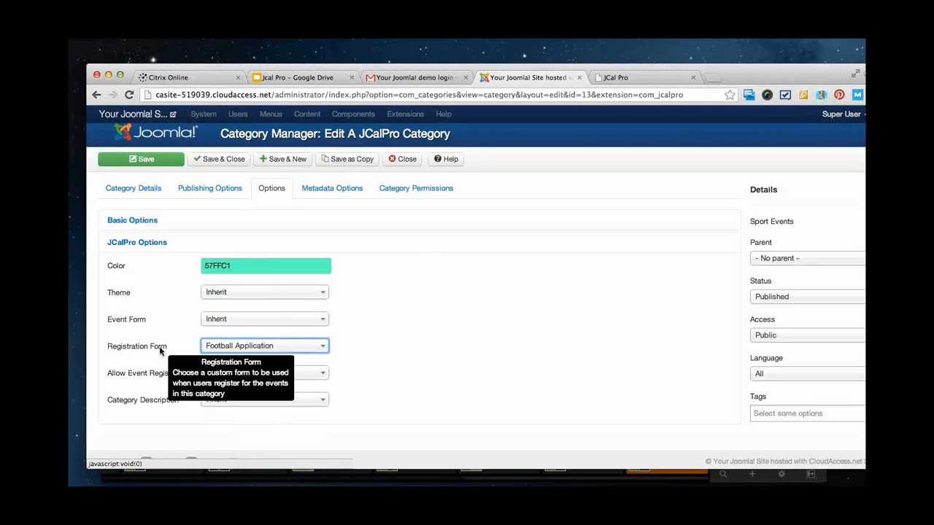
pyautogui.moveTo(160, 352)
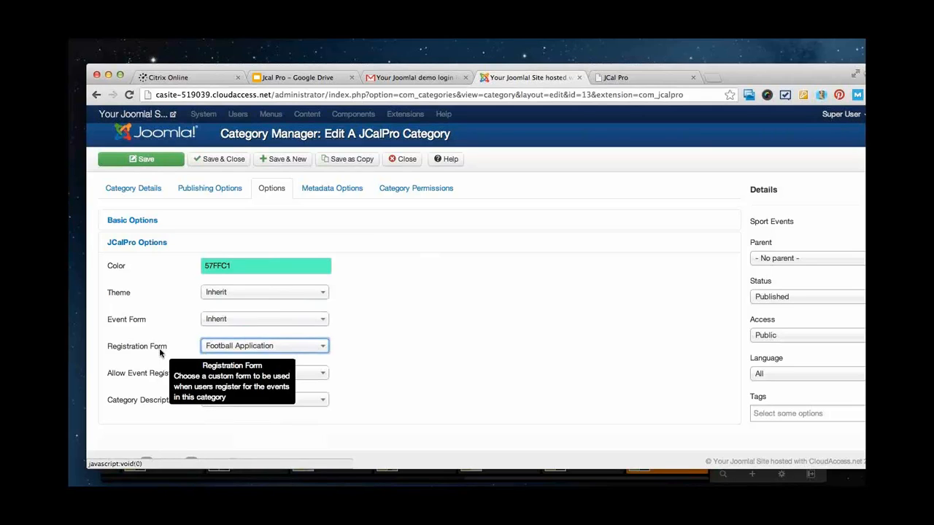
pyautogui.moveTo(471, 355)
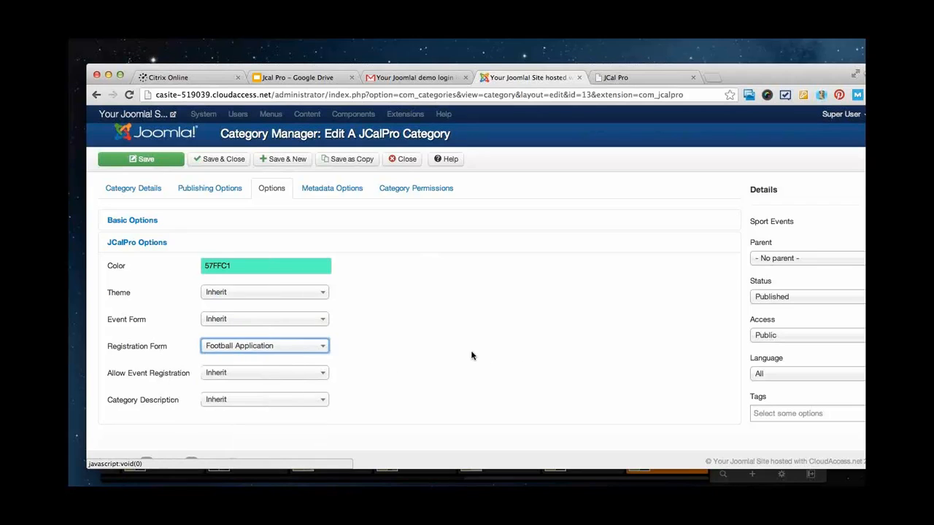
pyautogui.moveTo(396, 345)
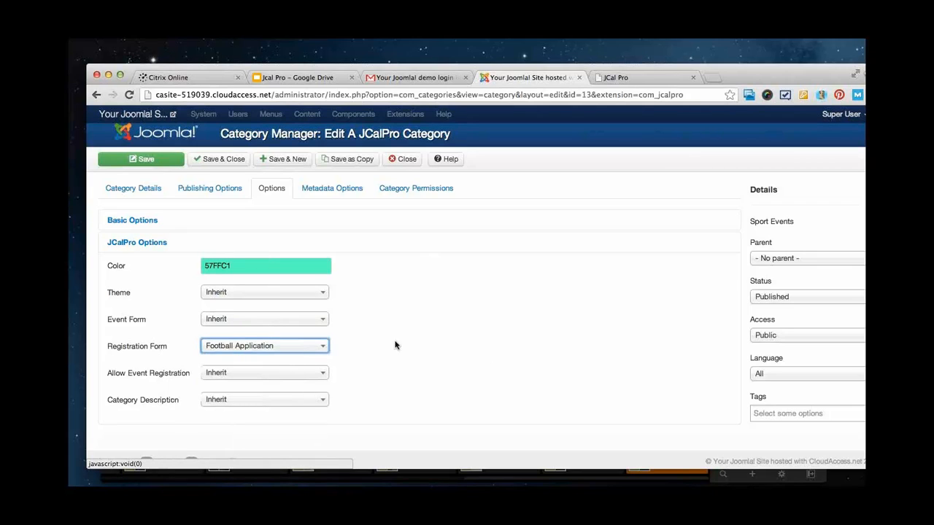
pyautogui.moveTo(371, 351)
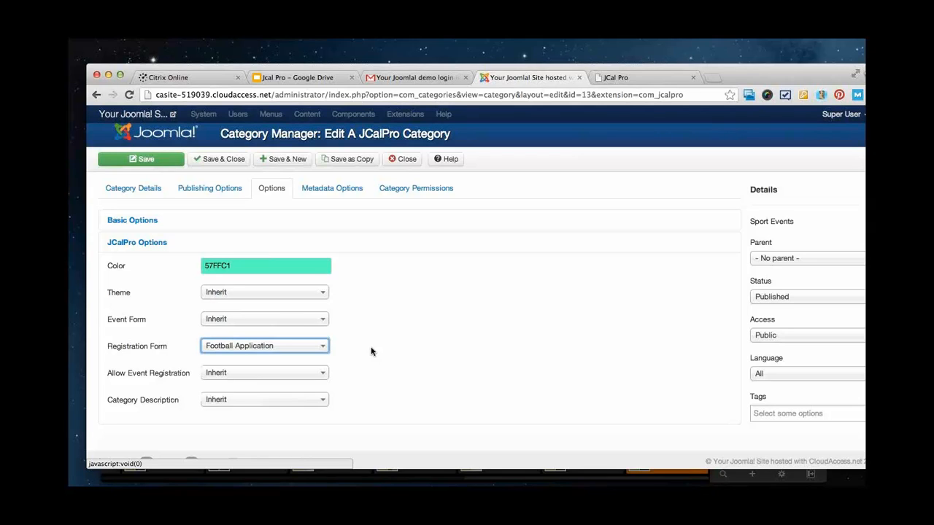
pyautogui.moveTo(420, 336)
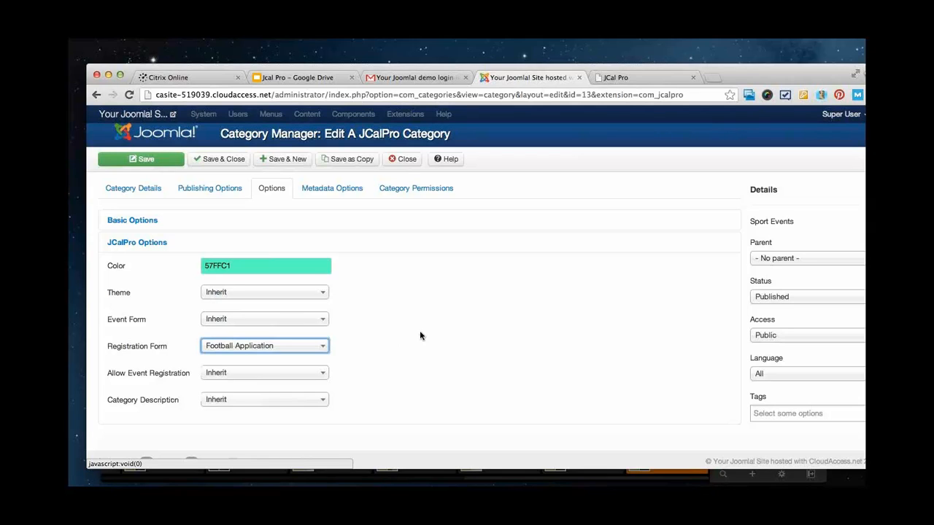
pyautogui.moveTo(416, 243)
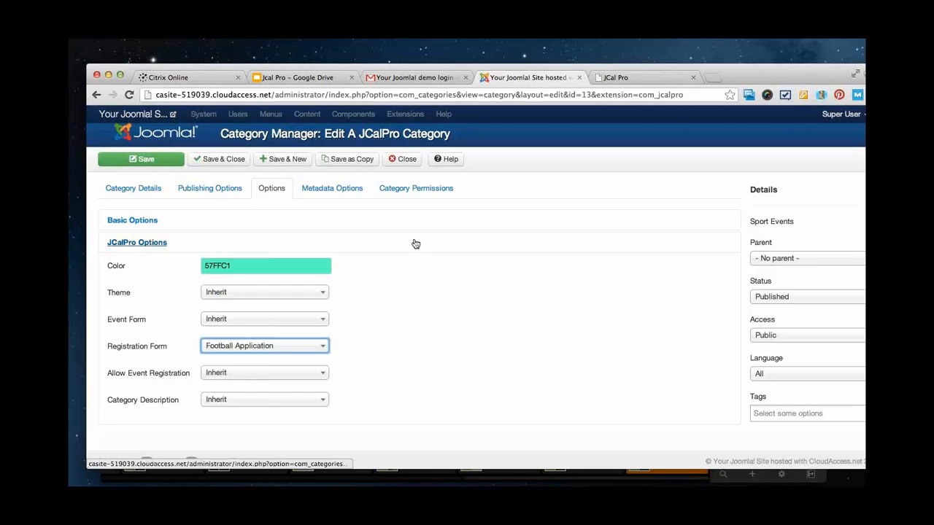
pyautogui.click(332, 189)
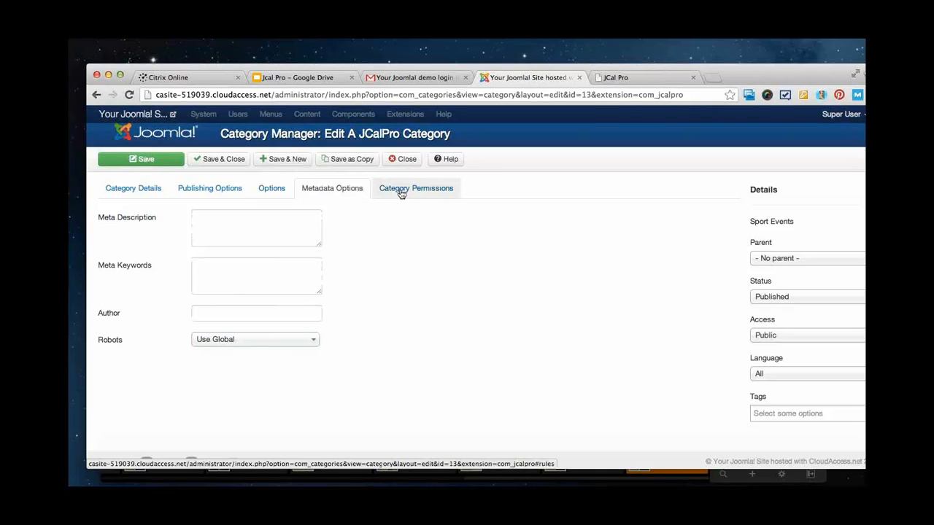
# Show the Category Permissions tab with every action Inherited and Not Allowed
pyautogui.click(415, 189)
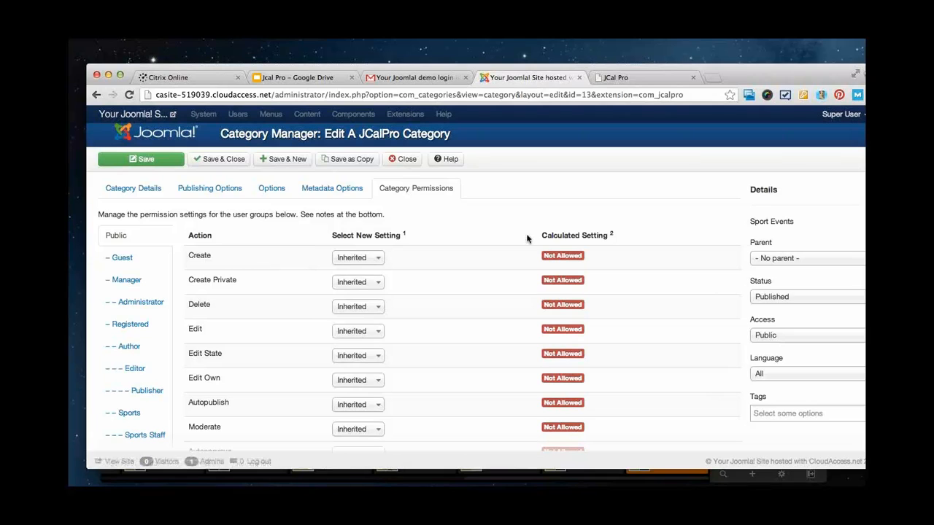
pyautogui.scroll(-3)
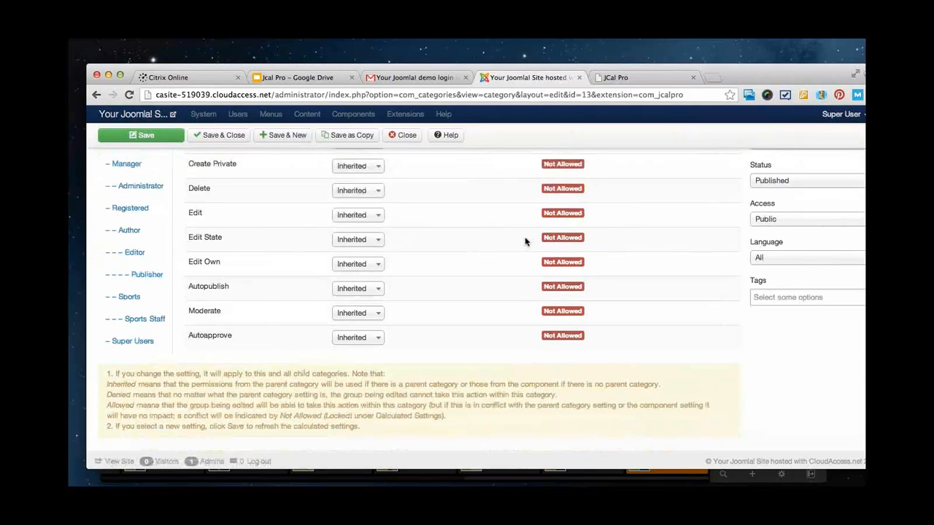
pyautogui.scroll(3)
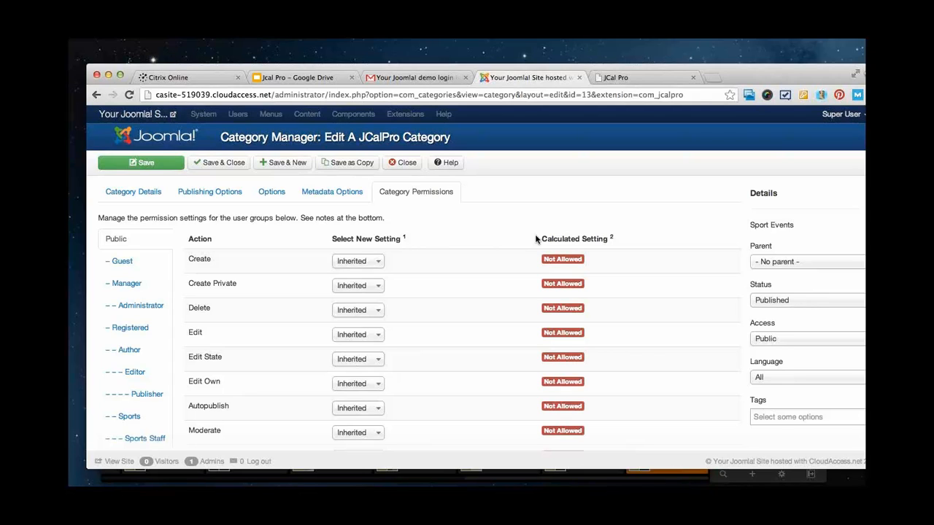
pyautogui.moveTo(485, 230)
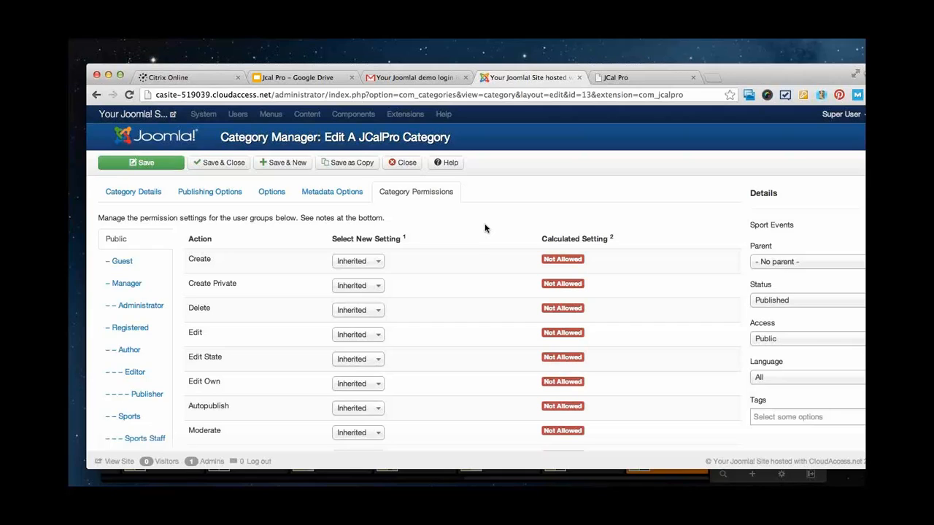
pyautogui.moveTo(353, 113)
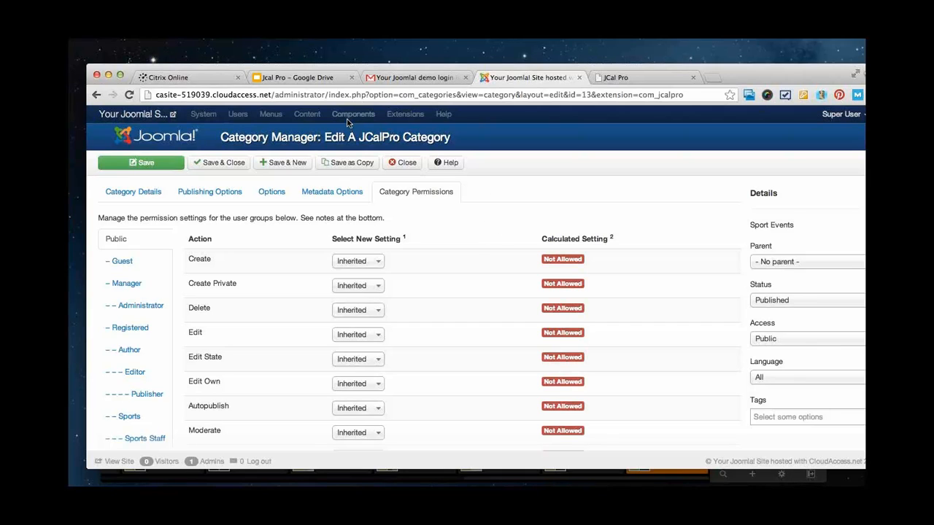
pyautogui.moveTo(353, 121)
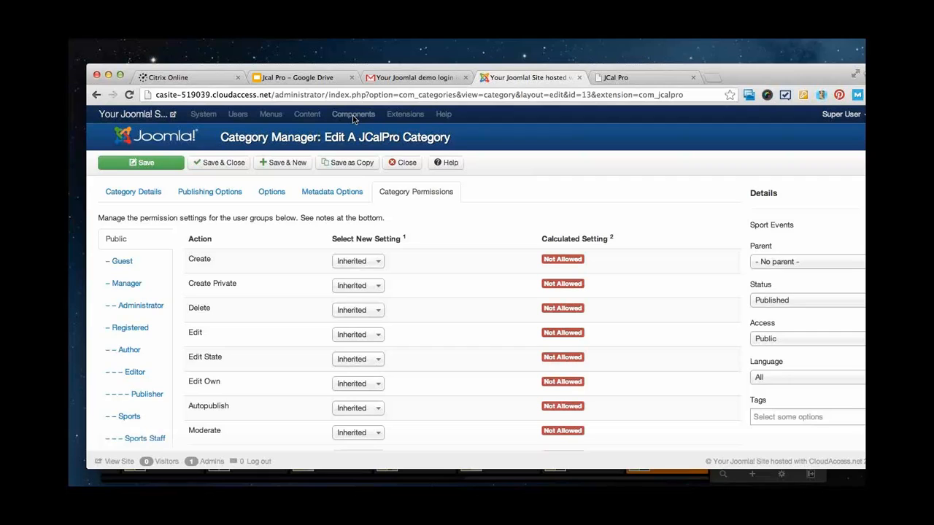
pyautogui.moveTo(331, 192)
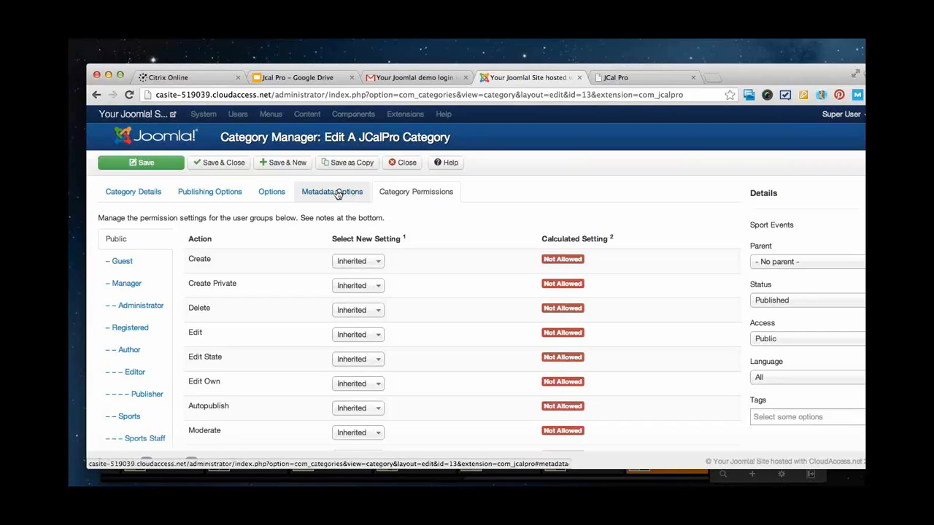
# Revisit the Metadata, Options, Publishing and Details tabs, then close the category editor
pyautogui.click(271, 191)
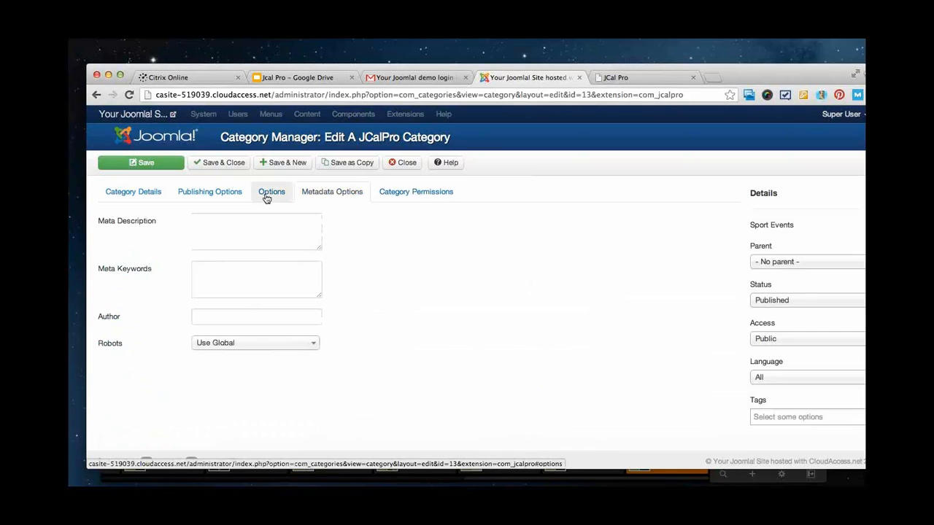
pyautogui.click(271, 191)
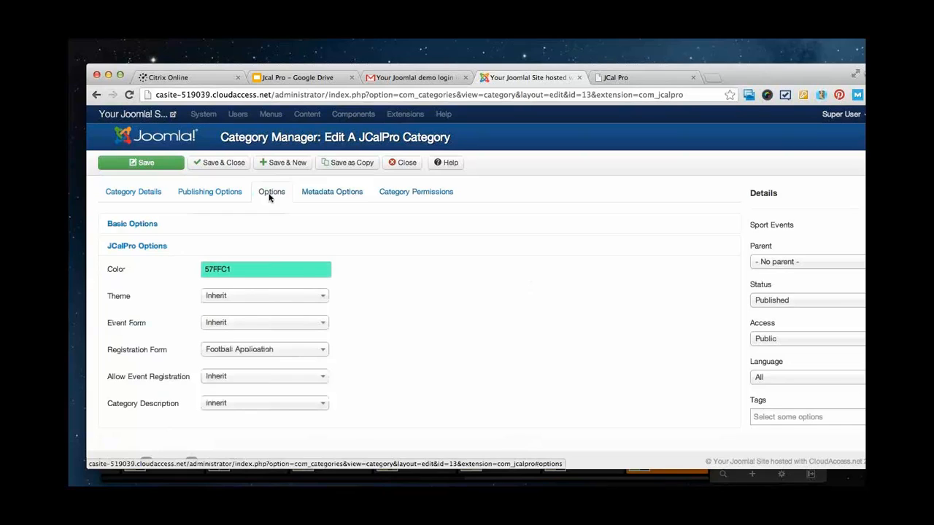
pyautogui.click(209, 191)
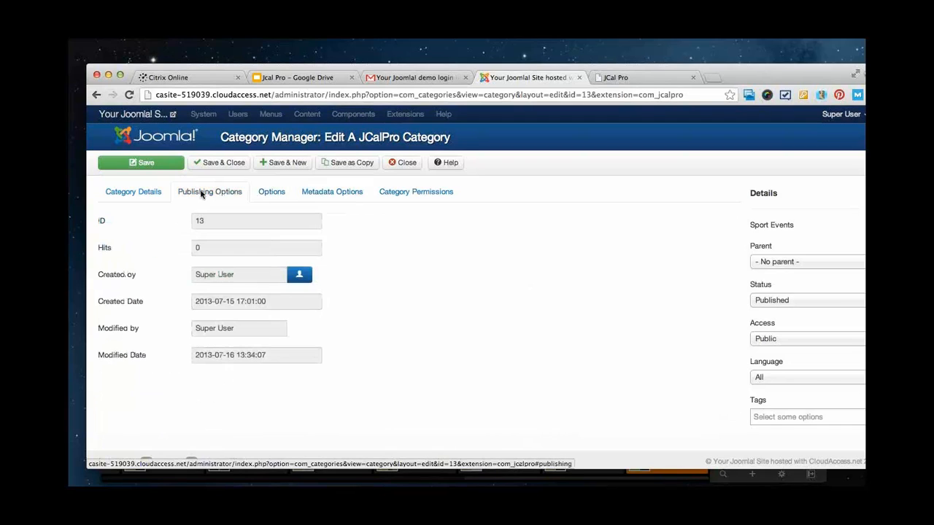
pyautogui.click(133, 191)
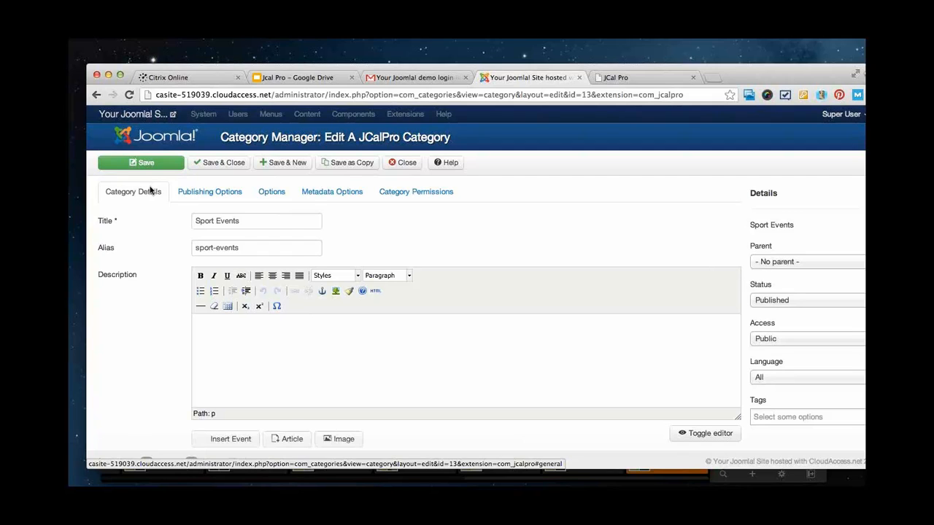
pyautogui.click(141, 162)
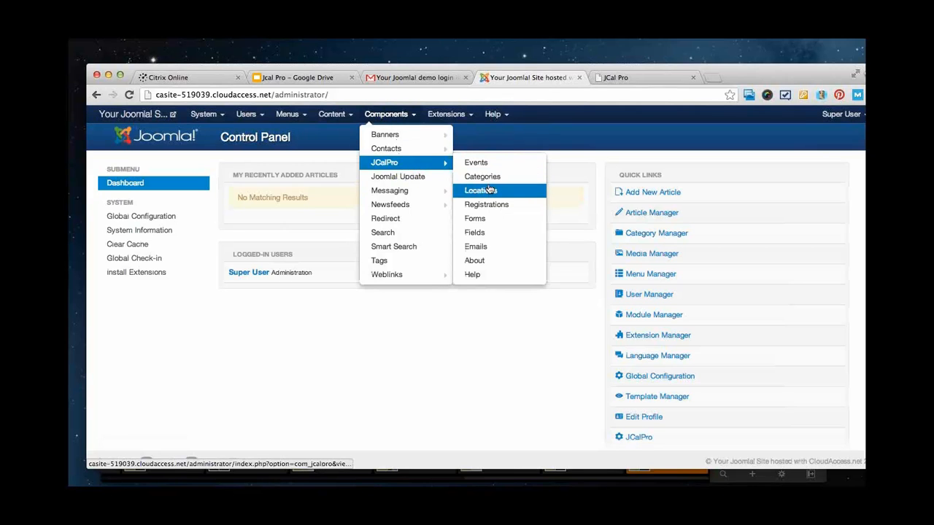
# Open the Theatre Building location from JCal Pro's Locations Manager
pyautogui.click(480, 191)
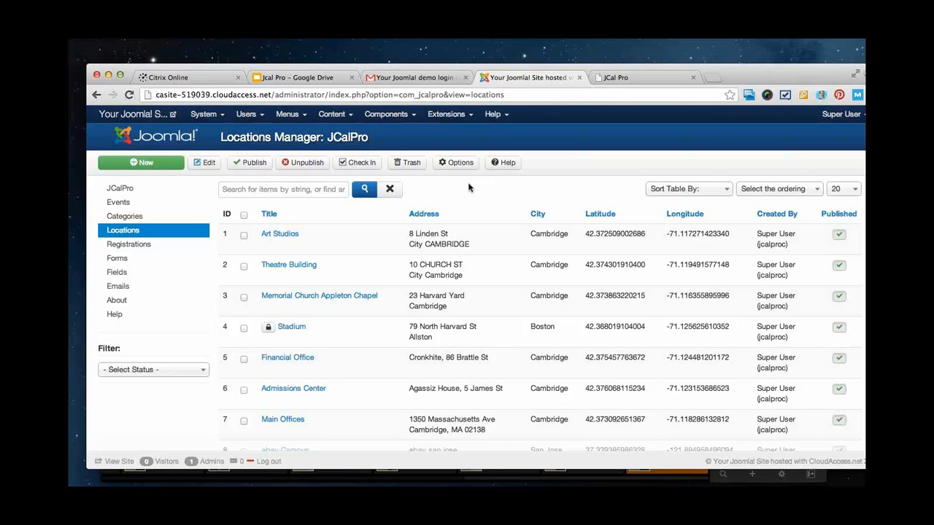
pyautogui.moveTo(421, 204)
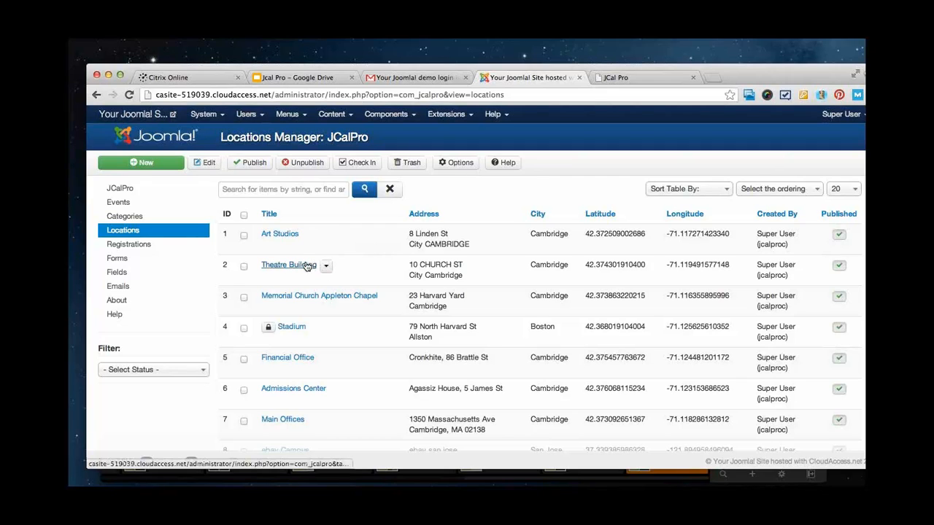
pyautogui.click(285, 264)
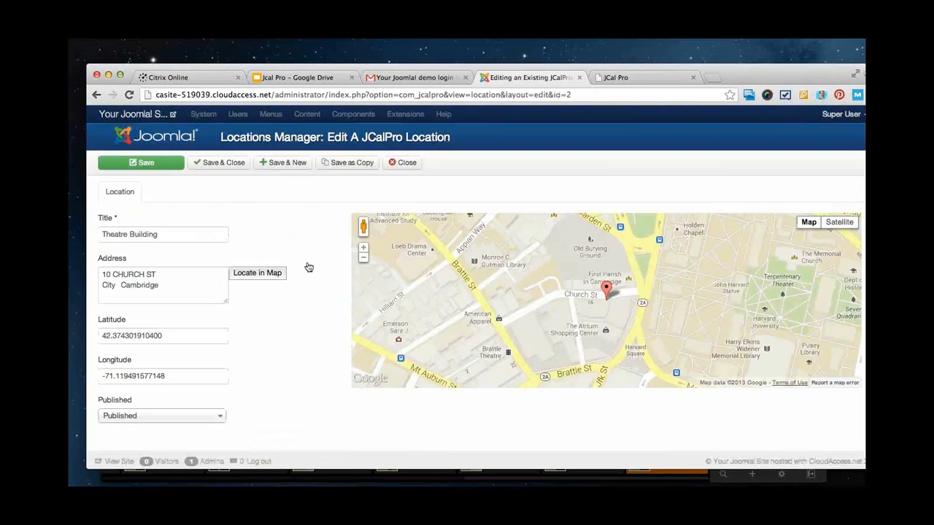
# Save Theatre Building with recalculated coordinates and start a blank new location
pyautogui.click(163, 234)
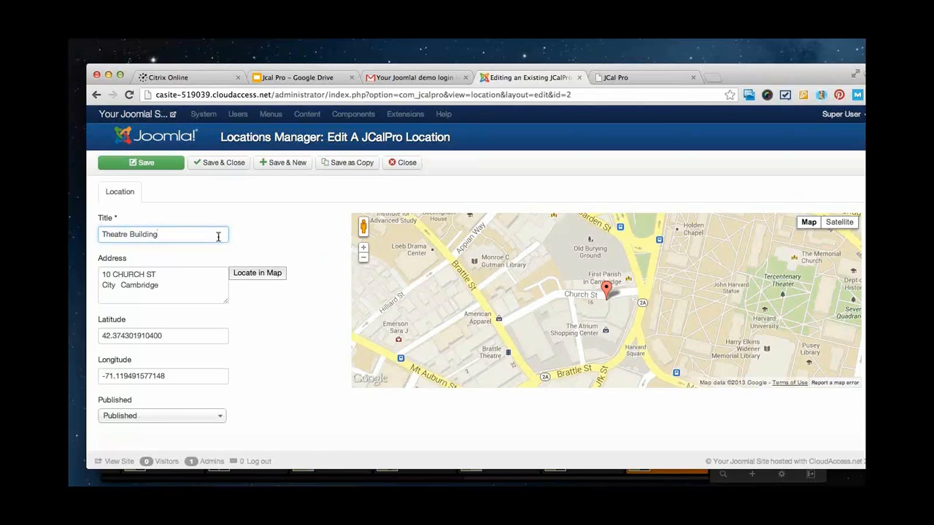
pyautogui.click(162, 292)
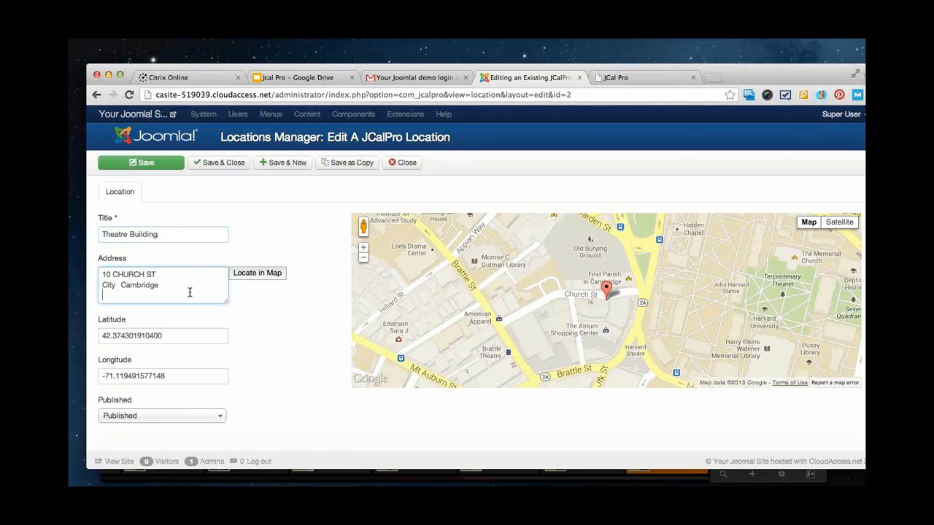
pyautogui.moveTo(221, 307)
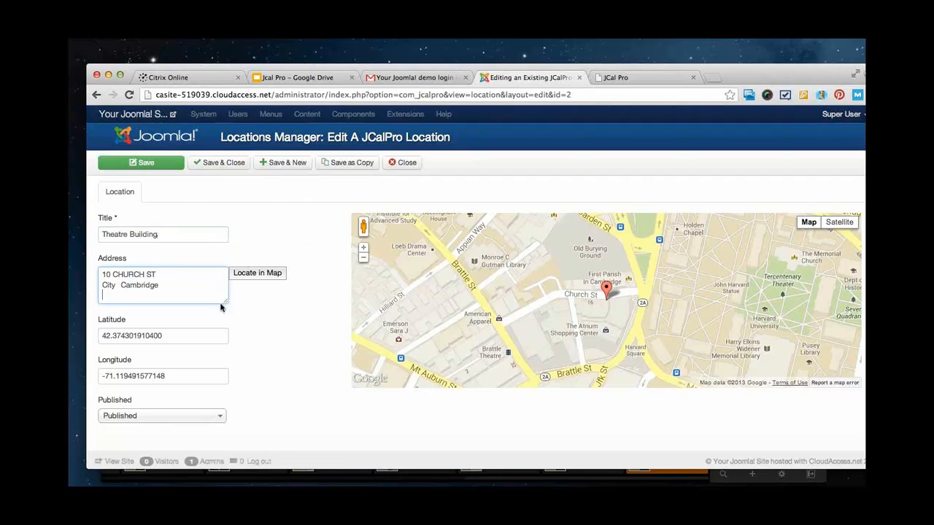
pyautogui.moveTo(176, 283)
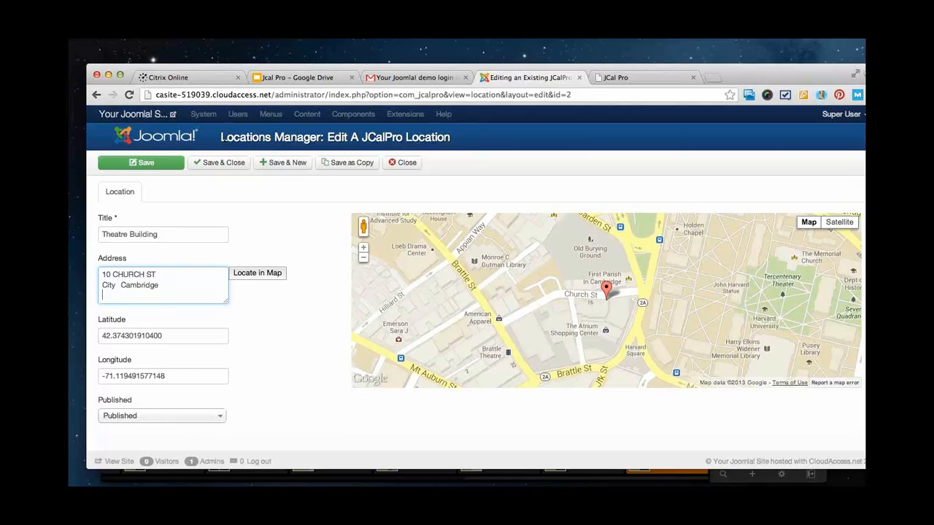
pyautogui.moveTo(205, 181)
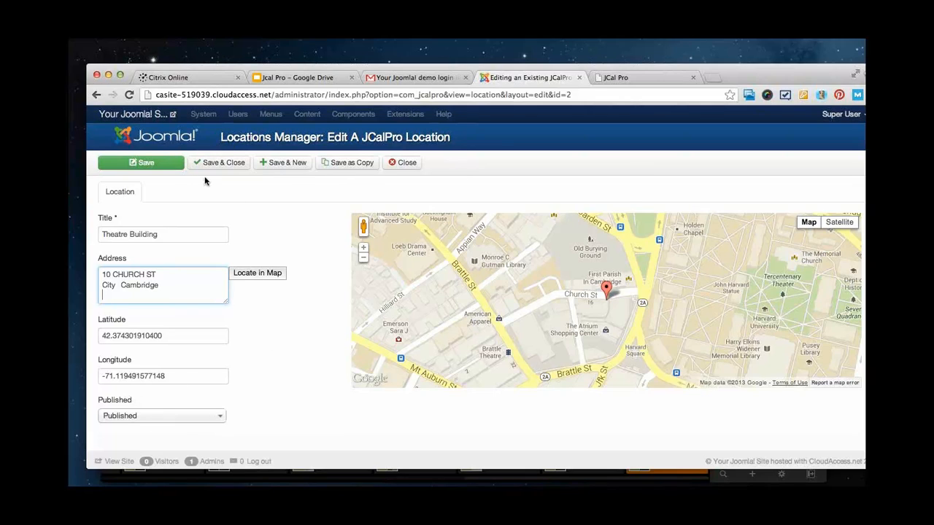
pyautogui.moveTo(242, 169)
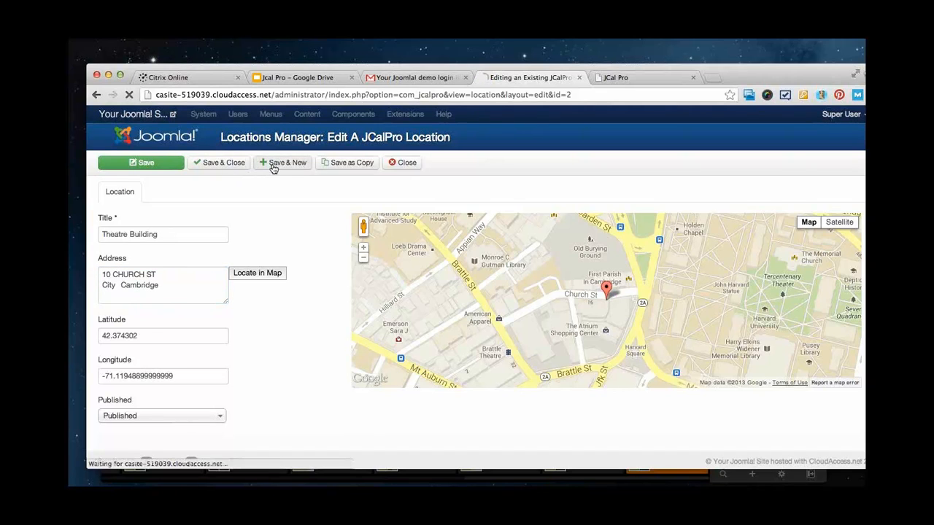
pyautogui.click(286, 162)
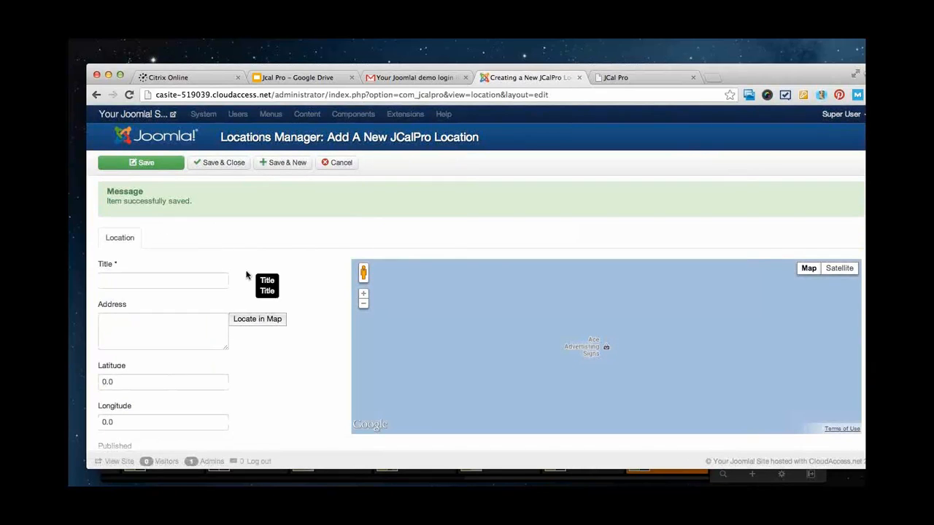
# Enter 'Football stat.' as the new location's title
pyautogui.click(163, 280)
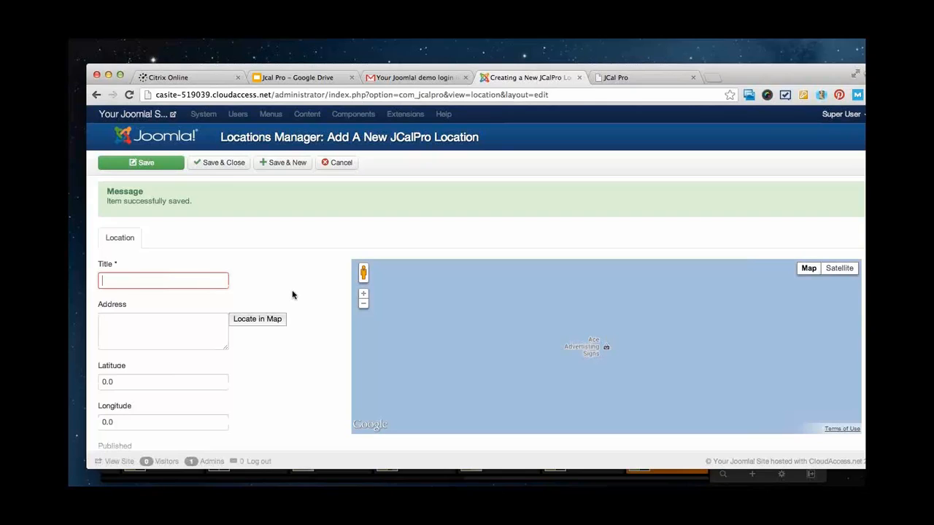
pyautogui.moveTo(363, 272)
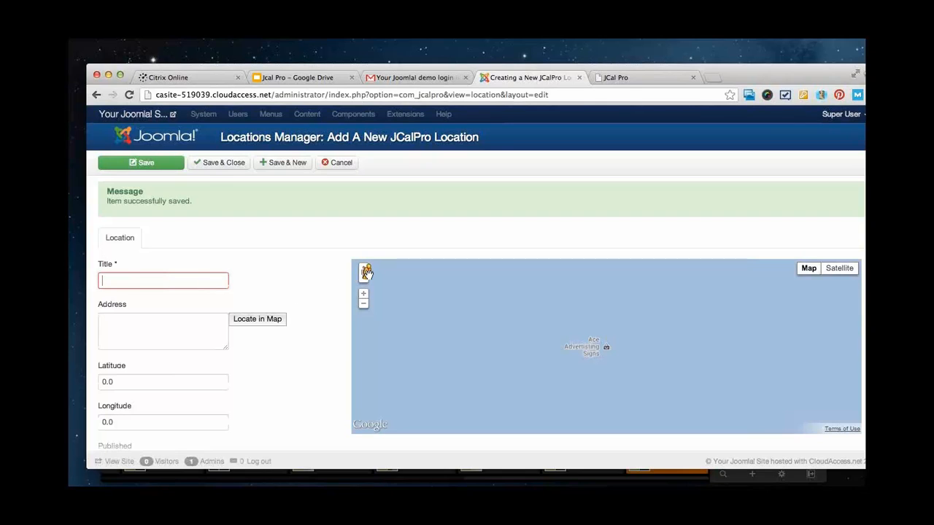
pyautogui.write('Football sta')
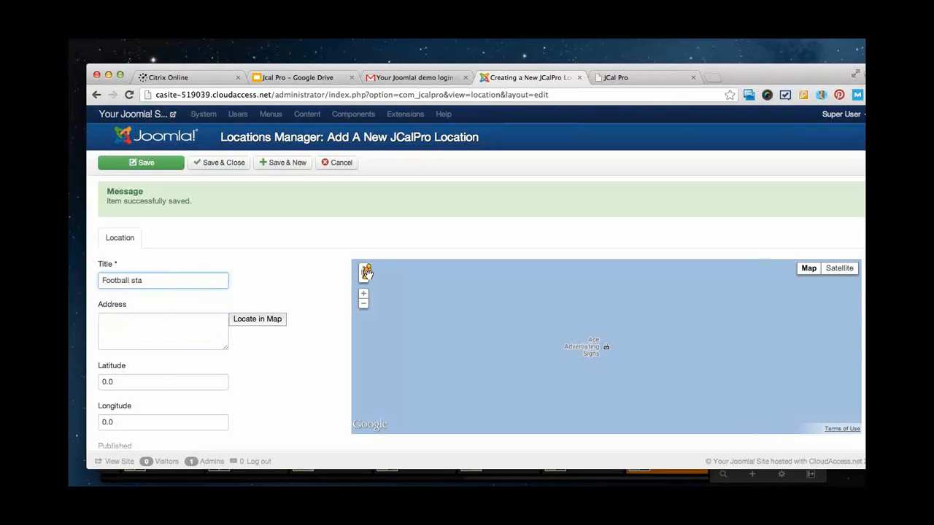
pyautogui.write('t')
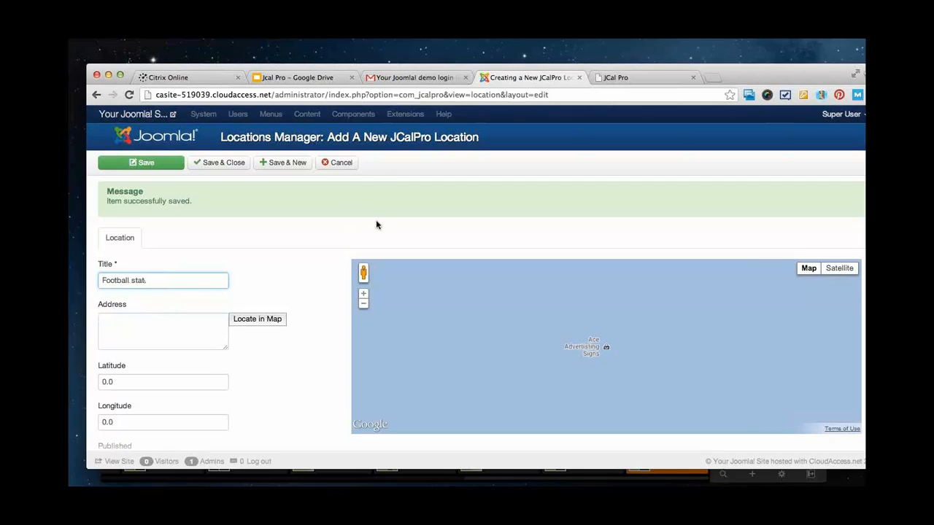
# Enter 'harvard university,' as the location address, removing the stray letter
pyautogui.click(163, 330)
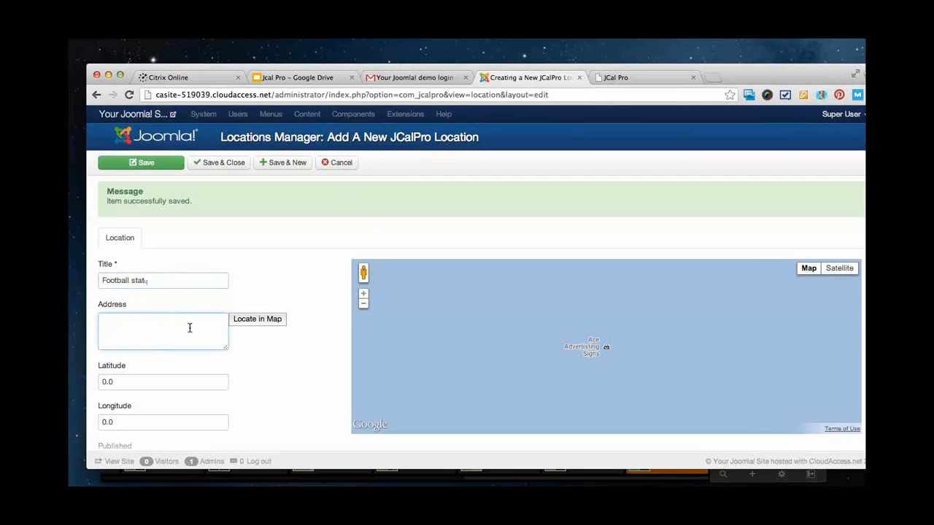
pyautogui.write('St')
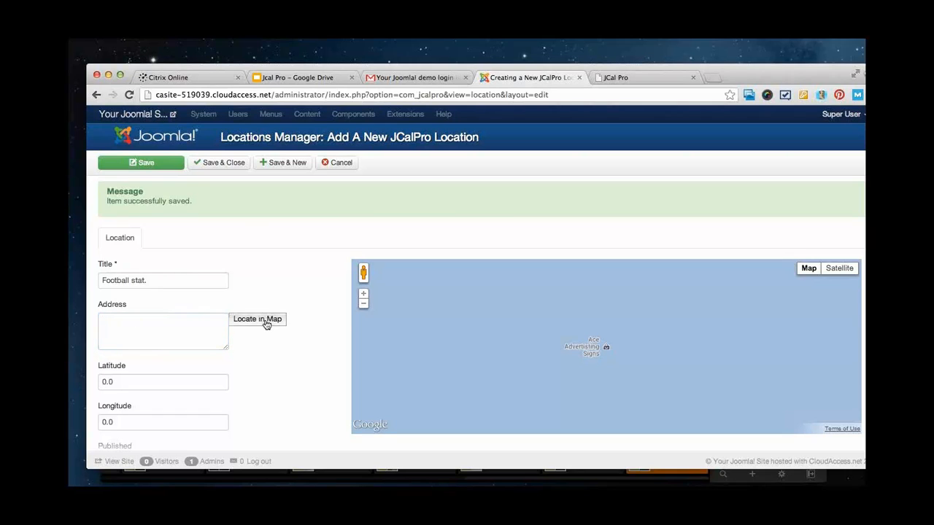
pyautogui.click(163, 331)
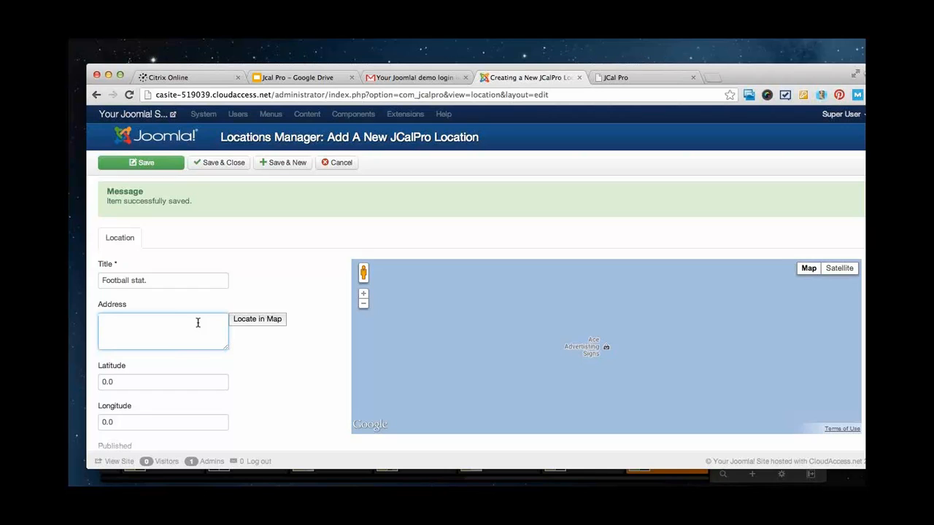
pyautogui.write('b')
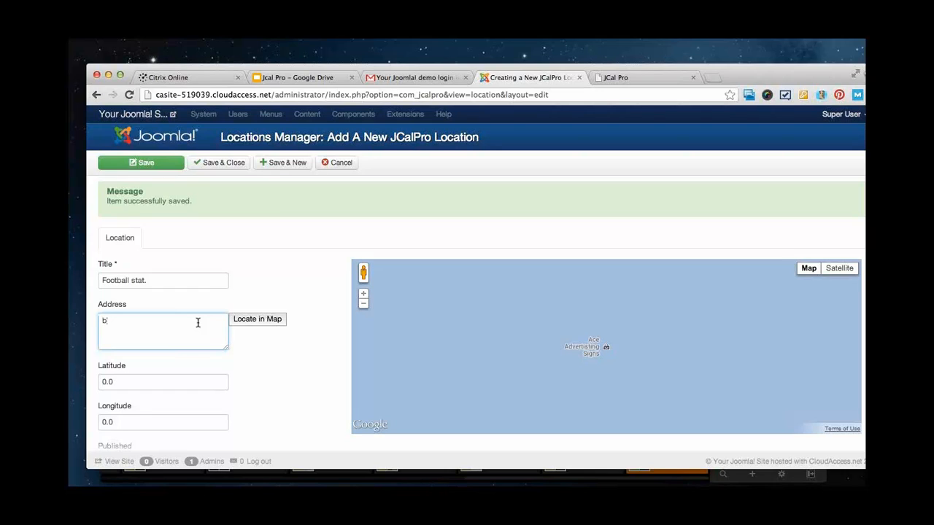
pyautogui.press('Backspace')
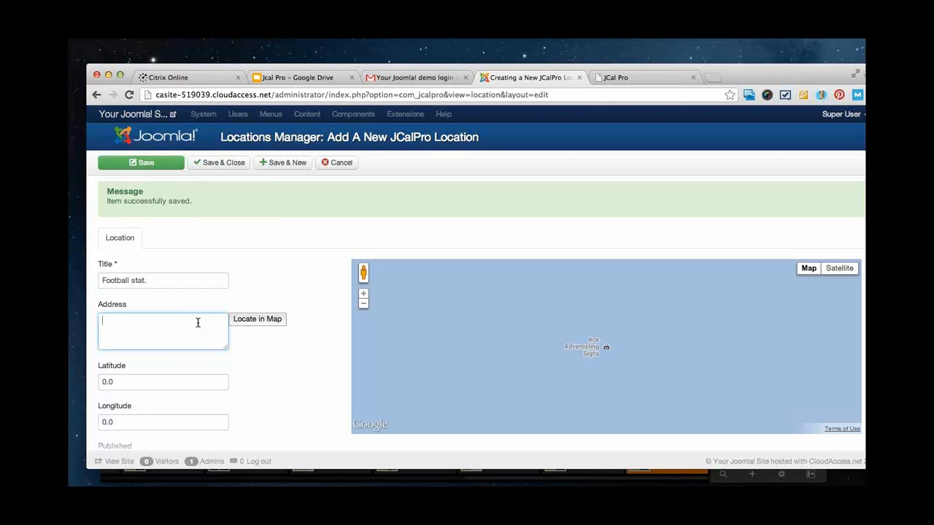
pyautogui.write('harvard')
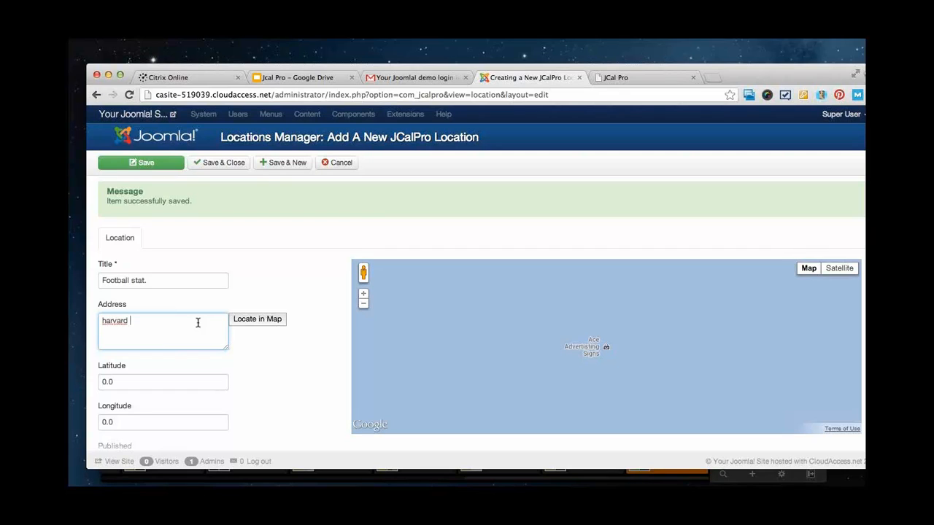
pyautogui.write('university')
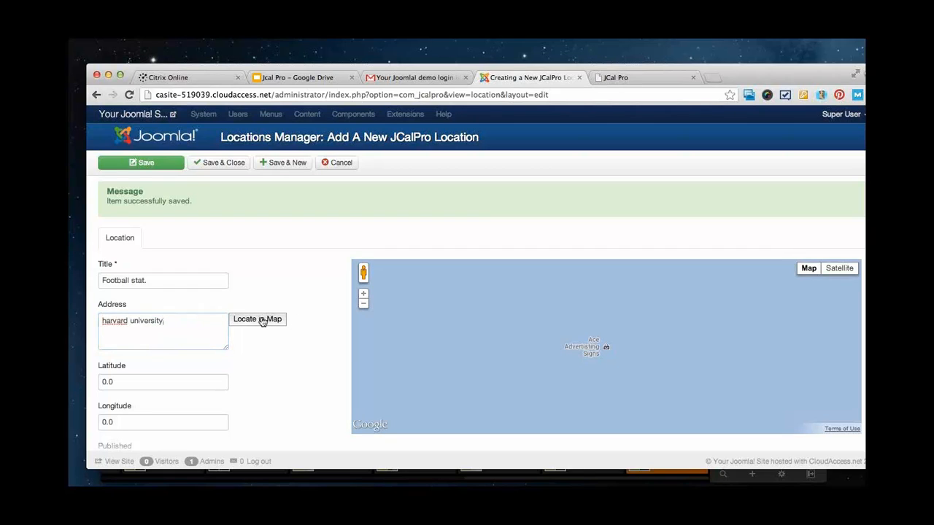
# Locate Harvard on the map (latitude 42.3741886, longitude -71.1165876) and return to Locations Manager
pyautogui.click(256, 319)
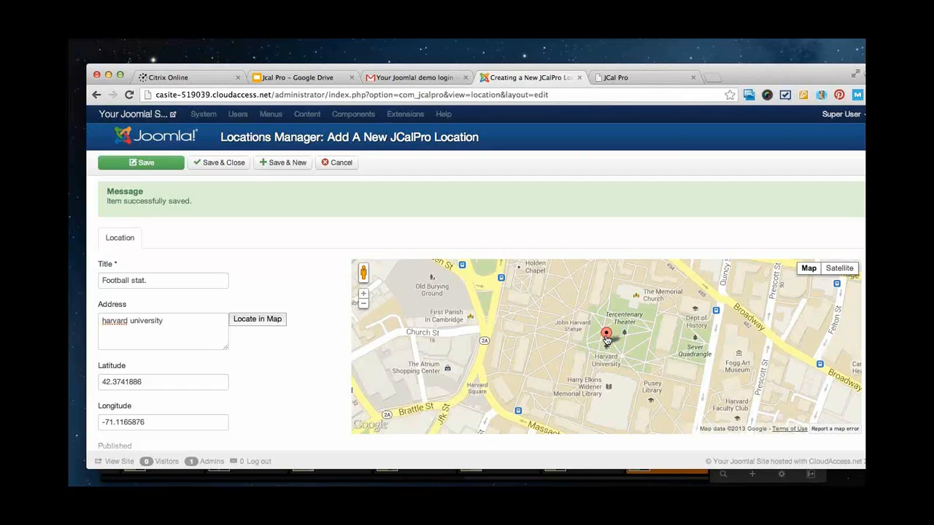
pyautogui.moveTo(399, 245)
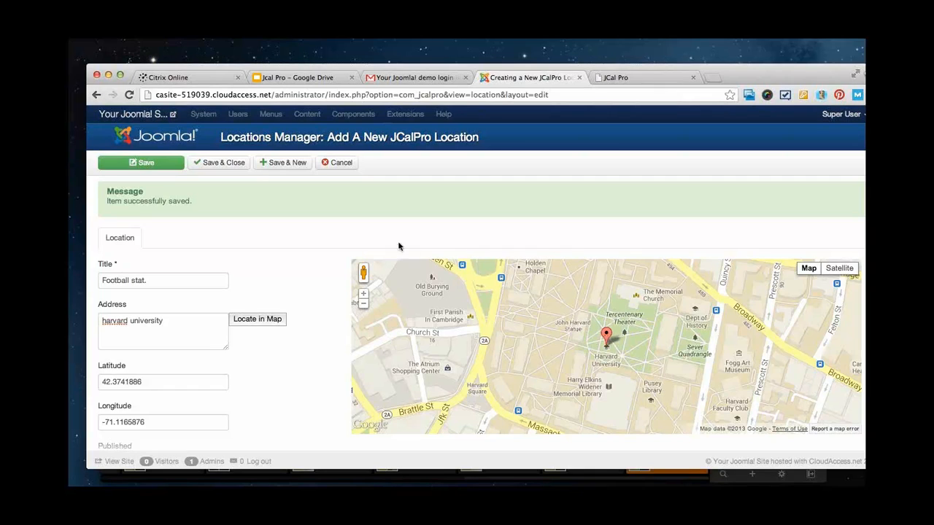
pyautogui.moveTo(212, 412)
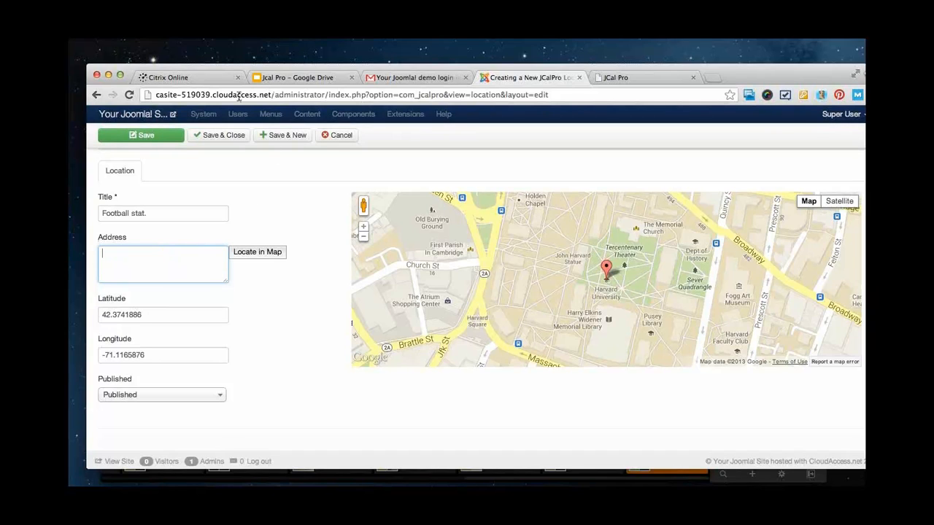
pyautogui.click(97, 95)
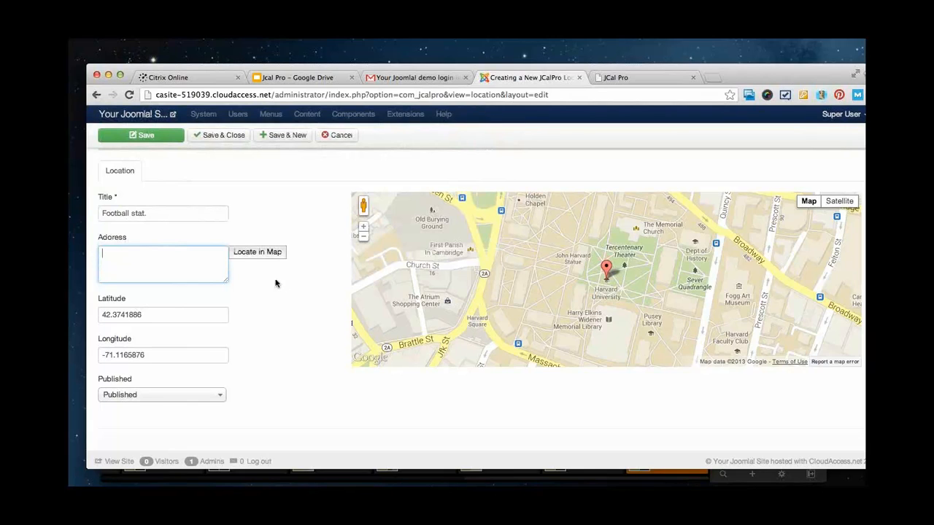
pyautogui.moveTo(347, 329)
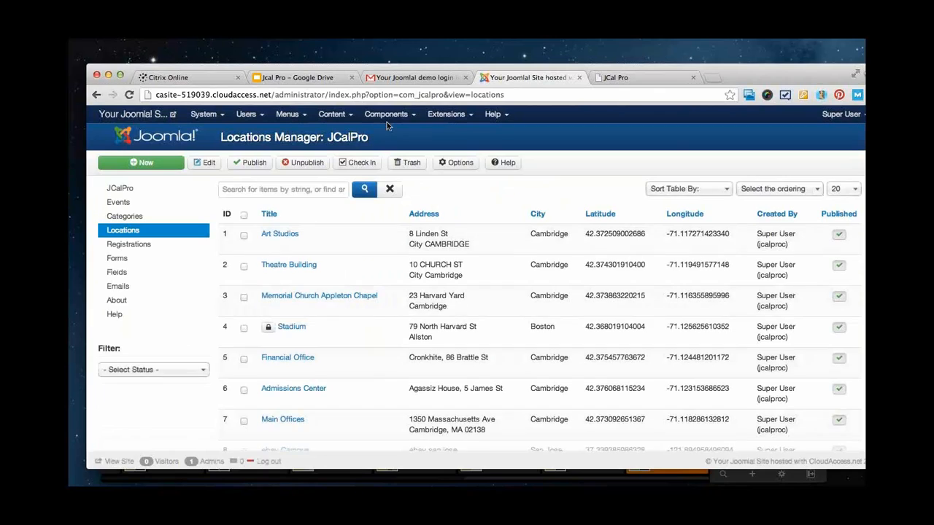
# Open the Football Application Due event from the JCal Pro events list
pyautogui.click(386, 113)
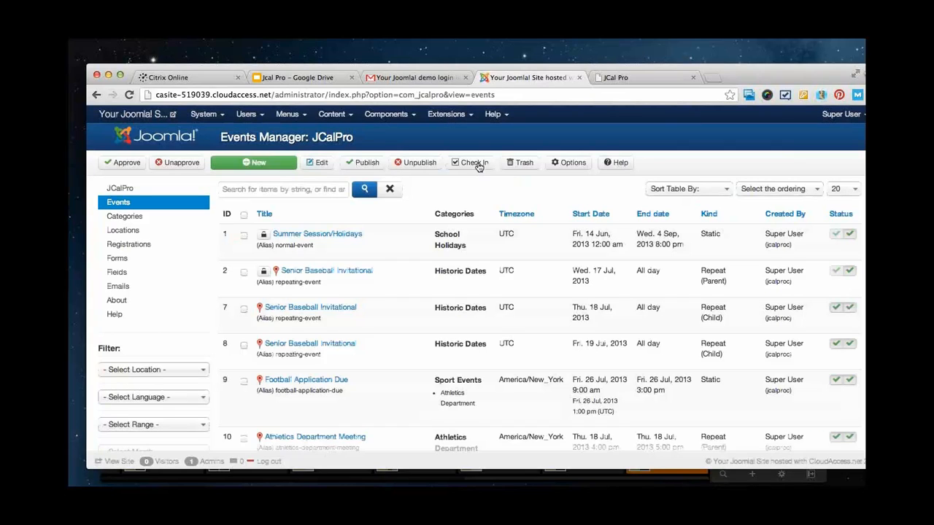
pyautogui.moveTo(553, 241)
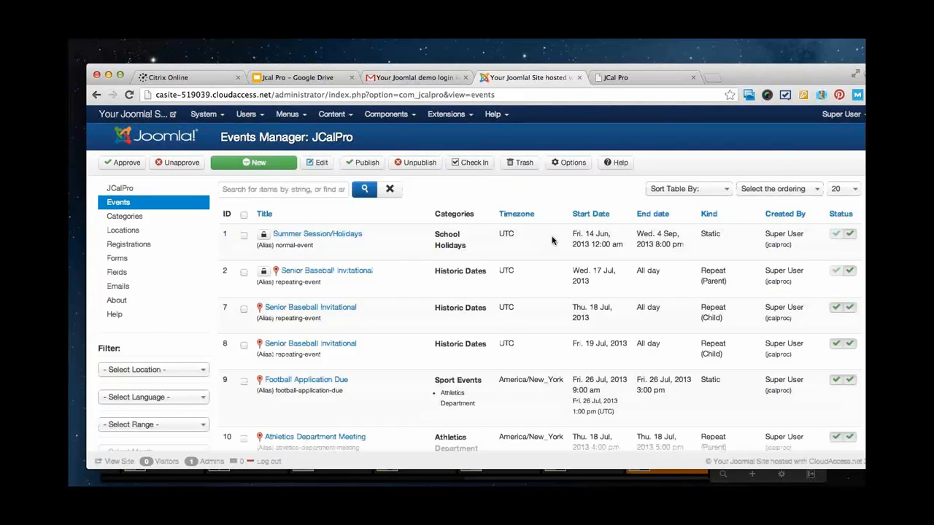
pyautogui.scroll(-3)
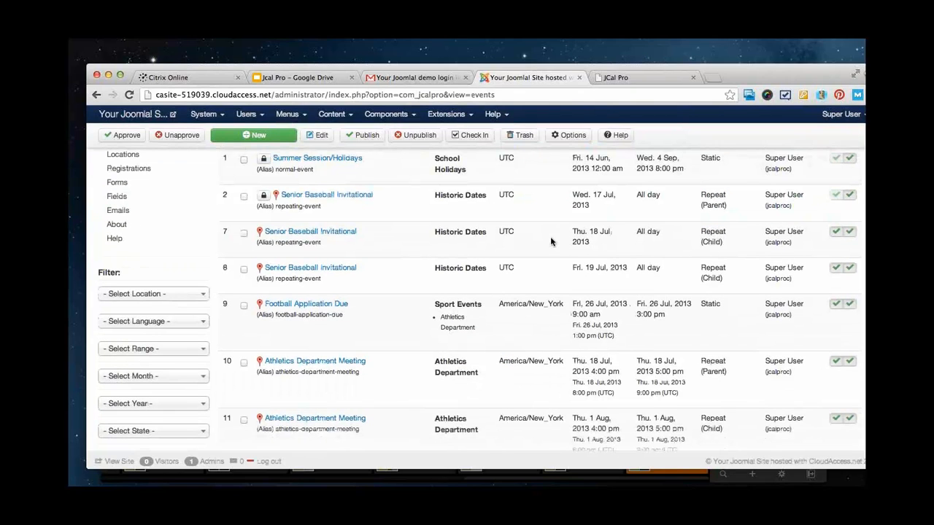
pyautogui.moveTo(525, 250)
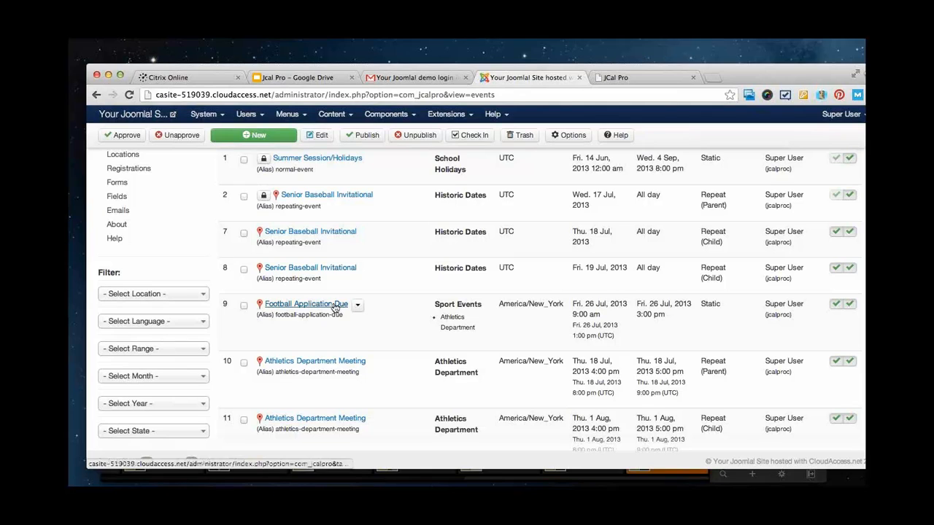
pyautogui.click(306, 304)
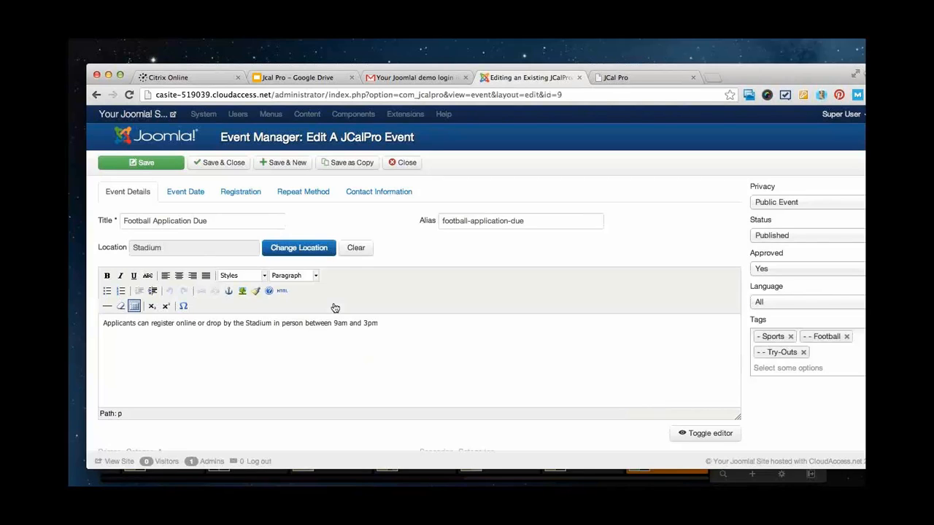
pyautogui.moveTo(303, 191)
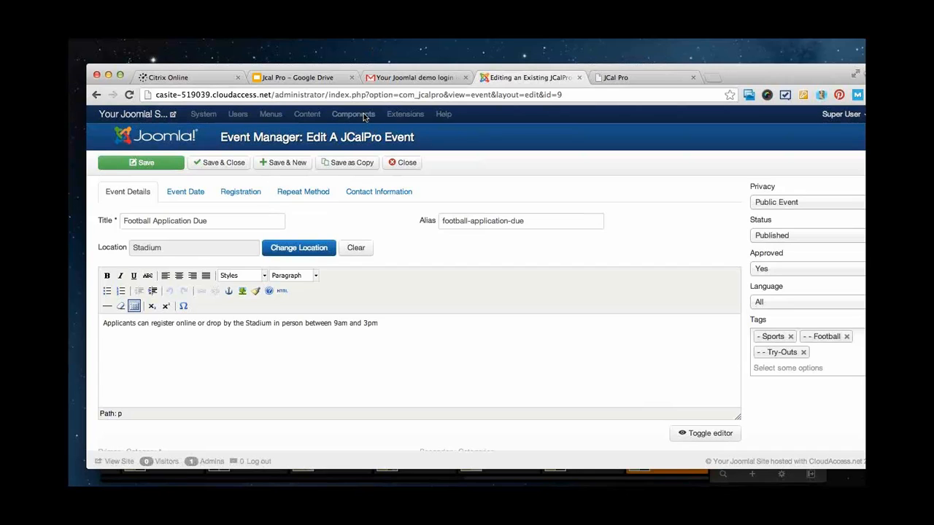
pyautogui.moveTo(127, 197)
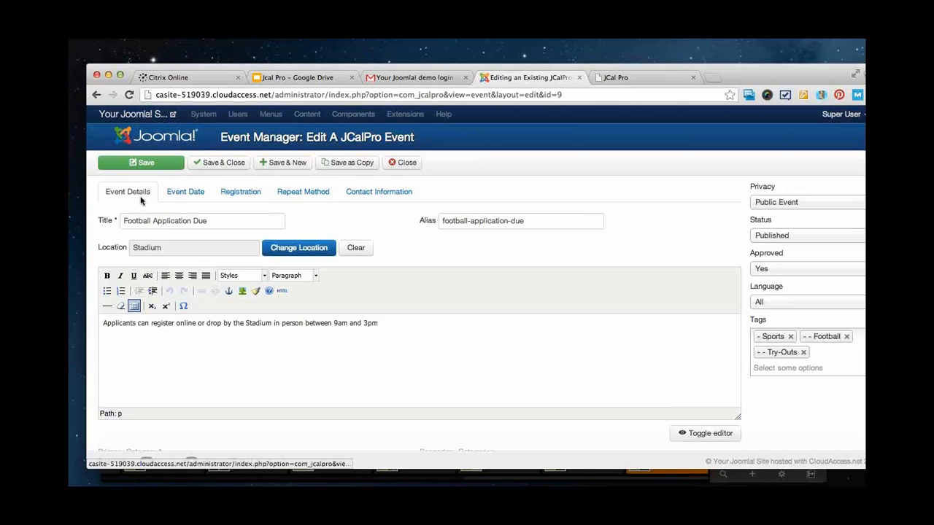
# Open the saved-locations picker from the event's Event Details tab
pyautogui.click(203, 220)
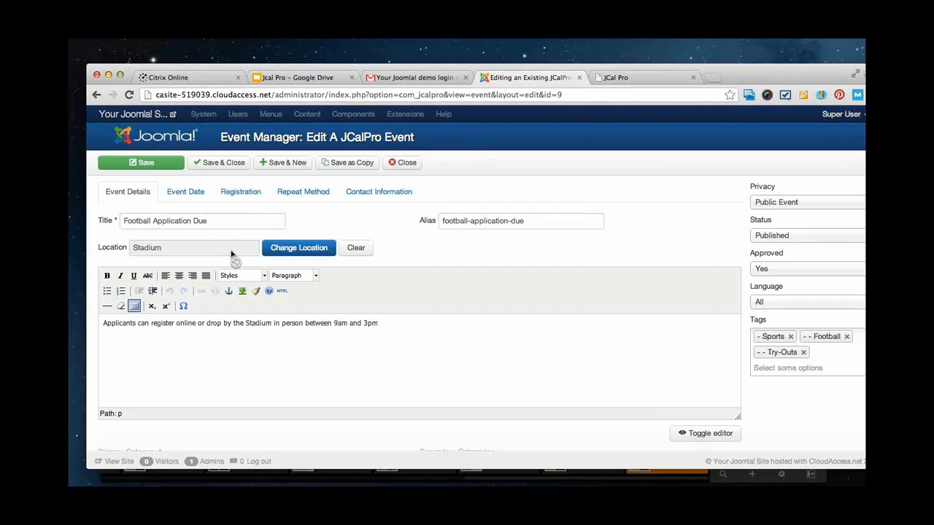
pyautogui.click(298, 247)
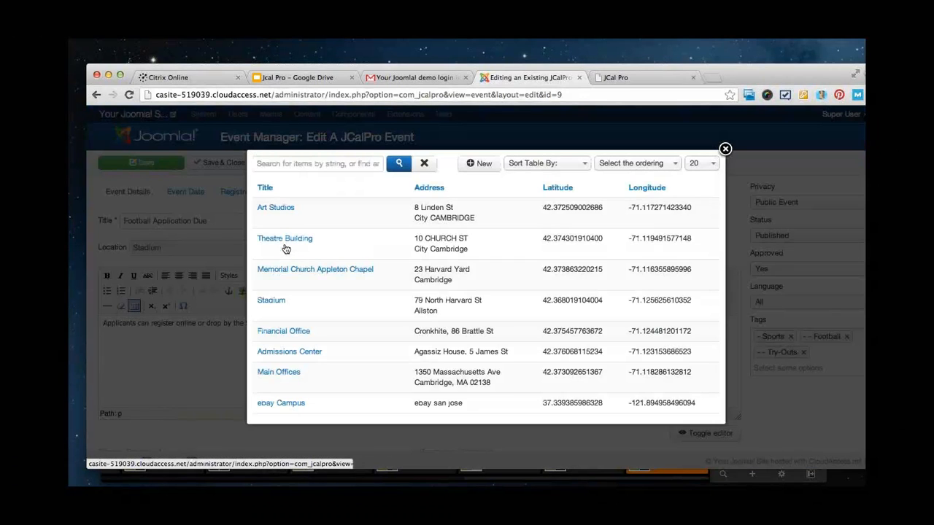
pyautogui.moveTo(329, 233)
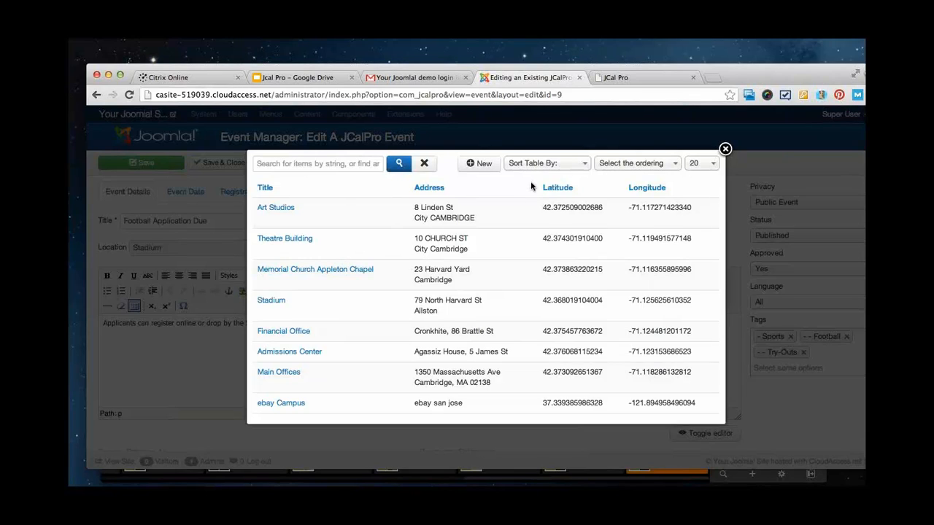
pyautogui.moveTo(757, 154)
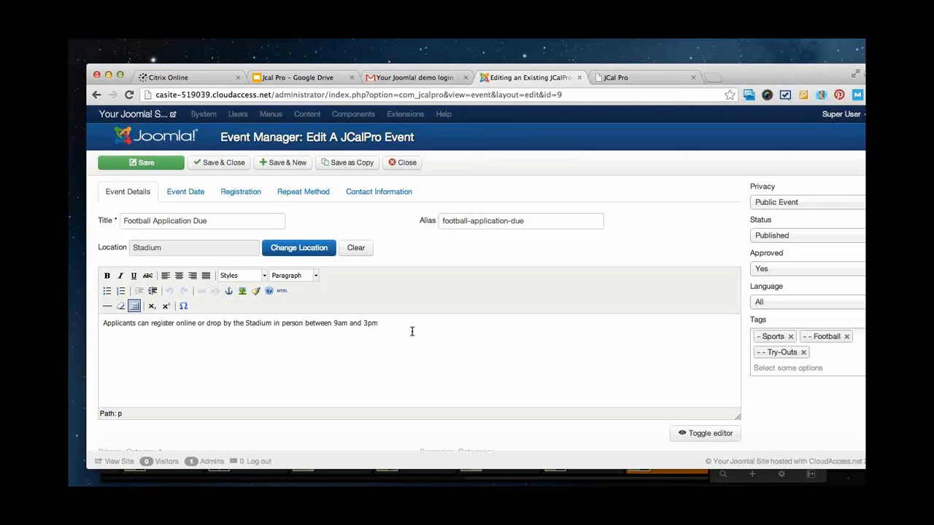
pyautogui.moveTo(421, 288)
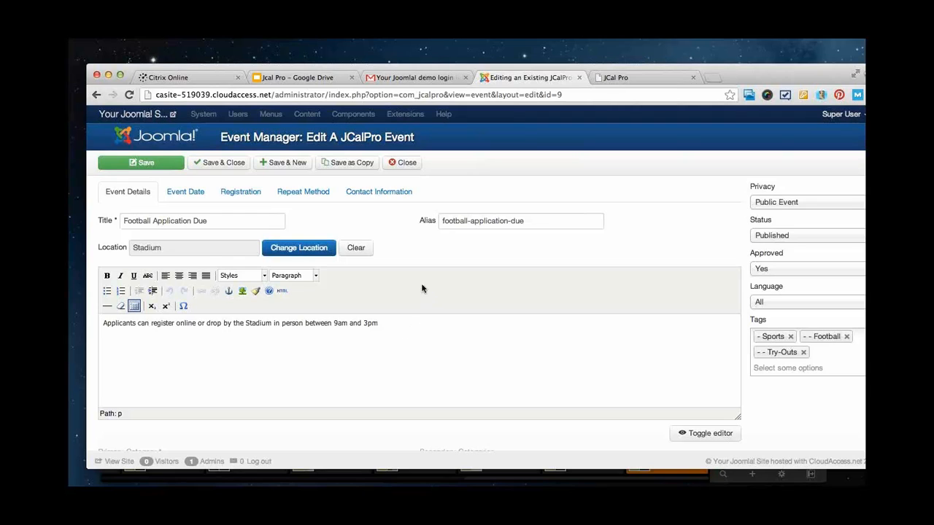
pyautogui.scroll(-3)
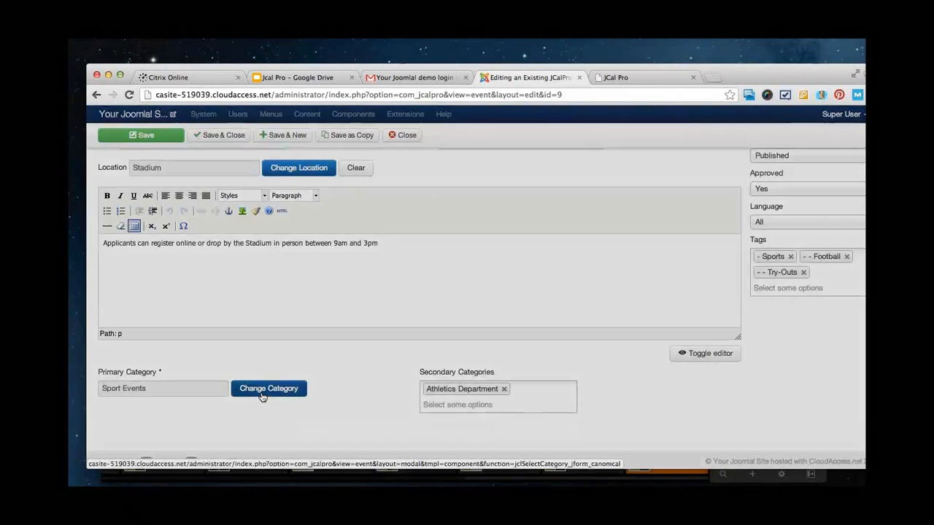
pyautogui.click(268, 388)
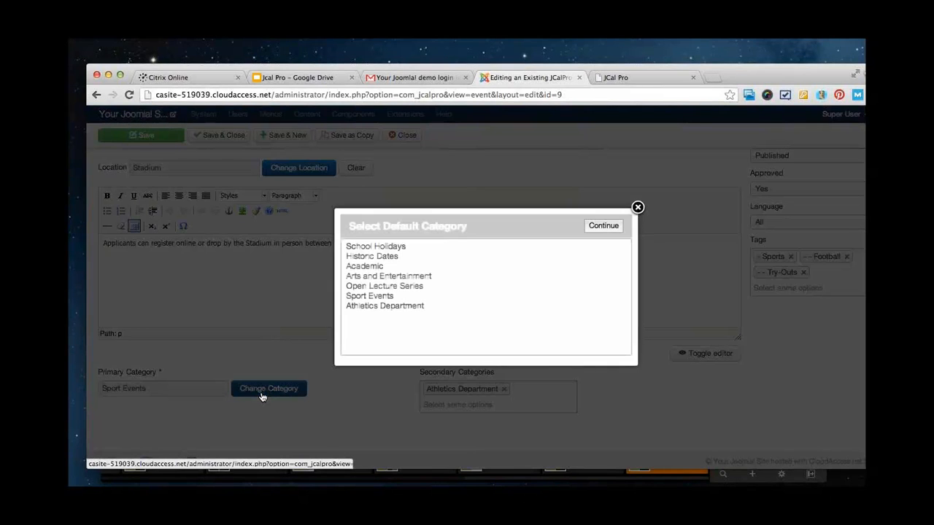
pyautogui.moveTo(378, 301)
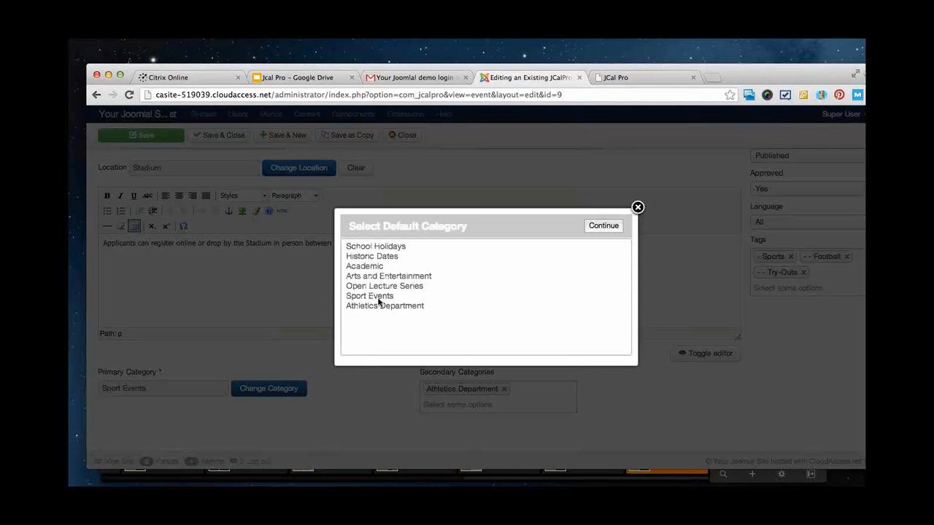
pyautogui.click(637, 208)
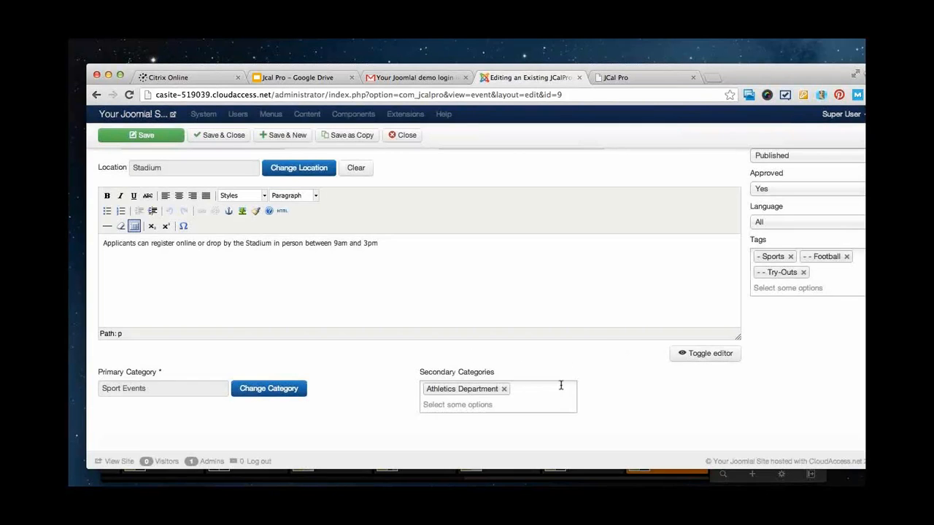
pyautogui.click(496, 404)
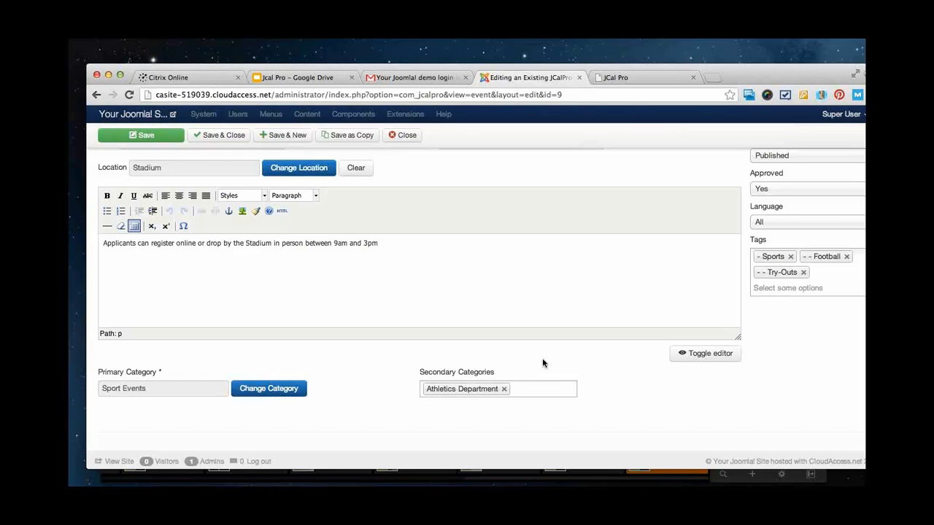
pyautogui.moveTo(784, 329)
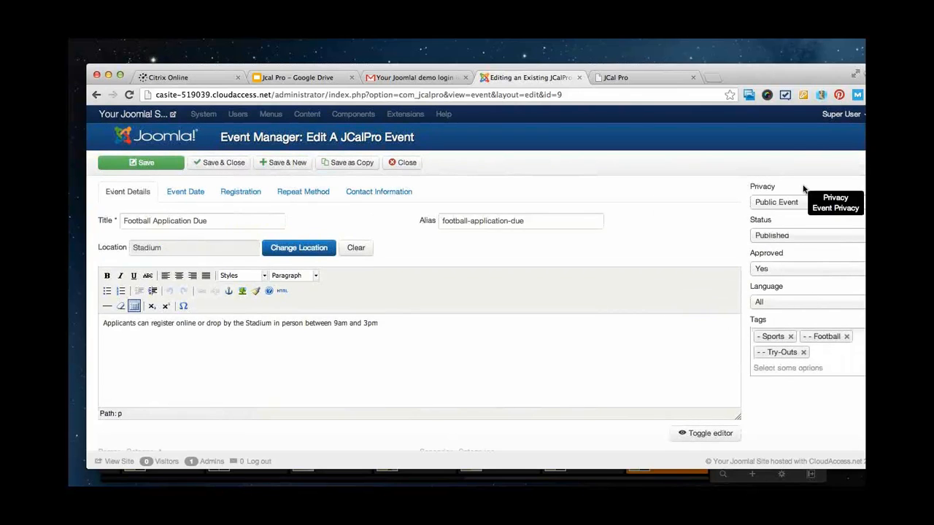
pyautogui.moveTo(766, 202)
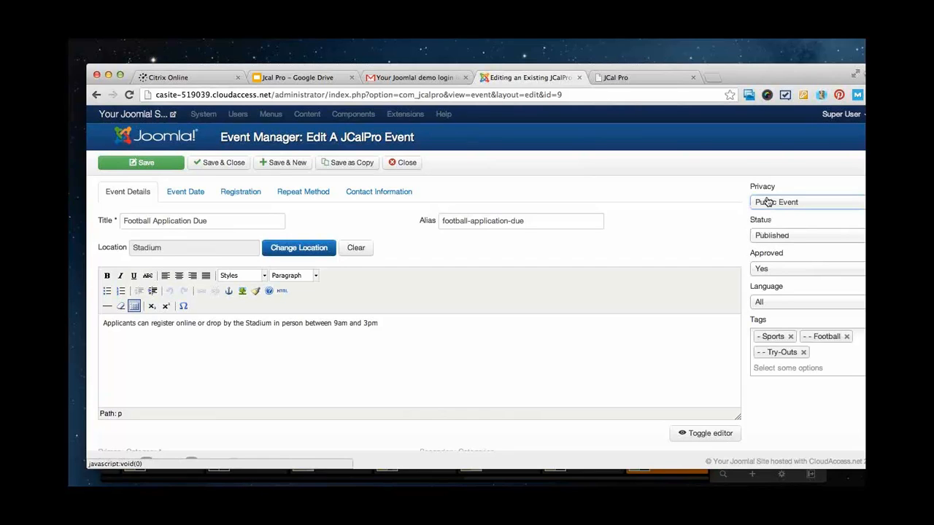
pyautogui.click(806, 235)
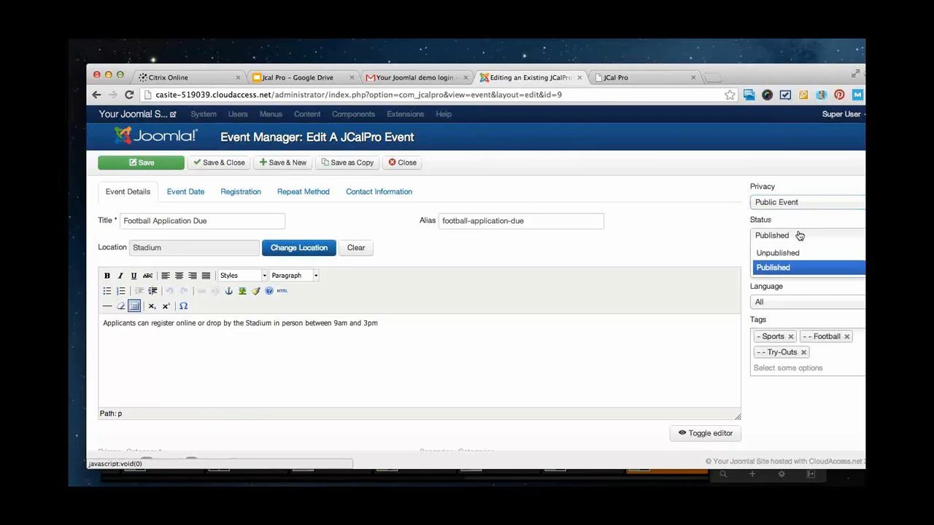
pyautogui.click(771, 267)
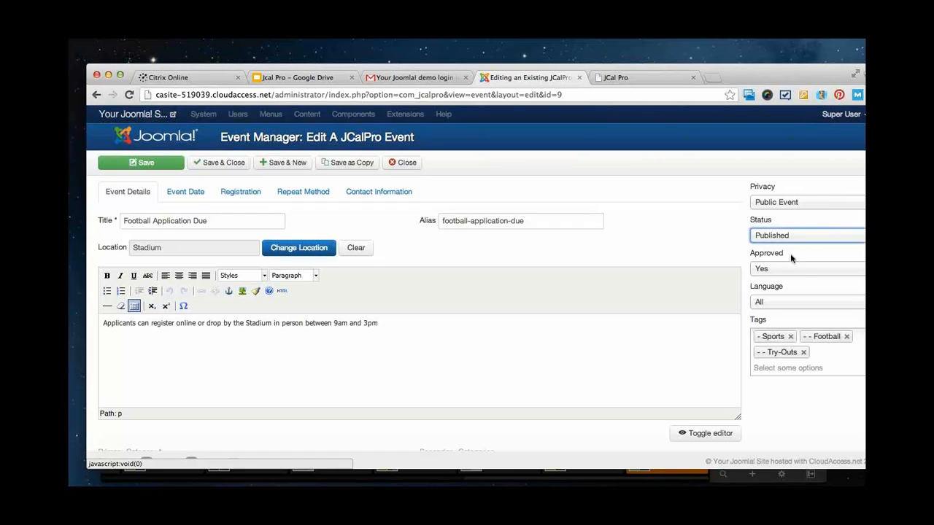
pyautogui.moveTo(790, 273)
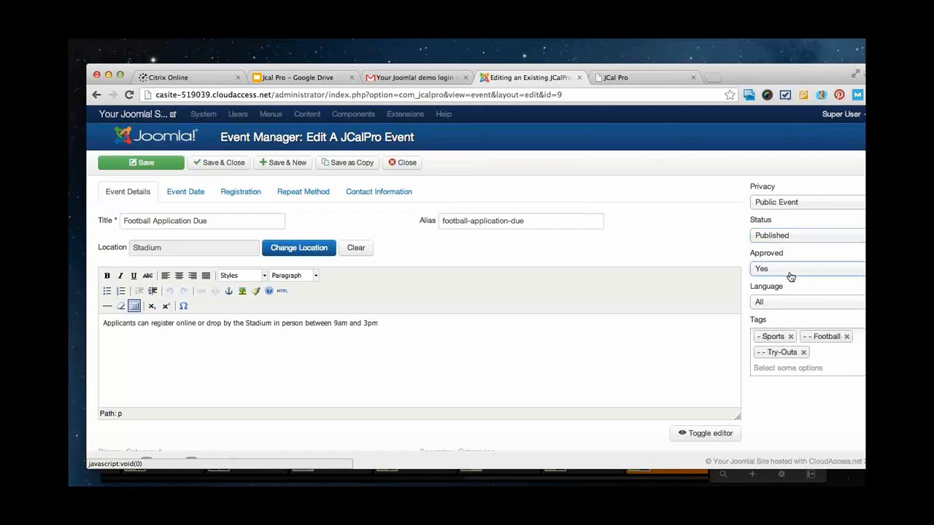
pyautogui.click(806, 301)
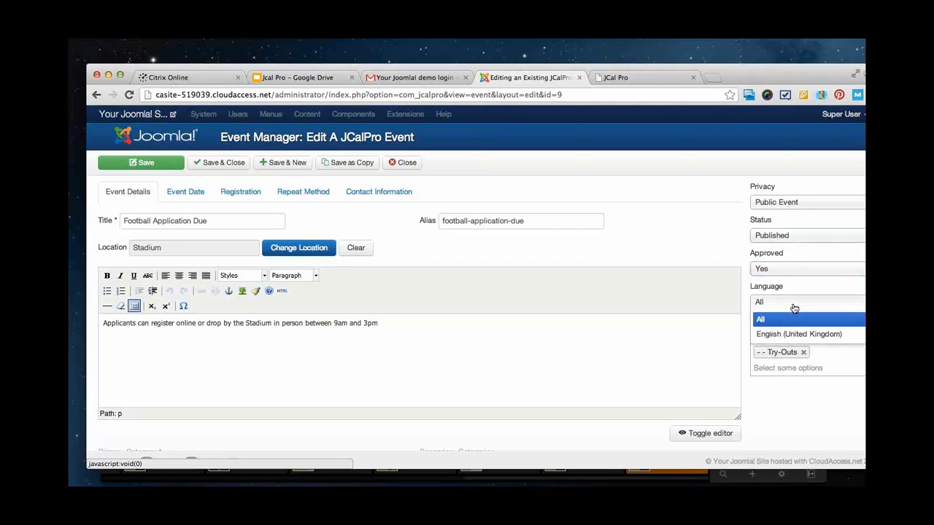
pyautogui.click(760, 319)
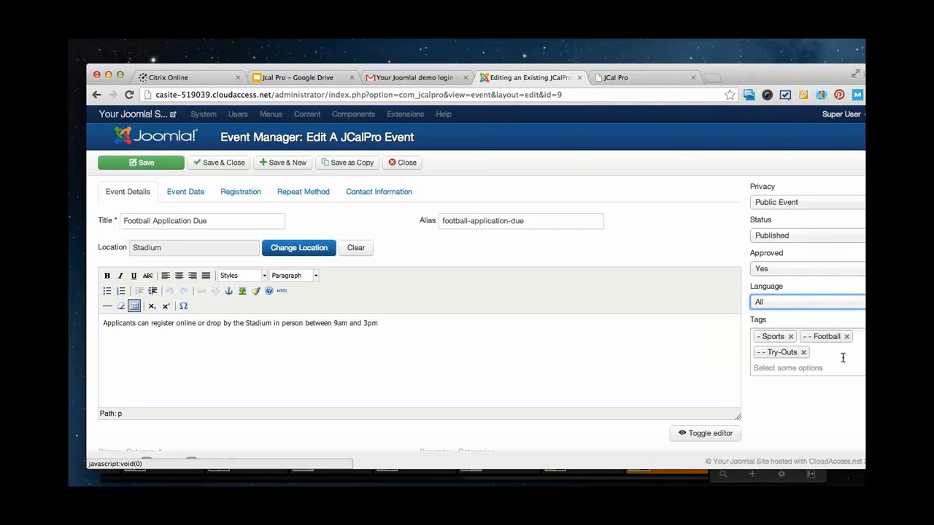
pyautogui.click(788, 367)
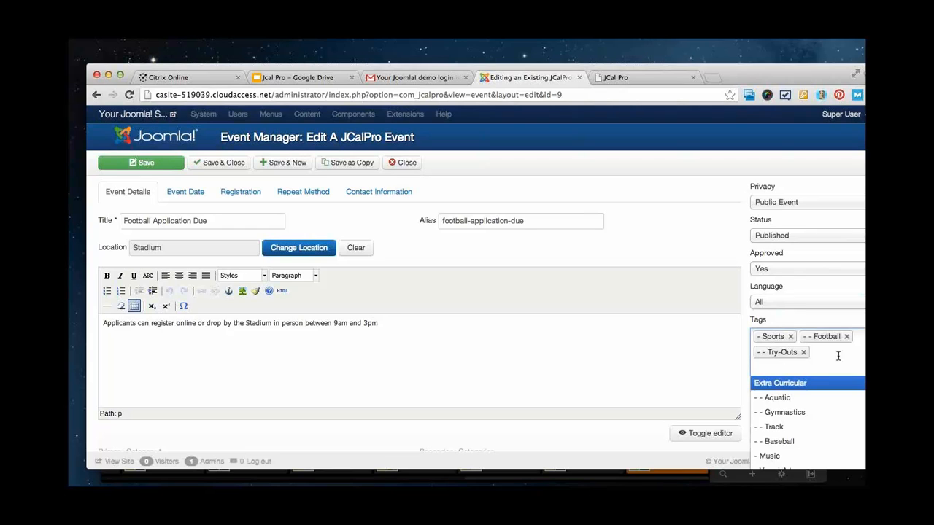
pyautogui.moveTo(564, 236)
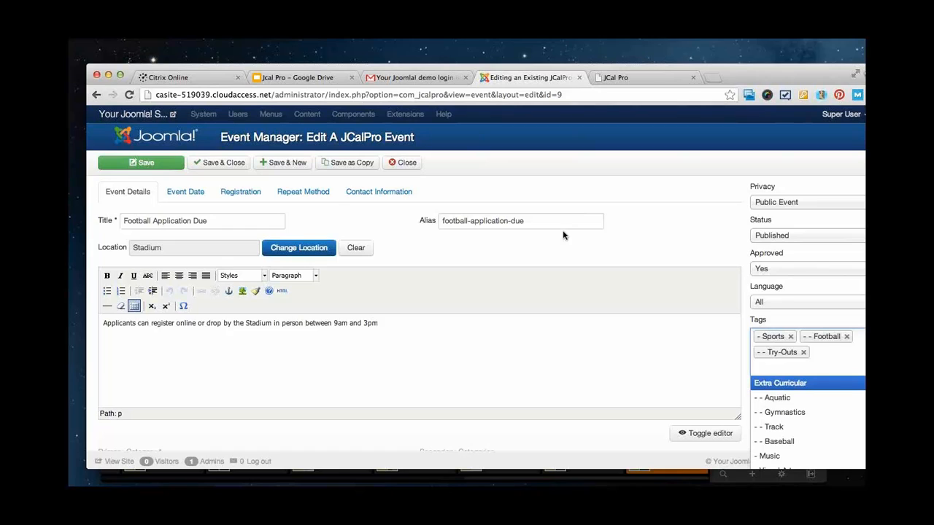
pyautogui.click(186, 191)
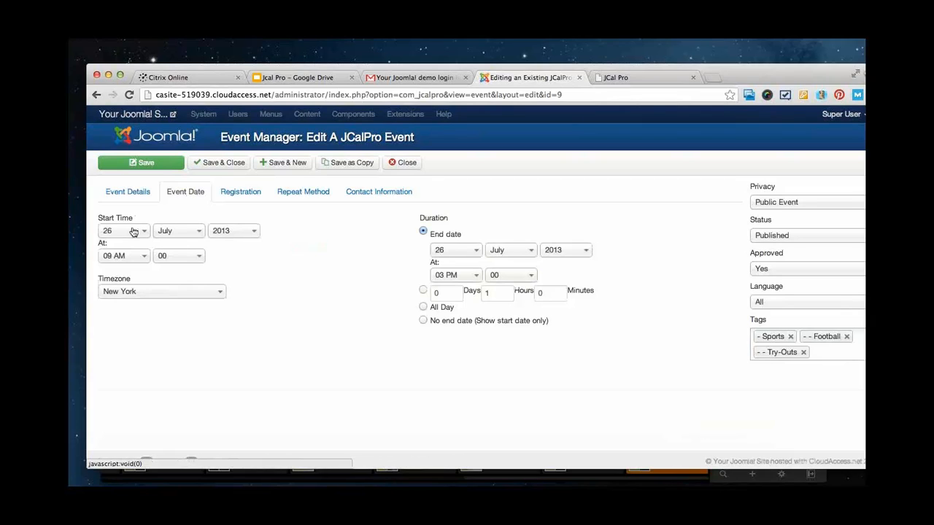
pyautogui.moveTo(149, 230)
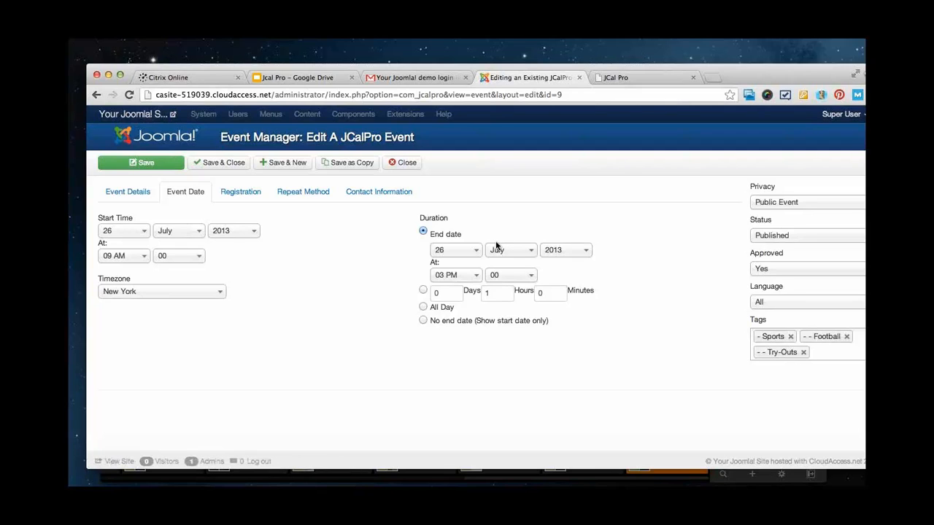
pyautogui.moveTo(235, 249)
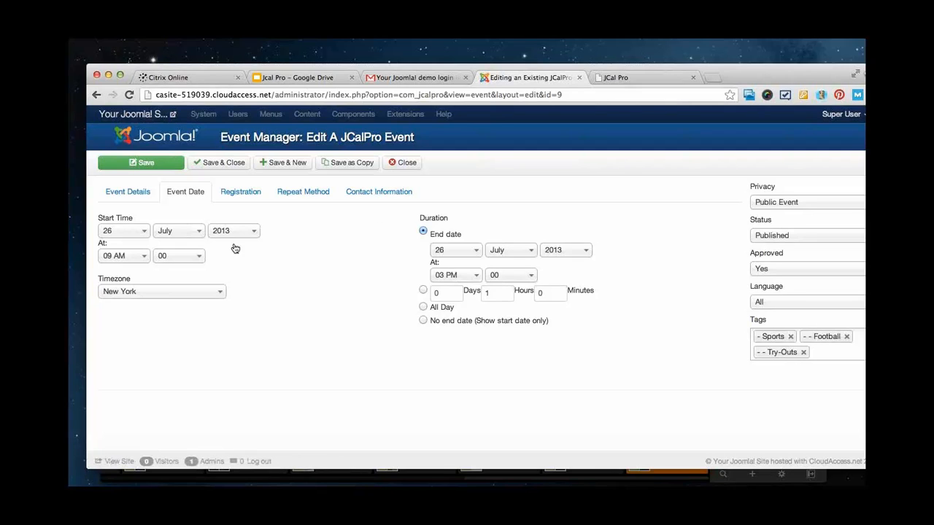
pyautogui.moveTo(190, 283)
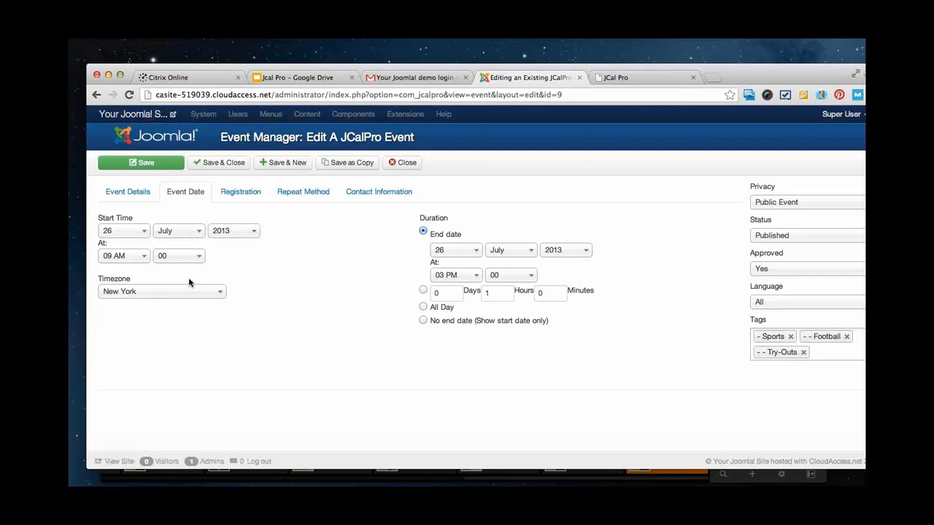
pyautogui.moveTo(451, 308)
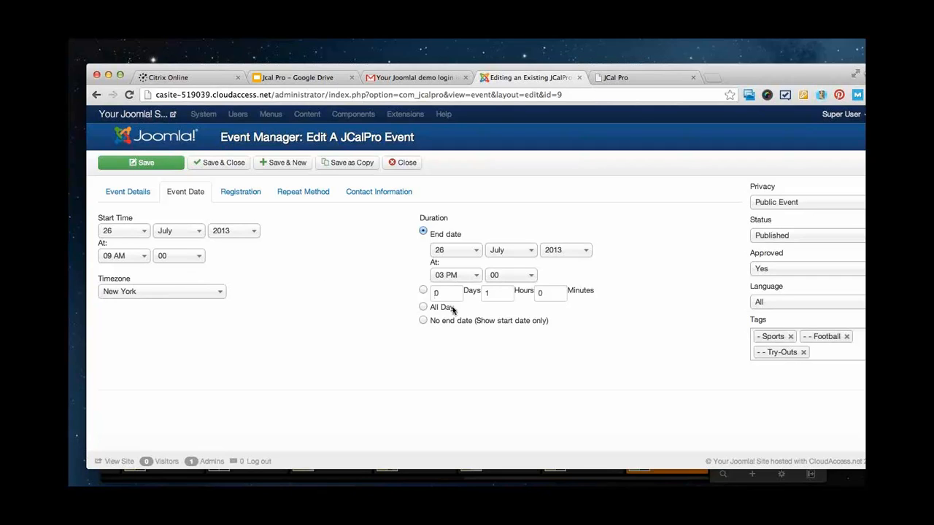
pyautogui.moveTo(519, 315)
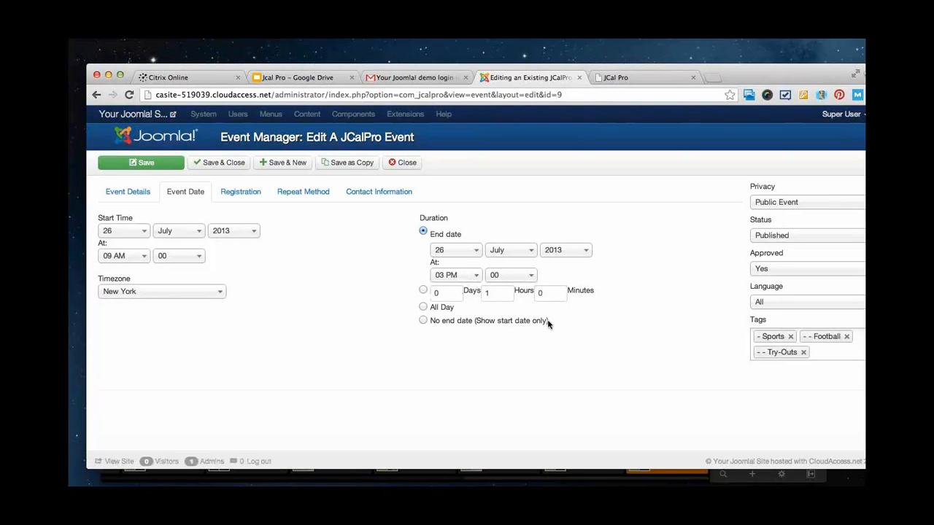
pyautogui.moveTo(560, 318)
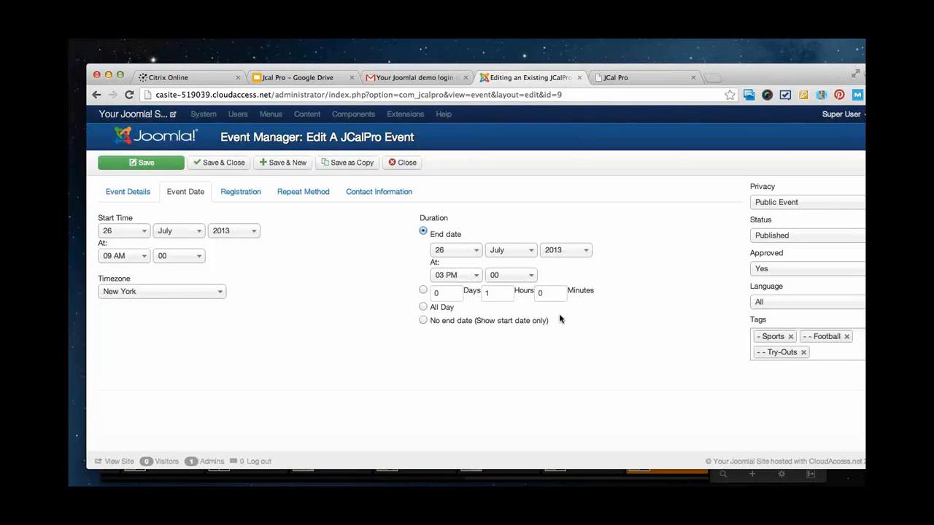
# Show the event's Registration tab: registration enabled, starting July 15, 2013 at 5 PM
pyautogui.click(240, 191)
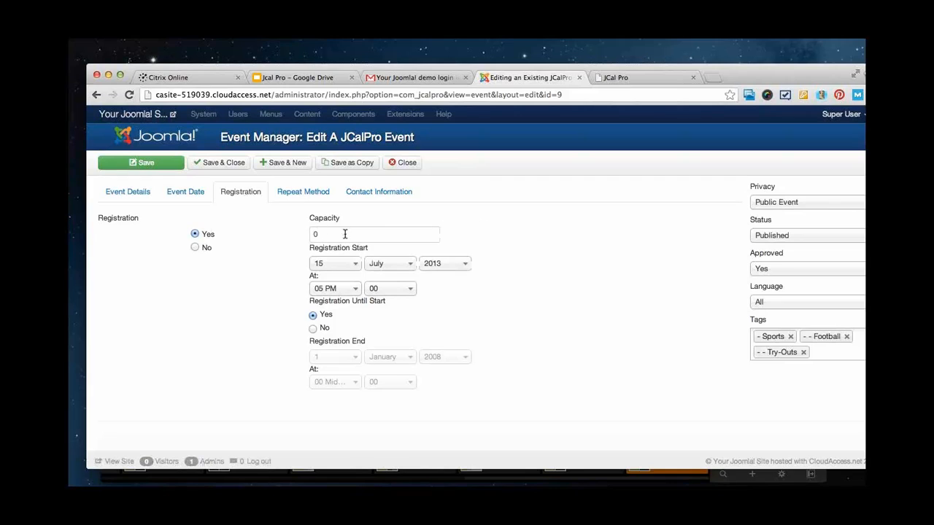
pyautogui.moveTo(640, 260)
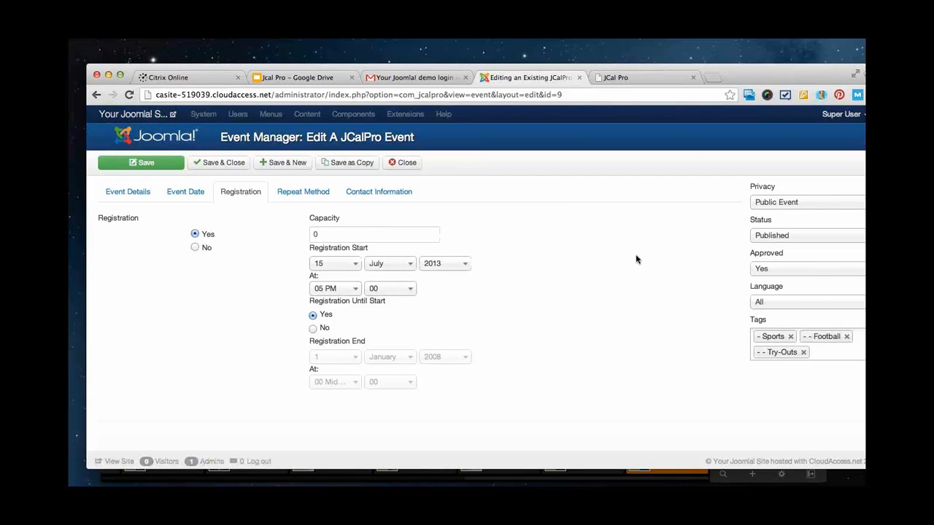
pyautogui.moveTo(303, 191)
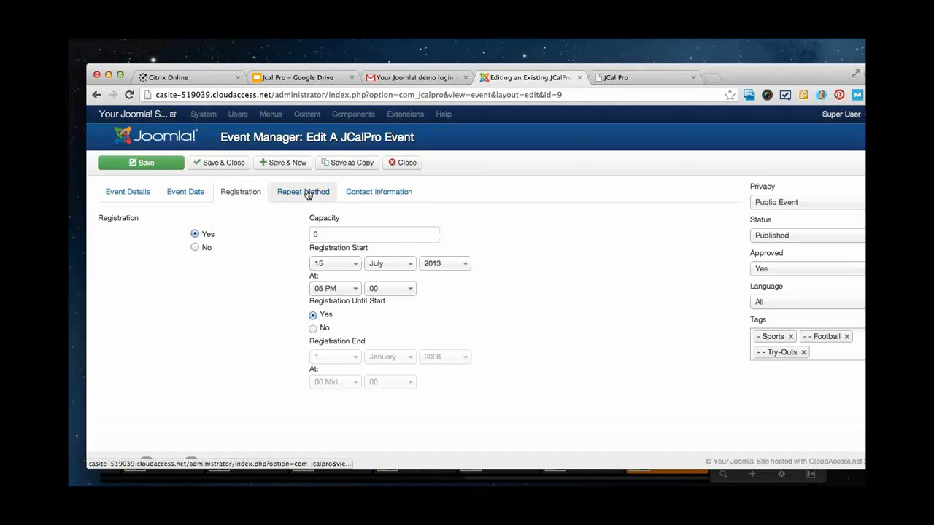
# Review the event's non-repeating Repeat Method, then its Contact Information tab
pyautogui.click(303, 191)
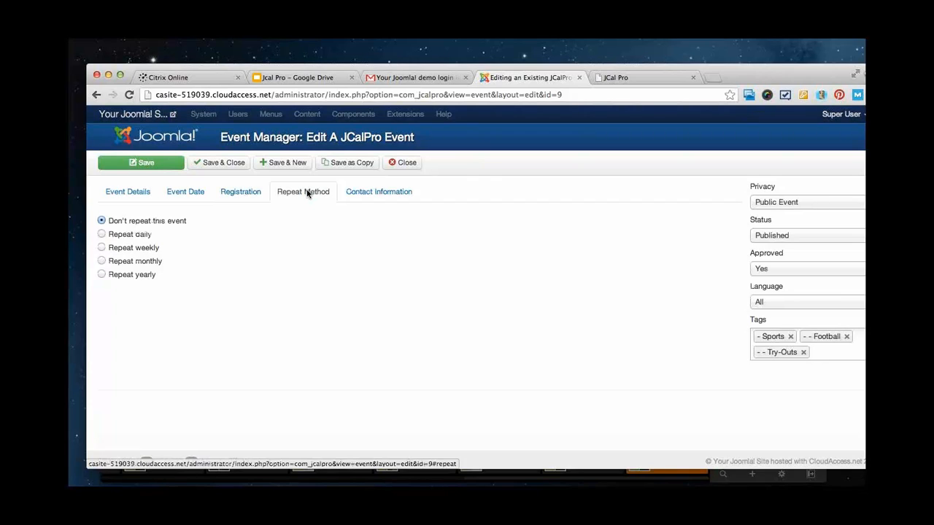
pyautogui.moveTo(201, 232)
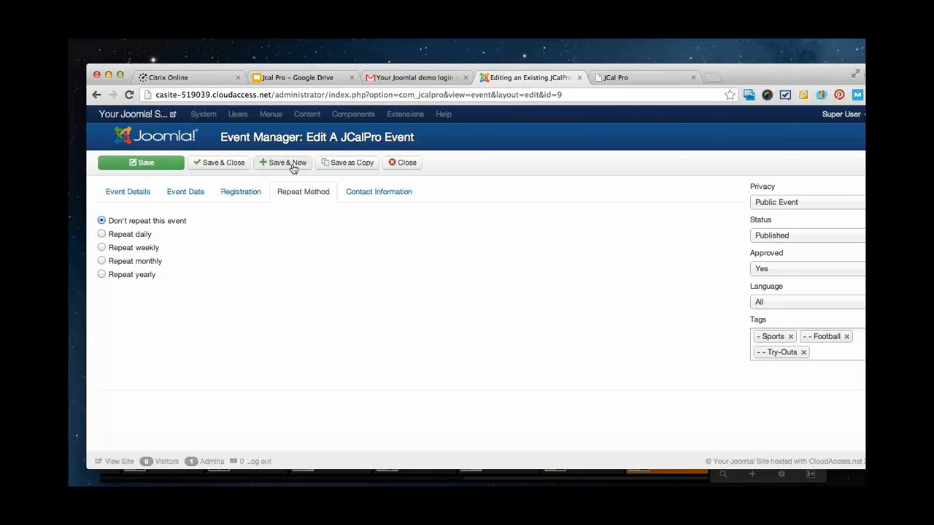
pyautogui.moveTo(386, 192)
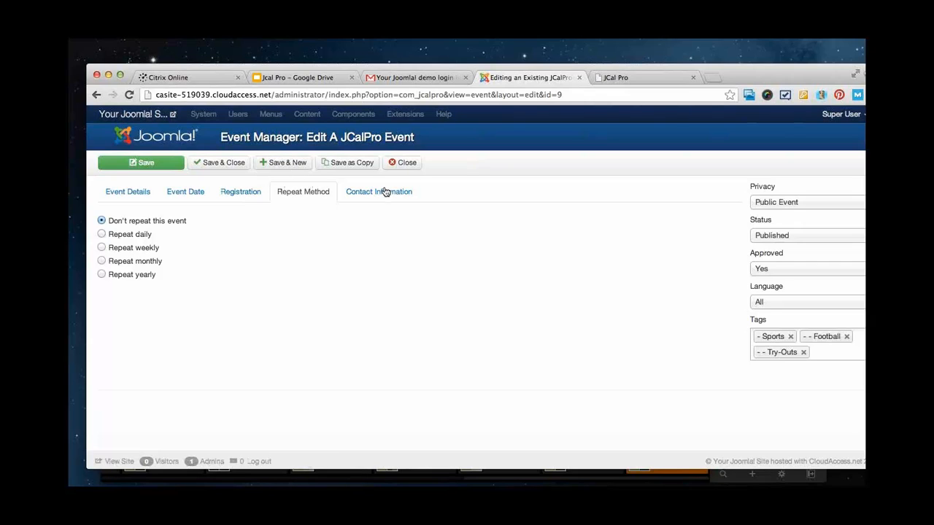
pyautogui.click(379, 191)
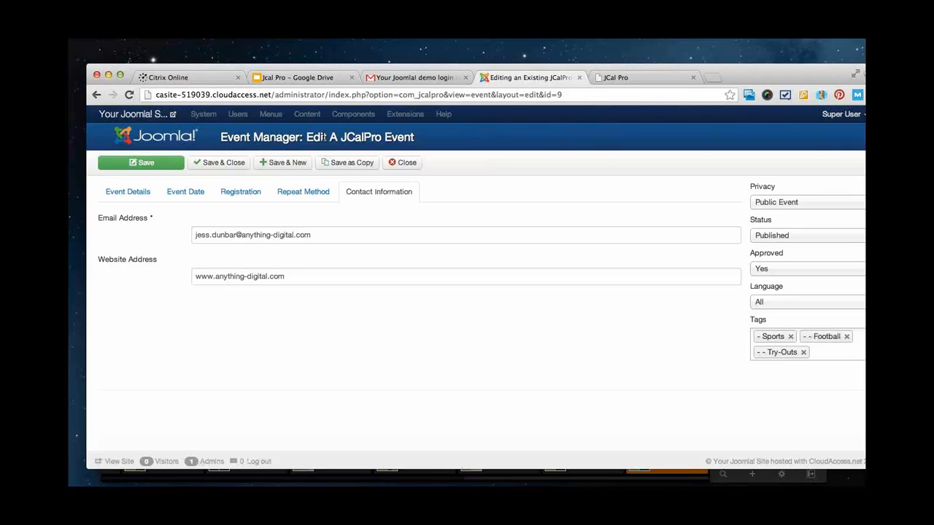
pyautogui.moveTo(223, 130)
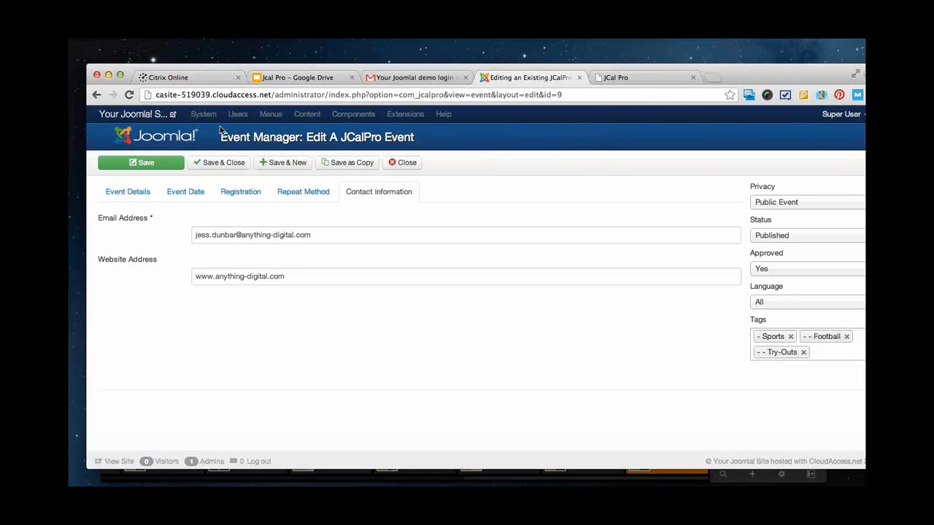
pyautogui.moveTo(292, 130)
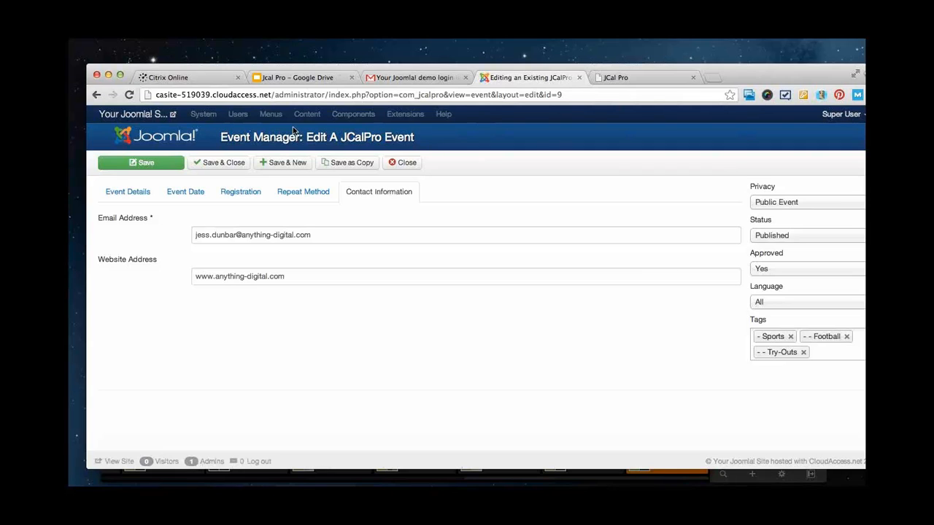
# Close the event editor and view the calendar's Categories View on the front-end site
pyautogui.click(402, 162)
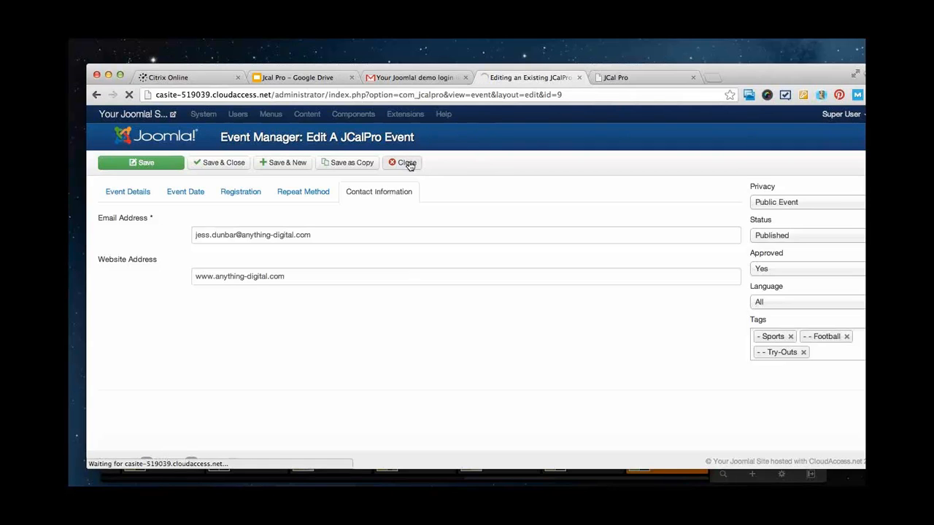
pyautogui.click(402, 162)
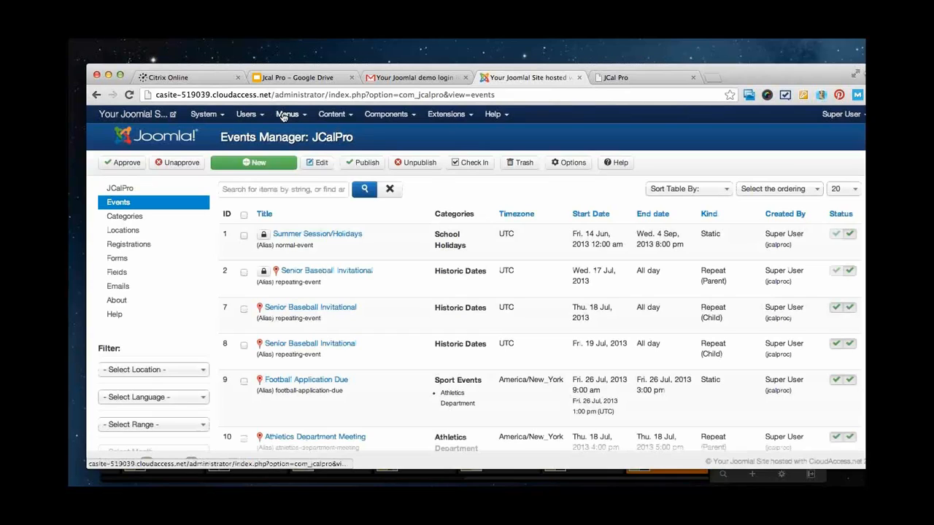
pyautogui.click(287, 114)
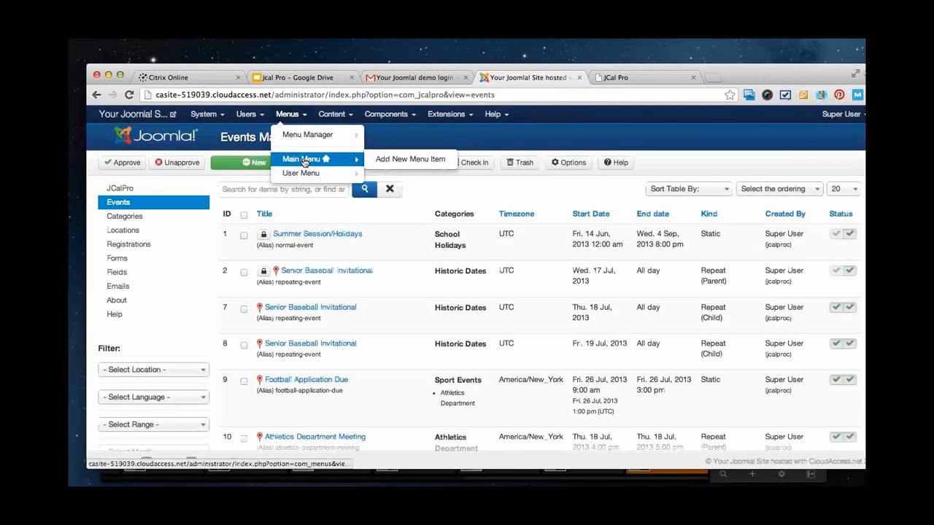
pyautogui.click(301, 159)
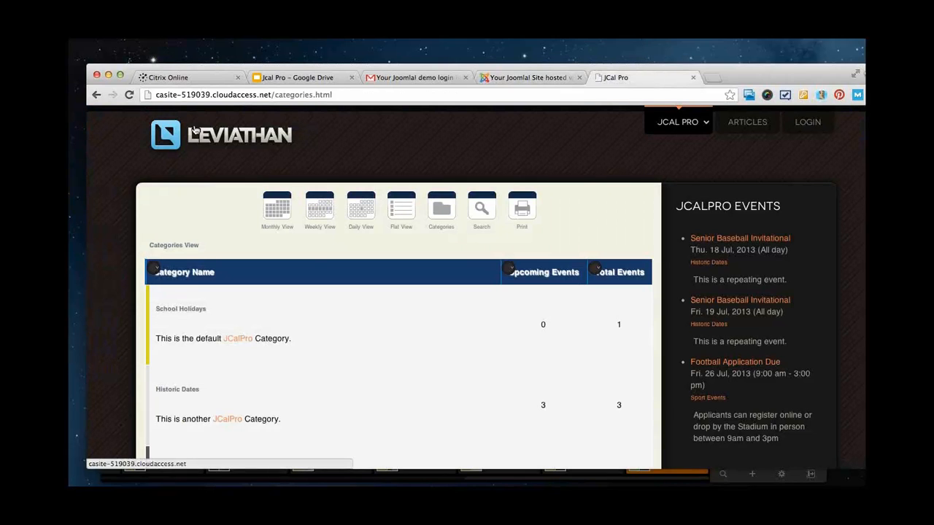
# Browse the July 2013 Monthly View at narrow and full widths, then return to top
pyautogui.click(277, 206)
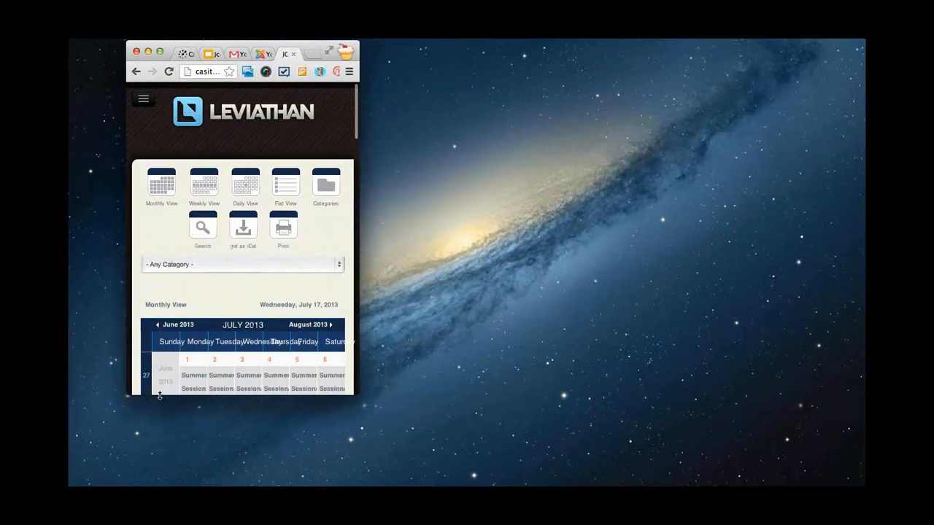
pyautogui.click(143, 98)
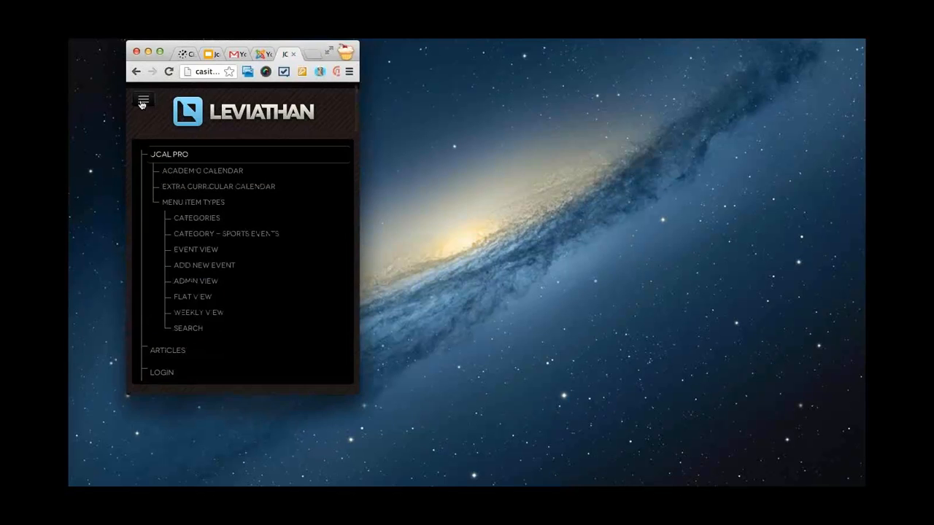
pyautogui.click(143, 100)
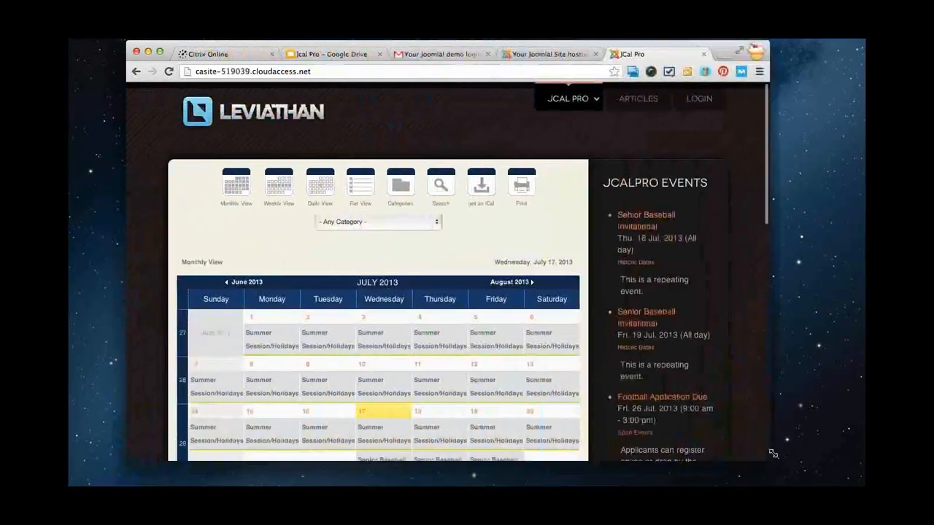
pyautogui.scroll(-3)
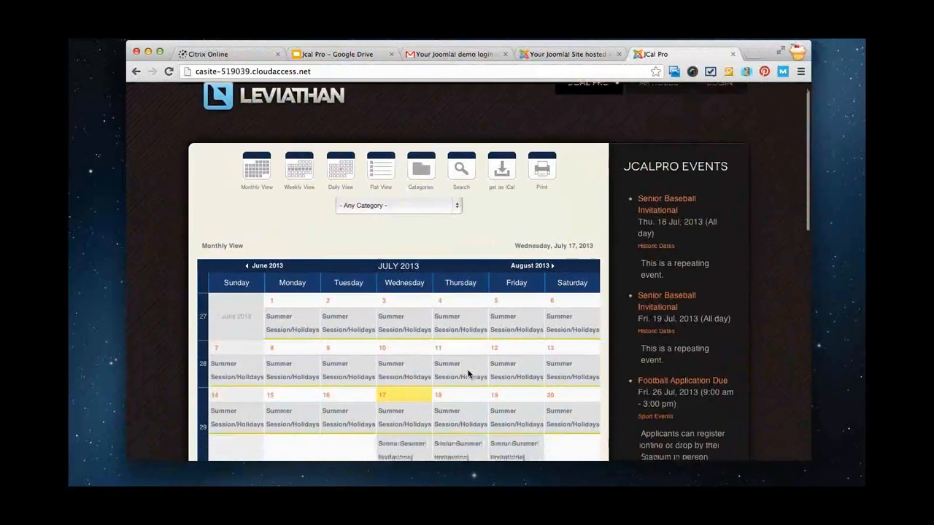
pyautogui.click(461, 164)
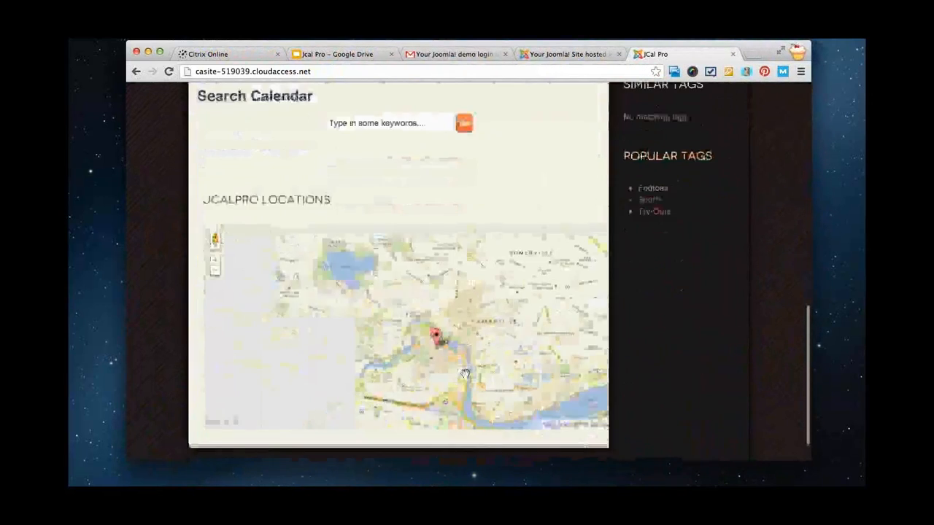
pyautogui.scroll(3)
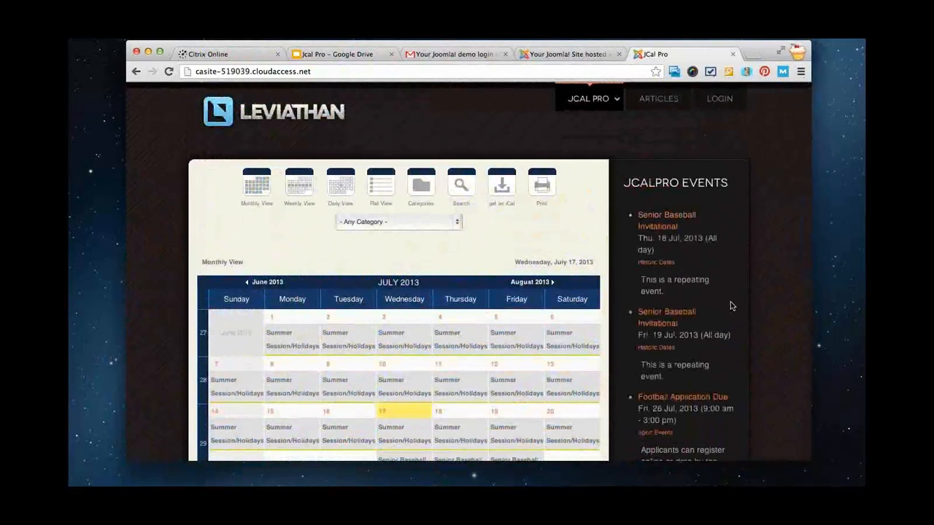
pyautogui.moveTo(729, 347)
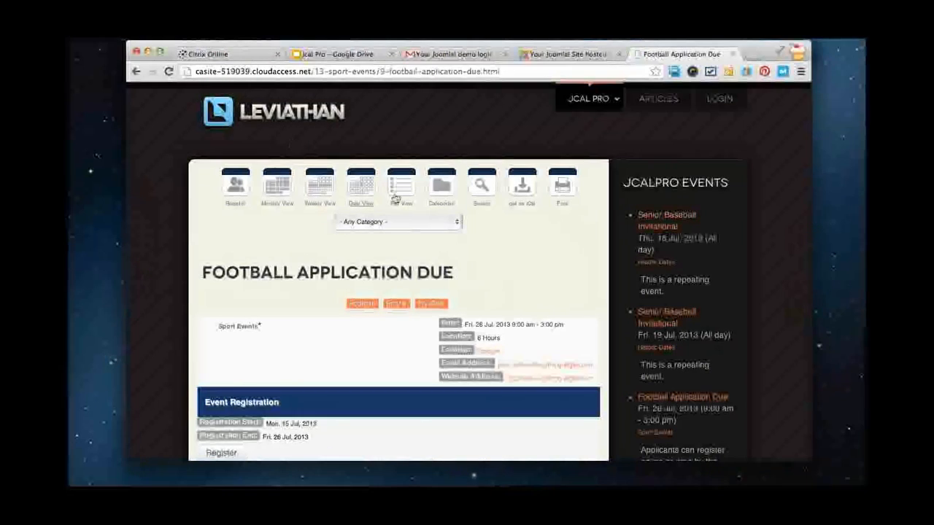
# Visit the Stadium location page with its map, then return to Football Application Due
pyautogui.scroll(-3)
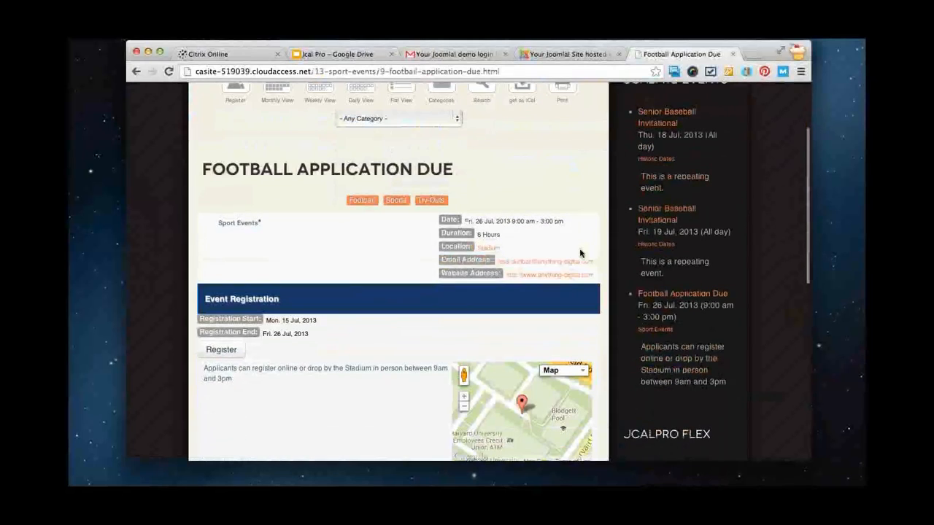
pyautogui.moveTo(510, 253)
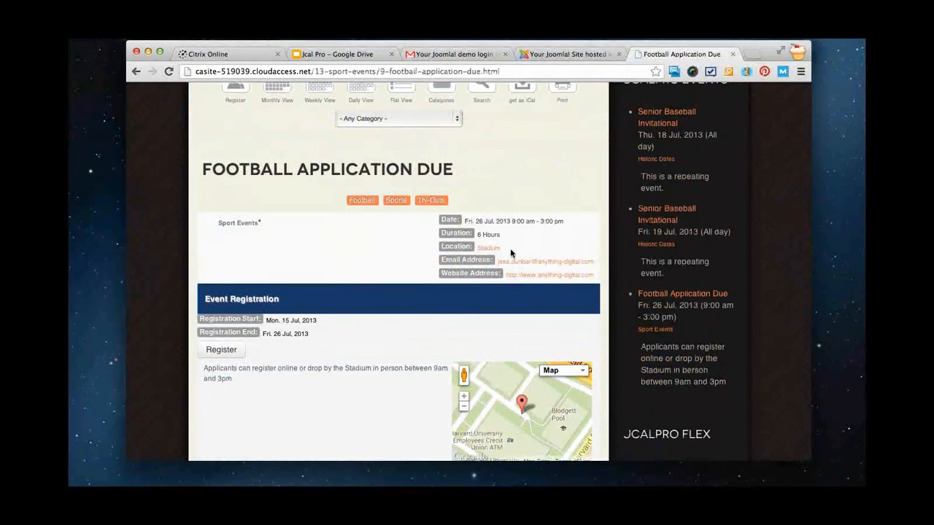
pyautogui.click(488, 248)
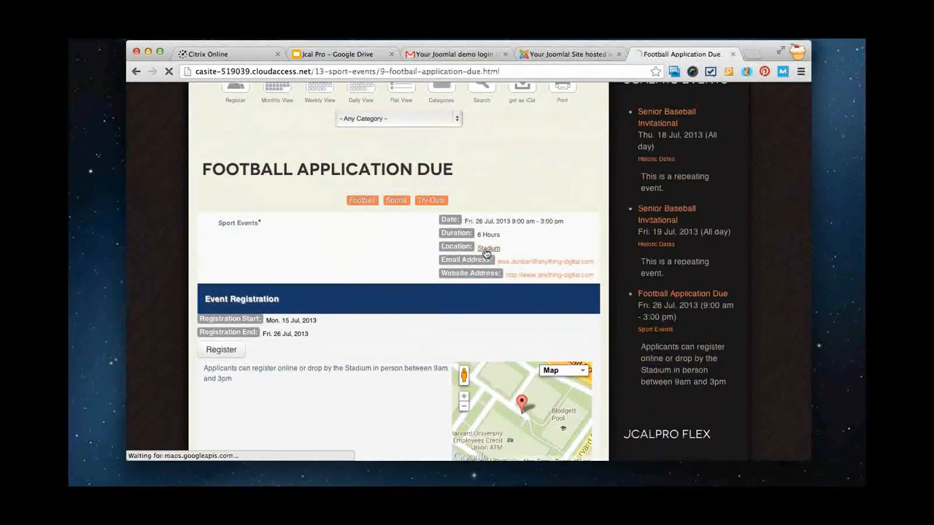
pyautogui.click(488, 248)
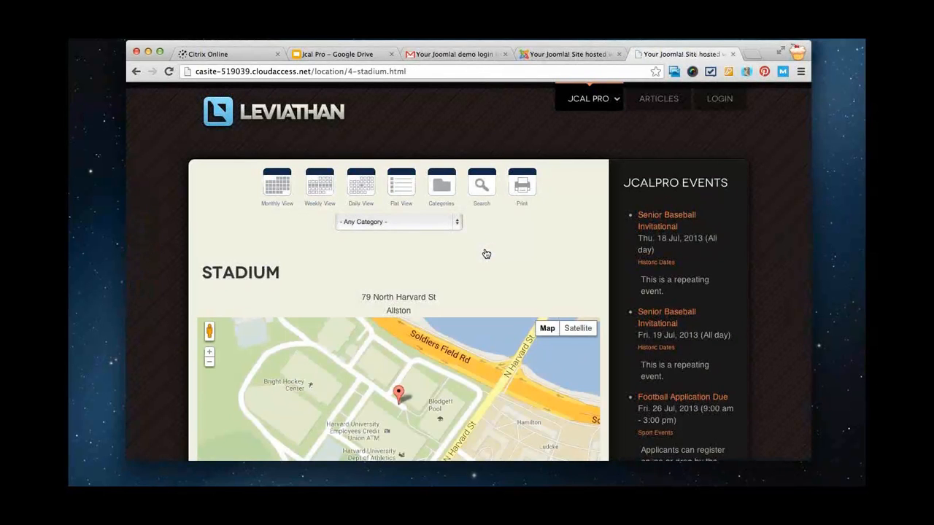
pyautogui.scroll(-3)
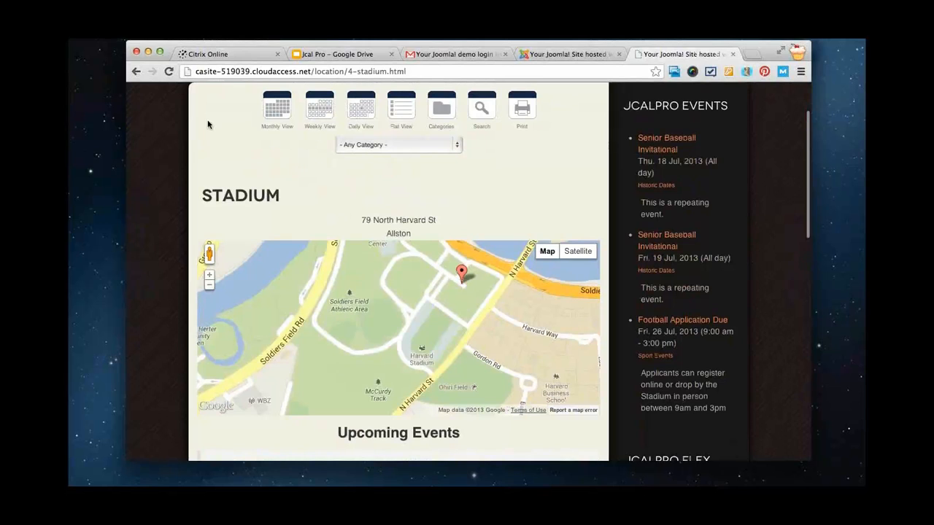
pyautogui.click(682, 319)
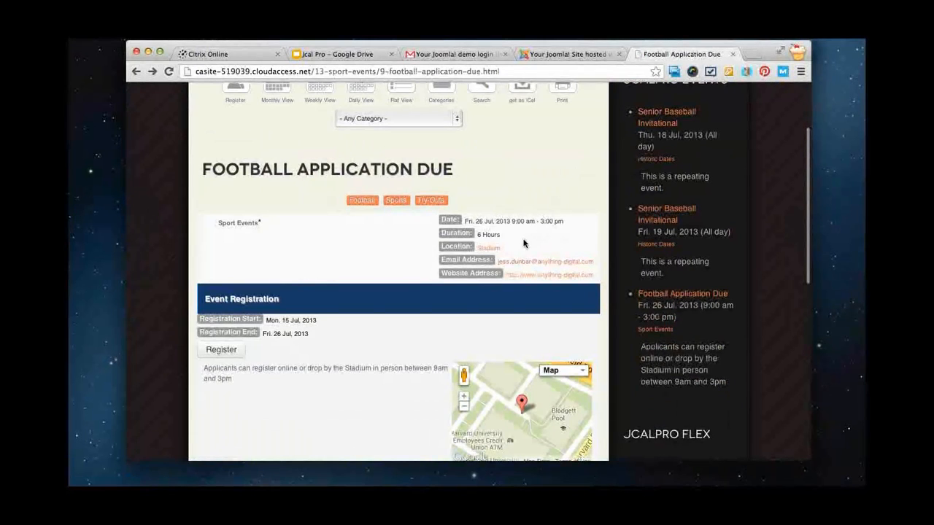
pyautogui.moveTo(324, 252)
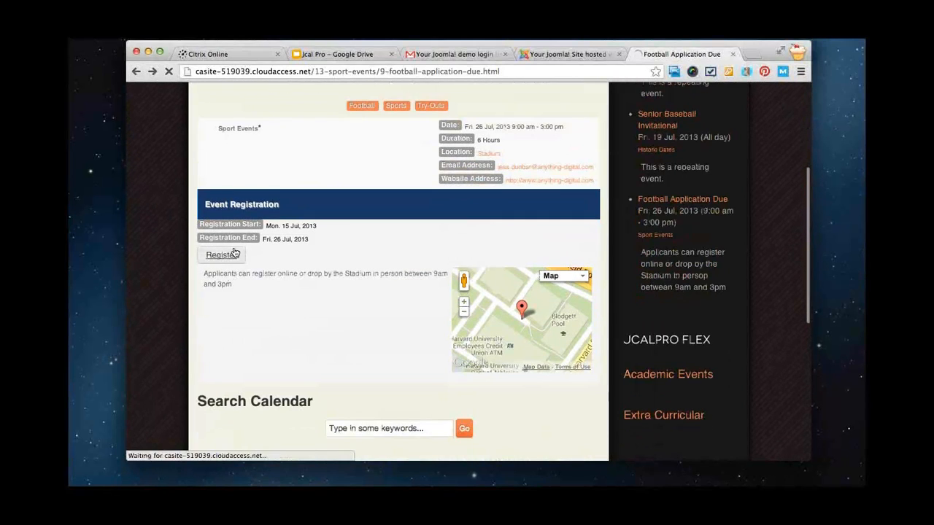
# Open the registration form and enter name Ryan, an email, and nickname 'Bernie the Brute'
pyautogui.click(223, 255)
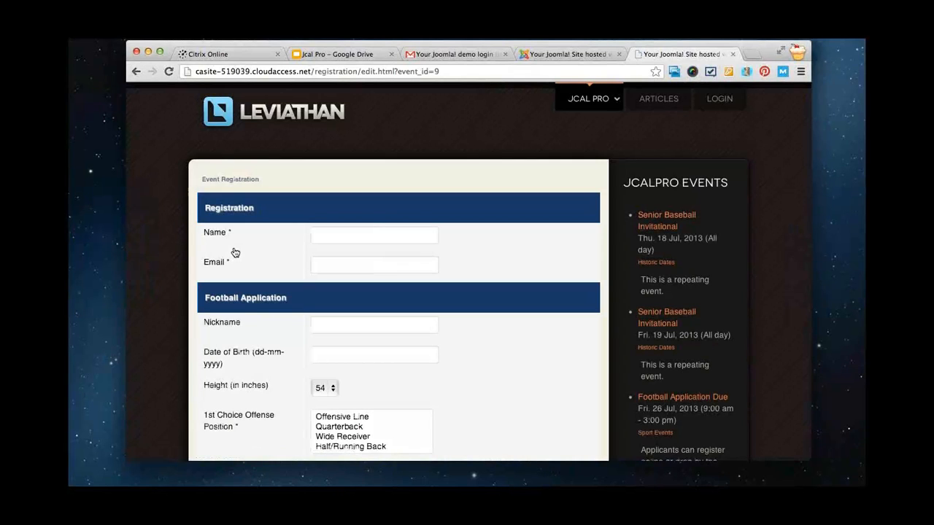
pyautogui.click(373, 235)
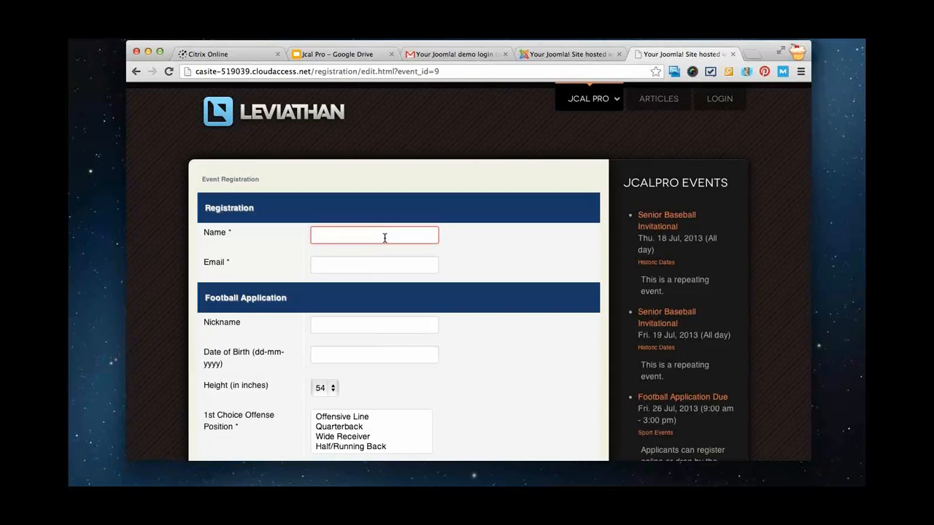
pyautogui.write('Ryan')
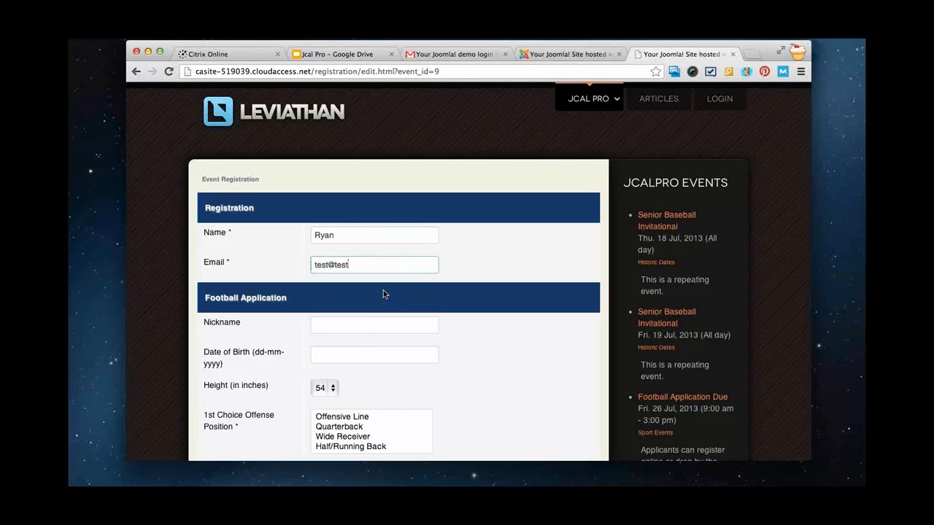
pyautogui.write('.com')
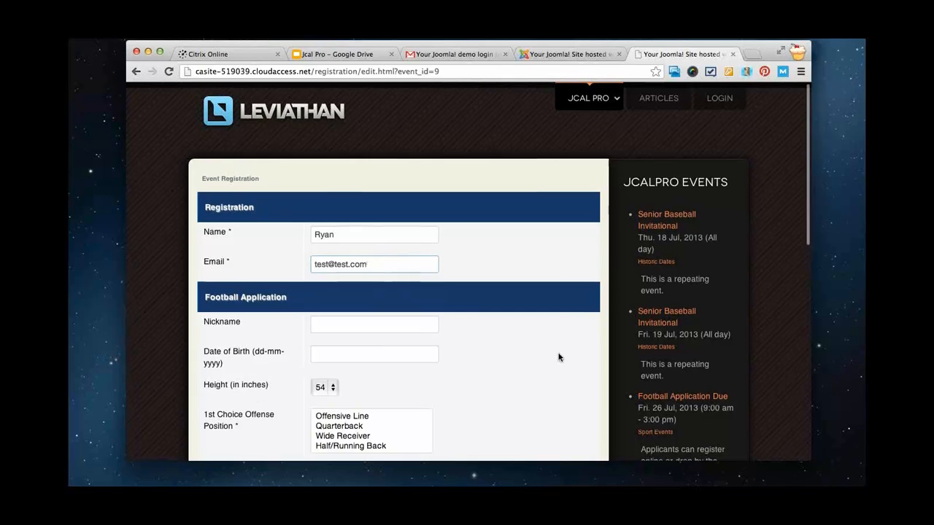
pyautogui.write('Bernie the')
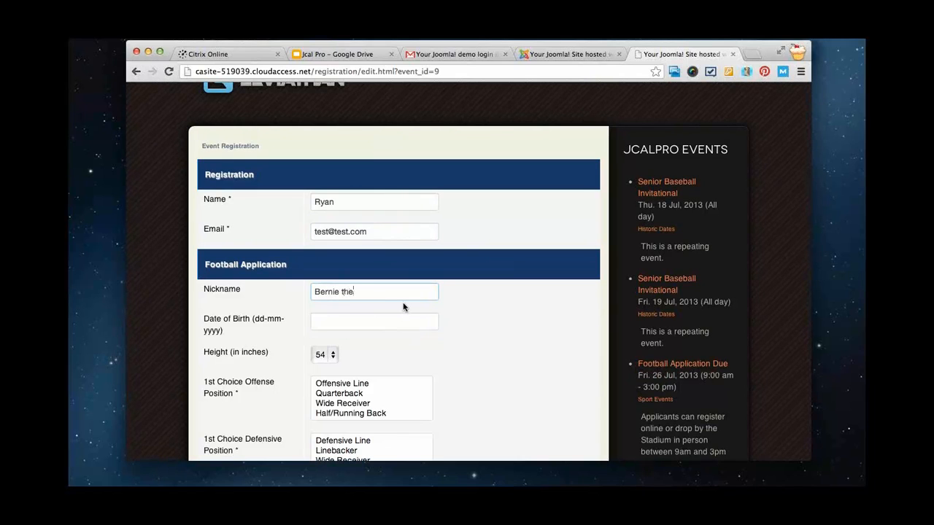
pyautogui.write('Brute')
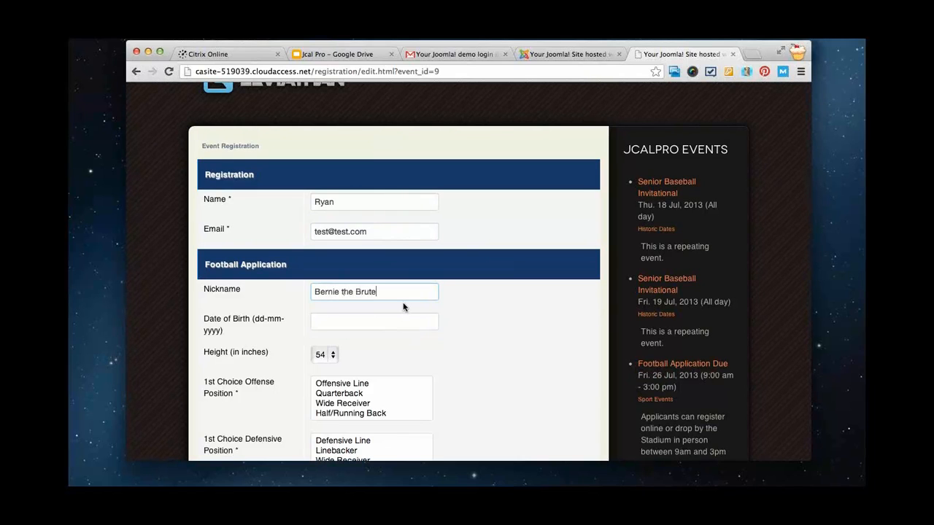
pyautogui.click(373, 322)
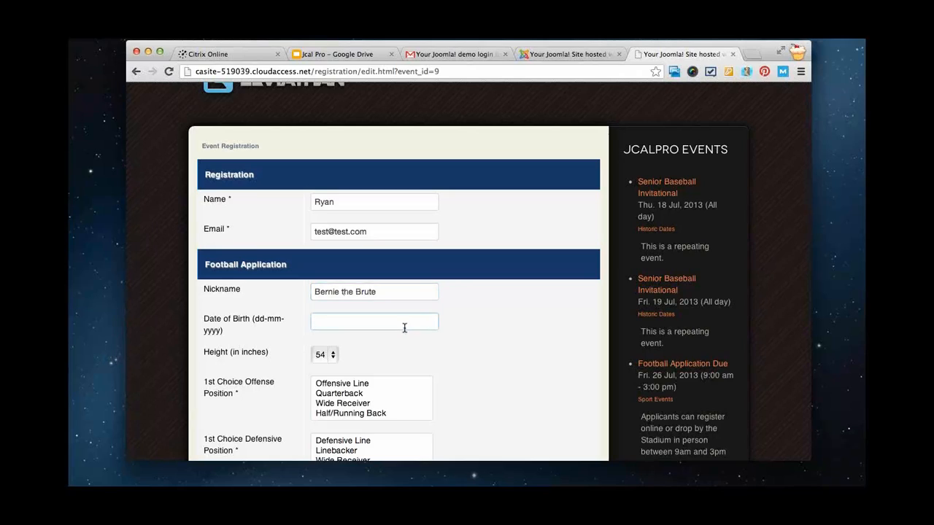
pyautogui.write('02-')
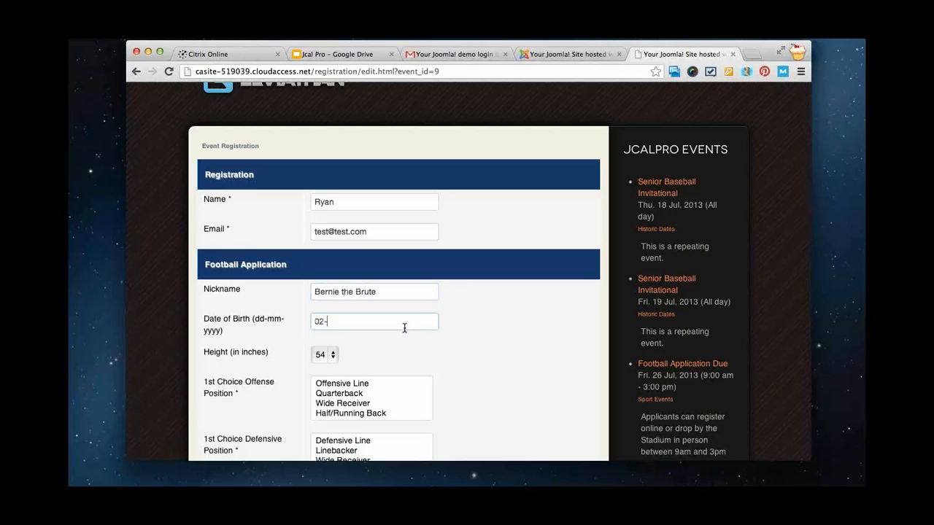
pyautogui.write('20-')
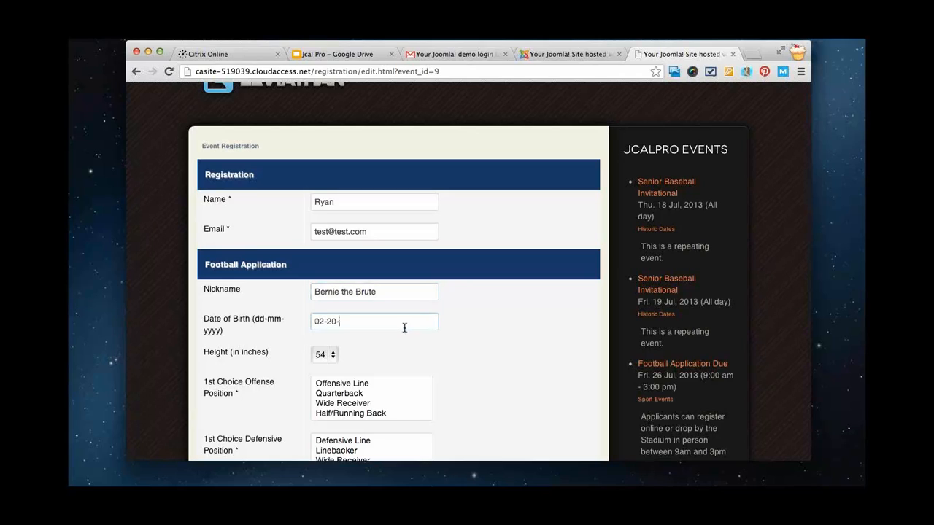
pyautogui.write('8')
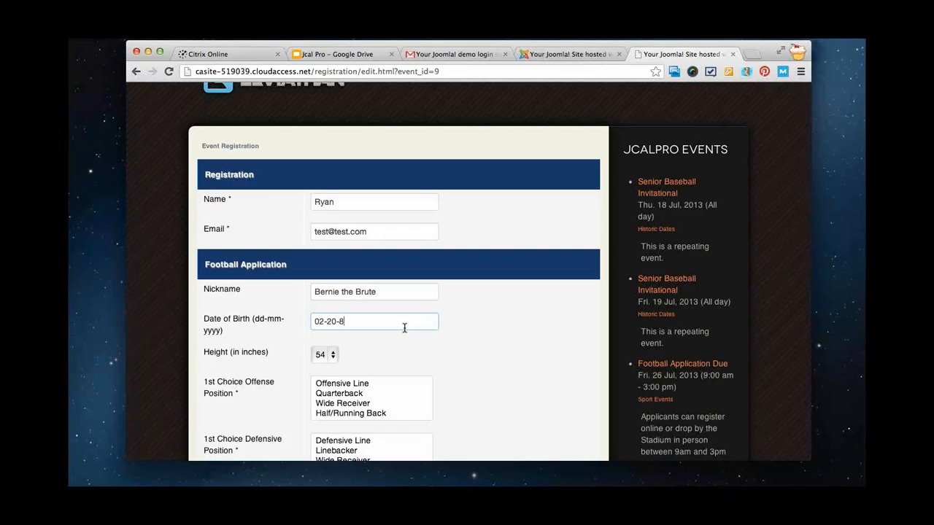
pyautogui.write('9')
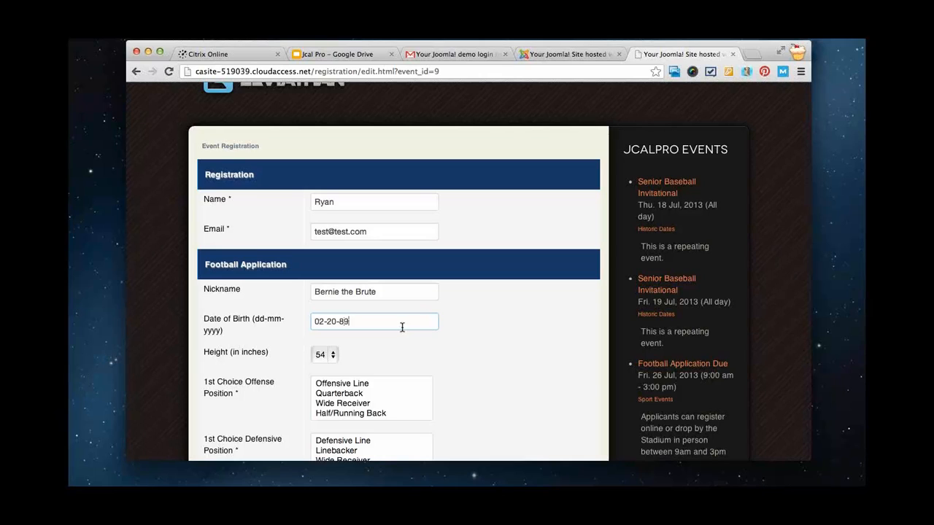
pyautogui.scroll(-3)
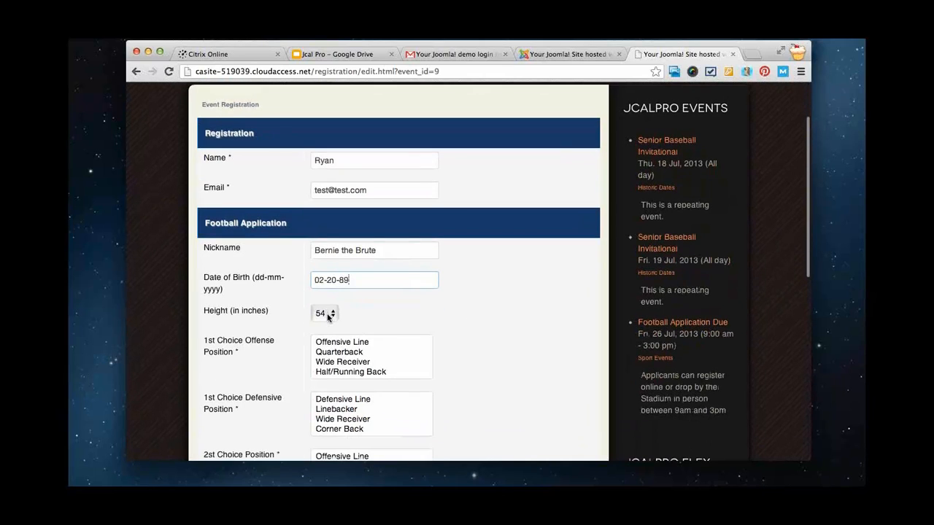
# Set the Football Application height to 69 inches
pyautogui.click(323, 313)
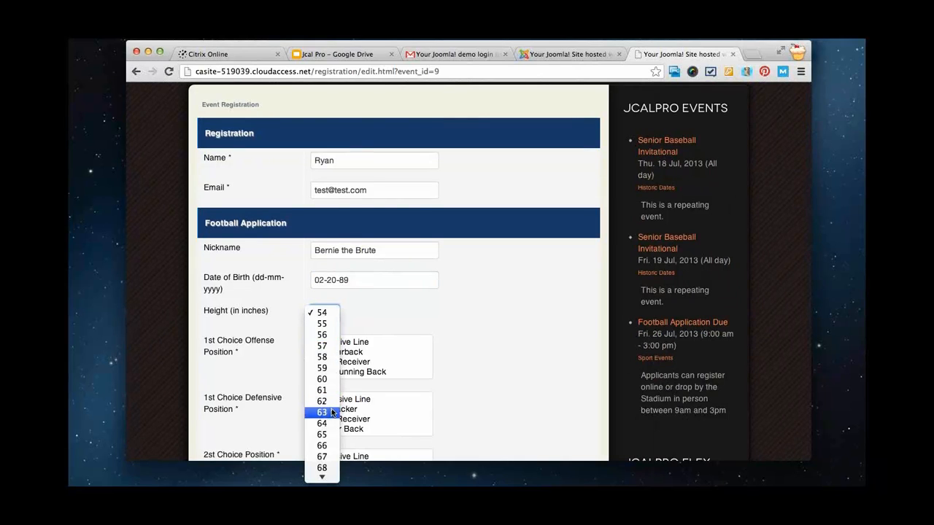
pyautogui.scroll(-3)
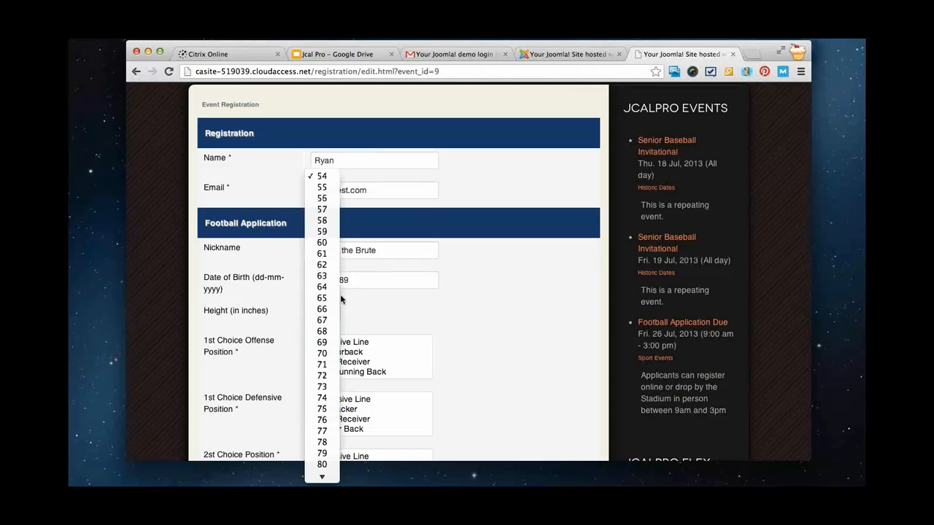
pyautogui.moveTo(322, 297)
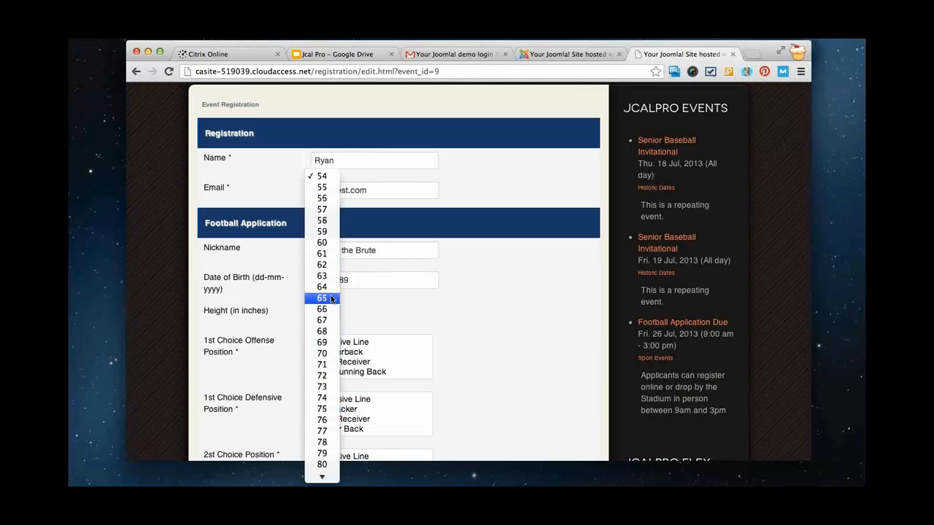
pyautogui.moveTo(328, 343)
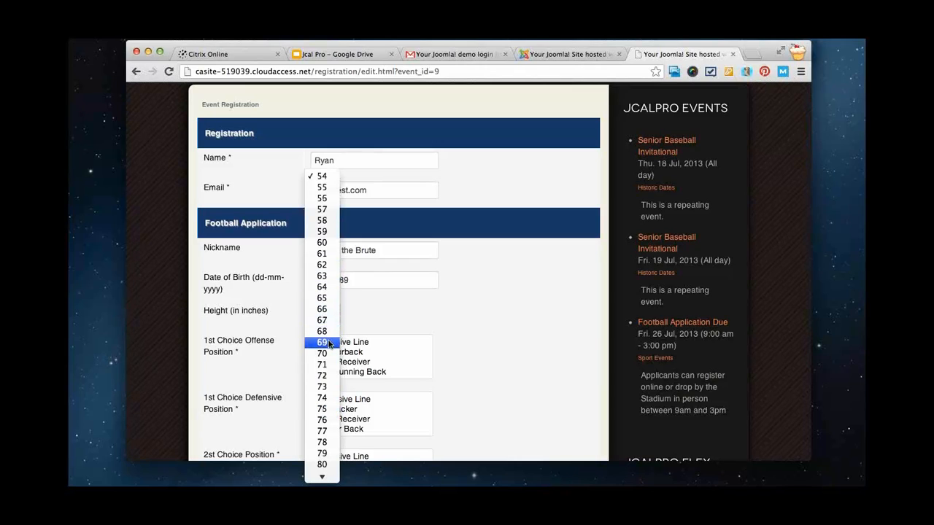
pyautogui.click(322, 342)
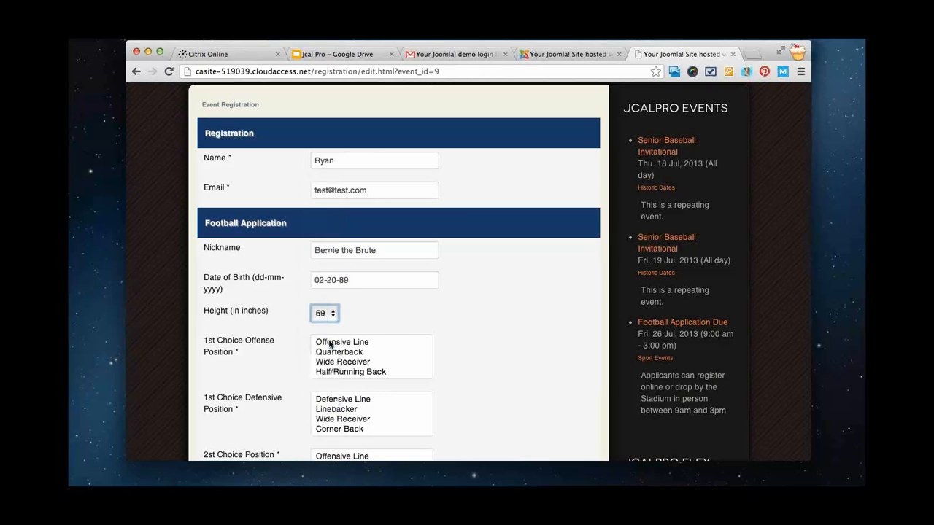
pyautogui.moveTo(427, 327)
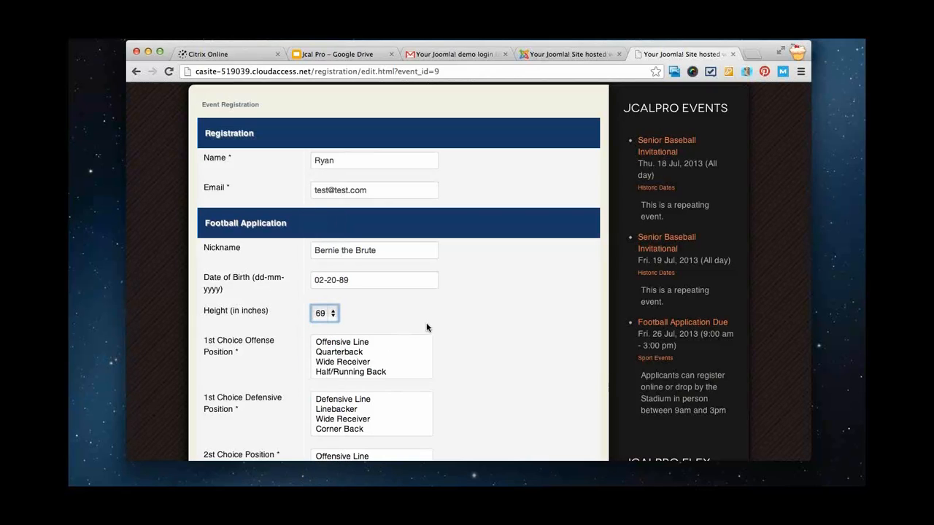
pyautogui.scroll(-3)
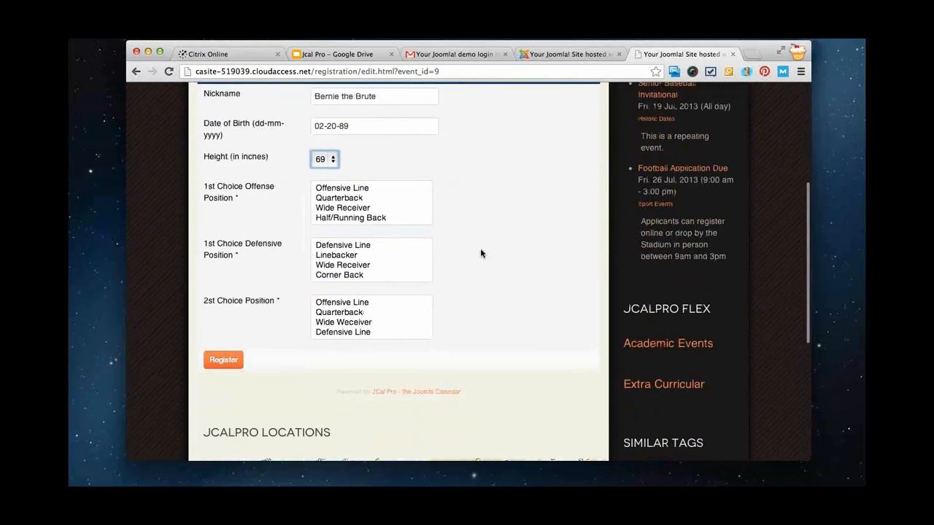
pyautogui.moveTo(392, 210)
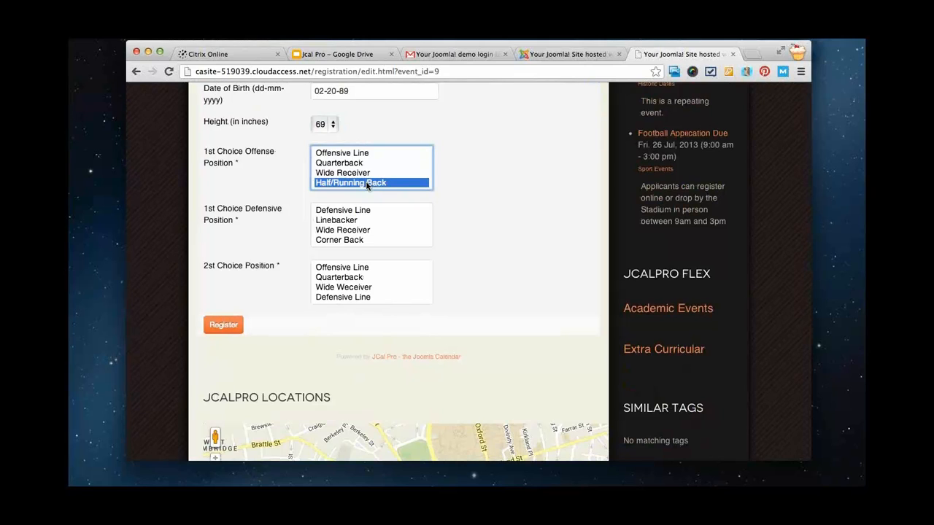
# Choose Wide Receiver and Wide Weceiver as positions and submit the registration
pyautogui.click(343, 230)
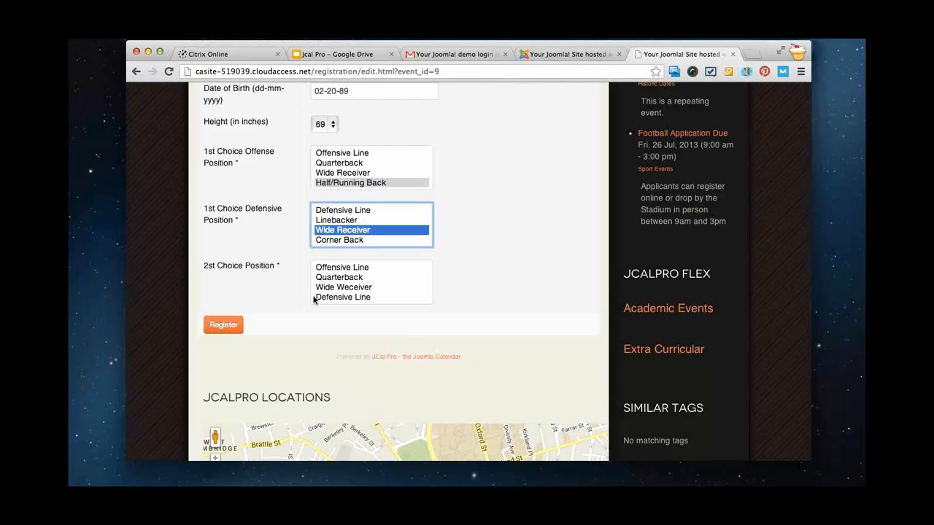
pyautogui.moveTo(223, 324)
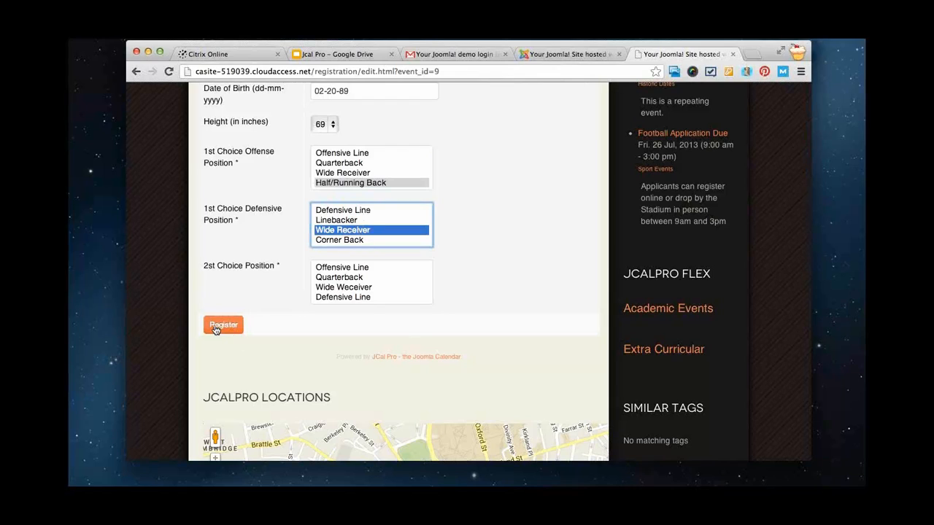
pyautogui.click(223, 325)
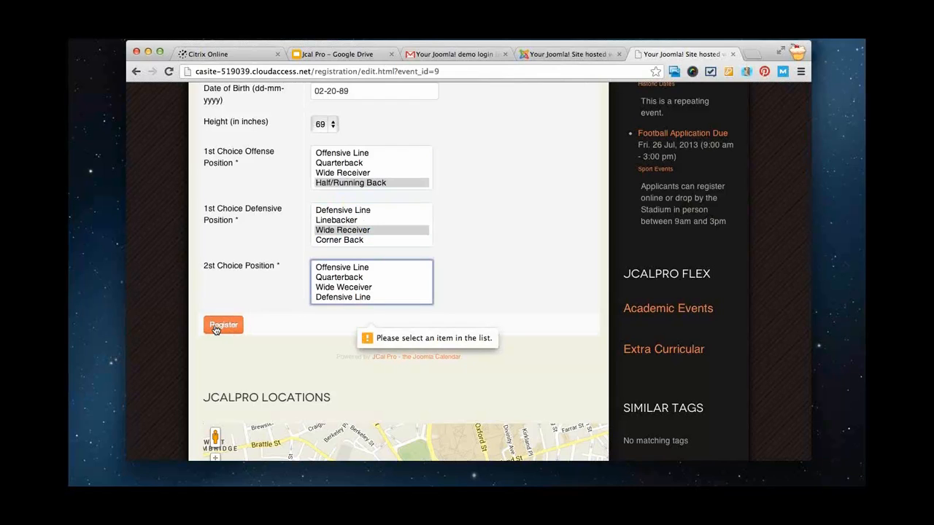
pyautogui.click(342, 287)
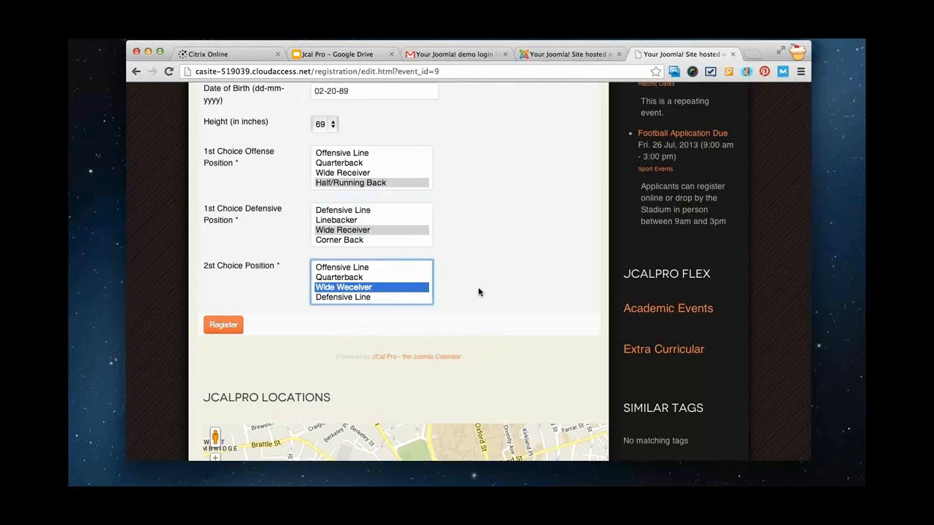
pyautogui.moveTo(422, 264)
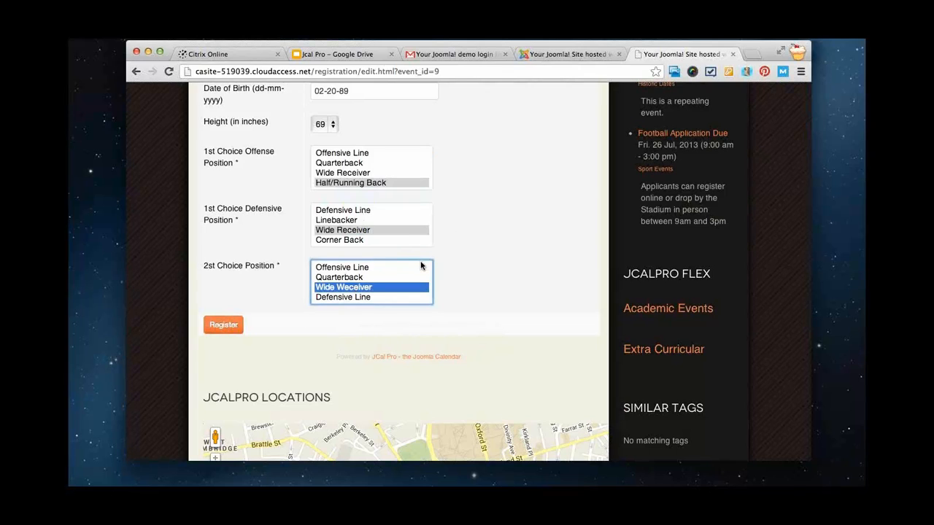
pyautogui.moveTo(238, 157)
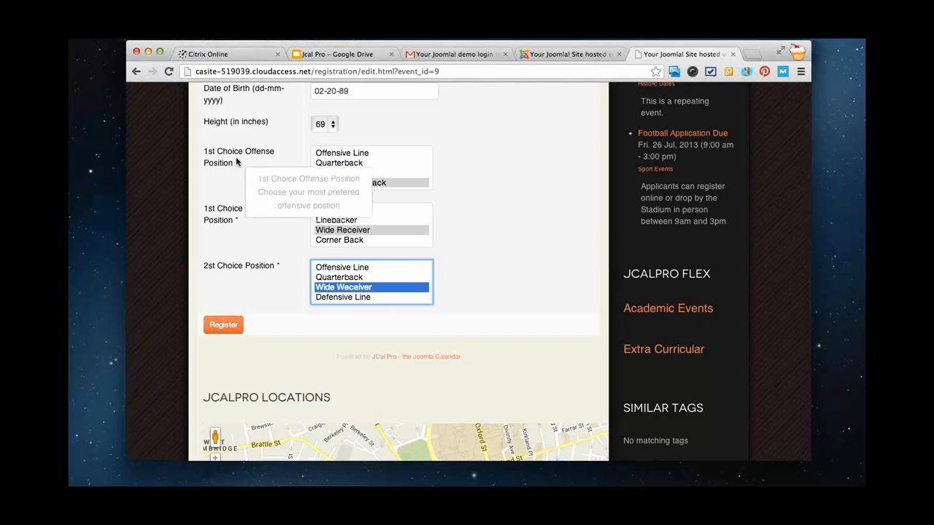
pyautogui.moveTo(279, 280)
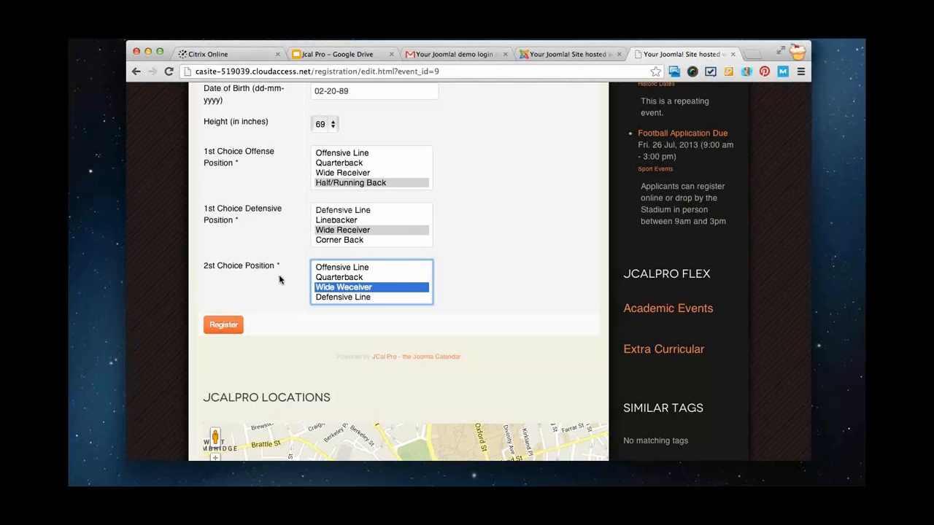
pyautogui.moveTo(290, 280)
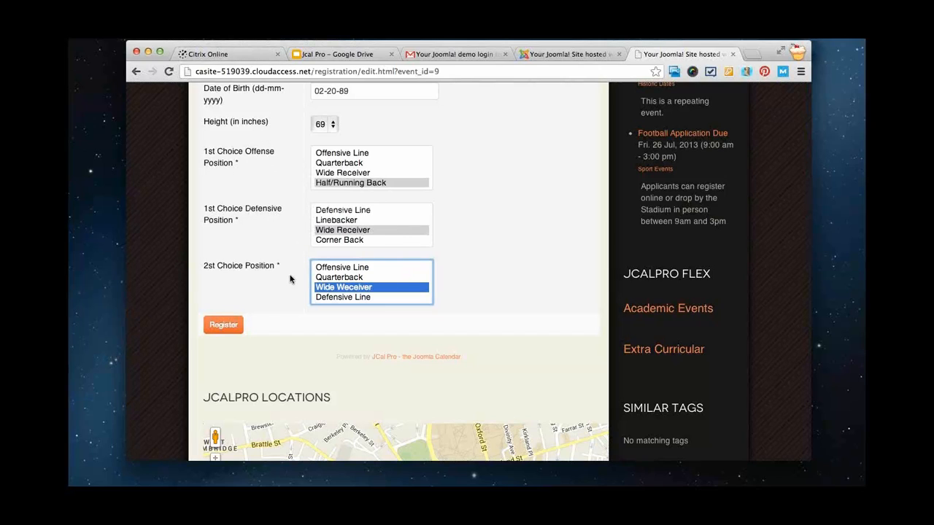
pyautogui.moveTo(224, 324)
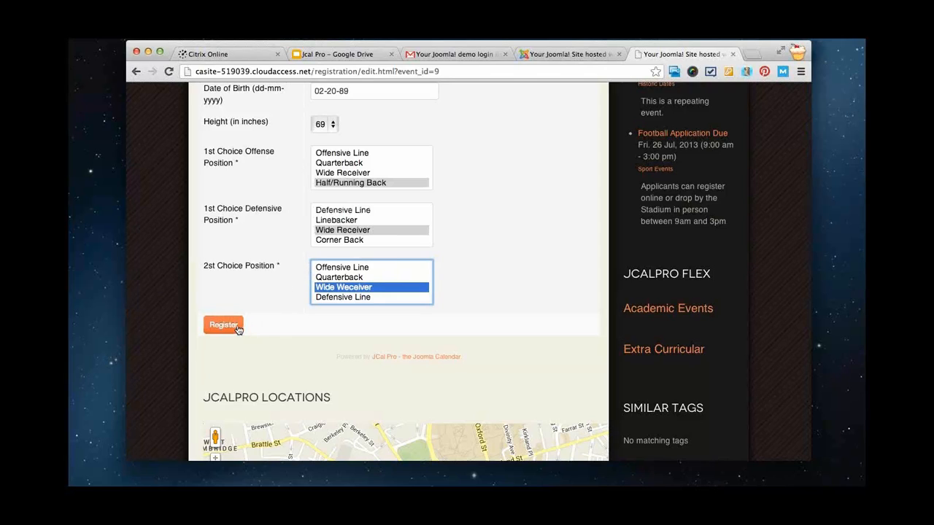
pyautogui.click(224, 325)
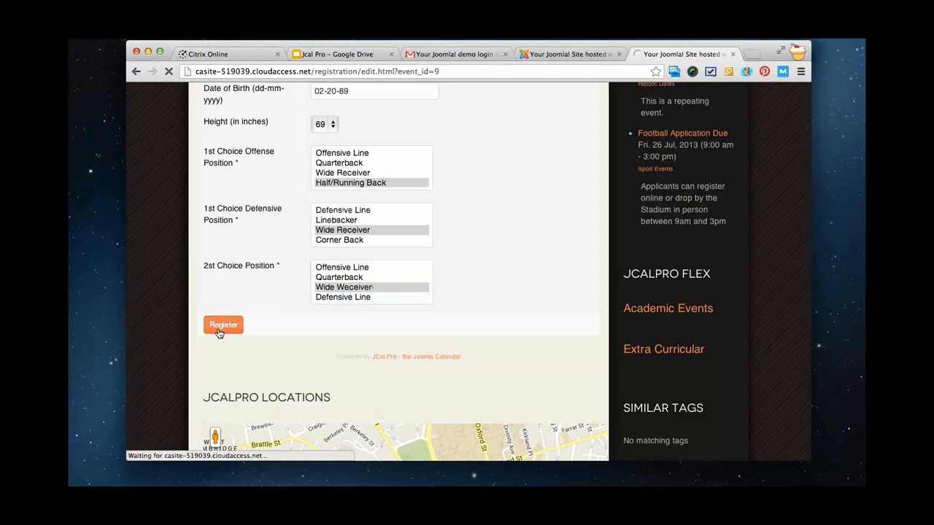
# Submit the registration until the Football Application Due page confirms success
pyautogui.click(222, 325)
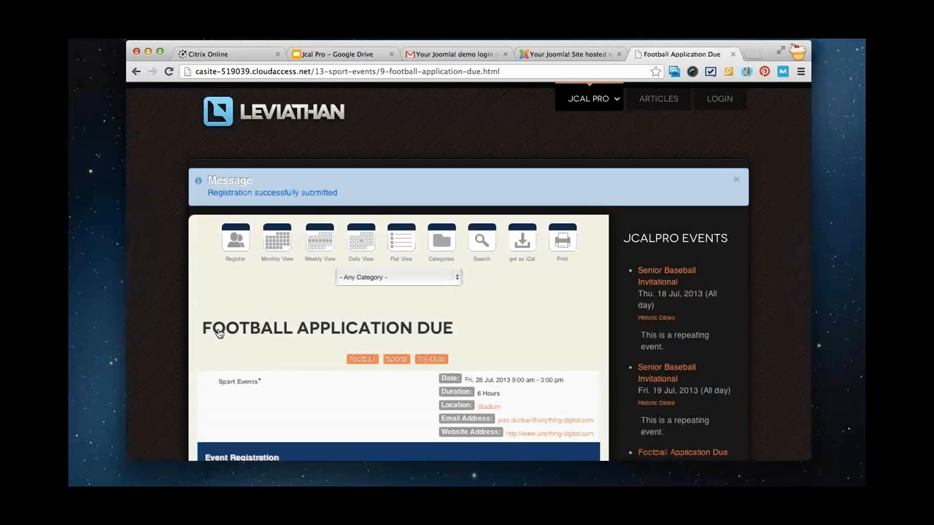
pyautogui.moveTo(239, 345)
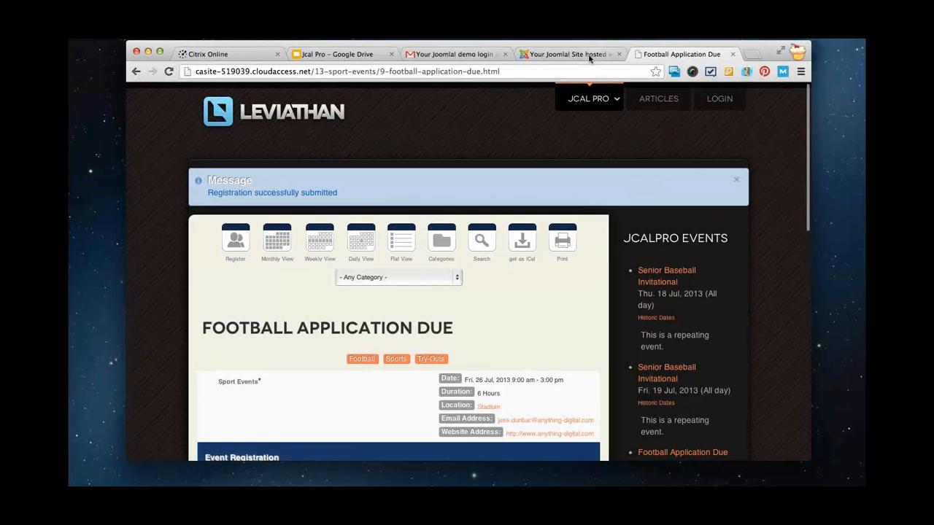
# Open the second Football Application Due registration from JCalPro Registrations in the administrator
pyautogui.click(565, 54)
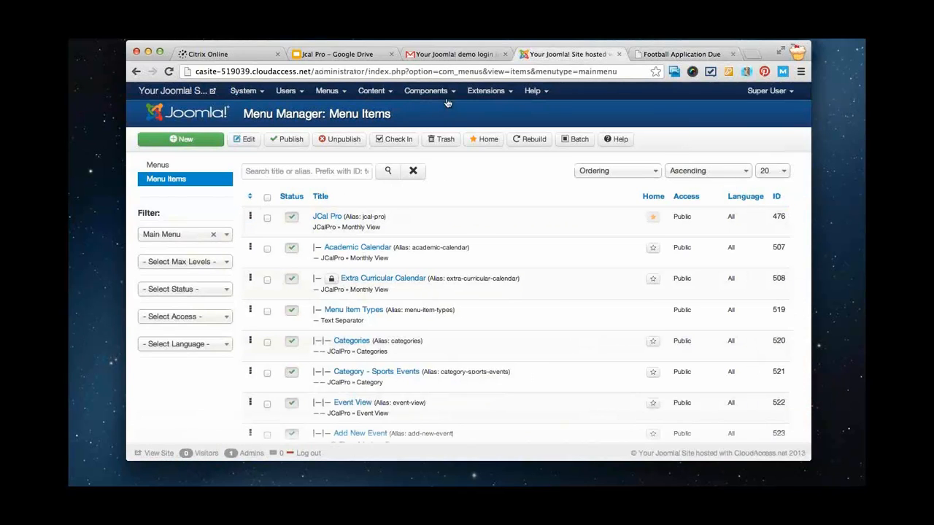
pyautogui.click(425, 90)
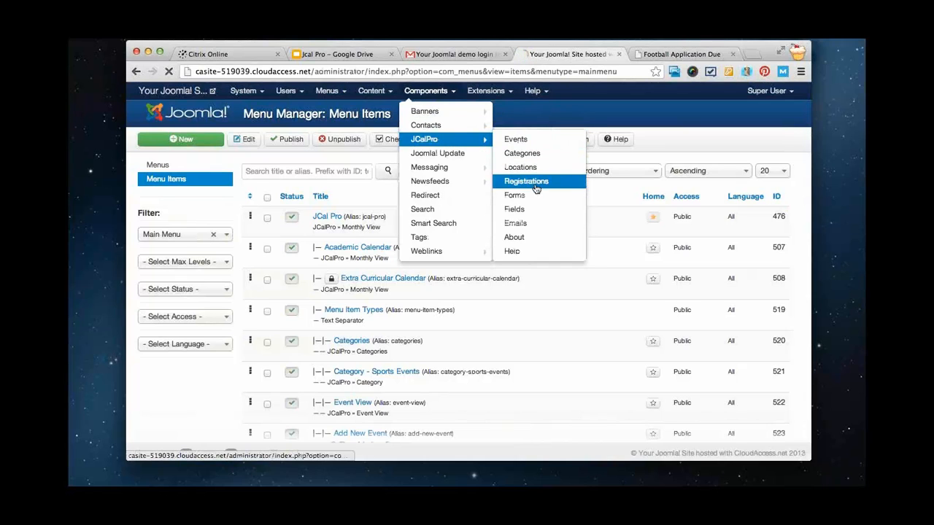
pyautogui.click(526, 181)
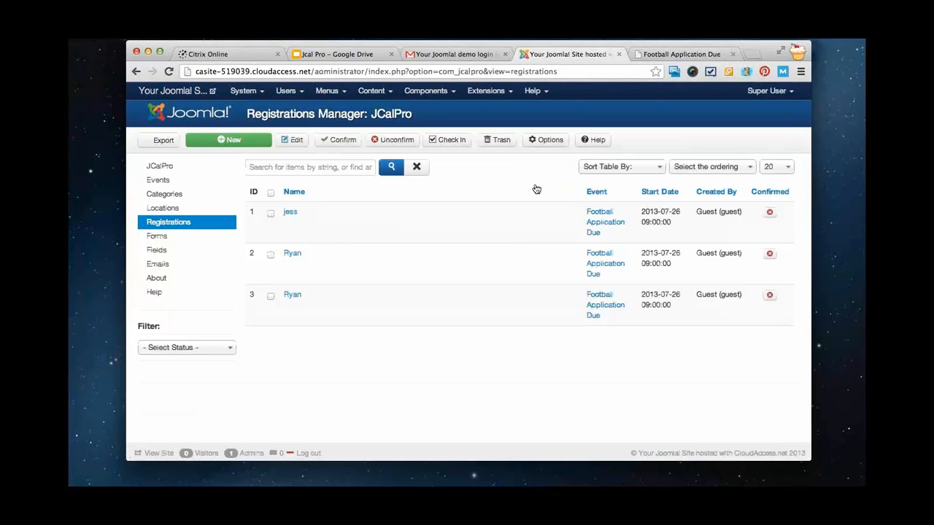
pyautogui.moveTo(292, 253)
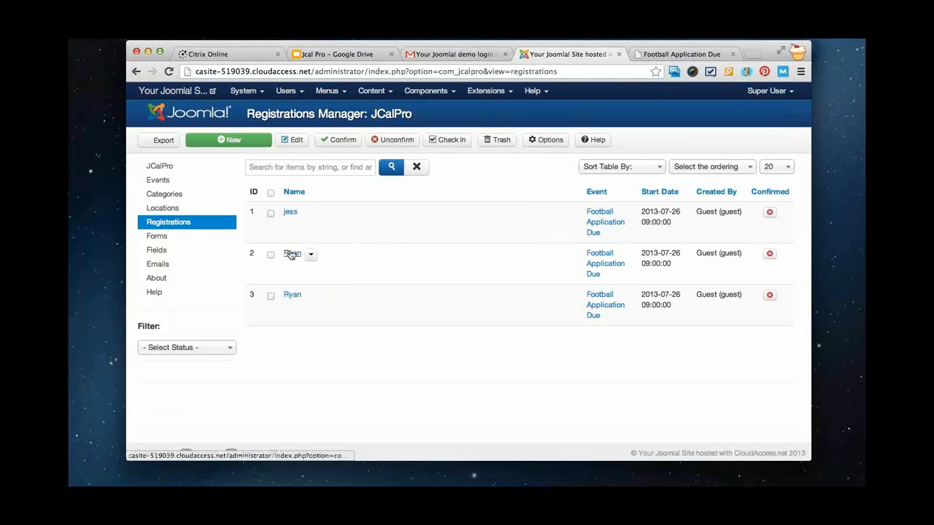
pyautogui.click(292, 254)
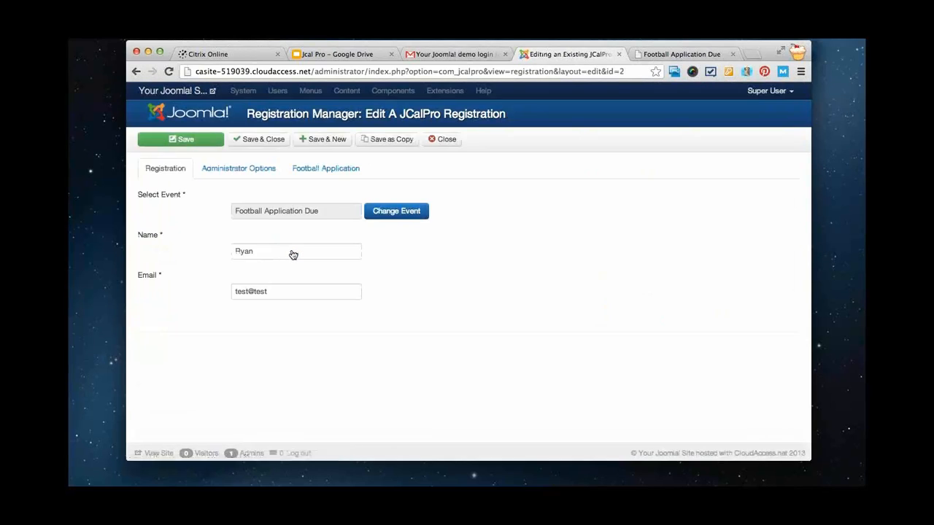
# View registration 3's Football Application answers: Bernie the Brute, 02-20-89, 69 inches
pyautogui.click(259, 139)
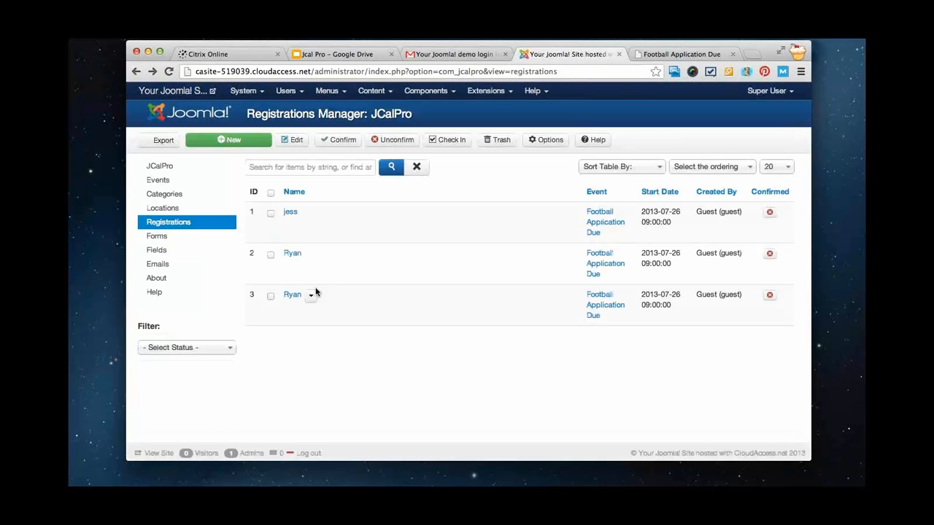
pyautogui.click(292, 294)
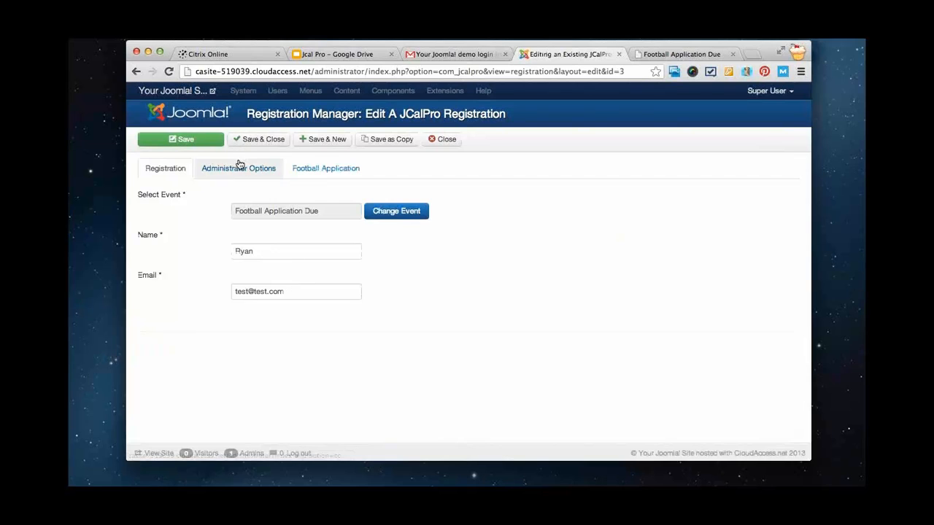
pyautogui.click(325, 167)
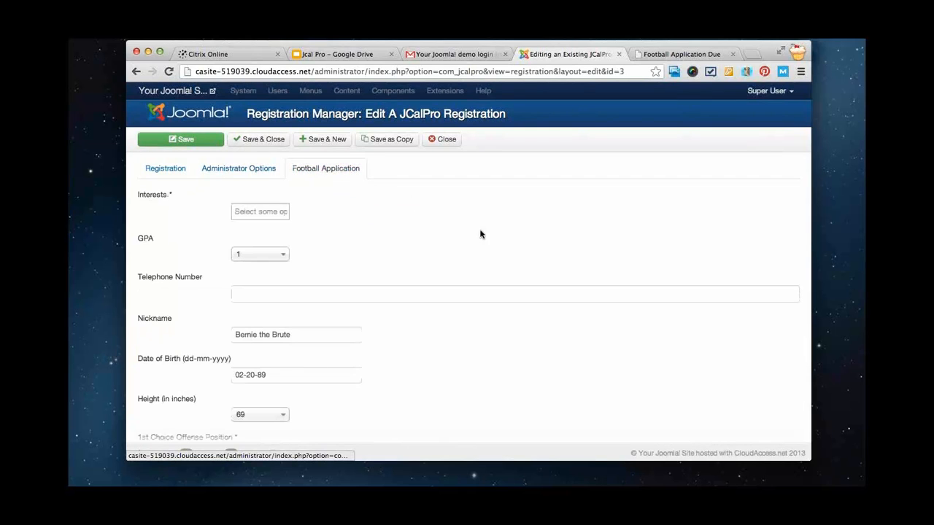
pyautogui.scroll(-3)
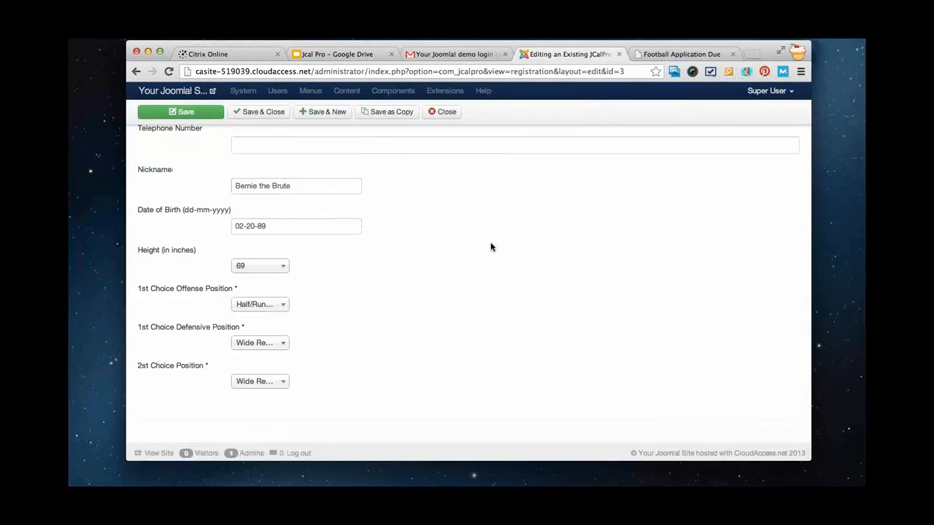
pyautogui.scroll(3)
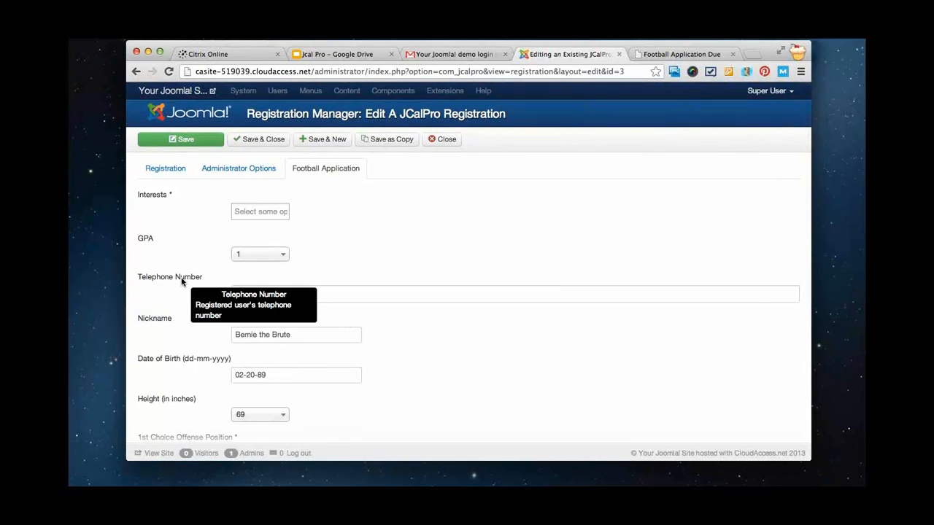
pyautogui.moveTo(348, 144)
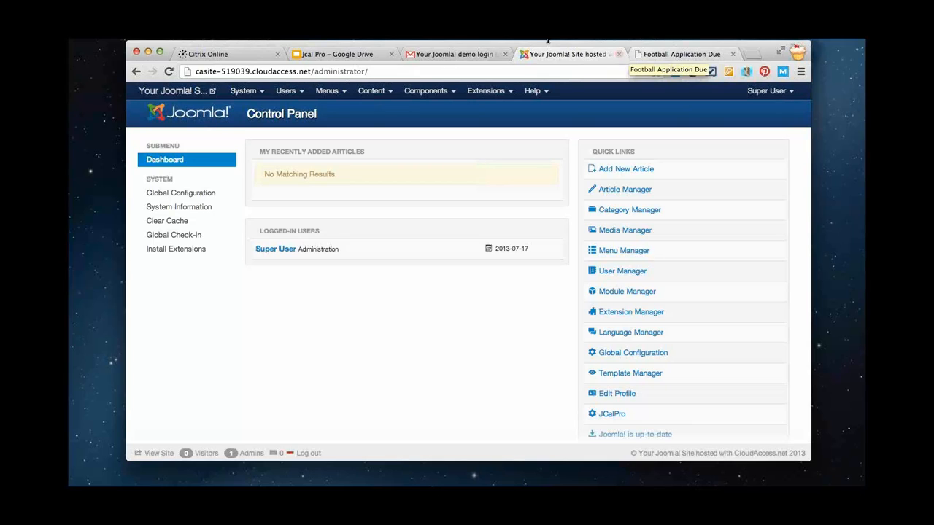
pyautogui.moveTo(486, 90)
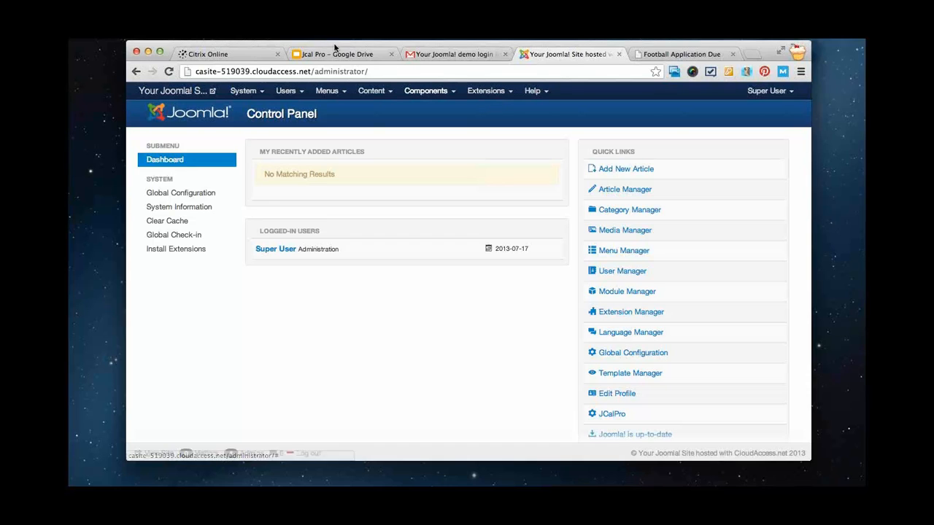
# Open JCal Pro's Locations Manager listing Art Studios, Theatre Building and Stadium
pyautogui.click(426, 90)
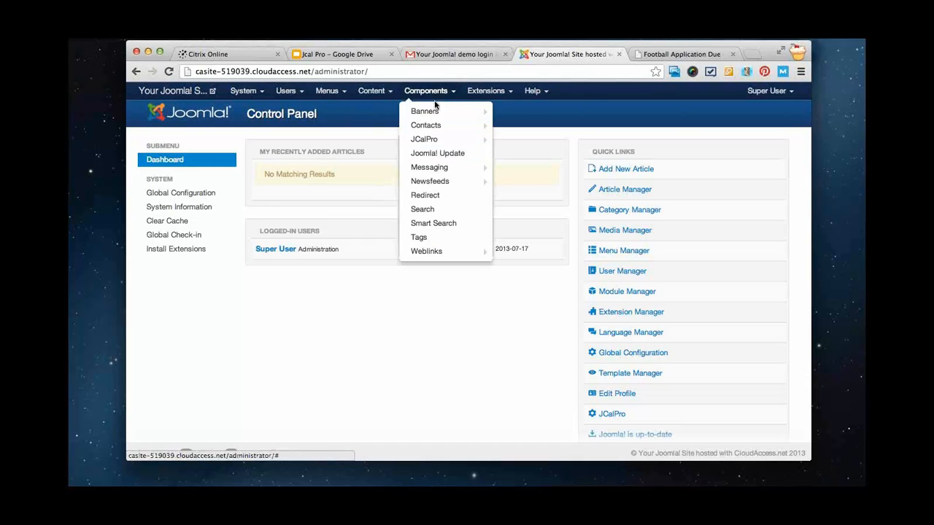
pyautogui.moveTo(438, 153)
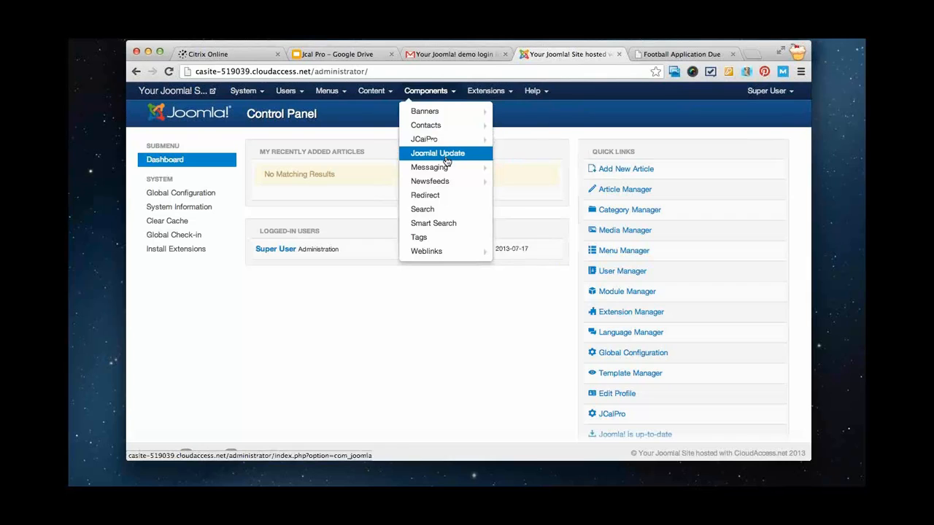
pyautogui.moveTo(437, 153)
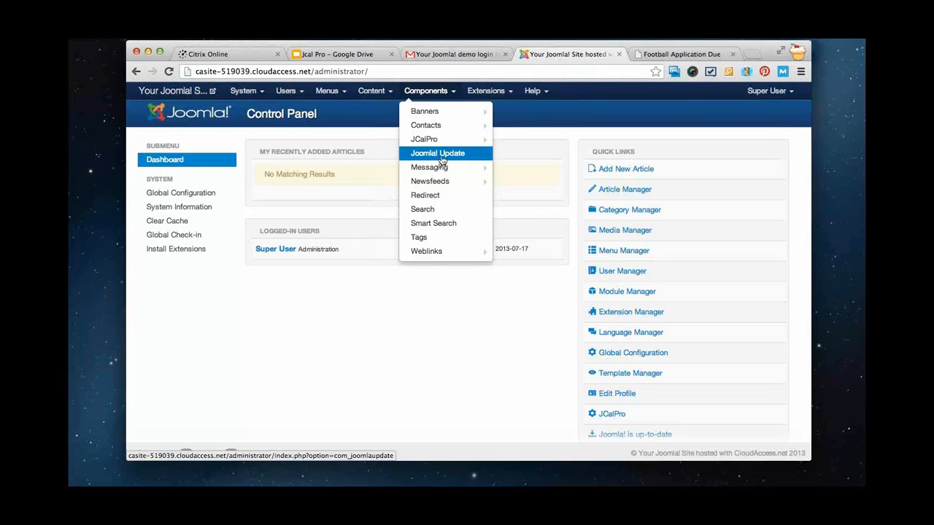
pyautogui.click(437, 153)
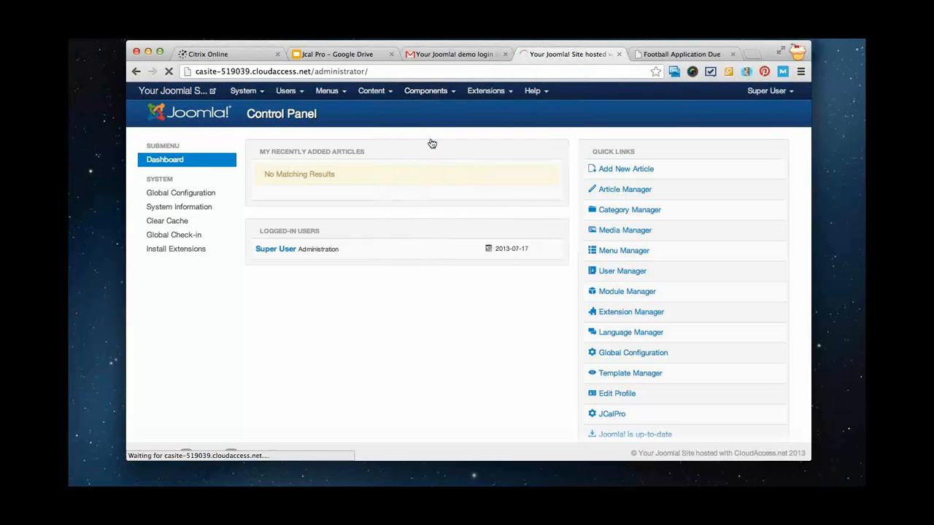
pyautogui.click(611, 414)
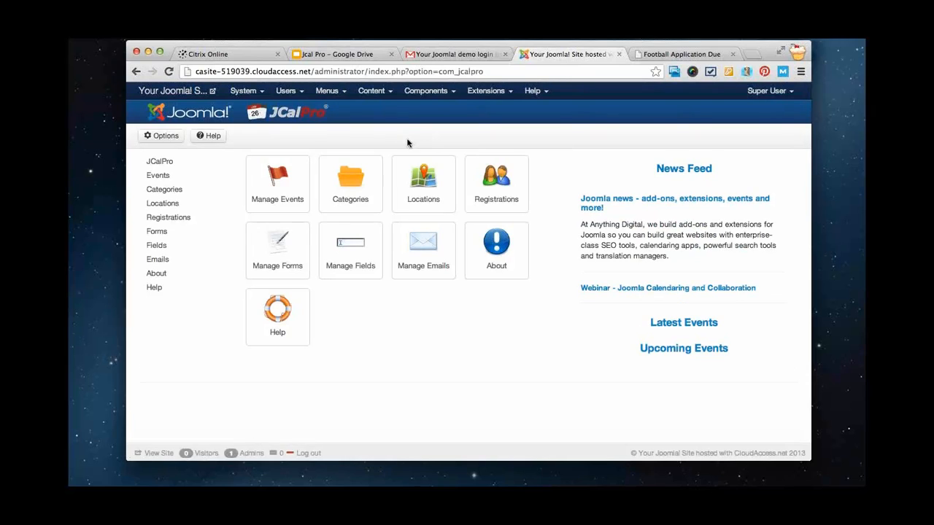
pyautogui.click(162, 202)
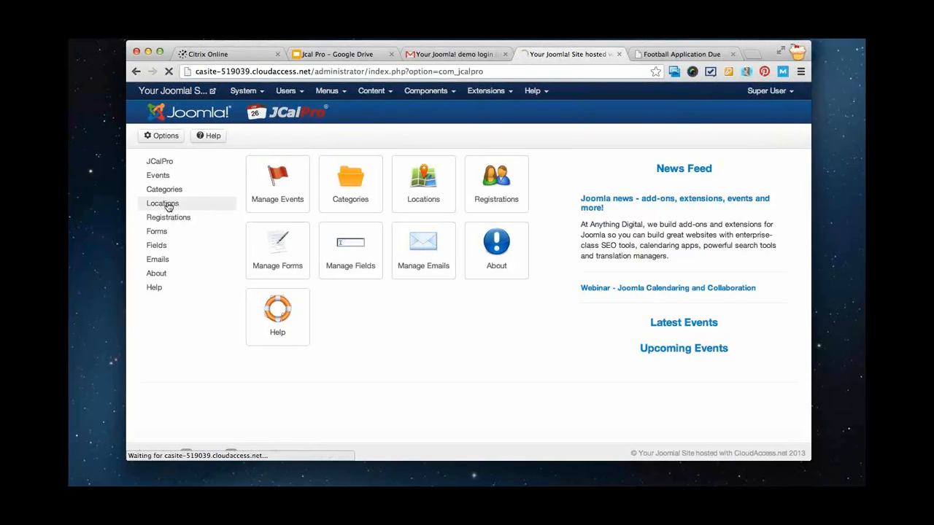
pyautogui.click(163, 203)
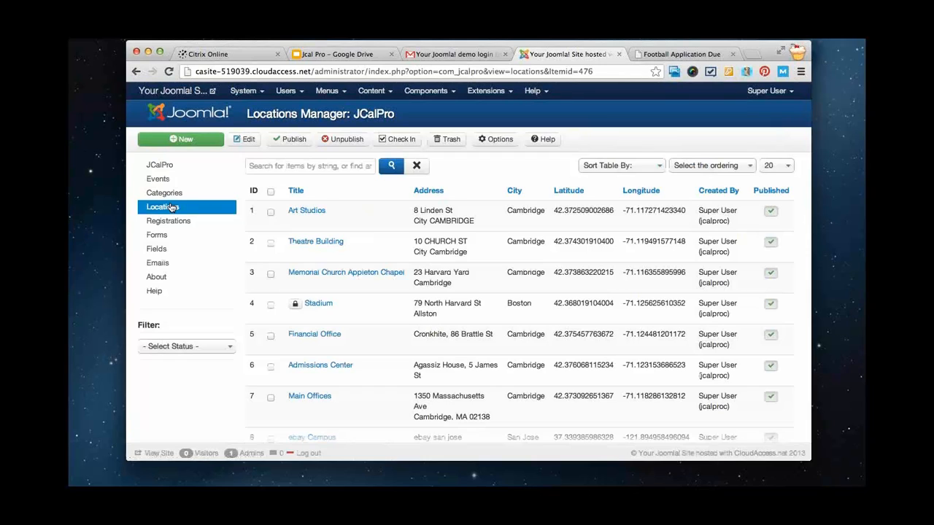
# Open the Art Studios location, at 8 Linden St, Cambridge, for editing
pyautogui.click(306, 210)
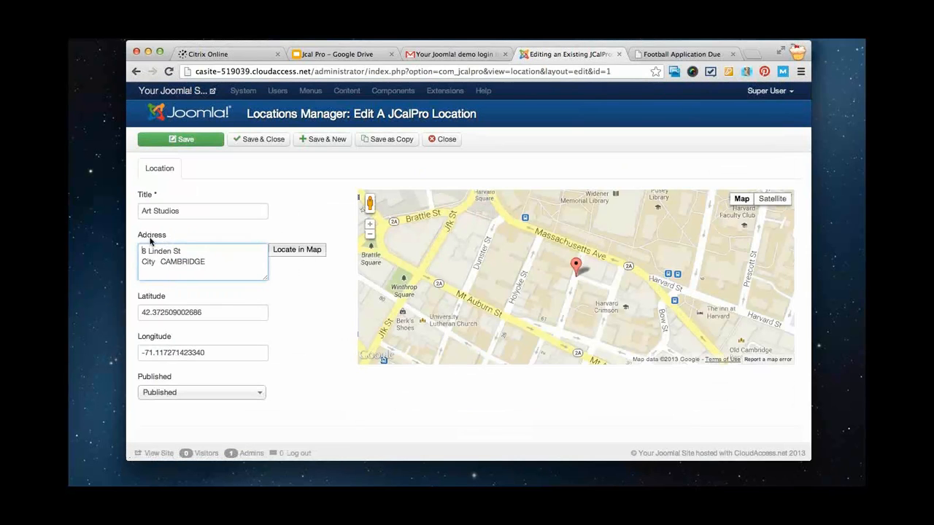
pyautogui.moveTo(152, 235)
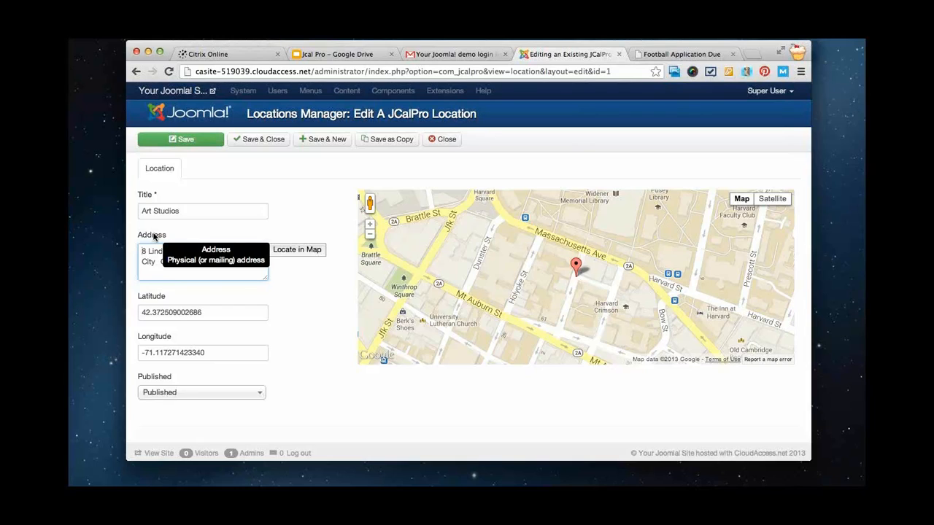
pyautogui.moveTo(316, 211)
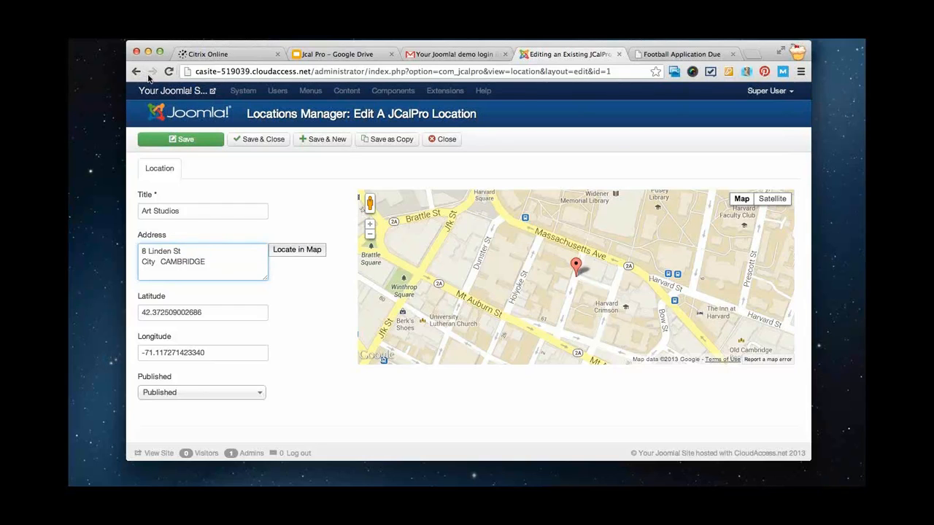
pyautogui.moveTo(136, 71)
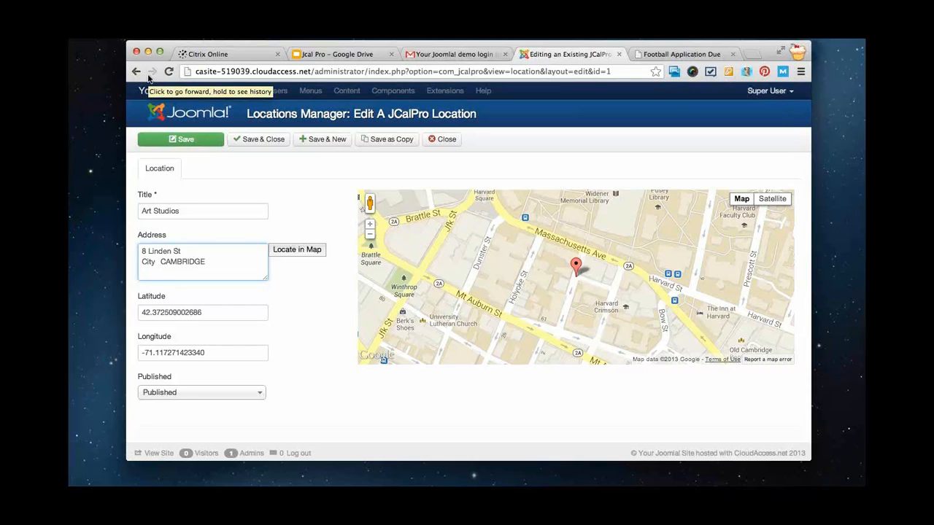
pyautogui.moveTo(136, 71)
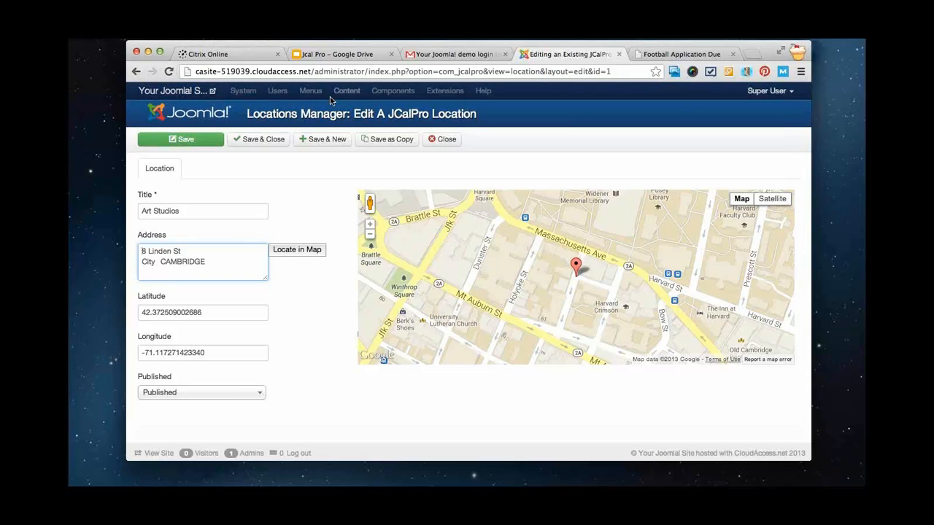
pyautogui.moveTo(437, 93)
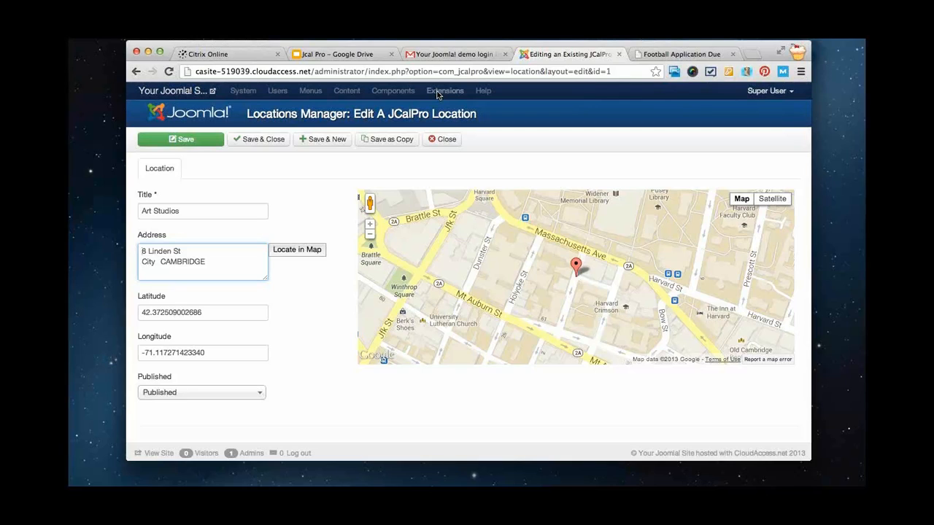
pyautogui.moveTo(392, 90)
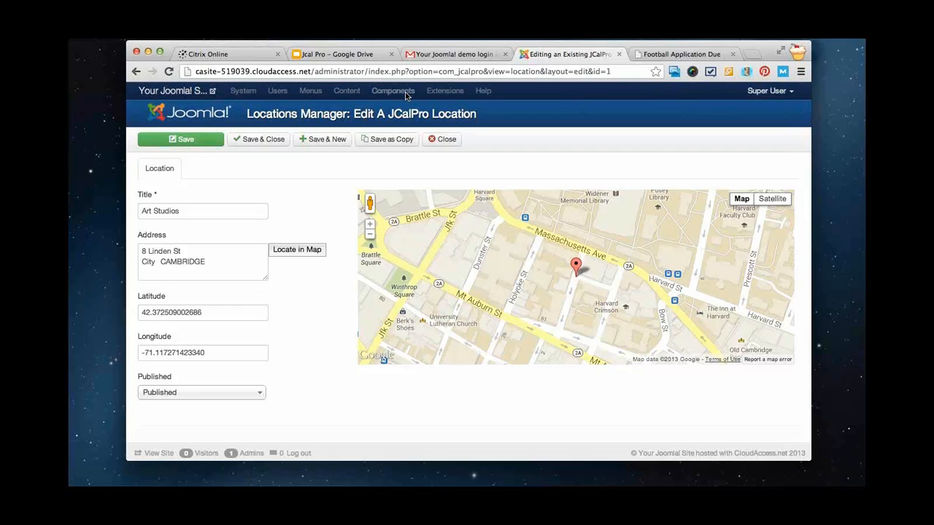
pyautogui.moveTo(303, 105)
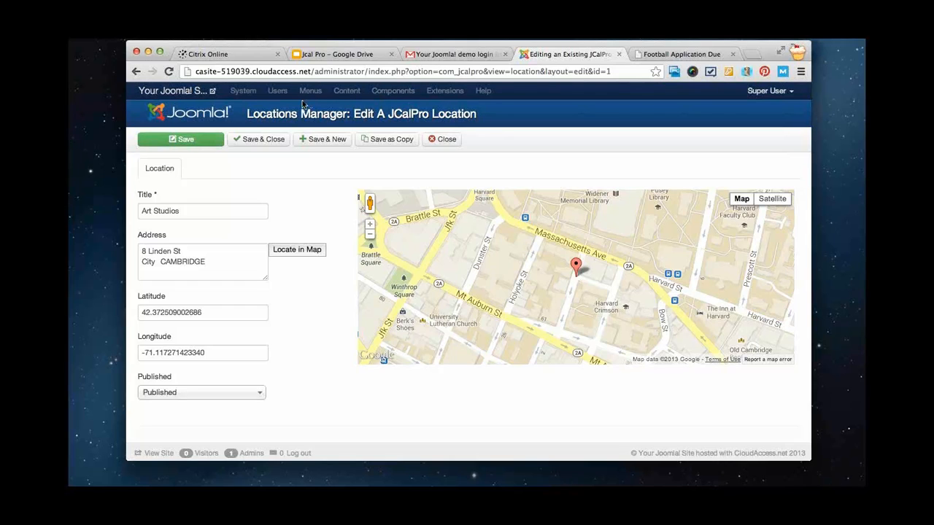
pyautogui.moveTo(310, 96)
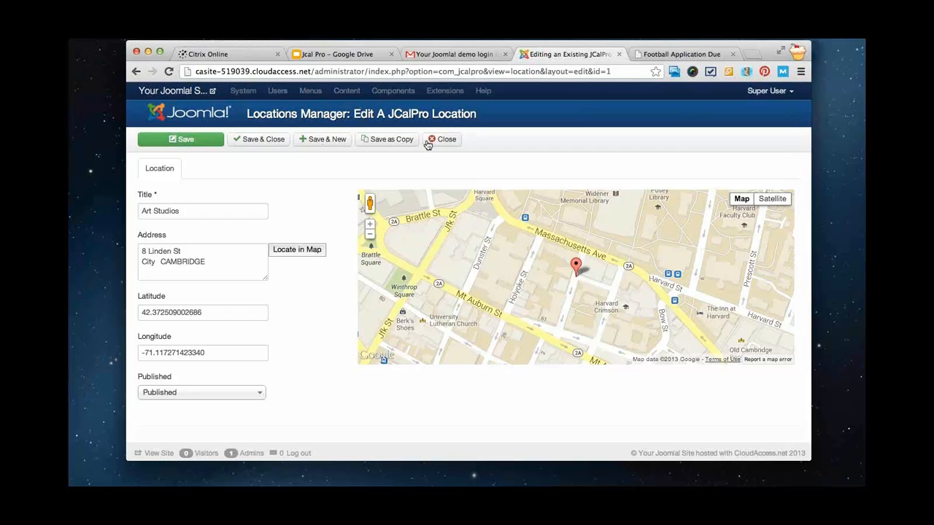
# Close the Art Studios location and list the Main Menu items
pyautogui.click(442, 139)
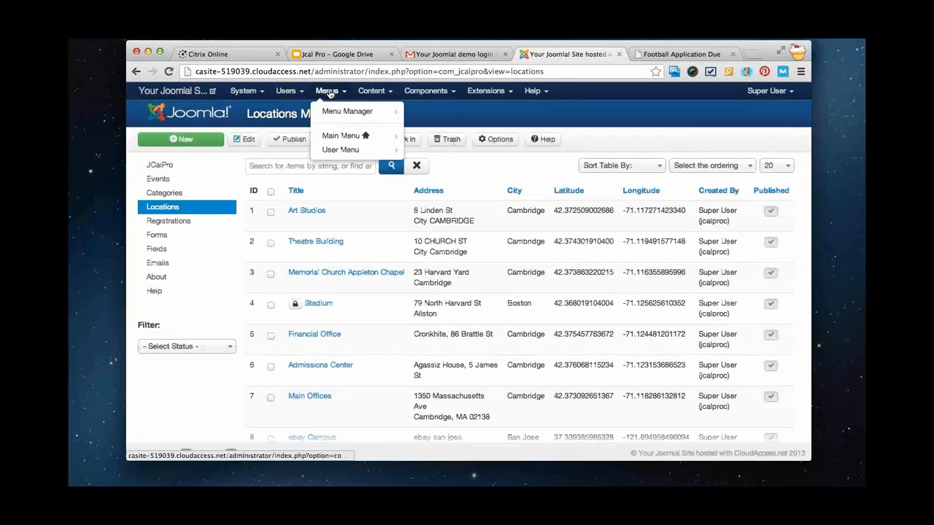
pyautogui.click(340, 135)
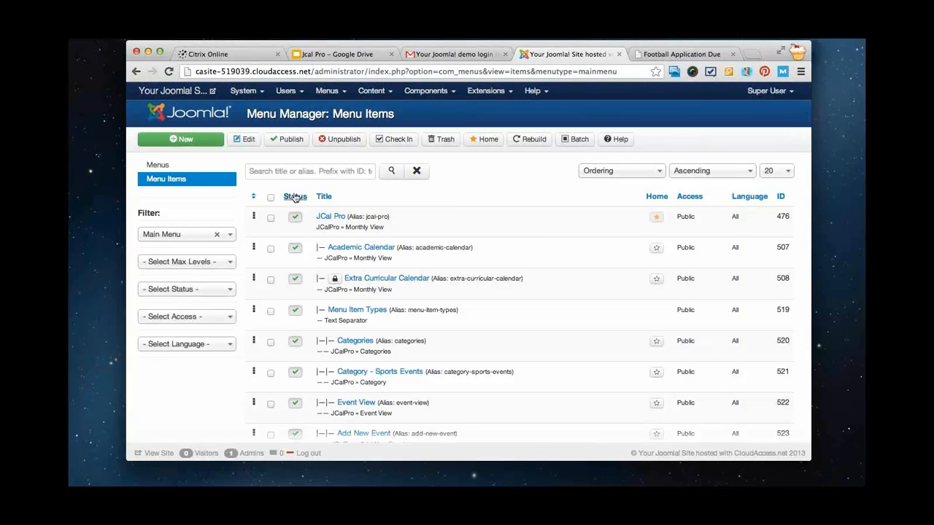
pyautogui.moveTo(331, 216)
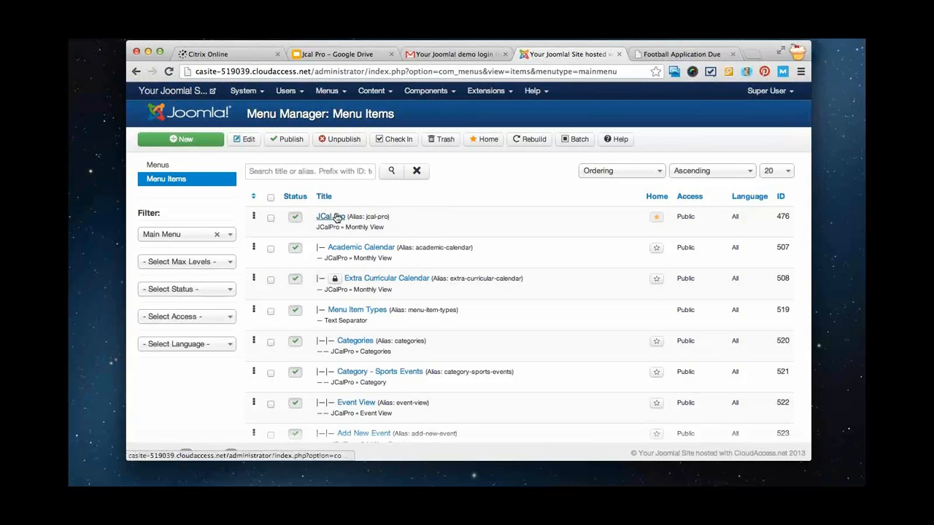
pyautogui.click(330, 216)
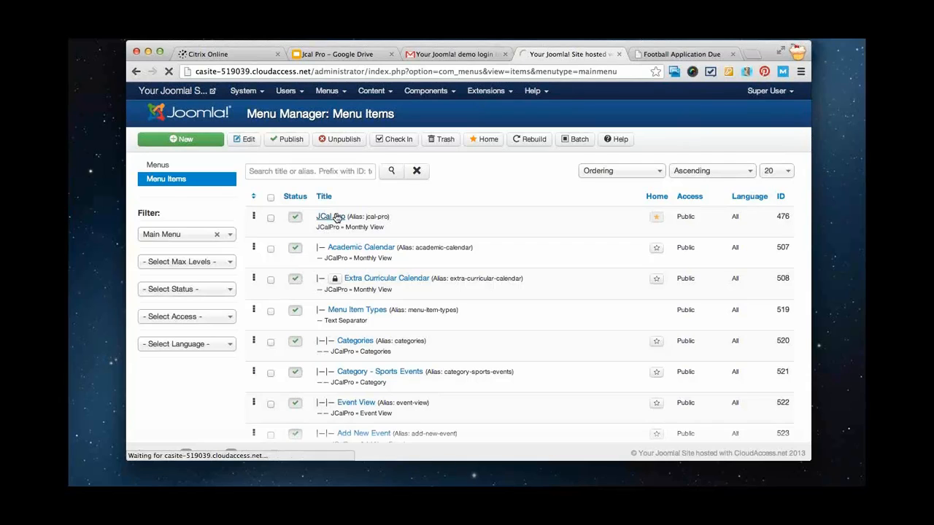
# Open the JCal Pro menu item and view the July 2013 calendar on the front end
pyautogui.click(329, 216)
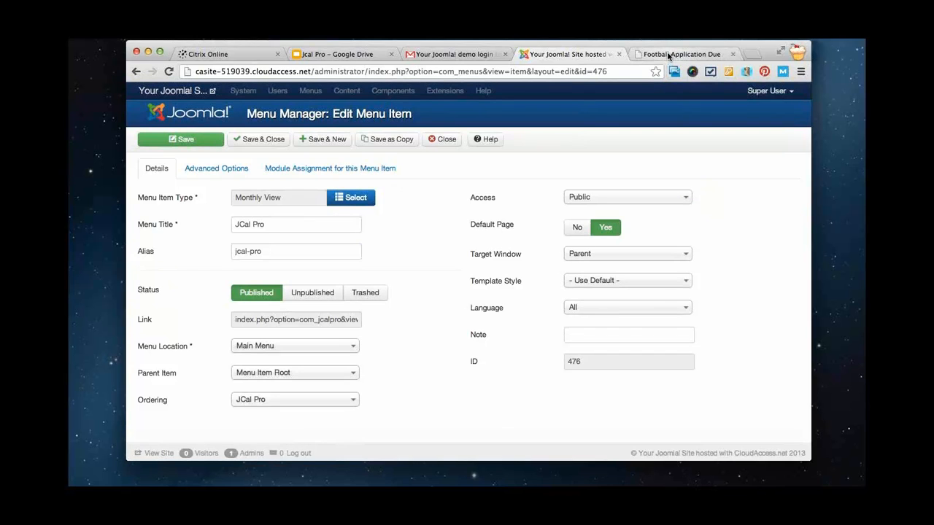
pyautogui.click(681, 54)
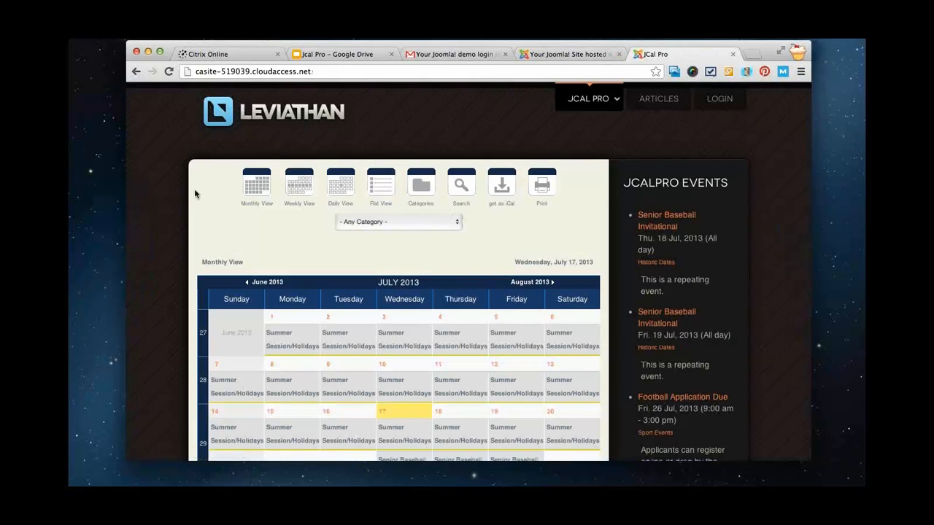
# Scroll the front-end July 2013 calendar, then bring up the menu item type chooser
pyautogui.scroll(-3)
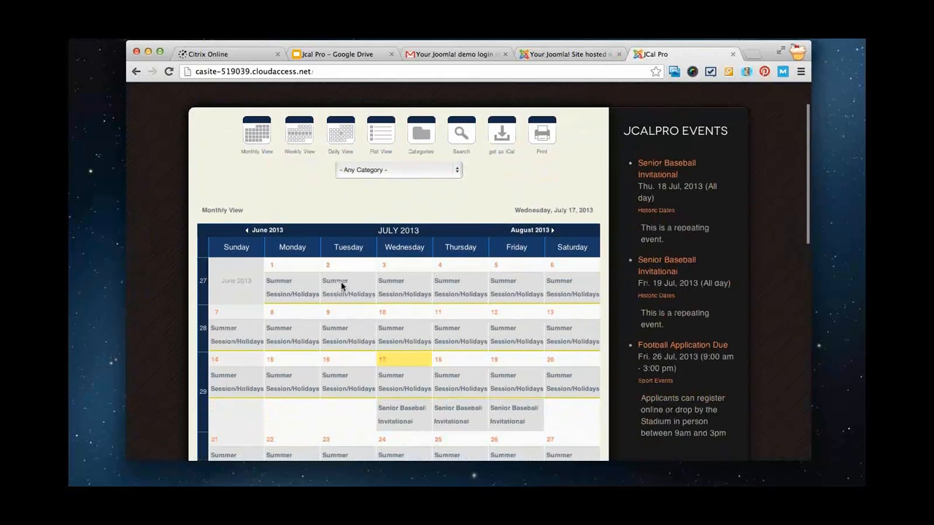
pyautogui.scroll(-3)
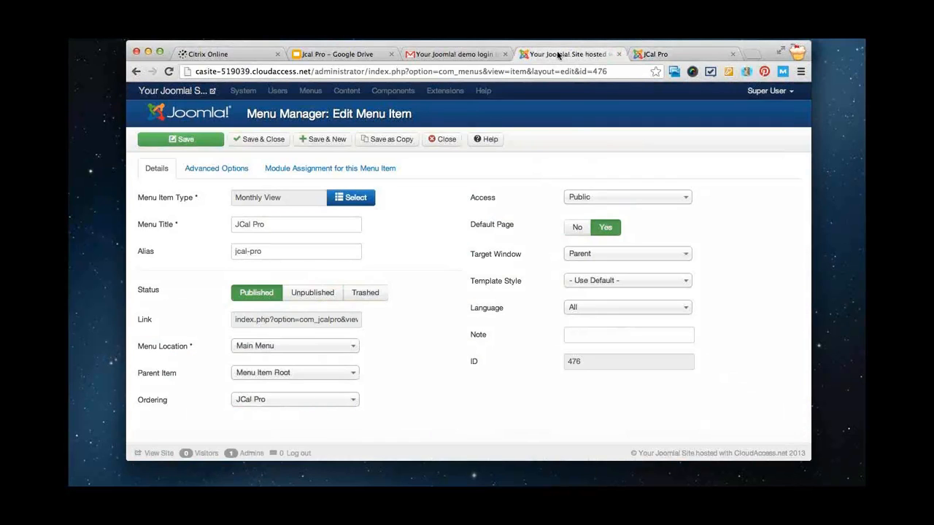
pyautogui.click(351, 197)
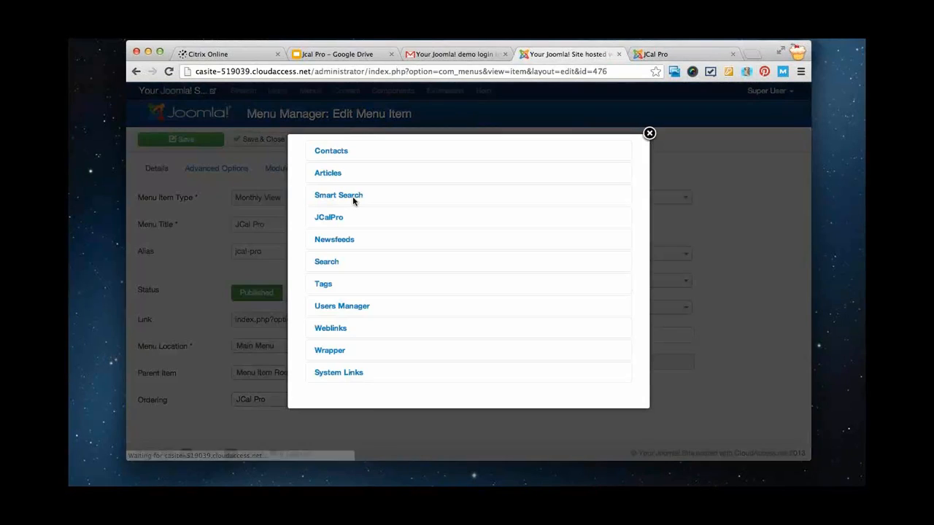
pyautogui.click(329, 217)
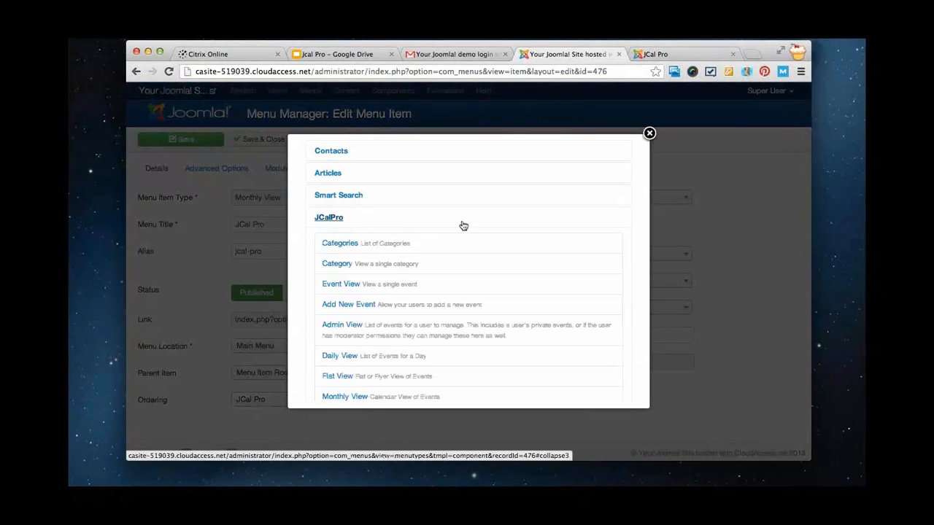
pyautogui.scroll(-3)
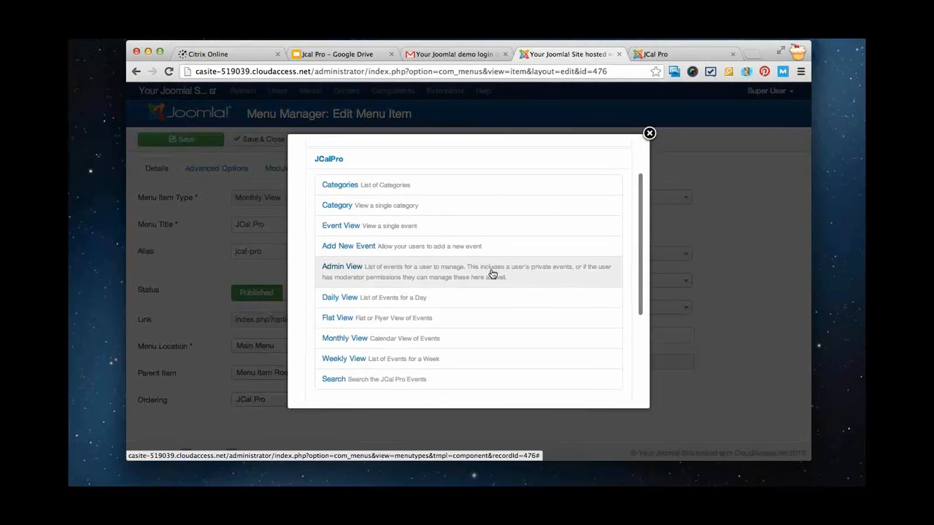
pyautogui.moveTo(493, 272)
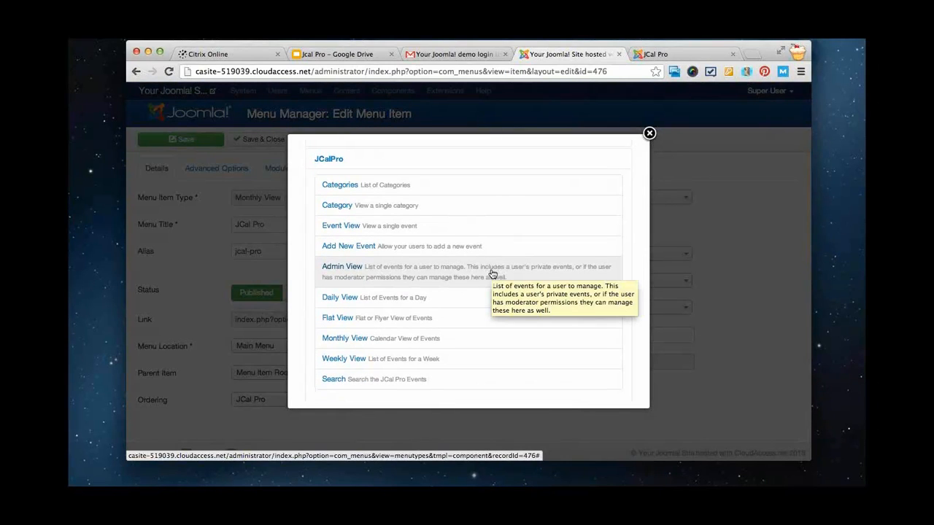
pyautogui.moveTo(397, 351)
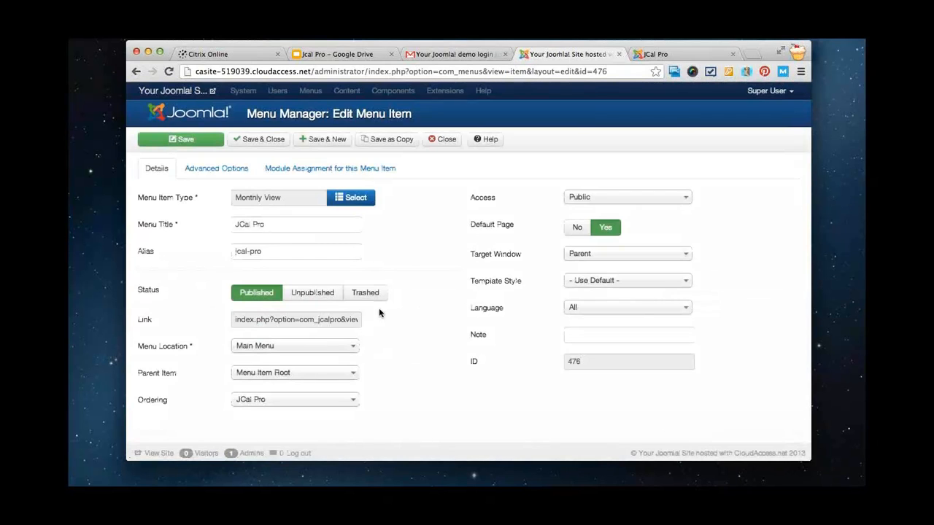
pyautogui.moveTo(313, 350)
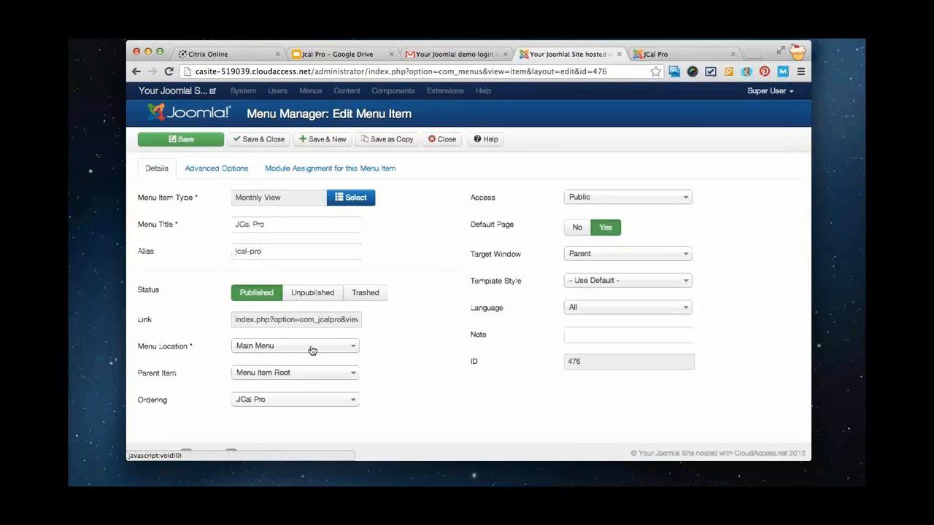
pyautogui.moveTo(327, 402)
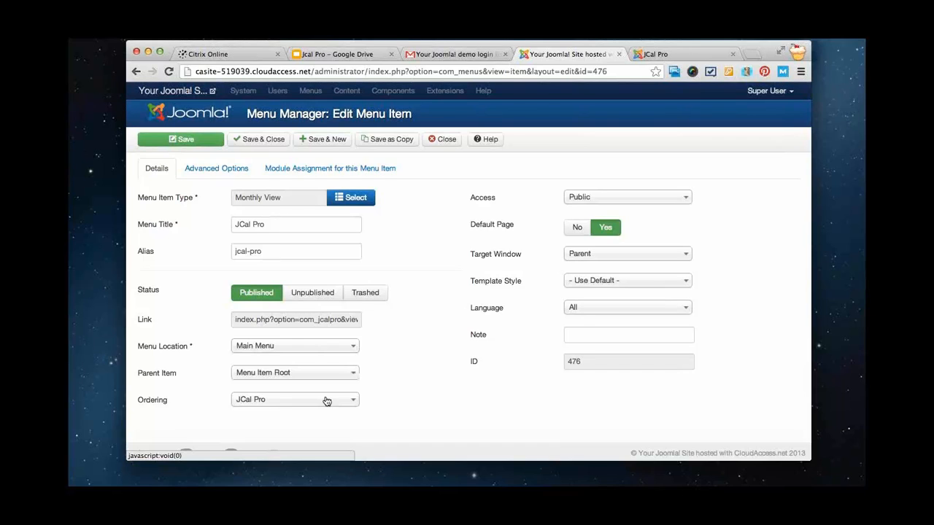
pyautogui.moveTo(530, 227)
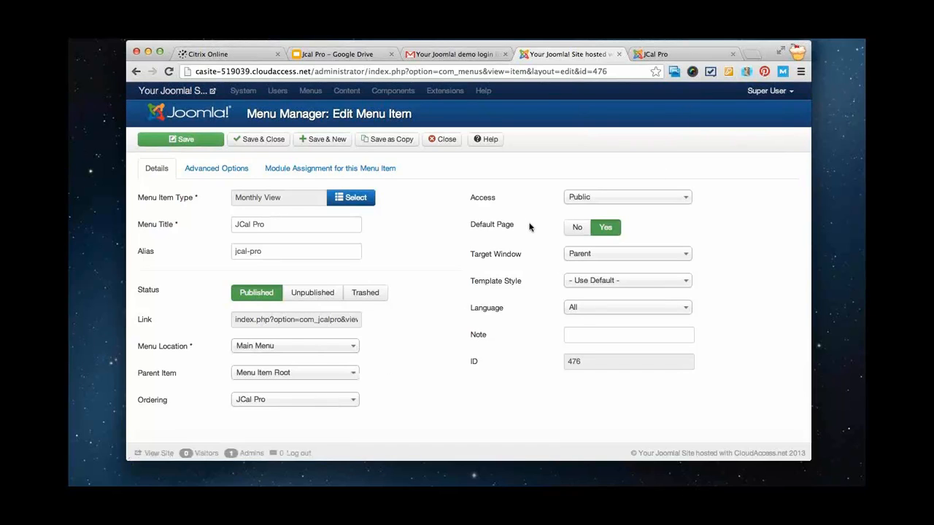
pyautogui.moveTo(458, 229)
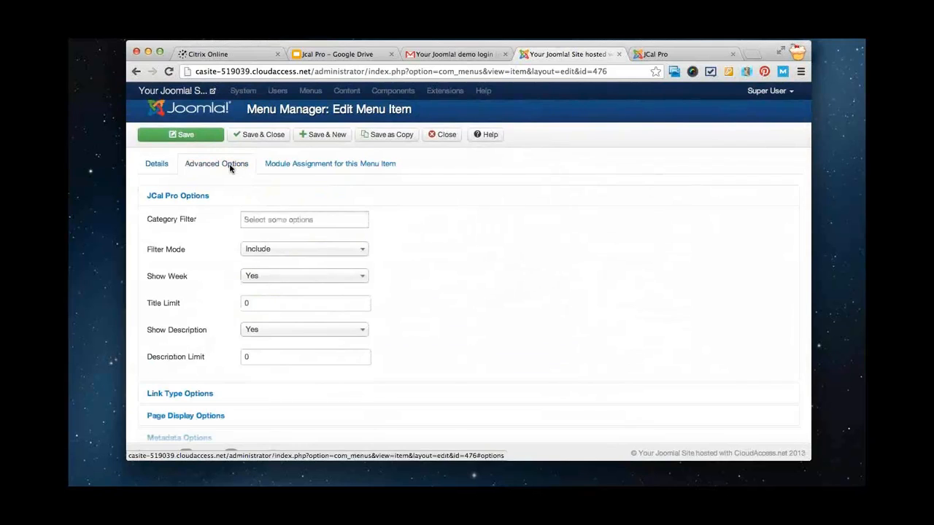
pyautogui.moveTo(243, 164)
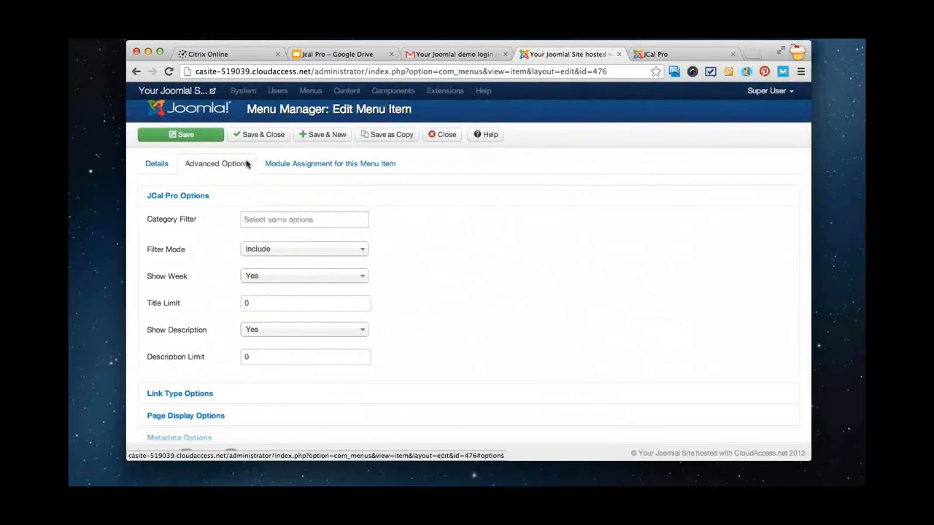
# Filter the JCal Pro menu item to the Academic category and save it
pyautogui.click(303, 219)
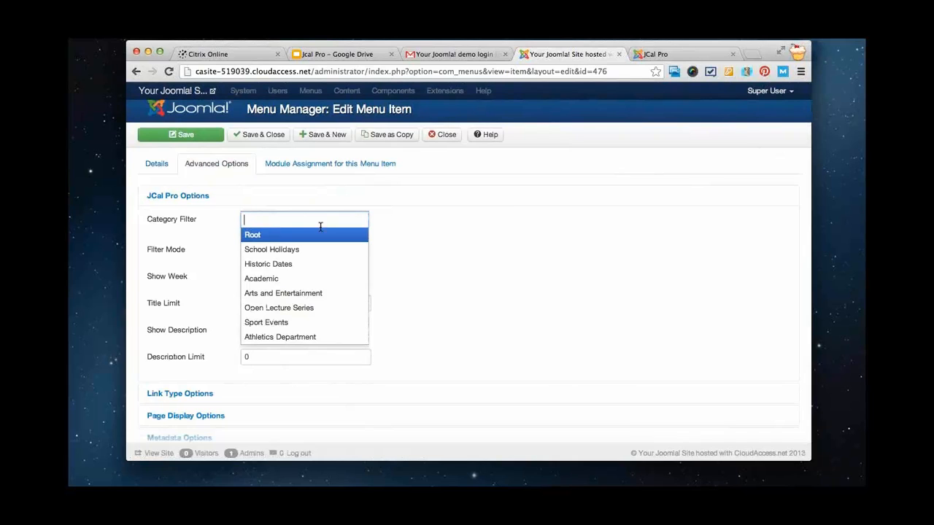
pyautogui.moveTo(332, 264)
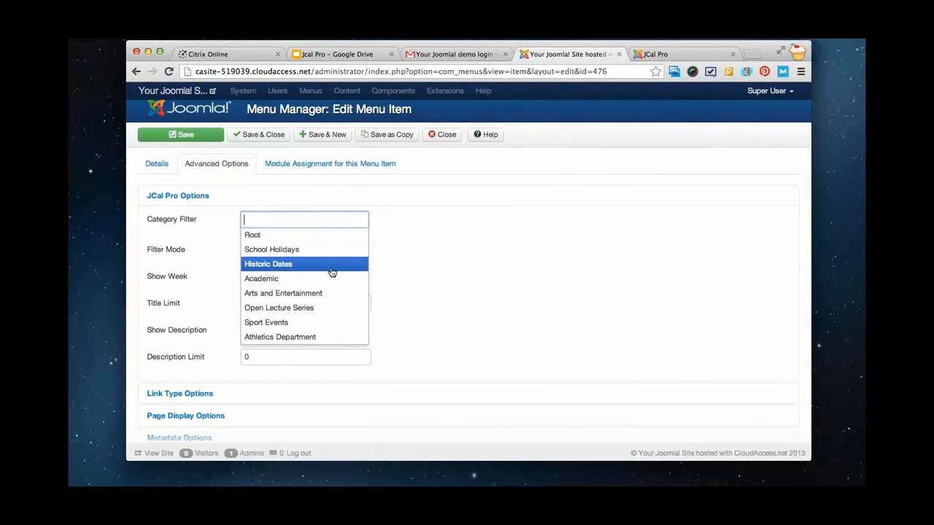
pyautogui.moveTo(323, 278)
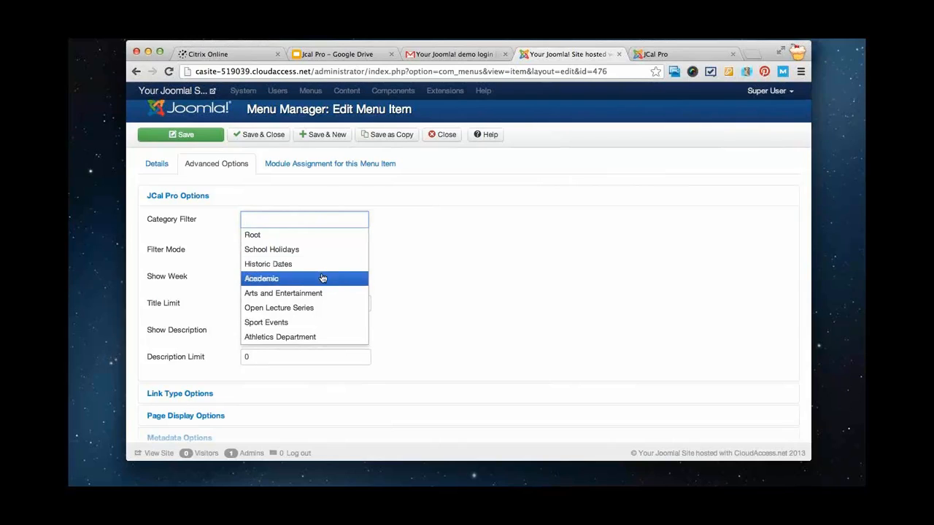
pyautogui.click(261, 278)
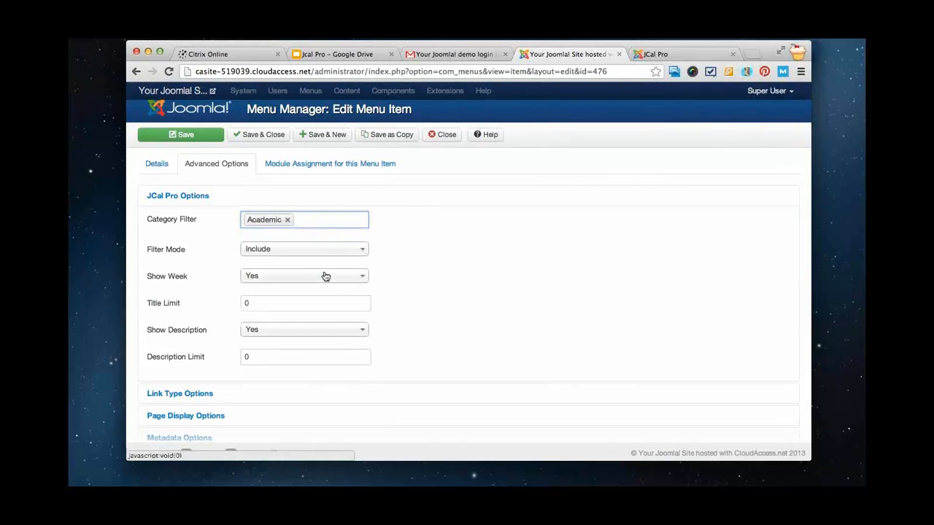
pyautogui.moveTo(486, 207)
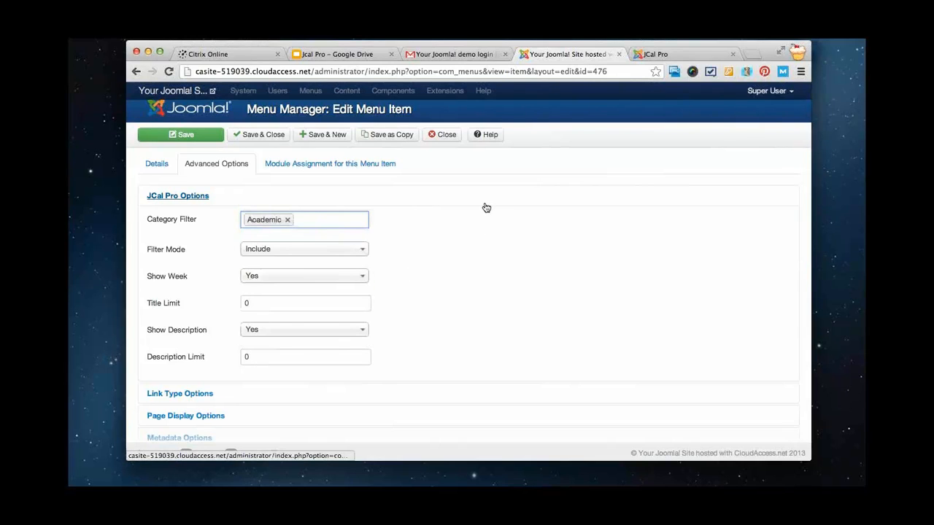
pyautogui.moveTo(337, 145)
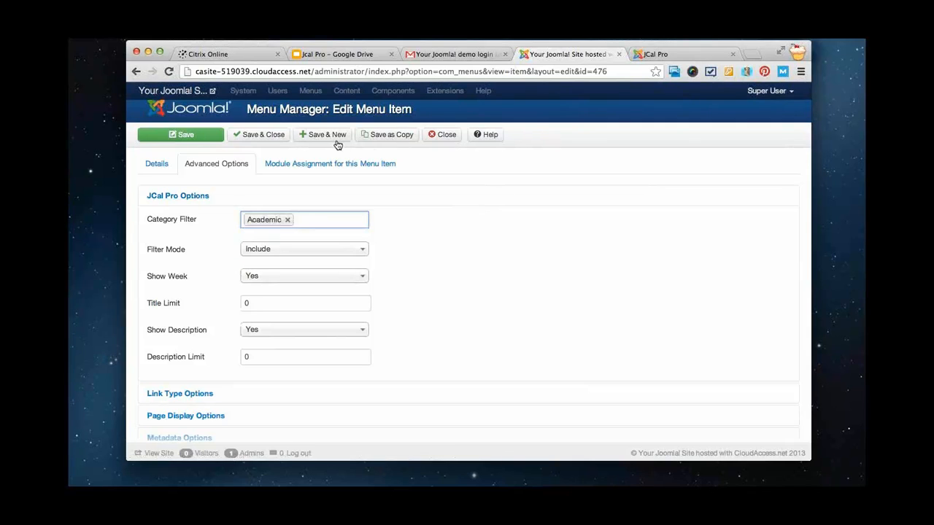
pyautogui.moveTo(261, 139)
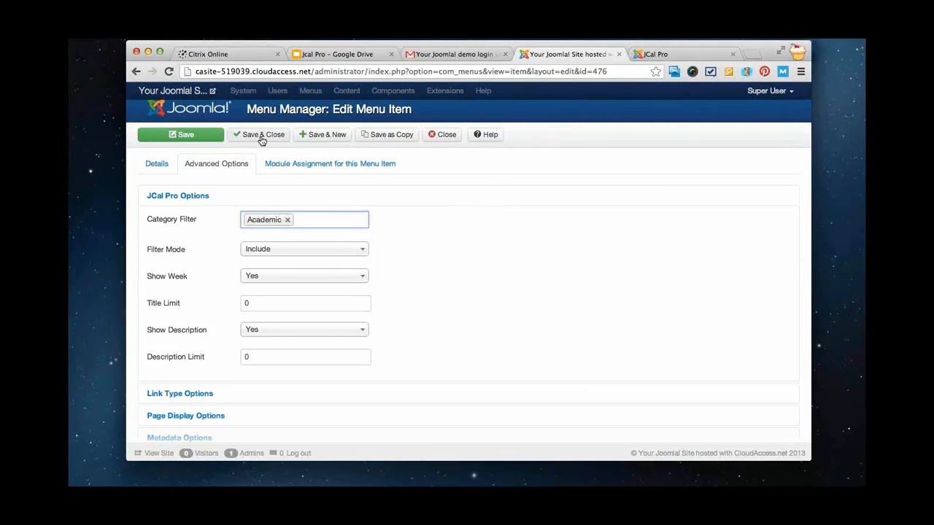
pyautogui.click(259, 135)
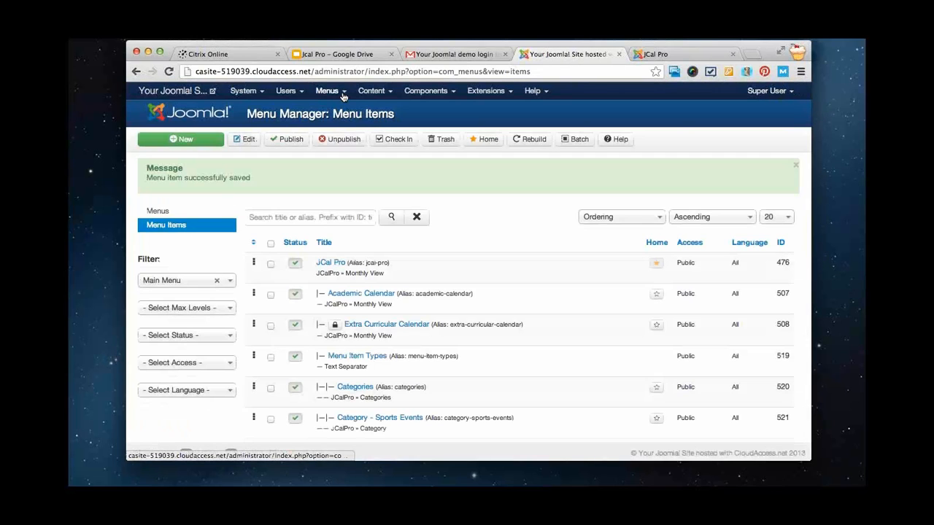
# Open the System > Clear Cache page in the Joomla administrator
pyautogui.click(244, 90)
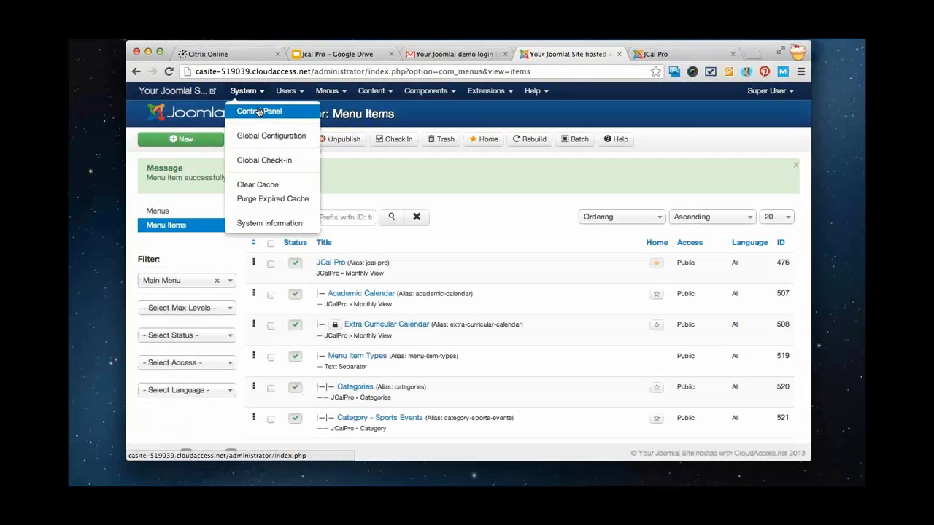
pyautogui.click(258, 184)
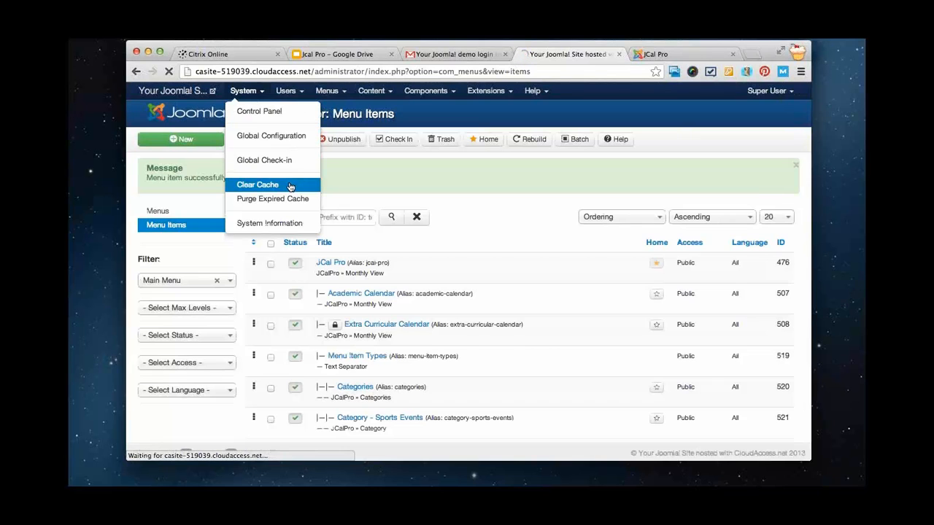
pyautogui.click(257, 184)
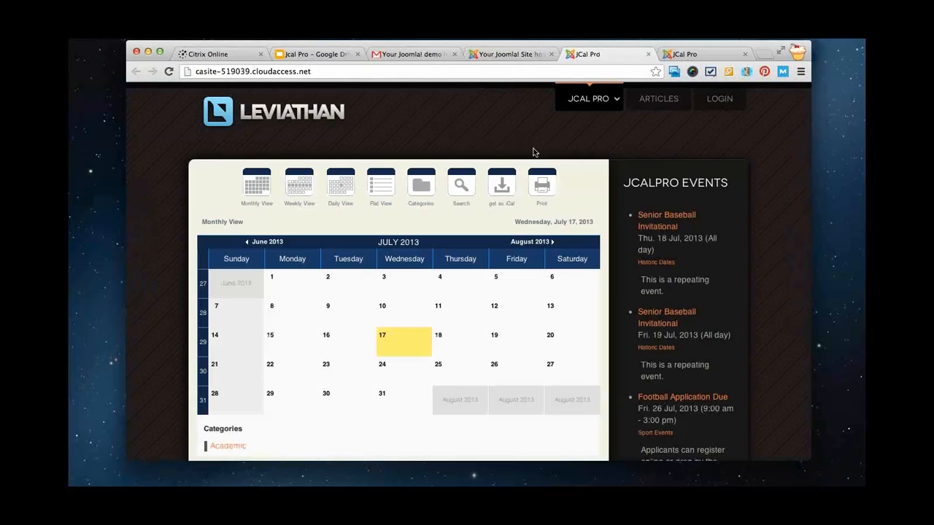
# Scroll the front-end calendar, then open Menus > Main Menu in the administrator
pyautogui.scroll(-3)
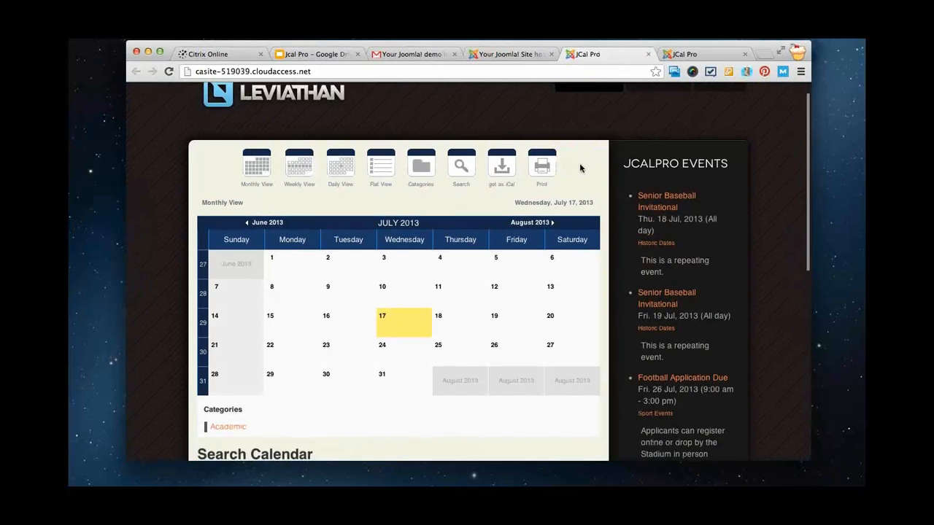
pyautogui.scroll(-3)
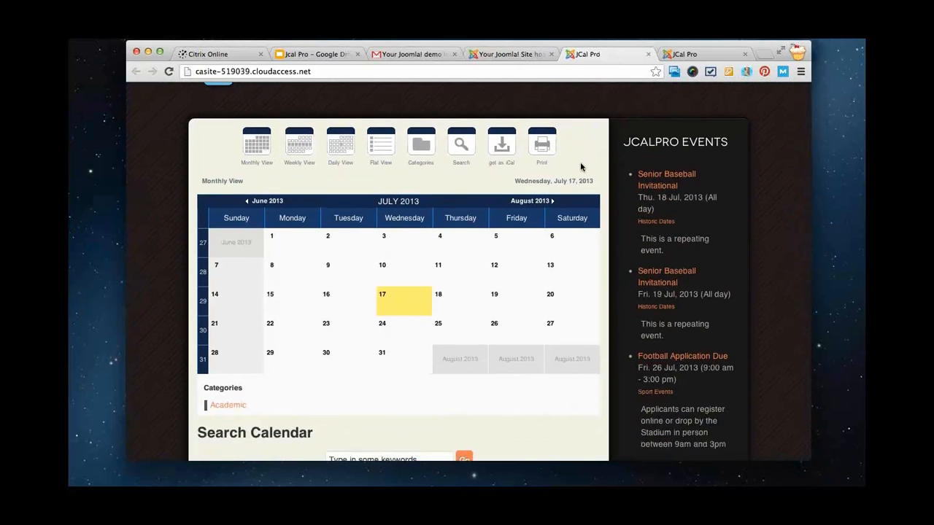
pyautogui.moveTo(581, 135)
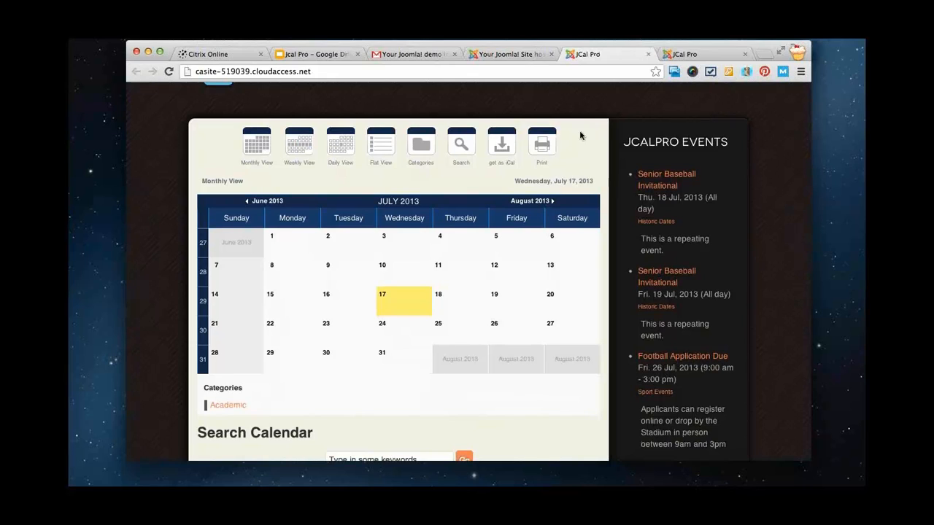
pyautogui.click(511, 54)
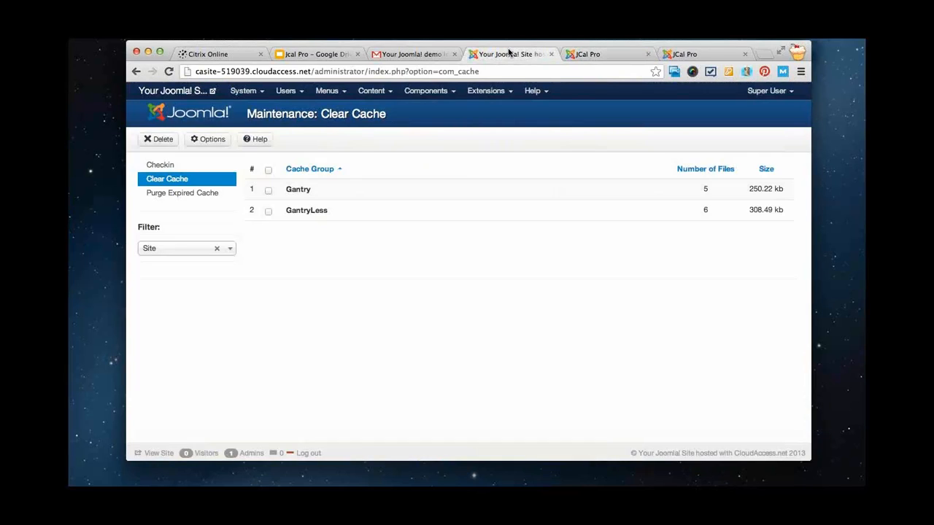
pyautogui.moveTo(290, 90)
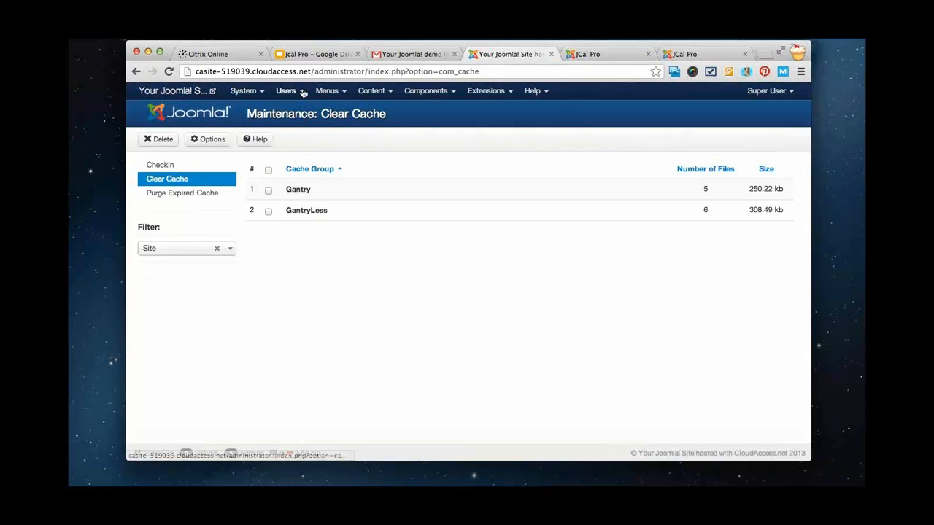
pyautogui.click(326, 90)
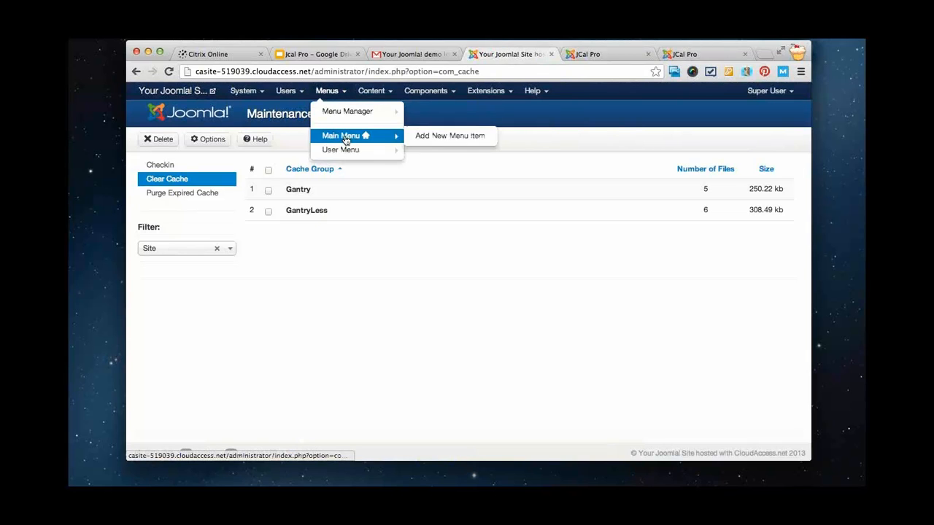
pyautogui.click(341, 135)
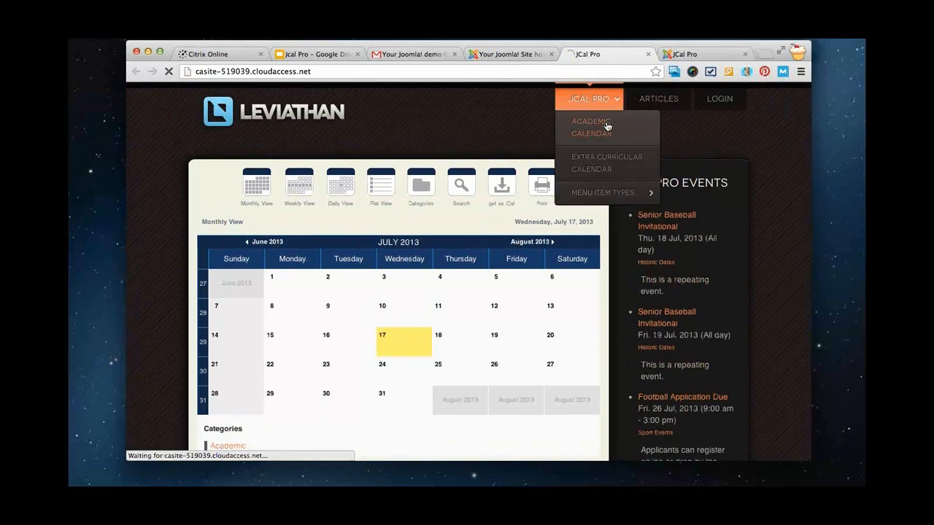
# View the Academic Calendar and filter it to School Holidays category events
pyautogui.click(591, 127)
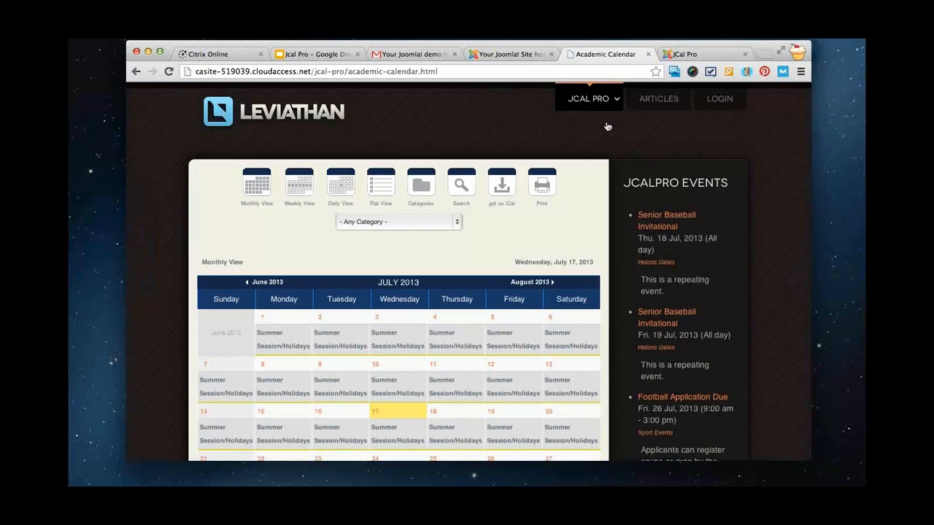
pyautogui.moveTo(588, 232)
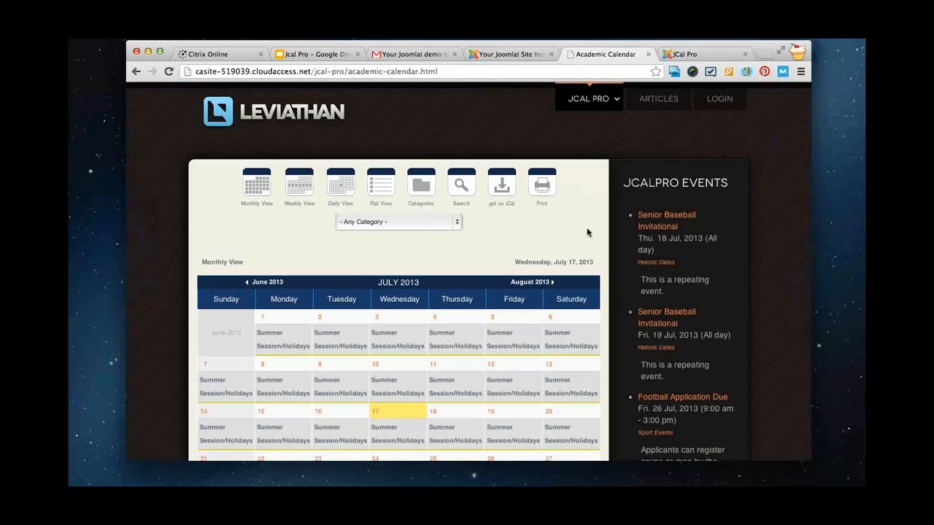
pyautogui.scroll(-3)
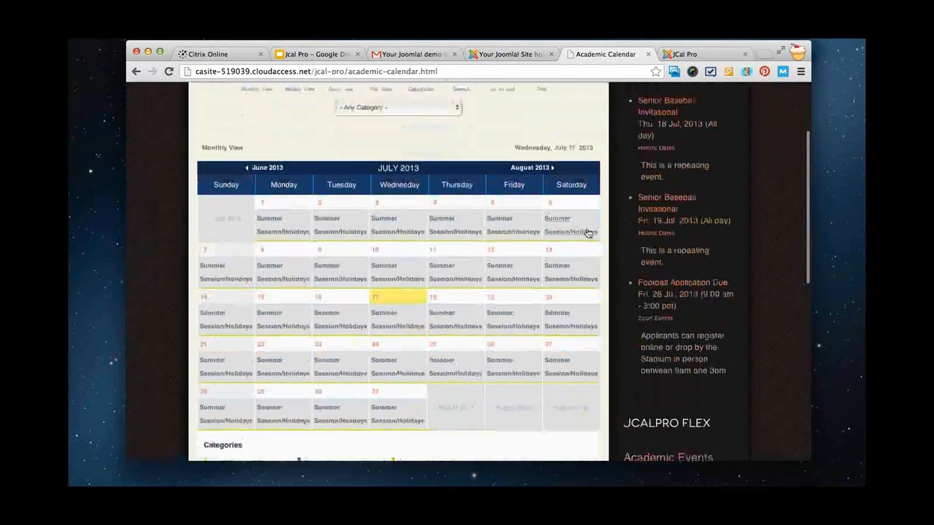
pyautogui.scroll(-3)
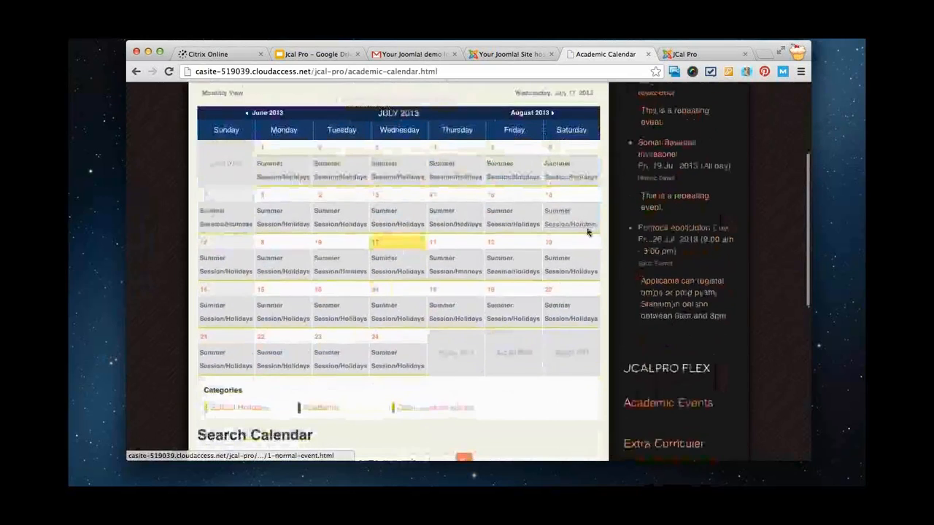
pyautogui.scroll(-3)
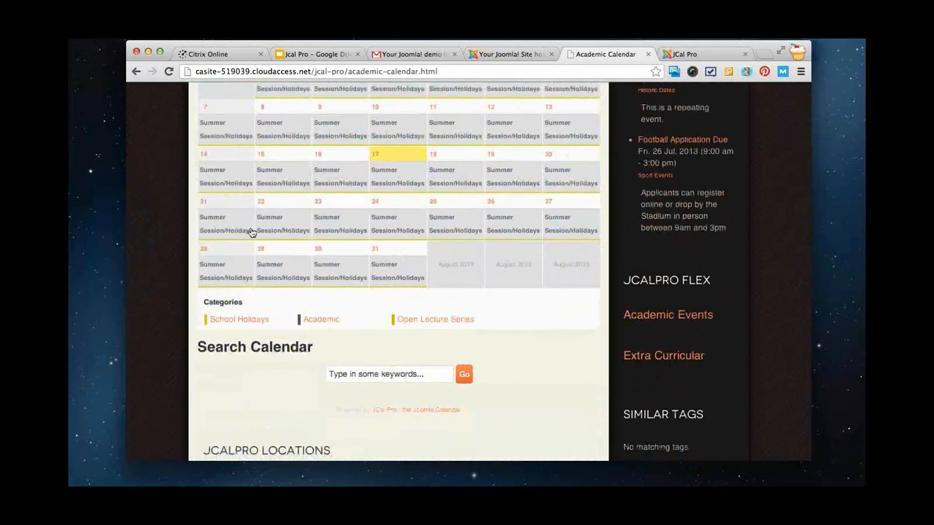
pyautogui.click(239, 319)
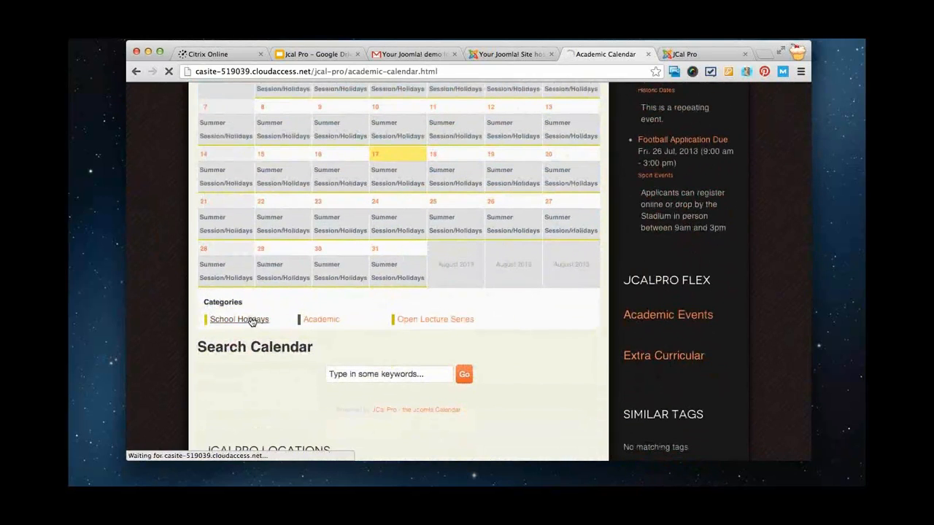
pyautogui.click(239, 320)
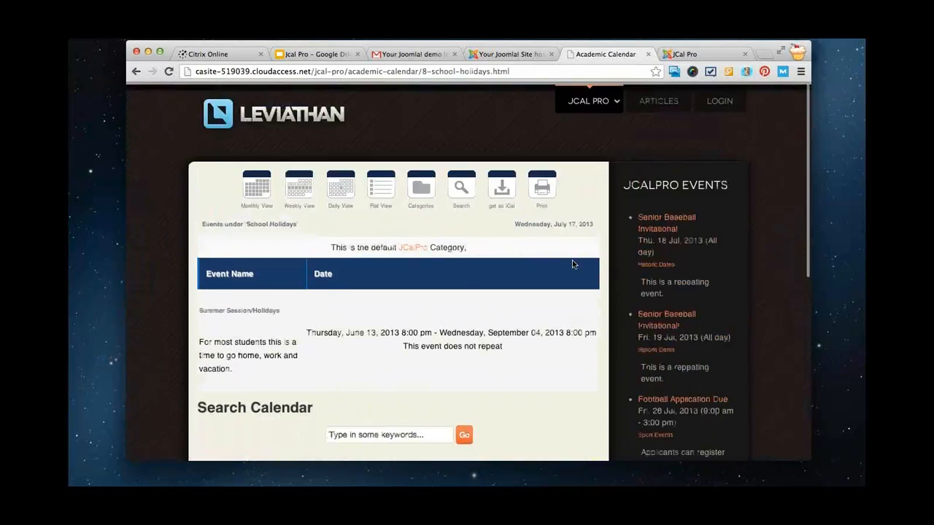
# Show the Extra Curricular calendar for July 2013, then choose the Event View demo
pyautogui.click(589, 101)
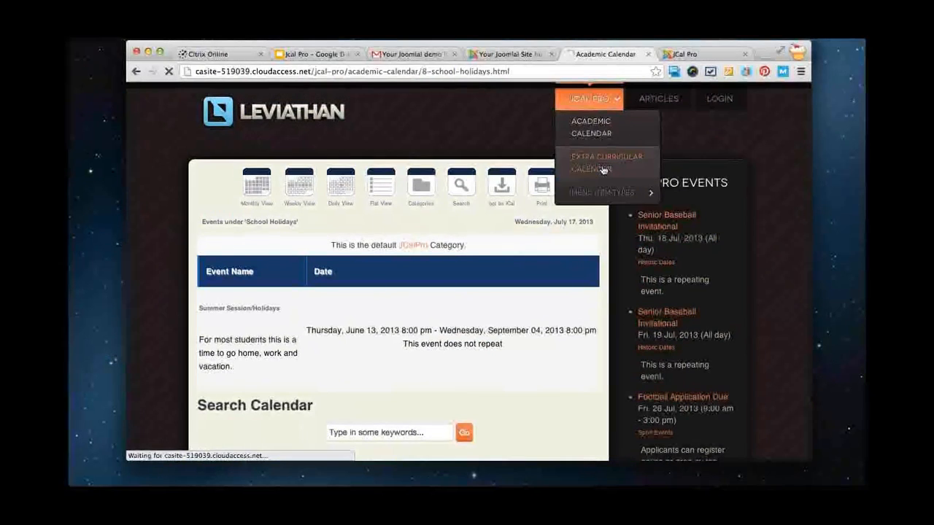
pyautogui.click(607, 162)
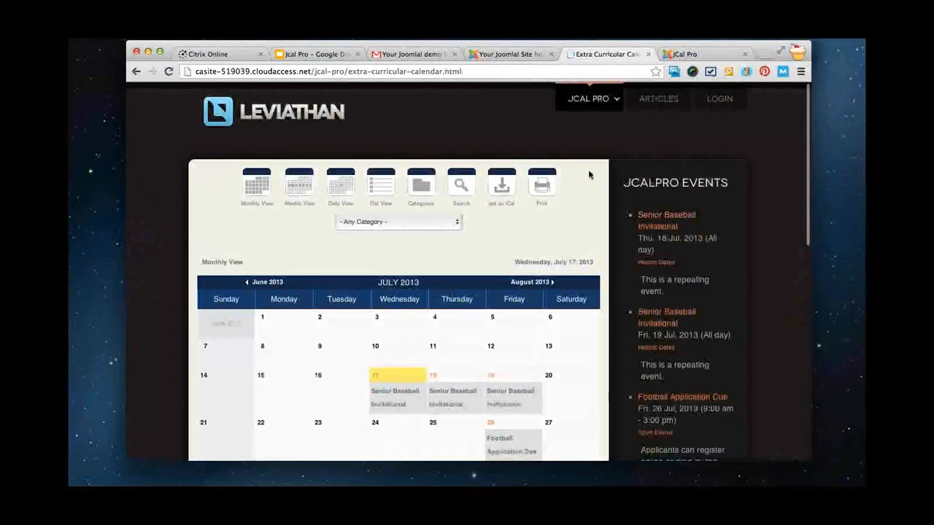
pyautogui.scroll(-3)
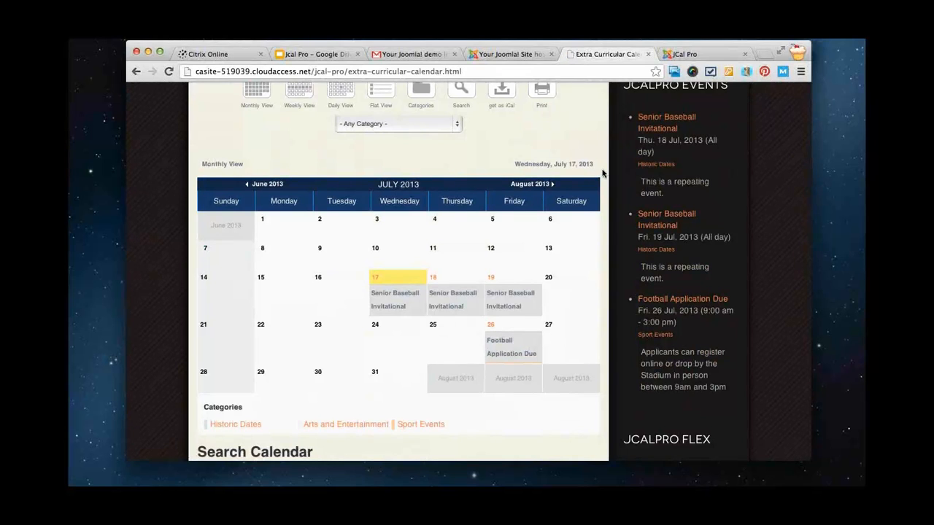
pyautogui.click(588, 98)
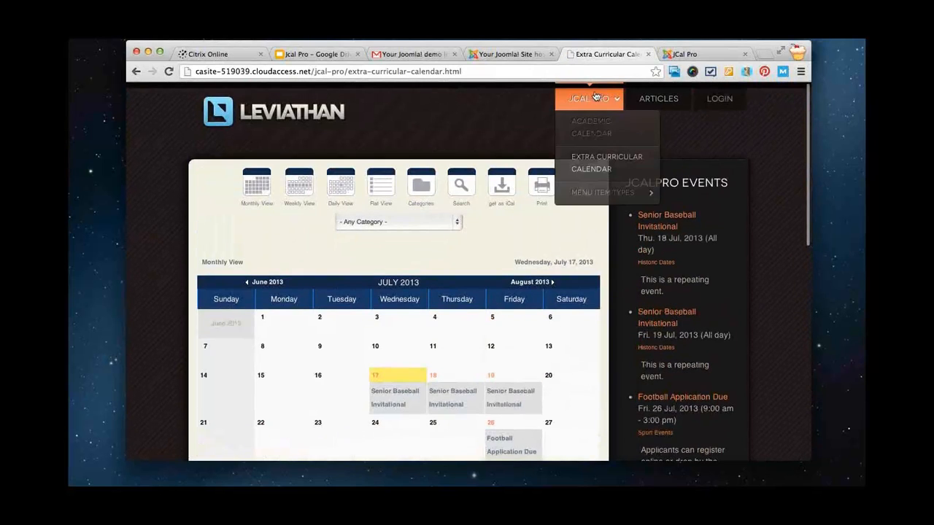
pyautogui.moveTo(602, 191)
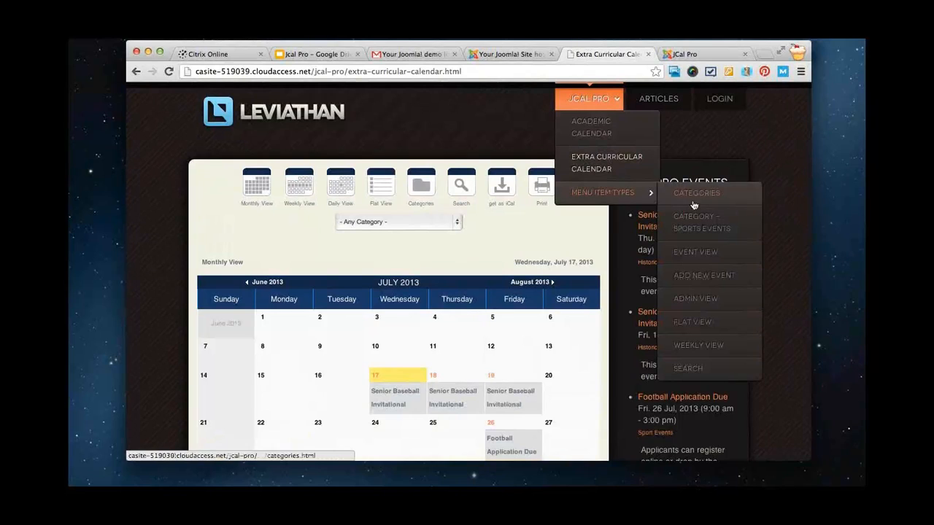
pyautogui.moveTo(694, 252)
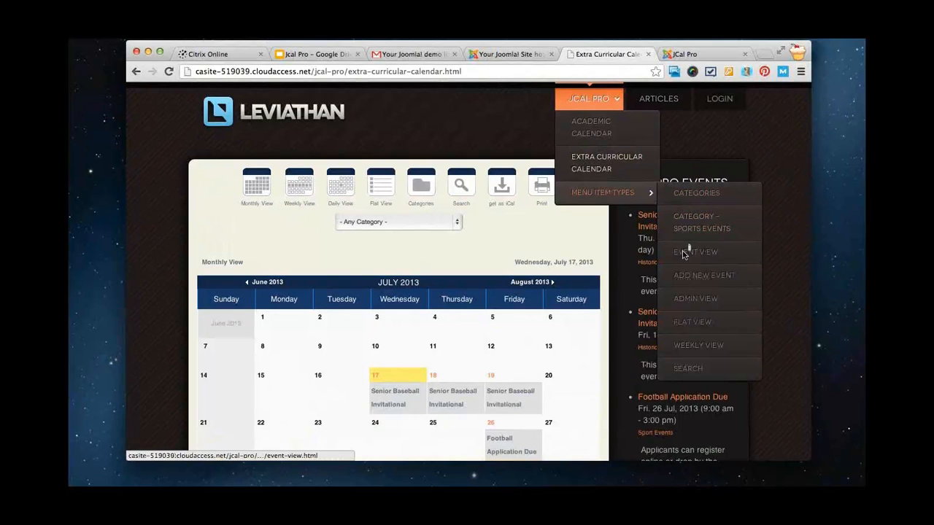
pyautogui.click(695, 252)
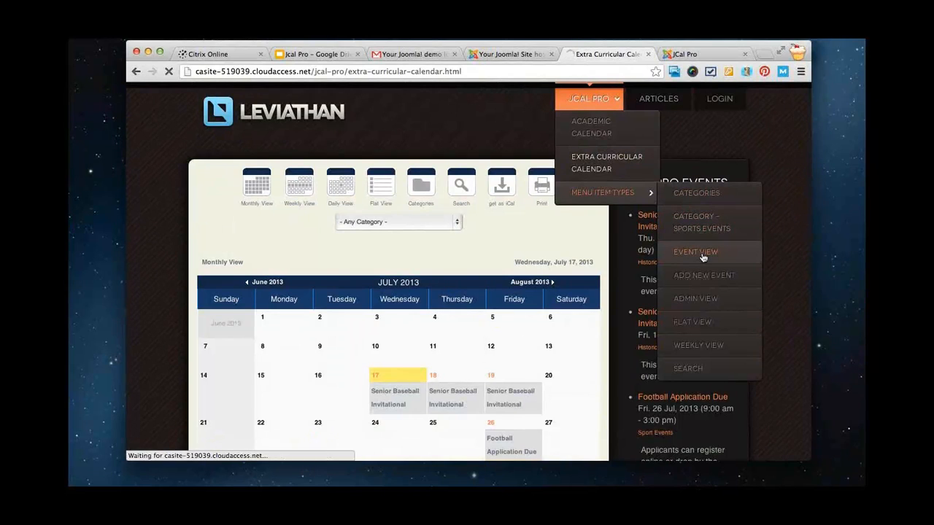
# Scroll the Summer Session/Holidays event page down to its locations map and back up
pyautogui.click(695, 252)
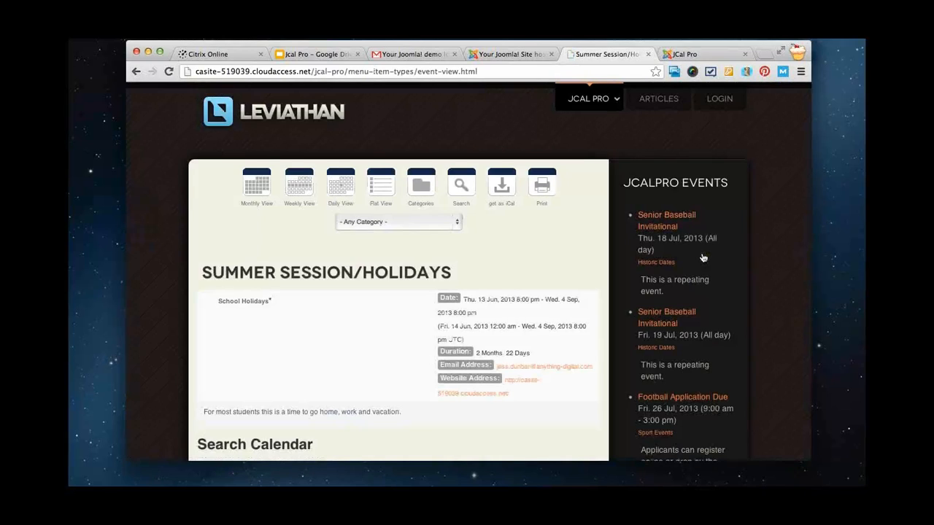
pyautogui.moveTo(538, 253)
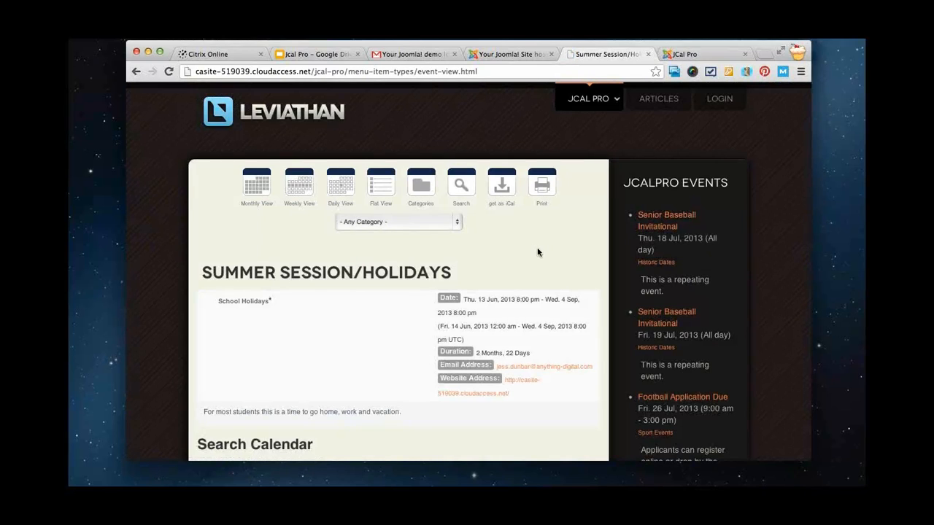
pyautogui.scroll(-3)
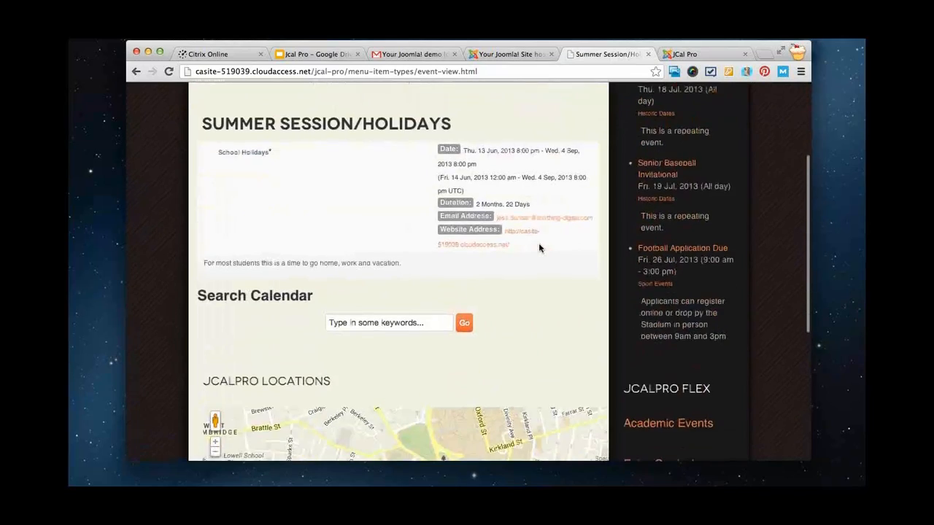
pyautogui.scroll(-3)
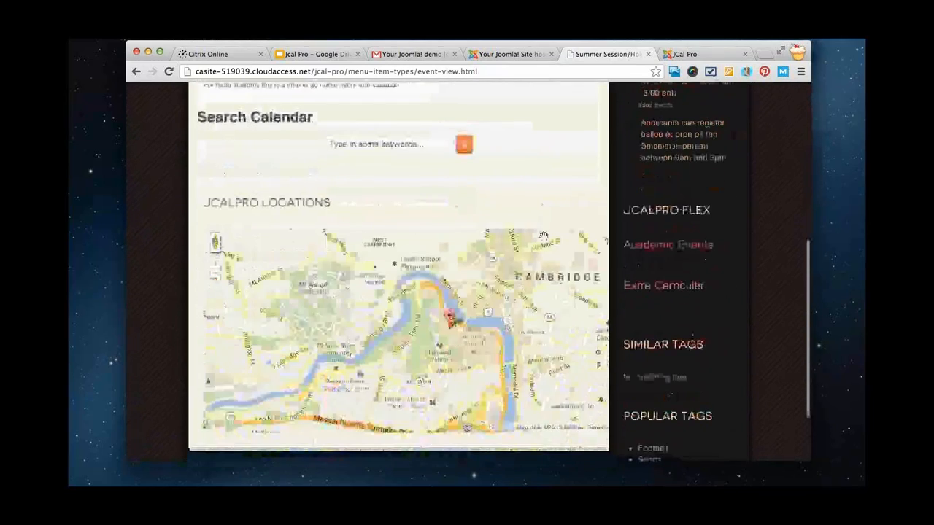
pyautogui.scroll(3)
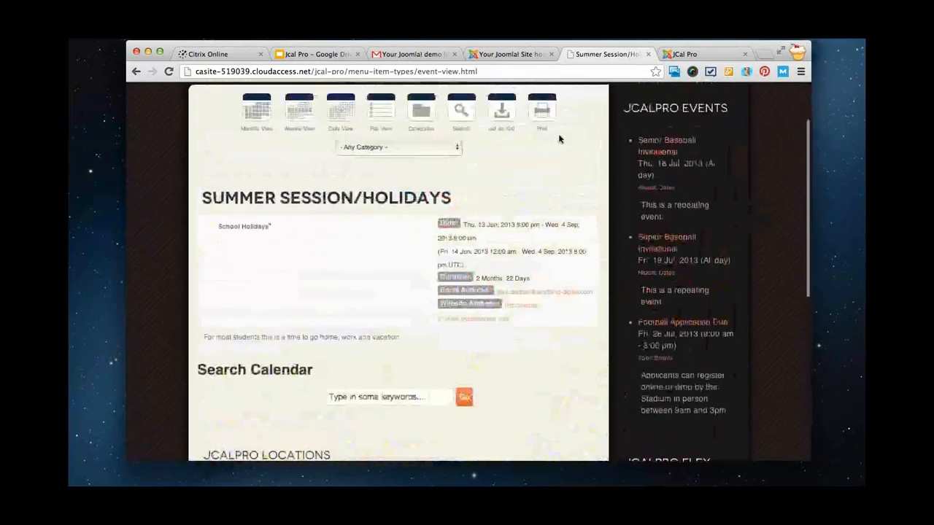
pyautogui.scroll(3)
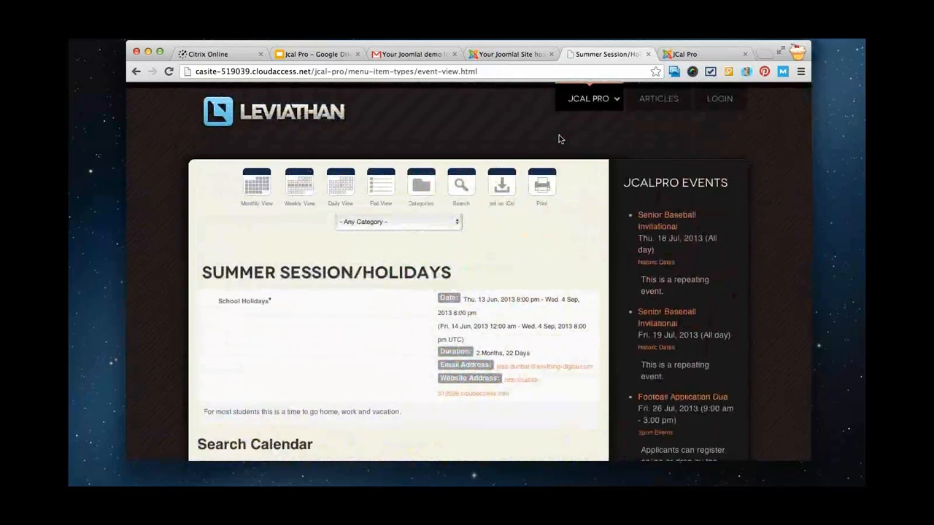
pyautogui.click(589, 98)
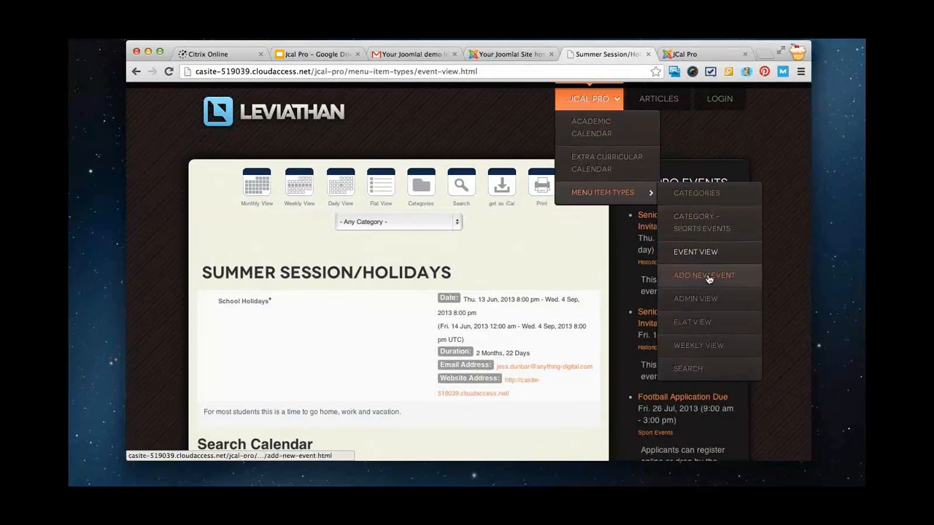
# Try Add New Event, get 'Create record not permitted', then open the Admin View login page
pyautogui.click(703, 275)
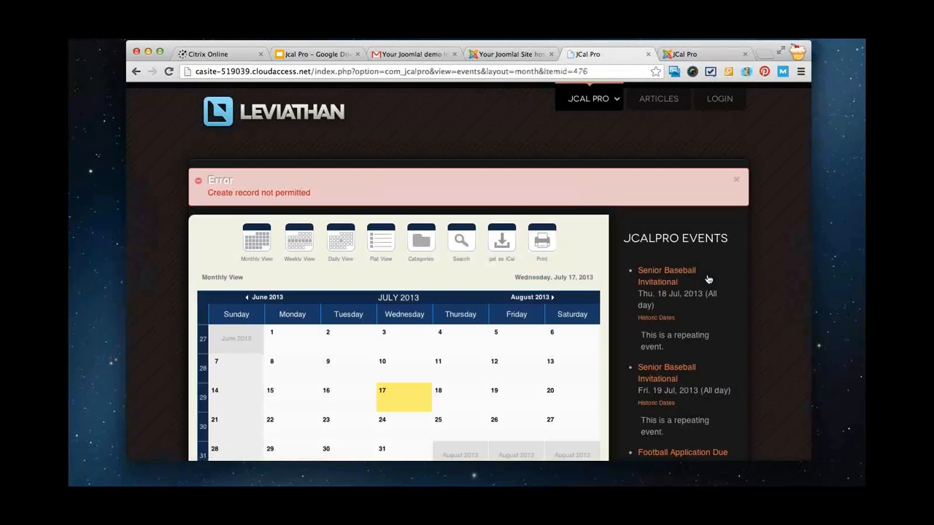
pyautogui.moveTo(719, 98)
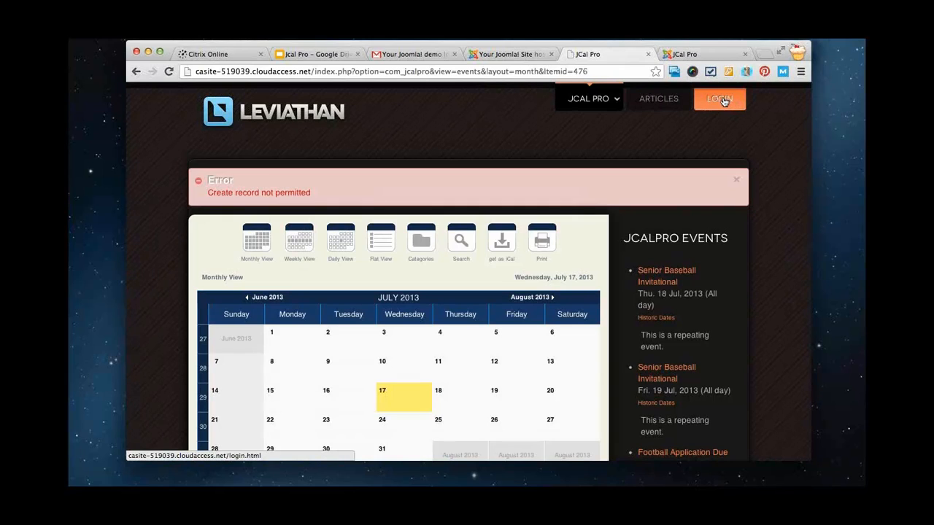
pyautogui.click(589, 99)
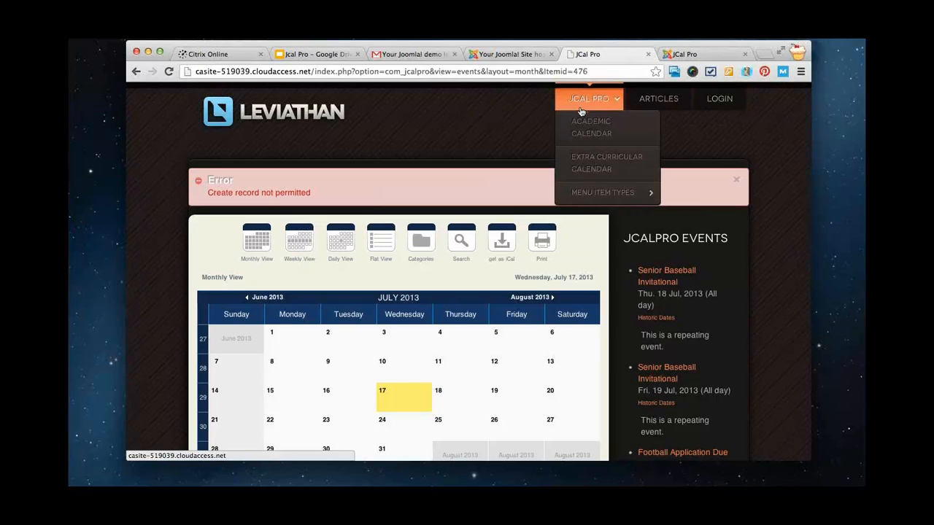
pyautogui.moveTo(601, 192)
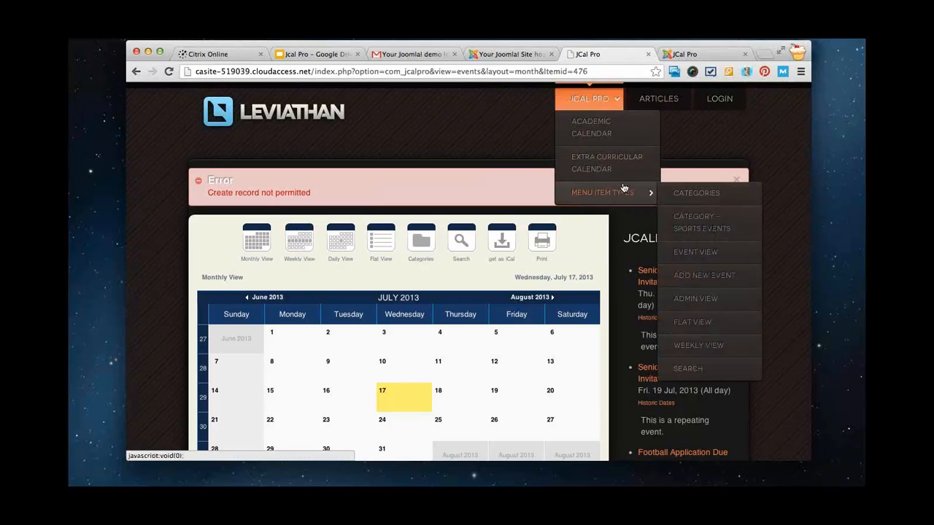
pyautogui.moveTo(630, 188)
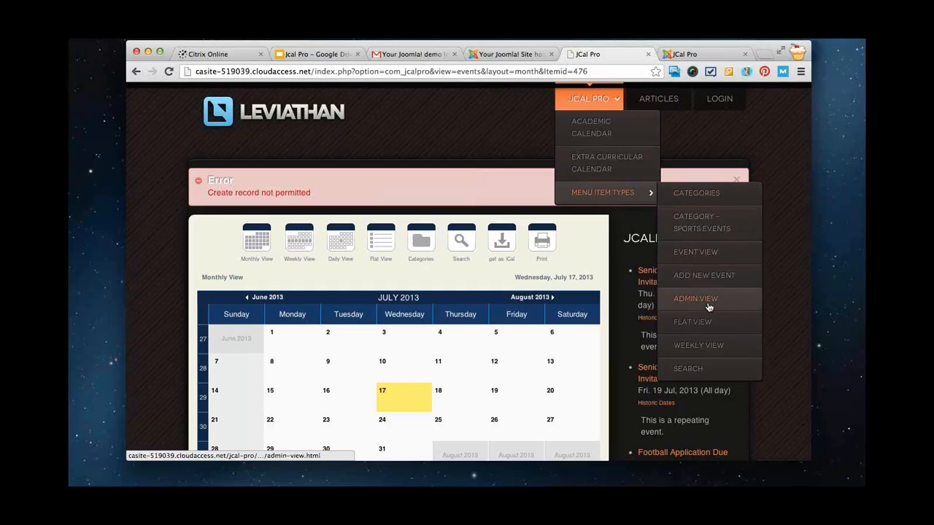
pyautogui.click(694, 299)
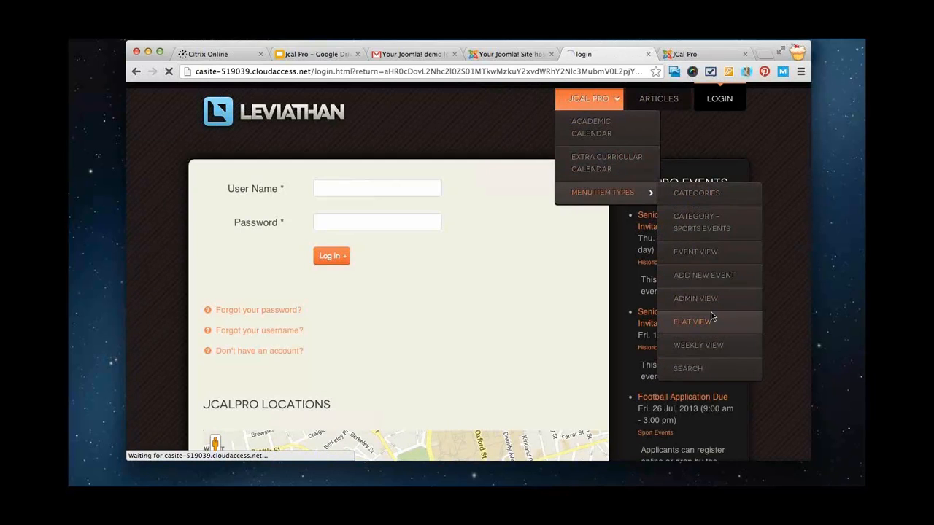
# Open the Flat View demo and scroll through its July 2013 Summer Session/Holidays entries
pyautogui.click(691, 321)
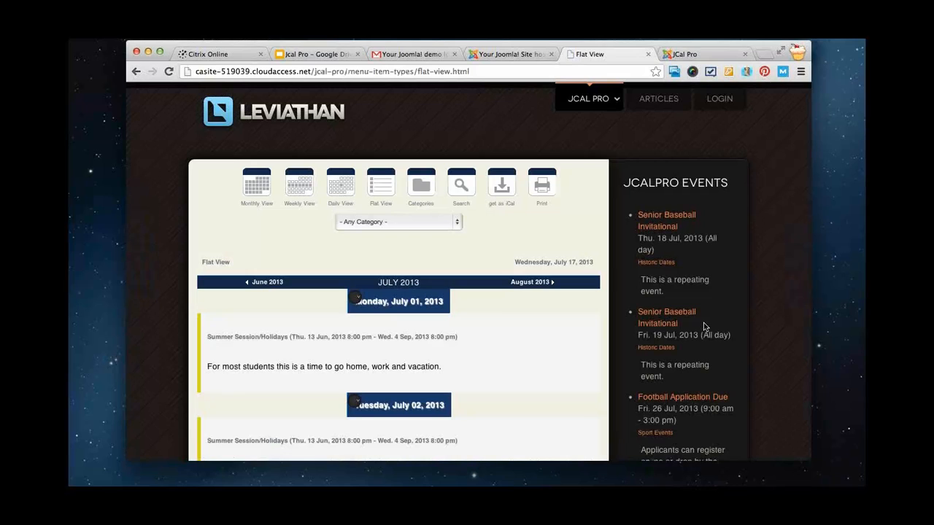
pyautogui.scroll(-3)
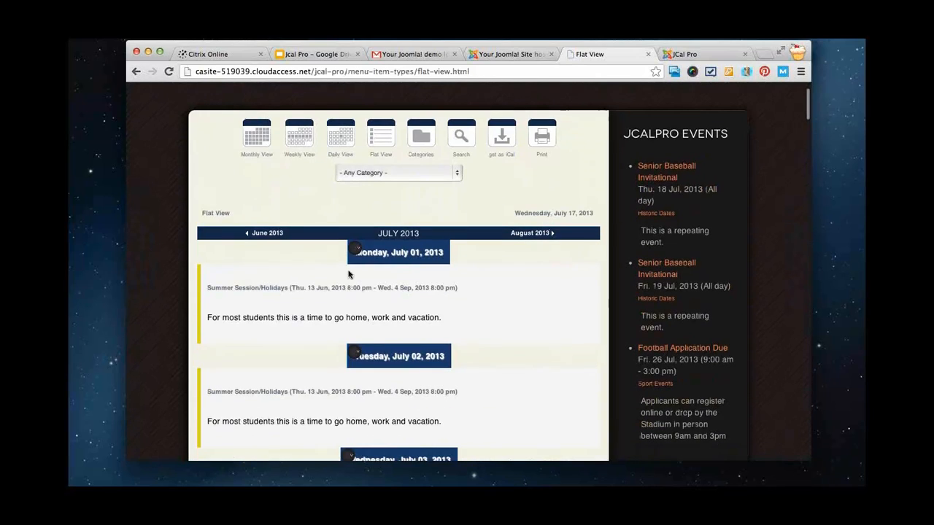
pyautogui.moveTo(562, 288)
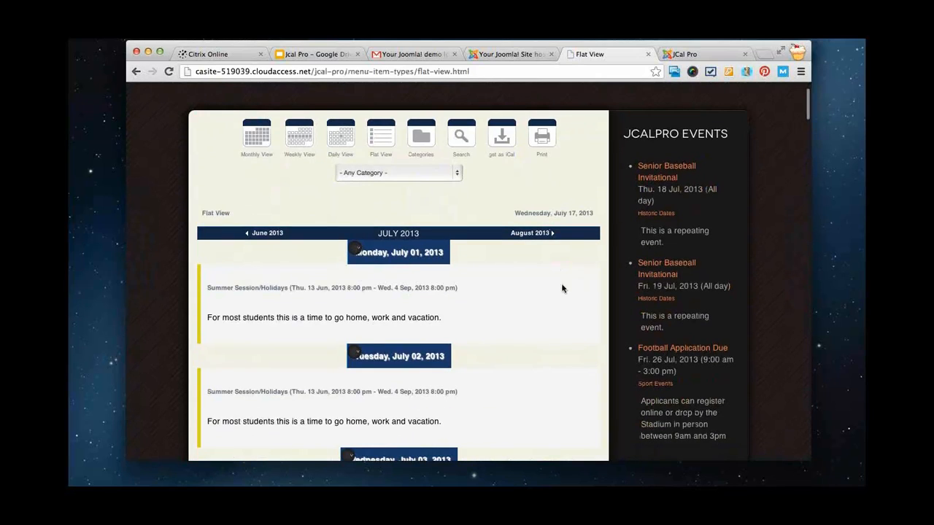
pyautogui.scroll(-3)
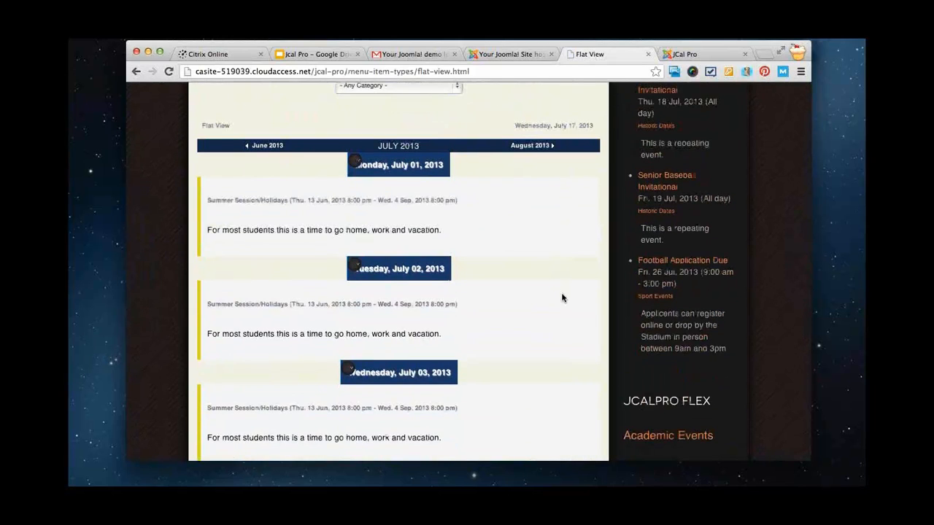
pyautogui.moveTo(582, 275)
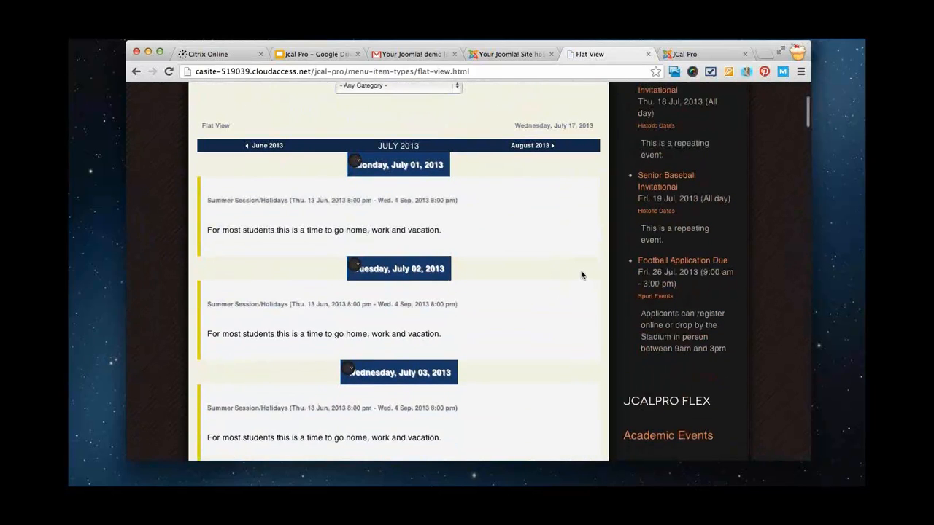
pyautogui.scroll(-3)
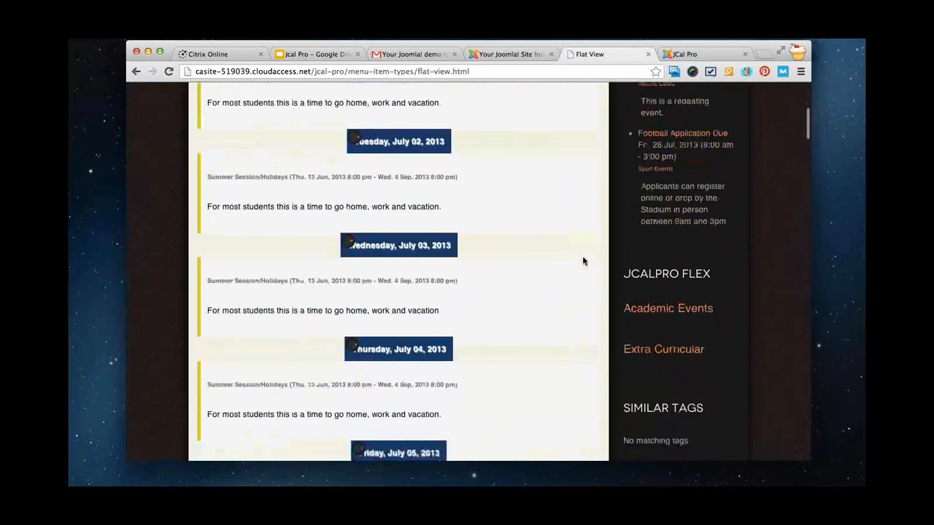
pyautogui.scroll(-3)
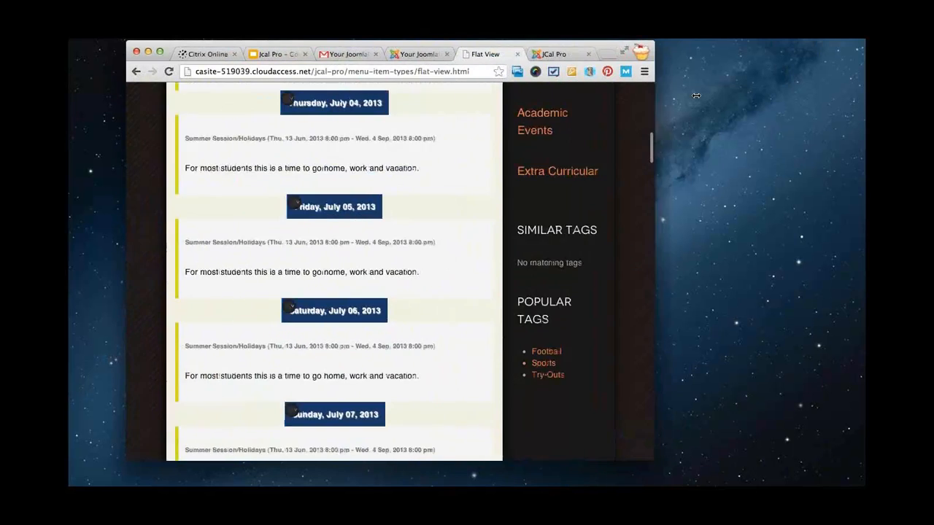
pyautogui.scroll(-3)
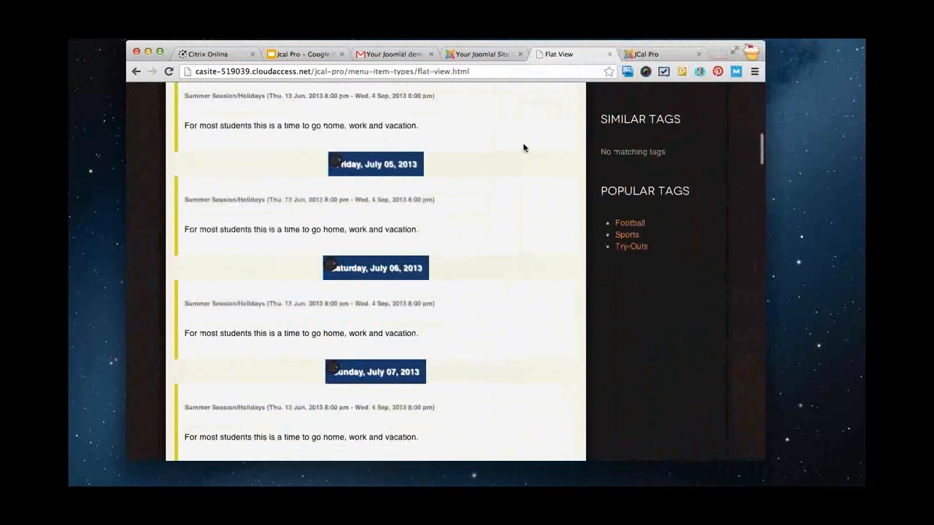
pyautogui.scroll(3)
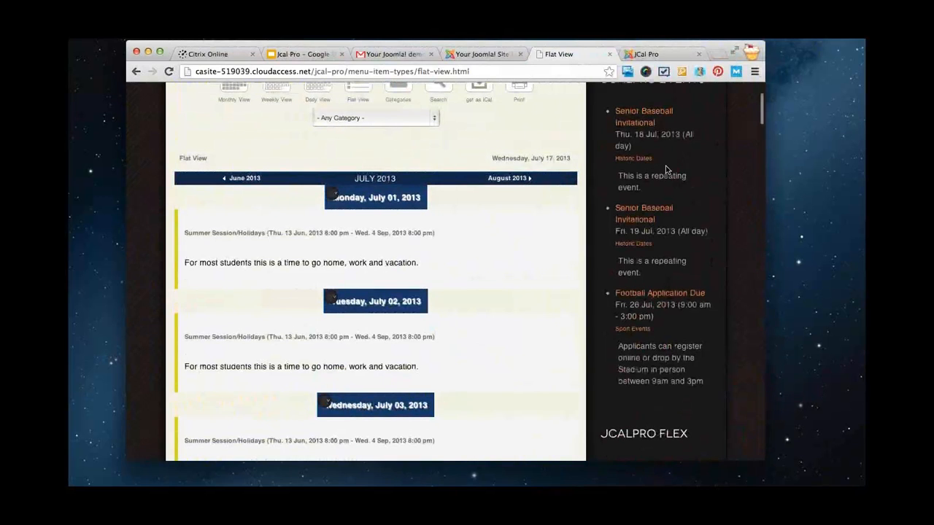
pyautogui.scroll(-3)
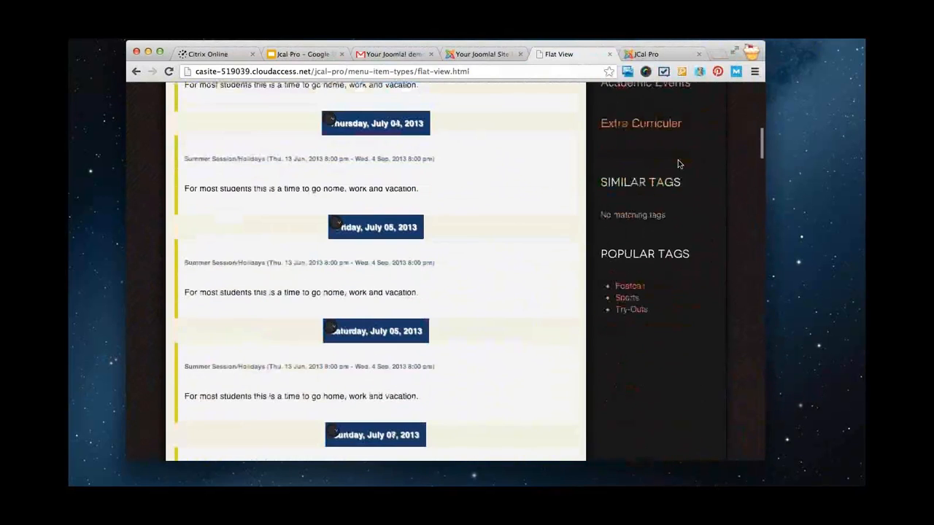
pyautogui.scroll(-3)
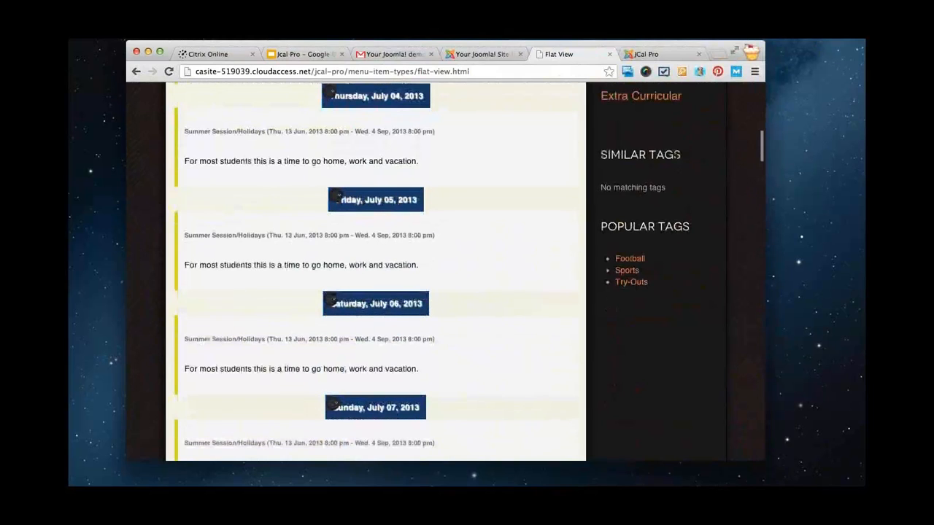
# Browse the Football tag page, then the Sports tag page listing Football Application Due
pyautogui.click(629, 258)
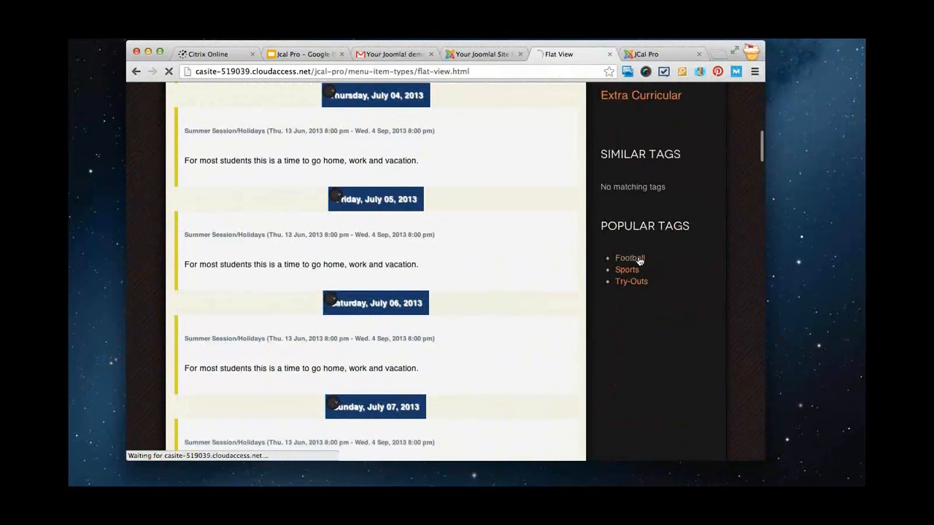
pyautogui.click(629, 257)
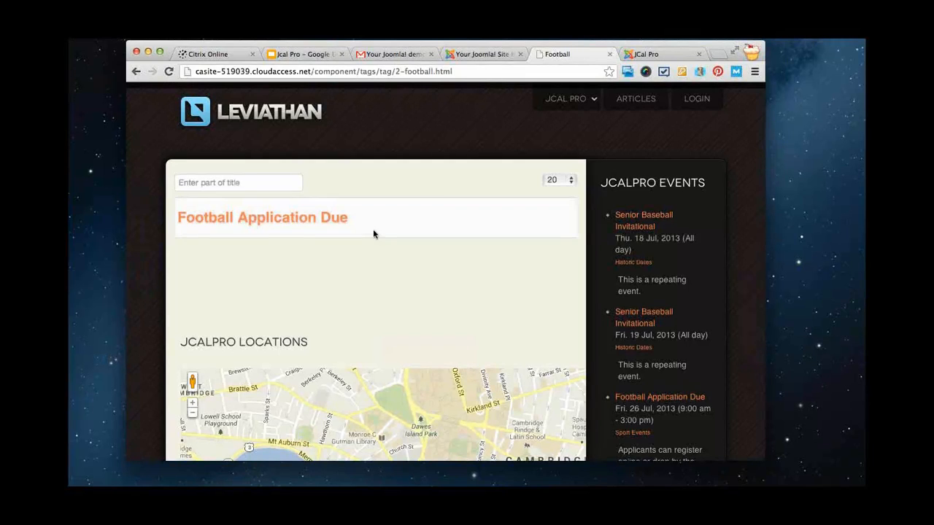
pyautogui.scroll(-3)
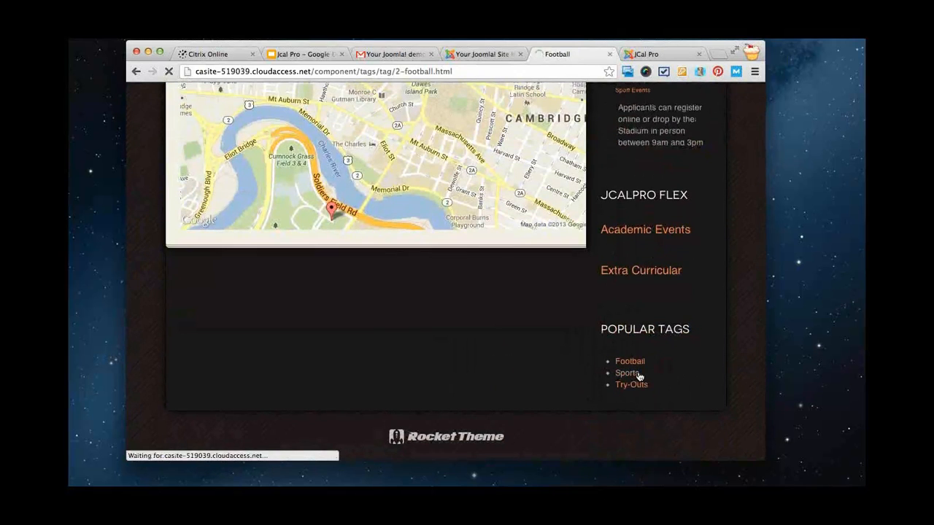
pyautogui.click(627, 373)
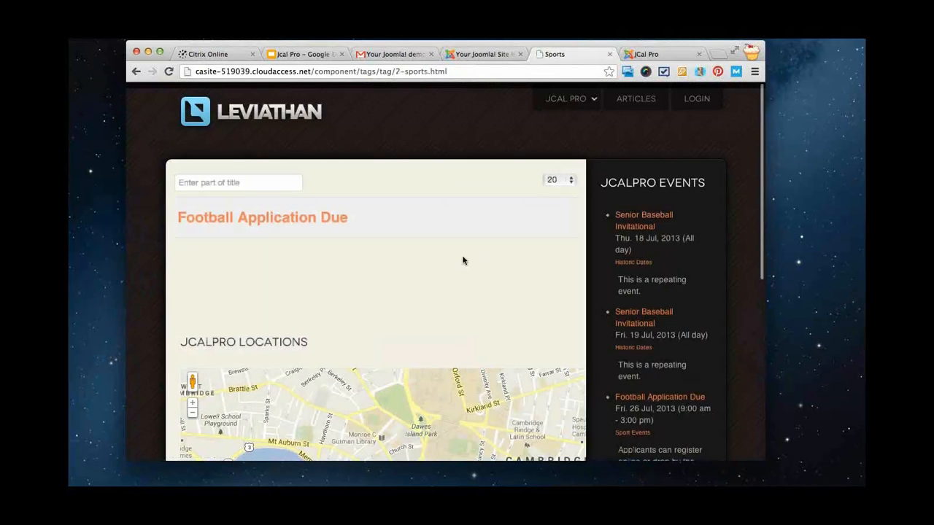
pyautogui.scroll(-3)
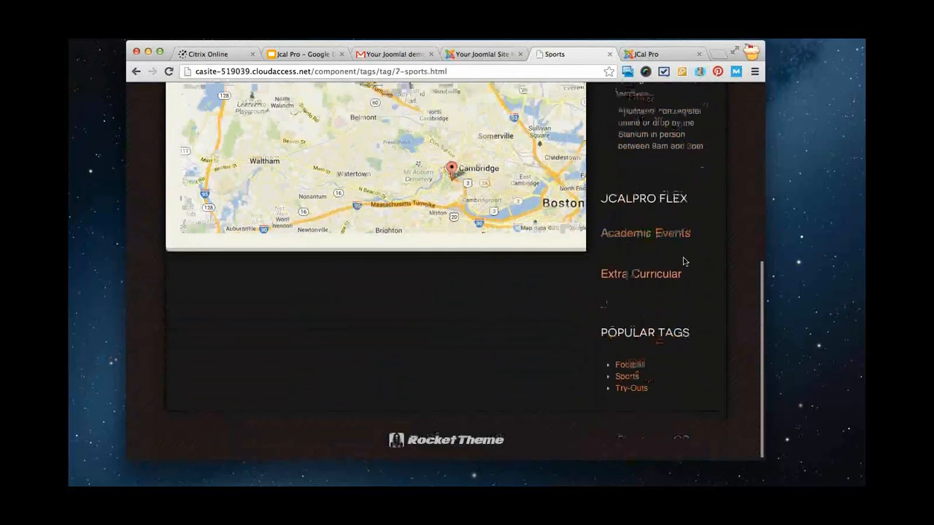
pyautogui.scroll(3)
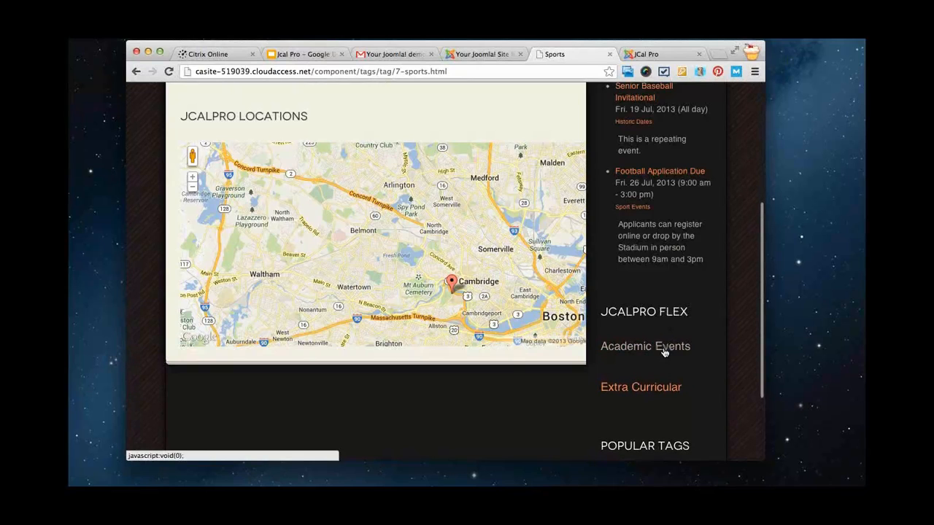
pyautogui.scroll(3)
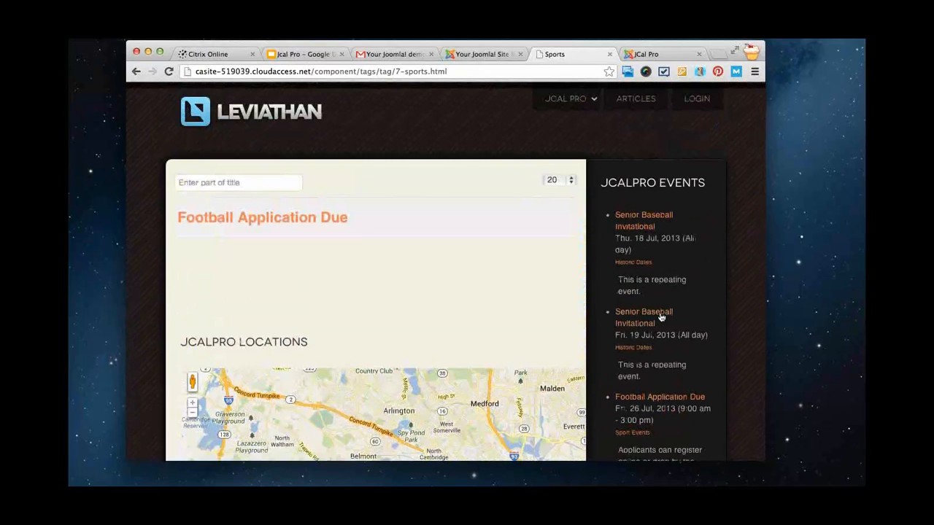
# Open the Senior Baseball Invitational event (Fri 19 Jul 2013, Stadium) and scroll to its map
pyautogui.click(643, 317)
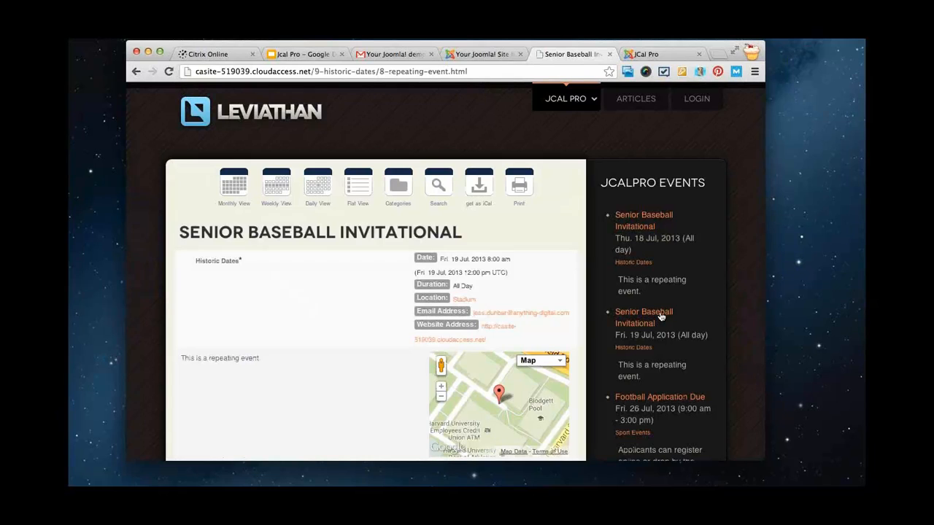
pyautogui.scroll(-3)
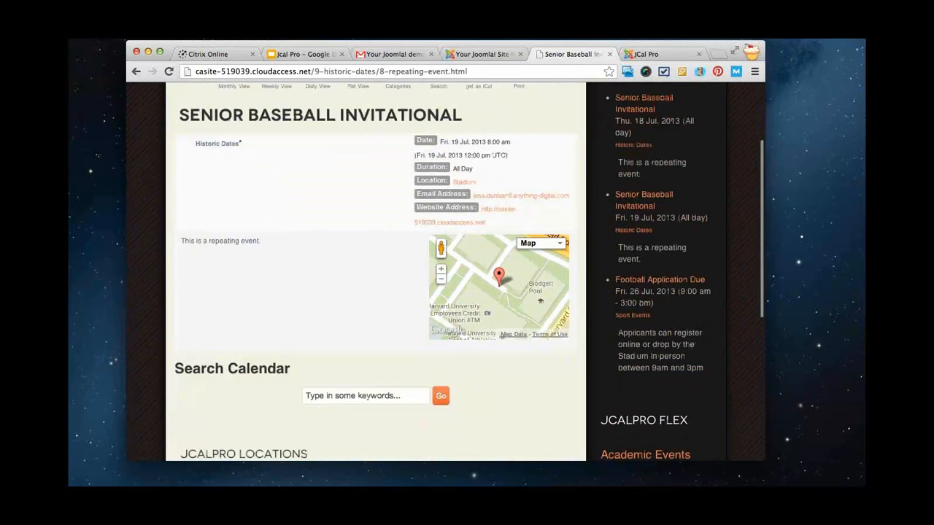
pyautogui.moveTo(660, 280)
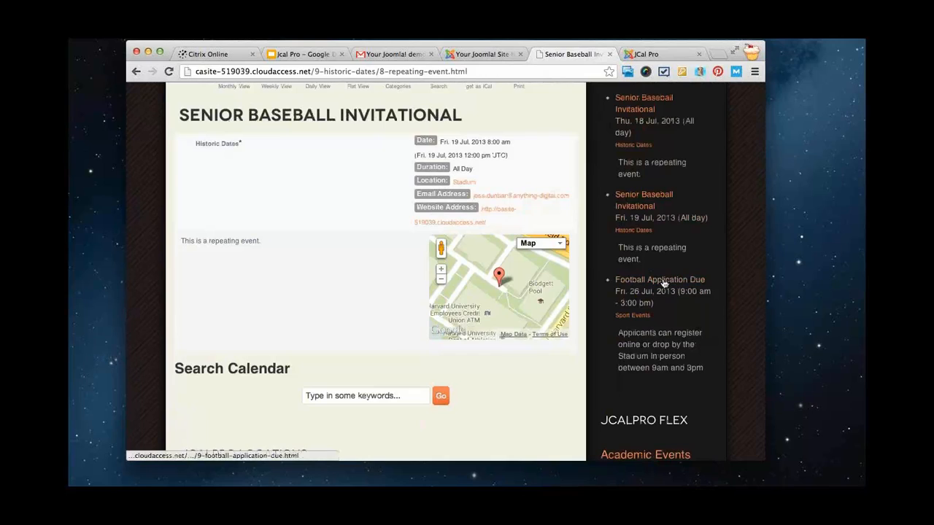
pyautogui.moveTo(660, 284)
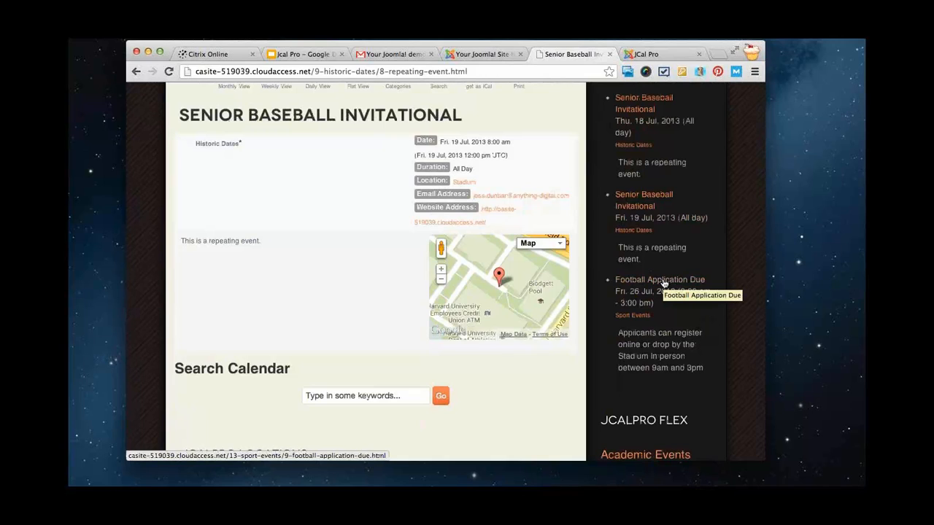
pyautogui.click(659, 280)
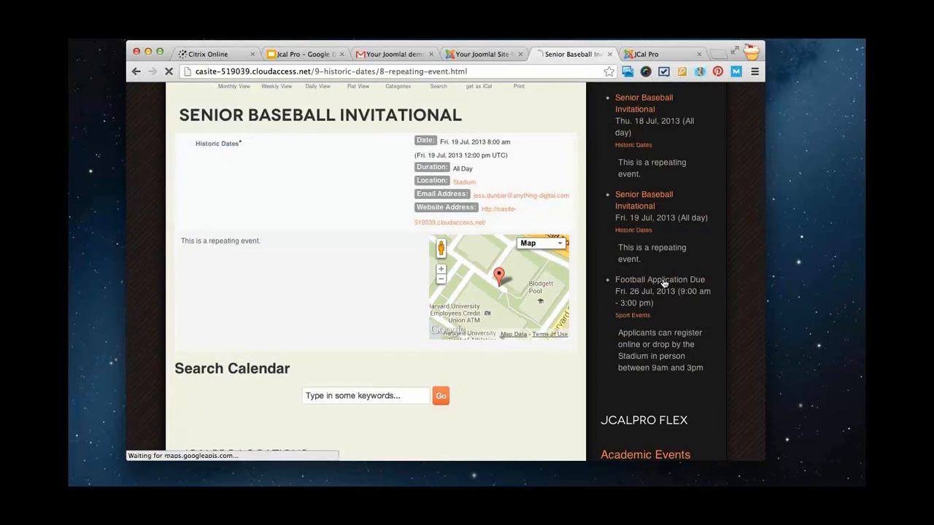
# View Football Application Due and the Articles page, then return to the administrator's Main Menu items
pyautogui.click(659, 279)
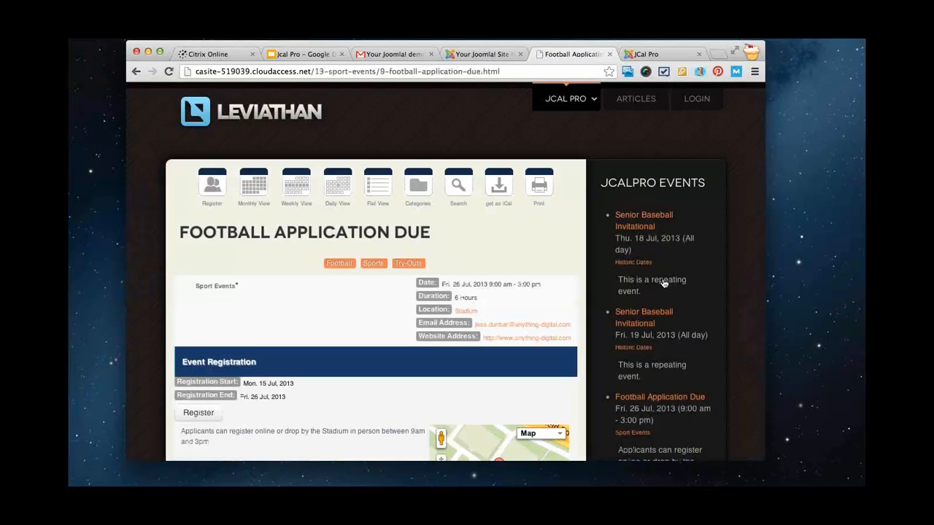
pyautogui.click(636, 99)
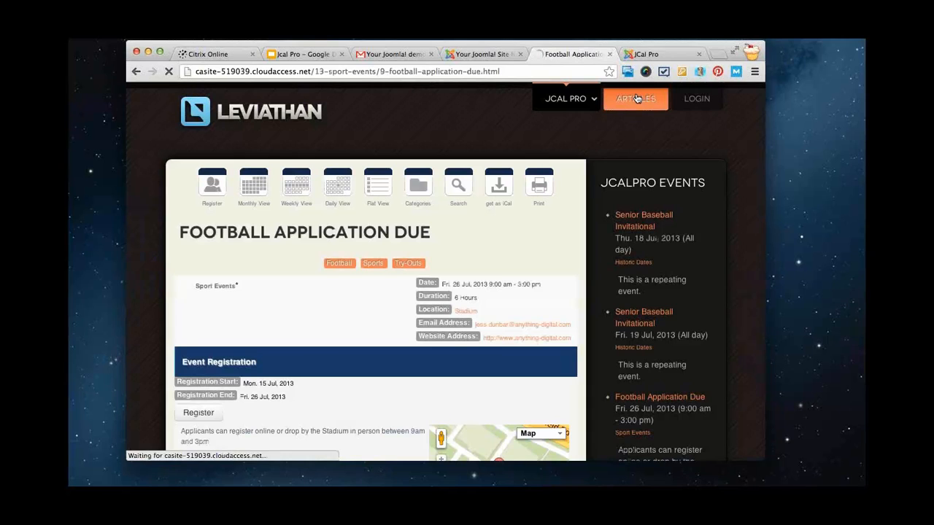
pyautogui.click(635, 99)
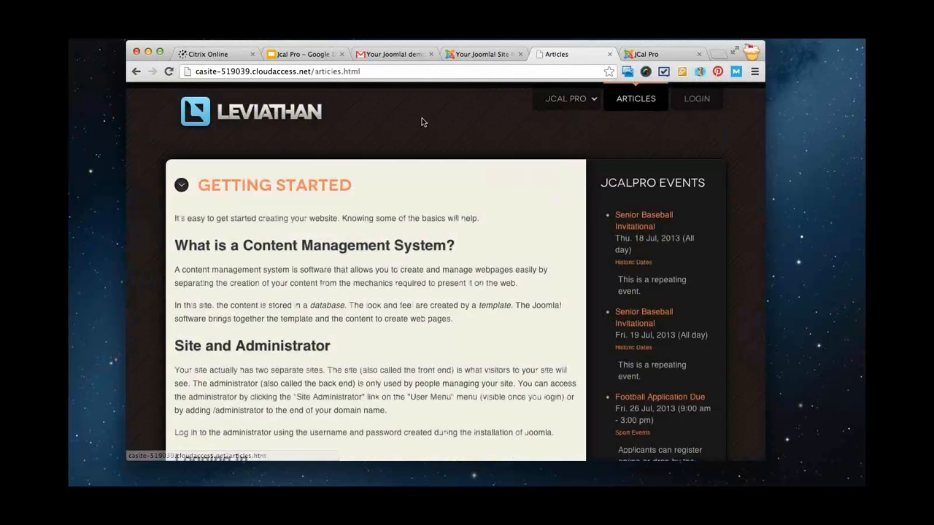
pyautogui.click(481, 53)
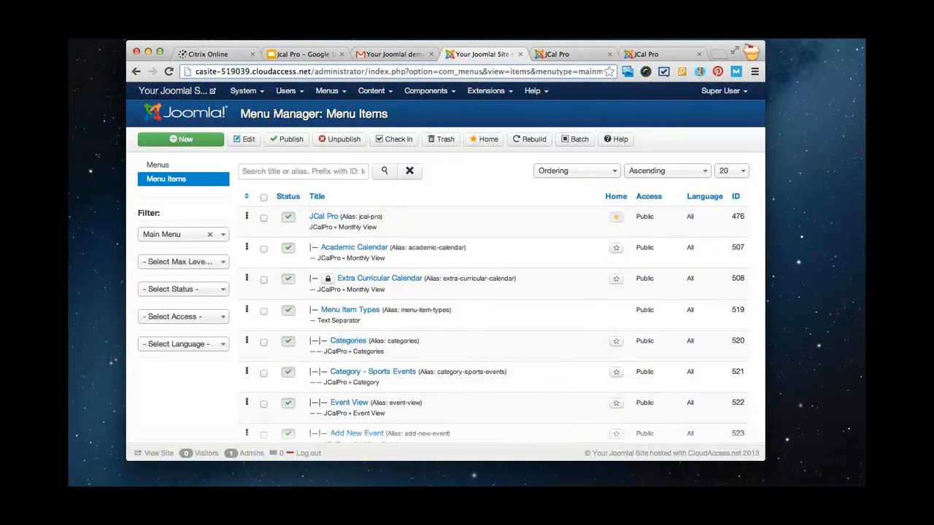
# Go to anything-digital.com, browse the JCal Pro product page, and open Buy Now
pyautogui.click(401, 71)
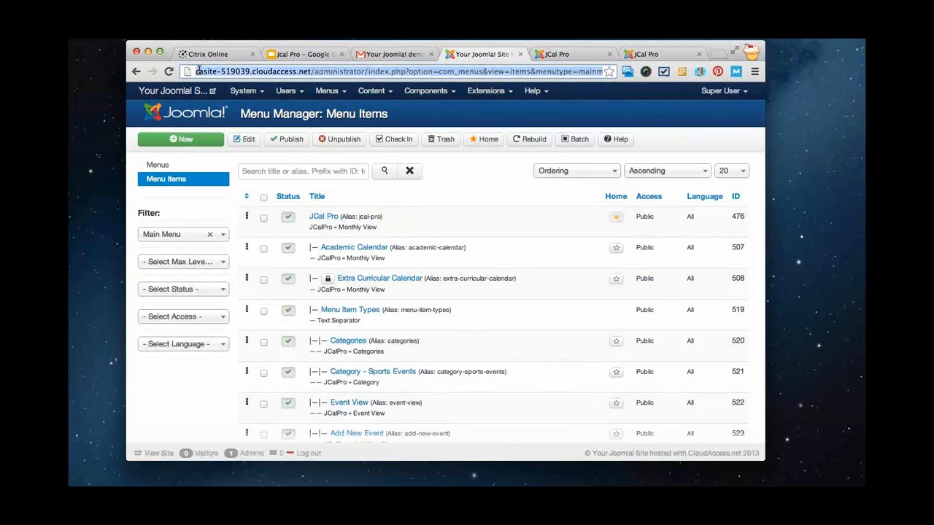
pyautogui.write('anything-digital.com/jcal-pro/the-events-calendar-for-joomla.html')
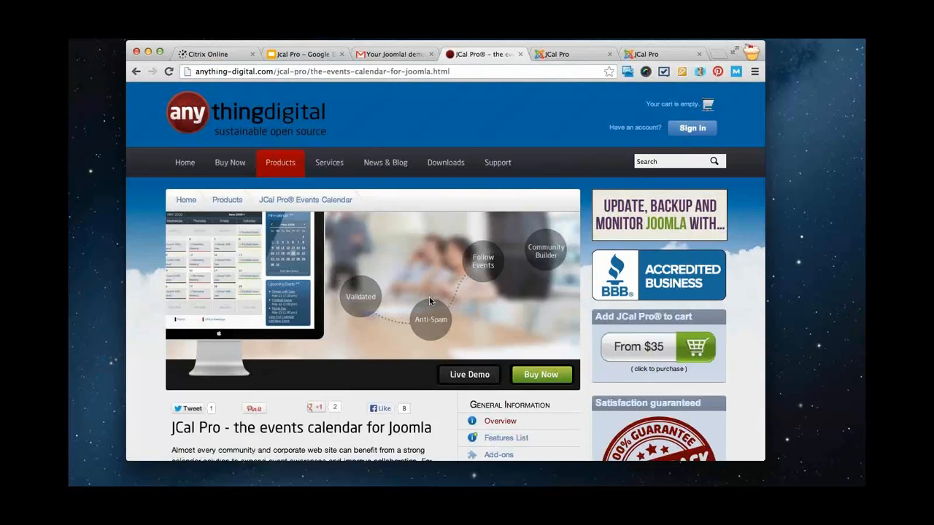
pyautogui.scroll(-3)
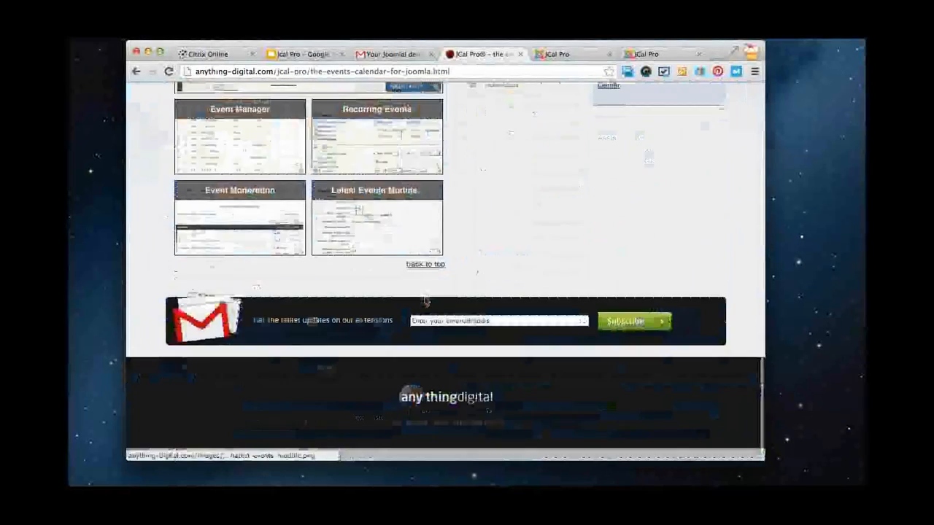
pyautogui.scroll(3)
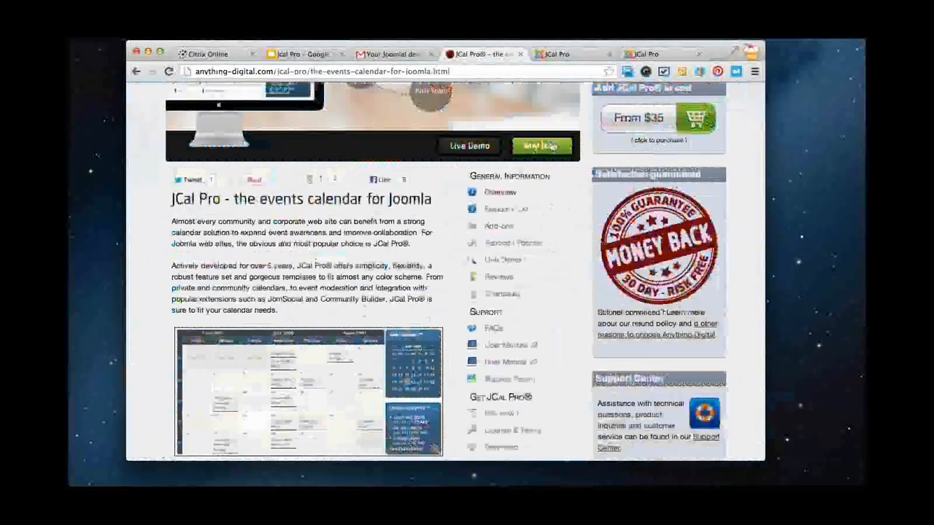
pyautogui.click(541, 146)
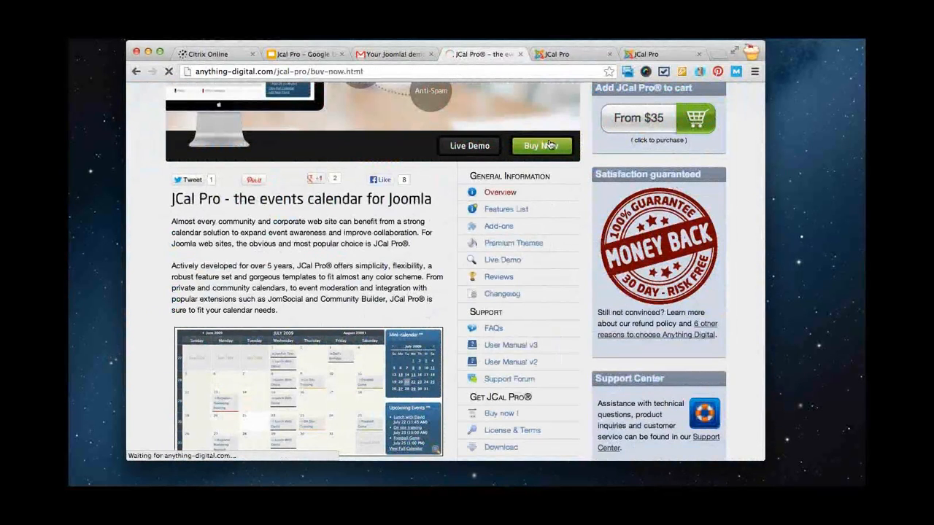
# Open the JCal Pro Subscriptions page and scroll through the Starter, Standard and Ultimate comparison
pyautogui.click(541, 145)
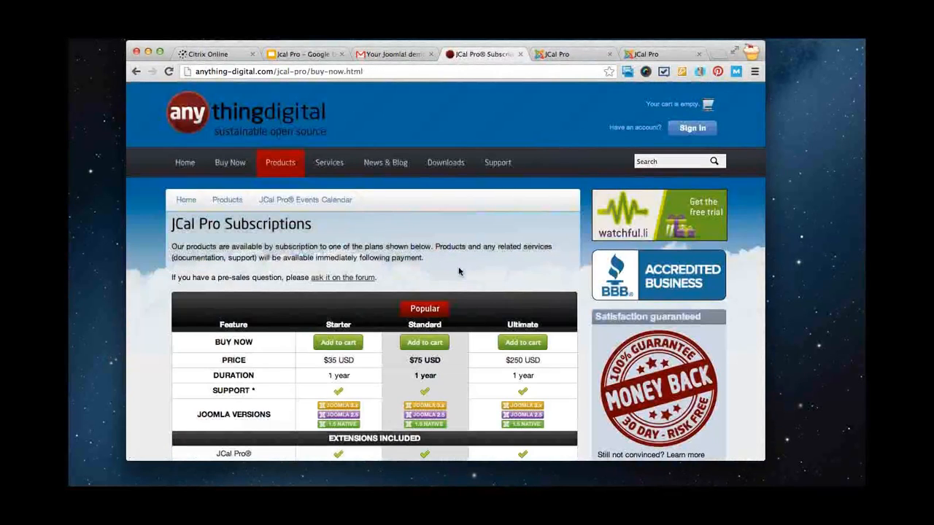
pyautogui.scroll(-3)
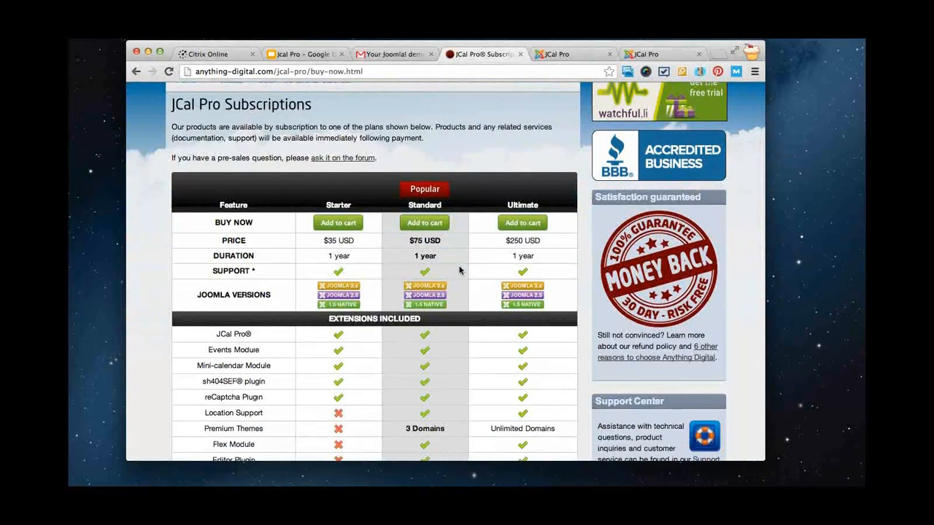
pyautogui.moveTo(378, 285)
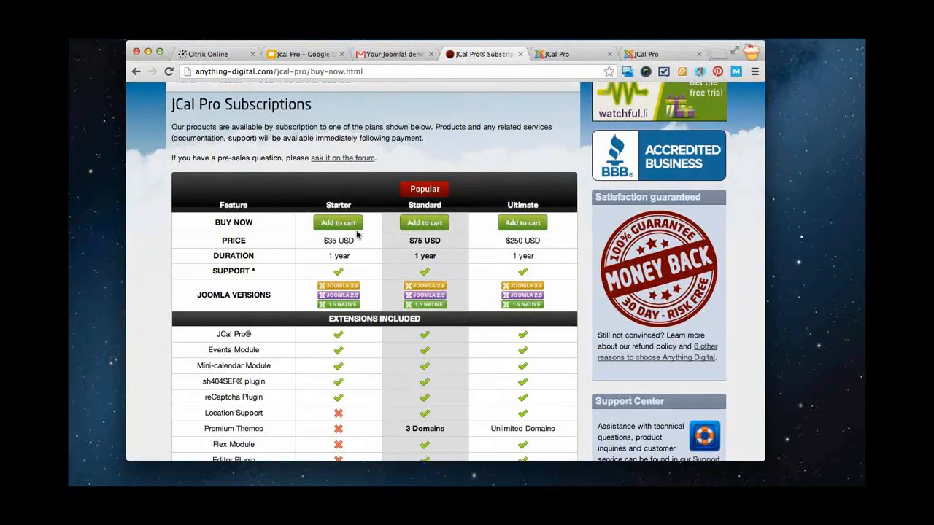
pyautogui.moveTo(368, 273)
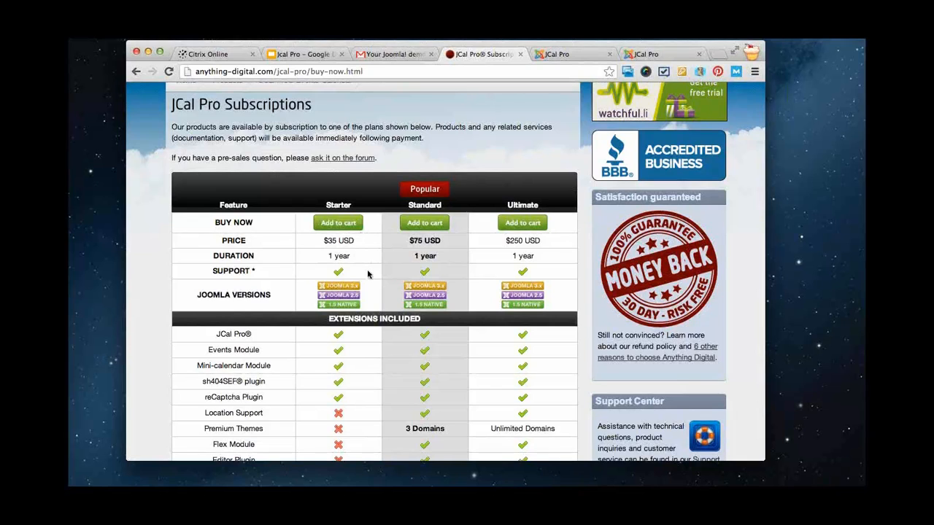
pyautogui.scroll(-3)
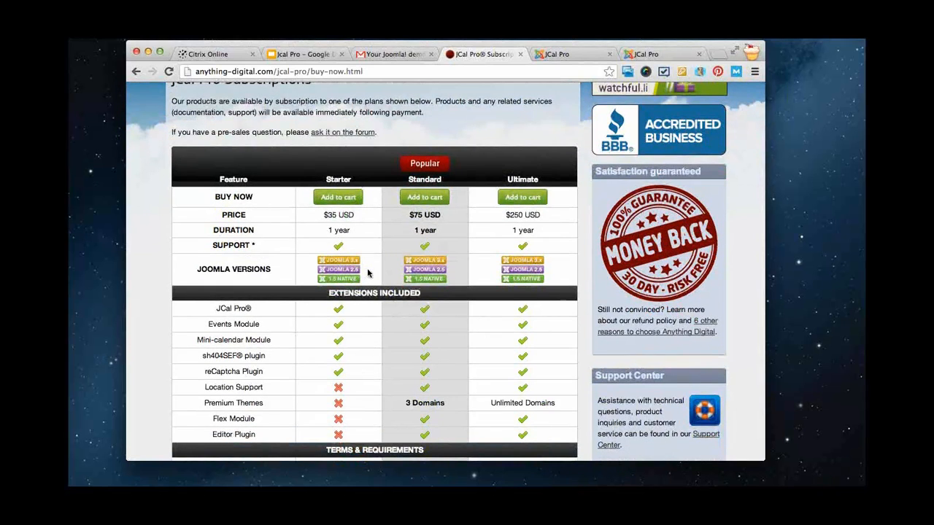
pyautogui.moveTo(350, 383)
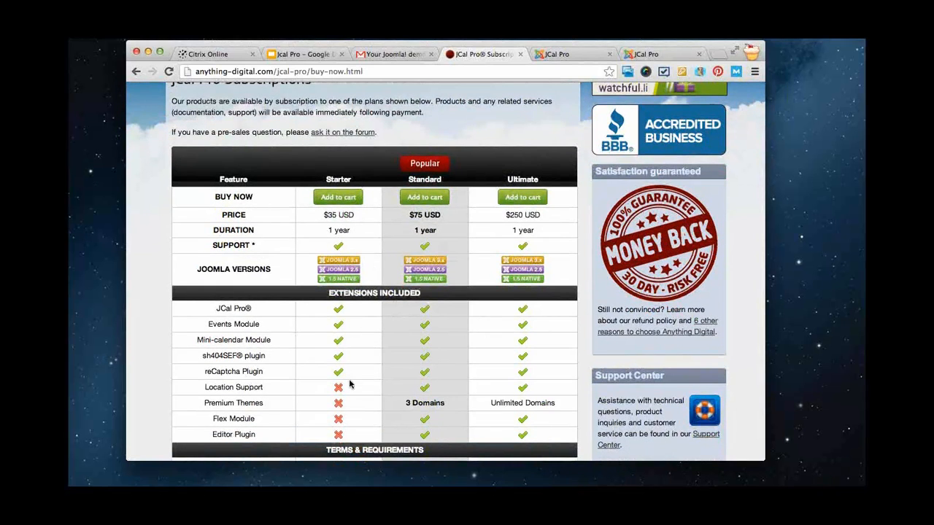
pyautogui.moveTo(272, 405)
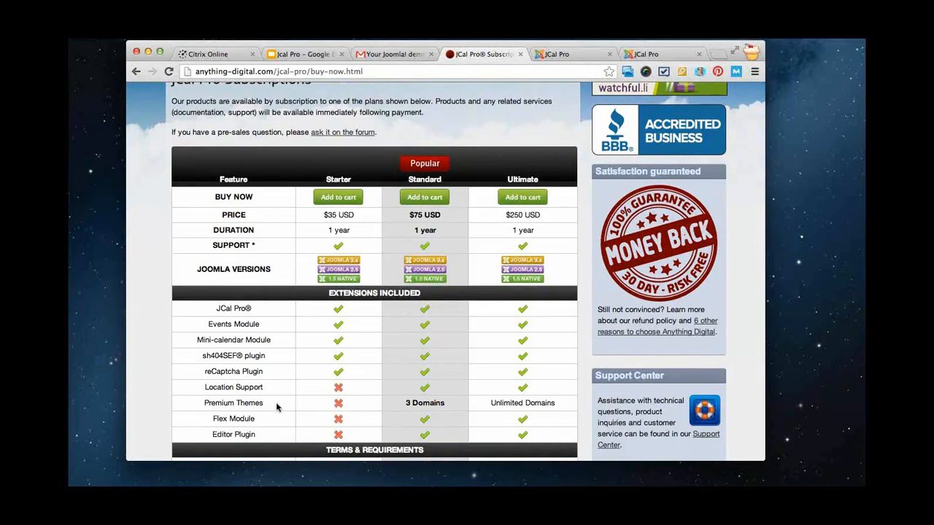
pyautogui.moveTo(281, 420)
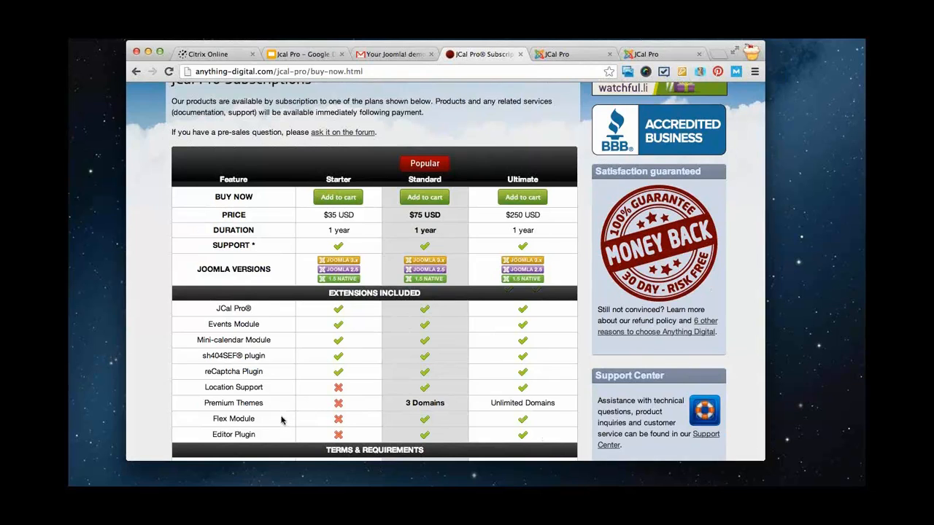
pyautogui.scroll(-3)
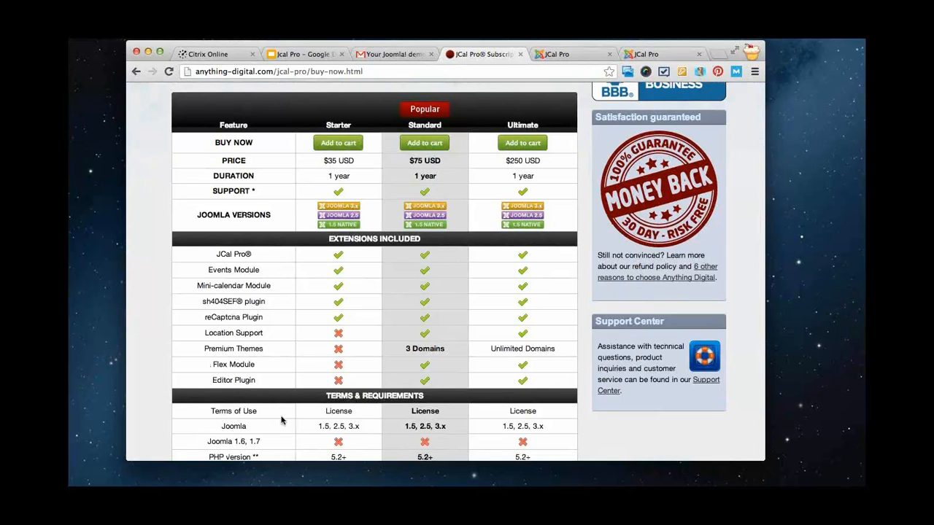
pyautogui.scroll(-3)
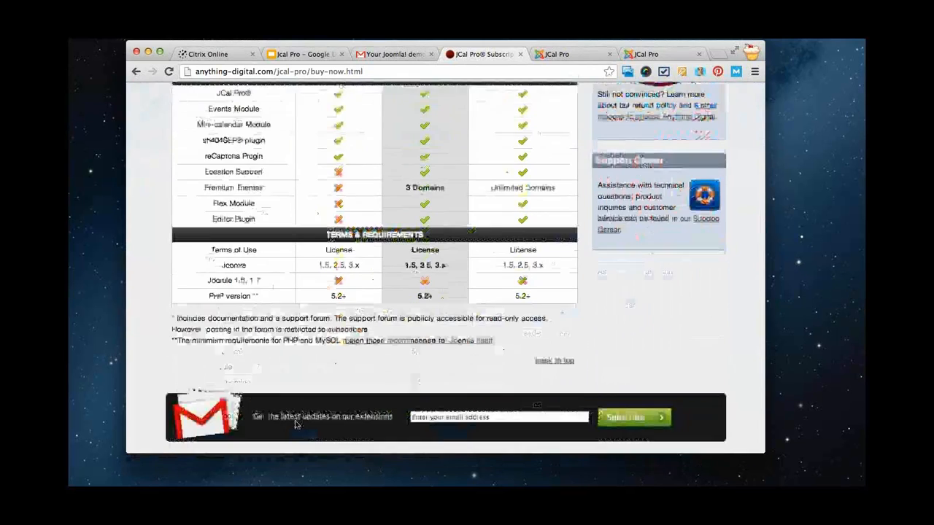
pyautogui.scroll(3)
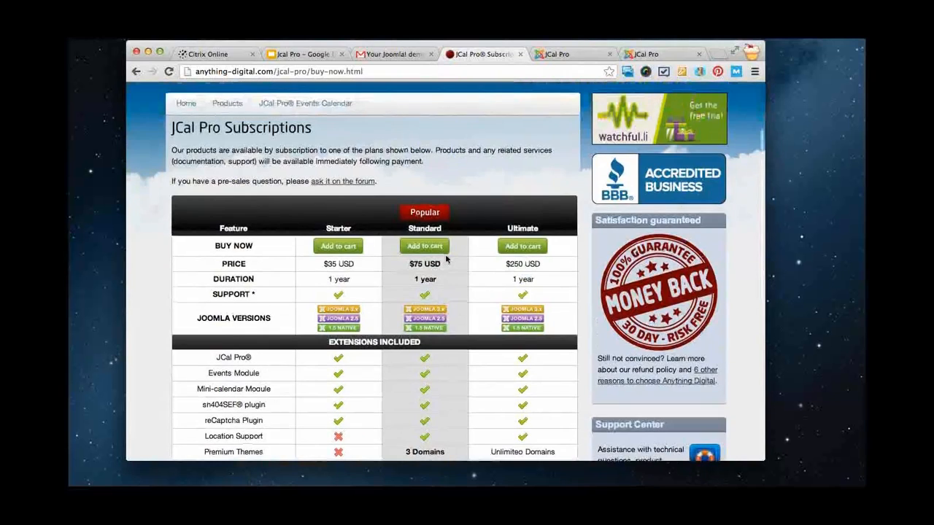
pyautogui.scroll(-3)
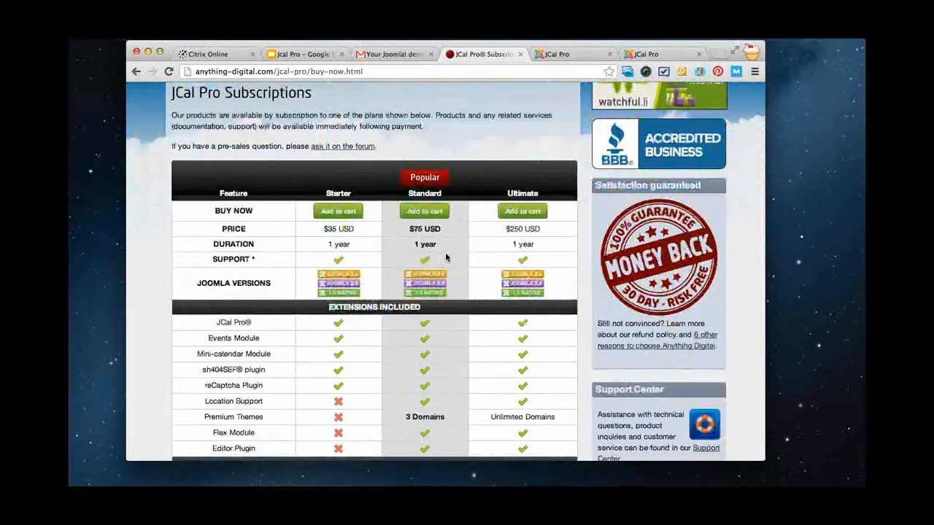
pyautogui.moveTo(452, 296)
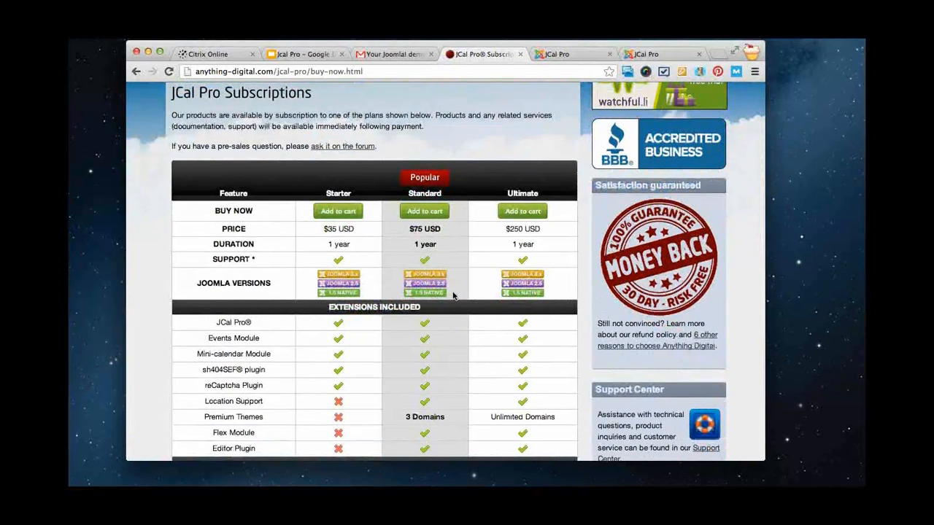
pyautogui.scroll(-3)
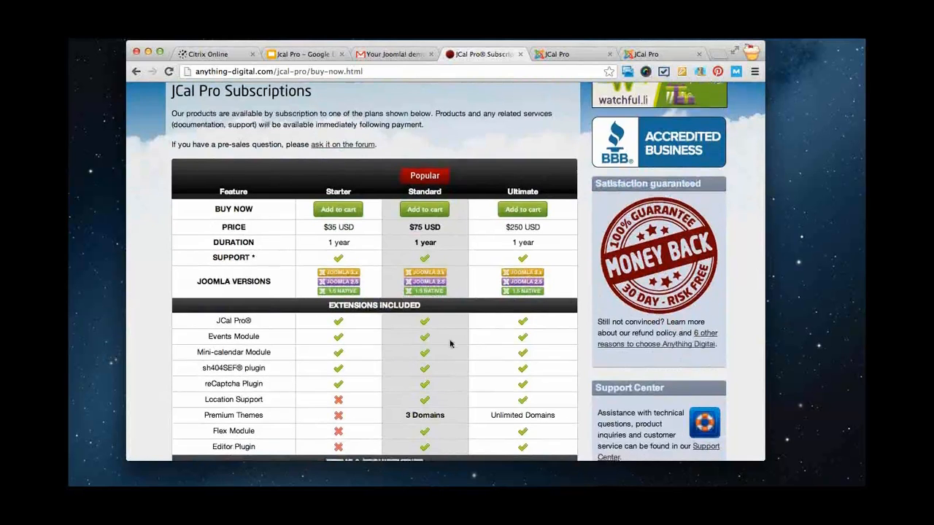
pyautogui.scroll(-3)
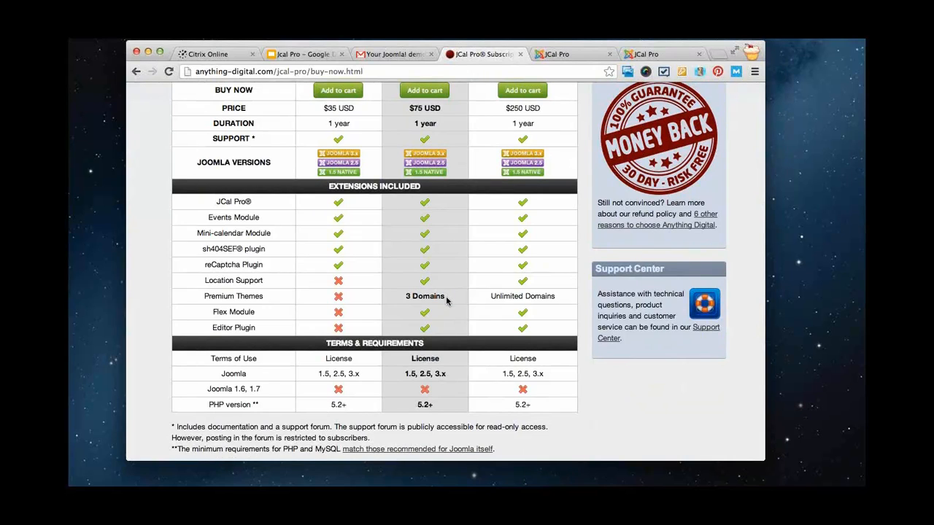
pyautogui.moveTo(496, 249)
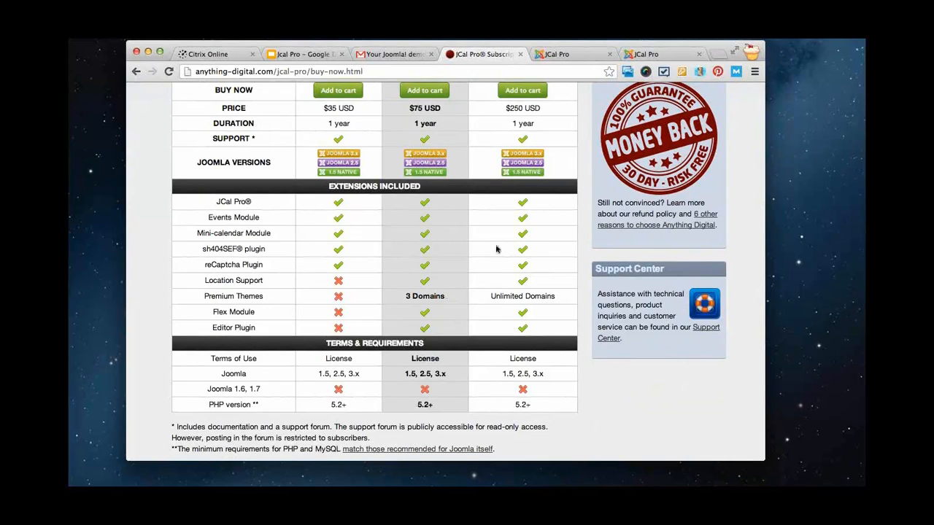
pyautogui.scroll(3)
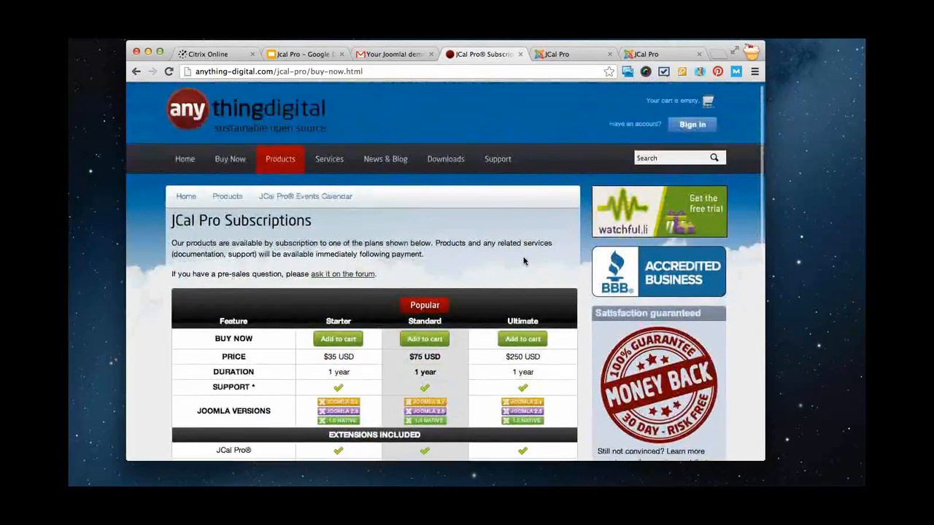
pyautogui.scroll(-3)
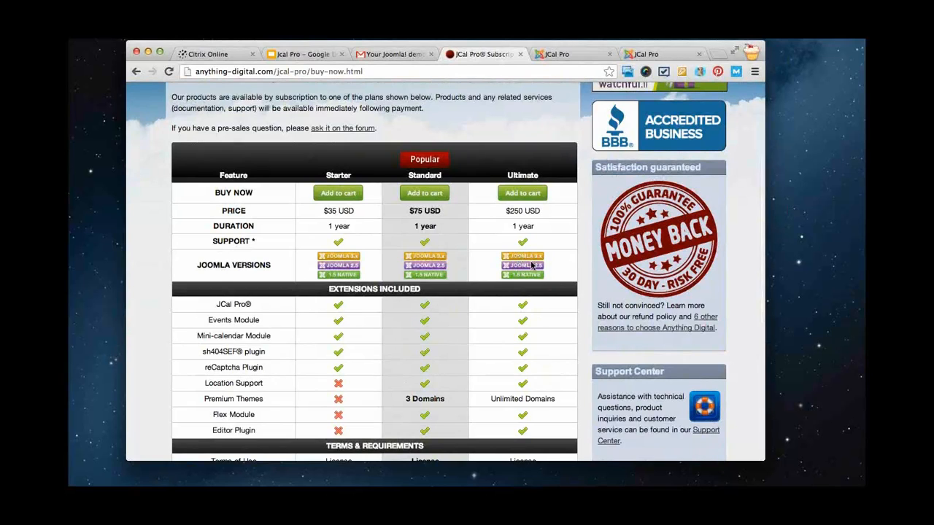
pyautogui.scroll(-3)
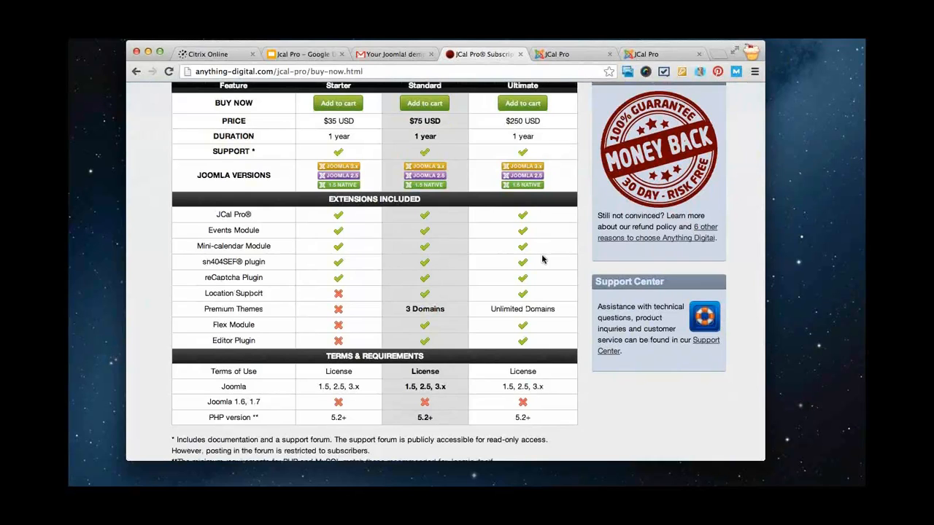
pyautogui.moveTo(478, 277)
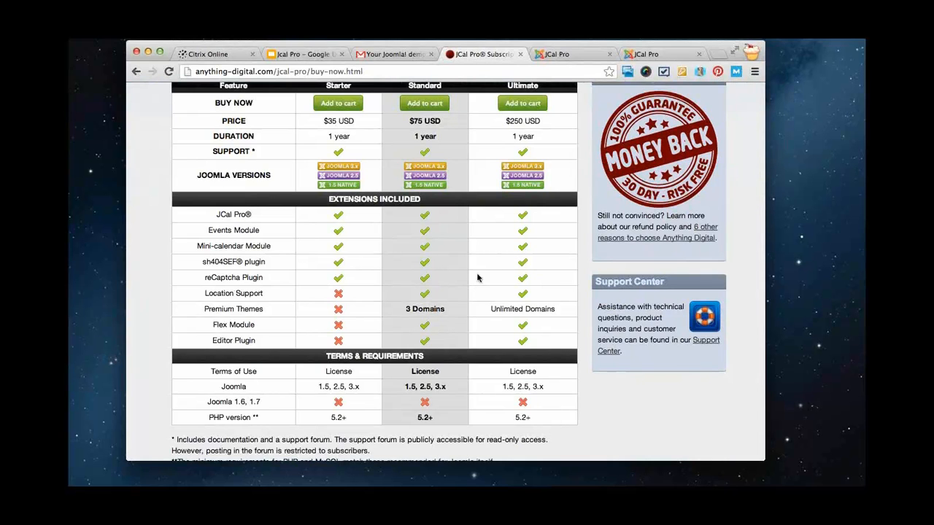
pyautogui.scroll(3)
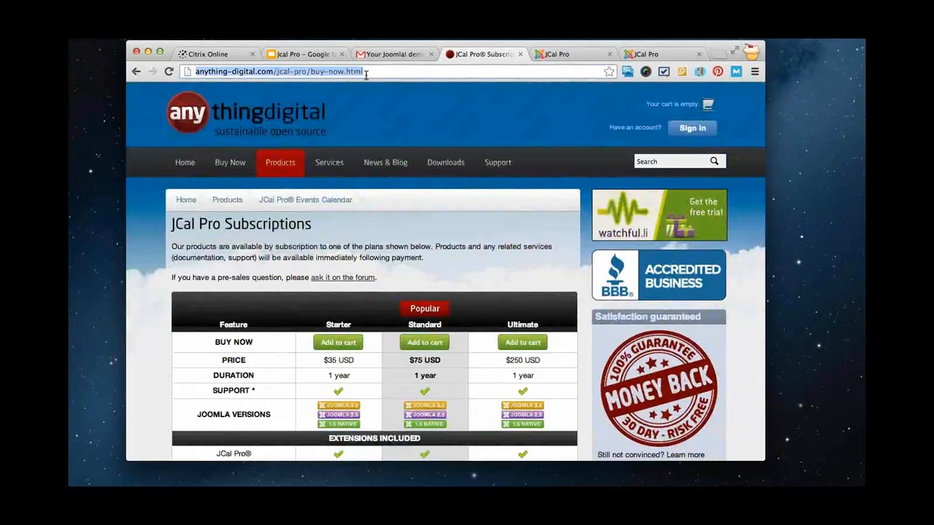
# Load thejoomlacalendar.com and scroll through the July 2013 monthly demo calendar
pyautogui.write('thejoom')
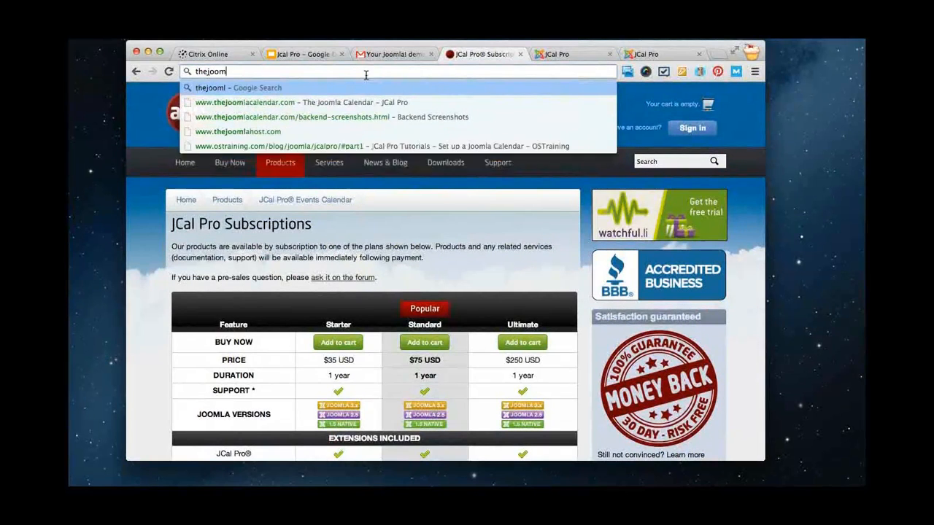
pyautogui.write('lacalendar.com')
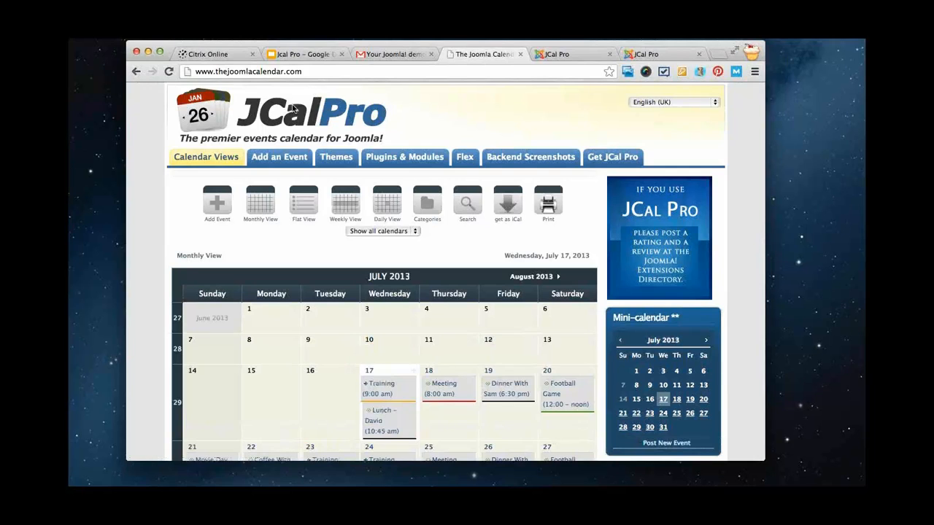
pyautogui.moveTo(358, 175)
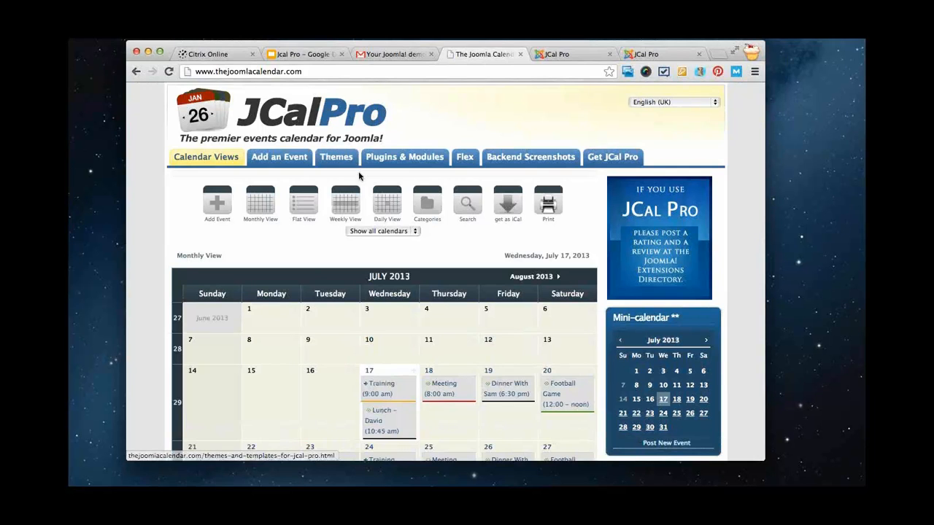
pyautogui.scroll(-3)
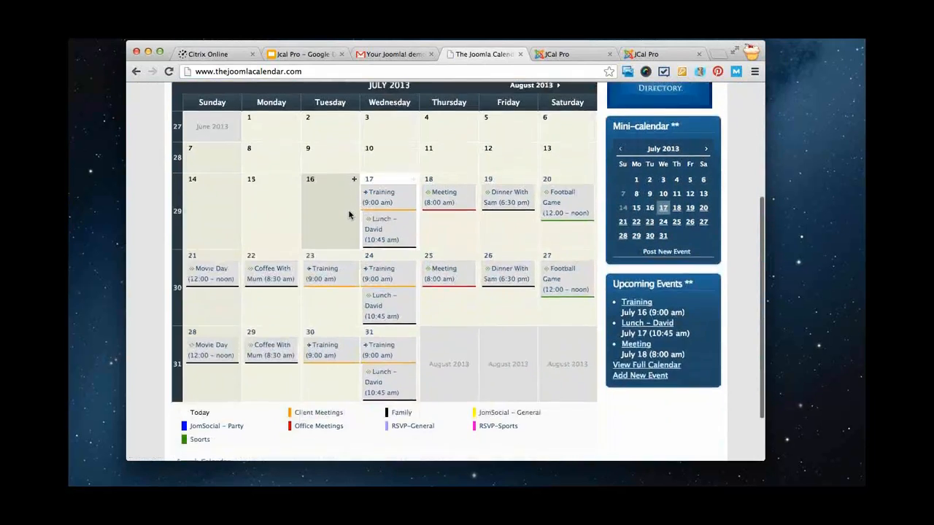
pyautogui.scroll(-3)
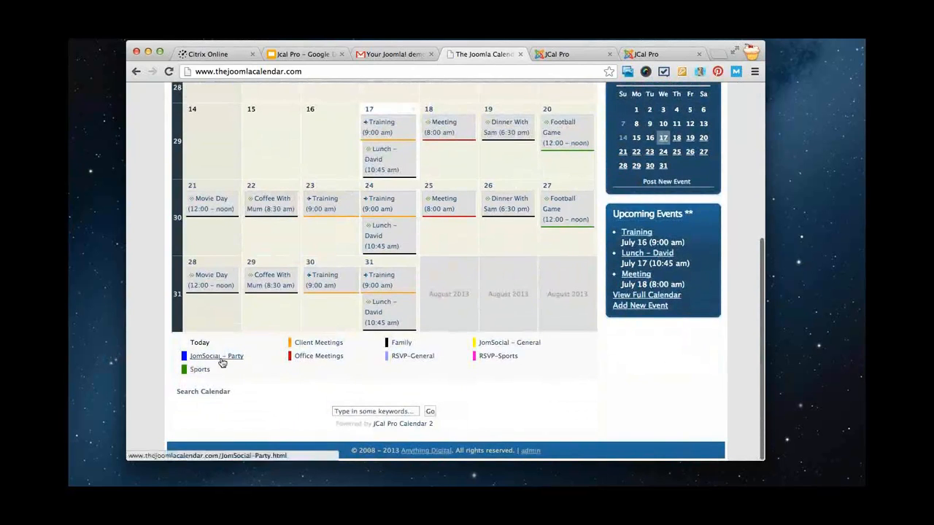
# View the JomSocial – Party category's events, then return to the calendar and scroll to top
pyautogui.click(216, 356)
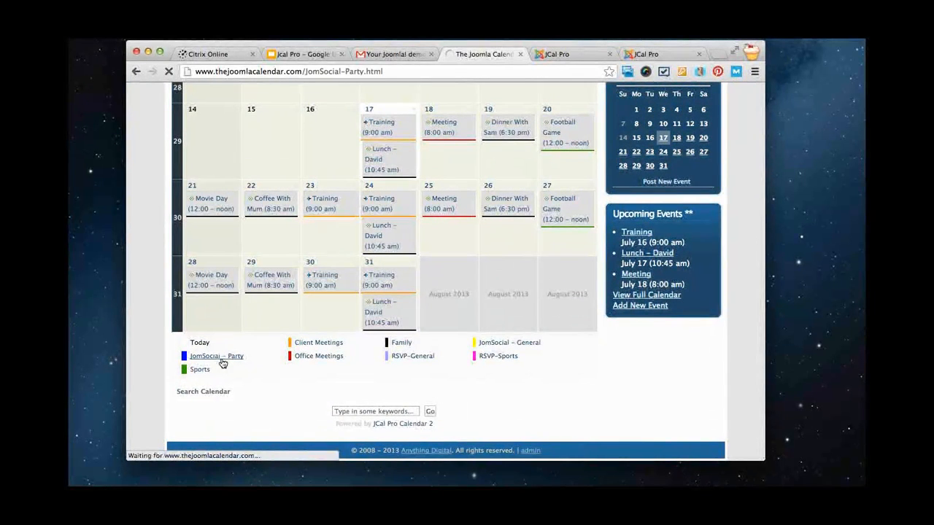
pyautogui.click(216, 355)
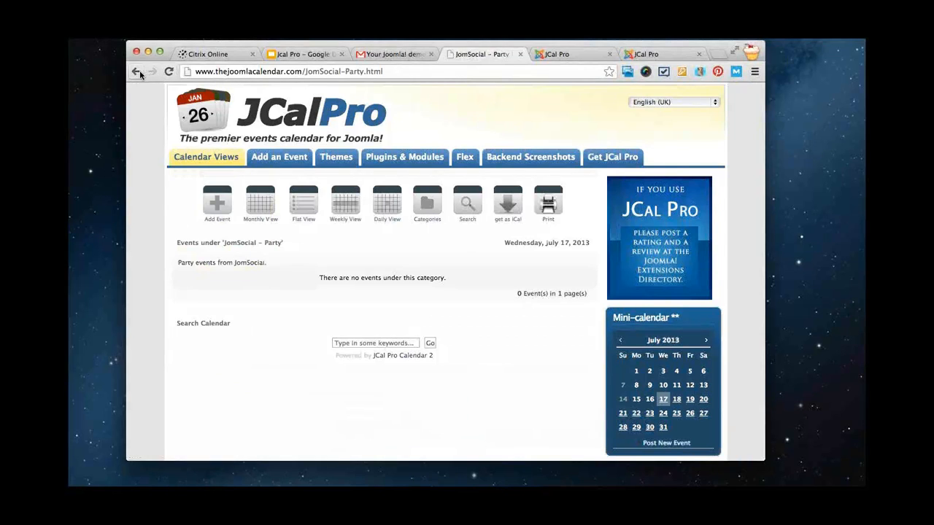
pyautogui.click(136, 71)
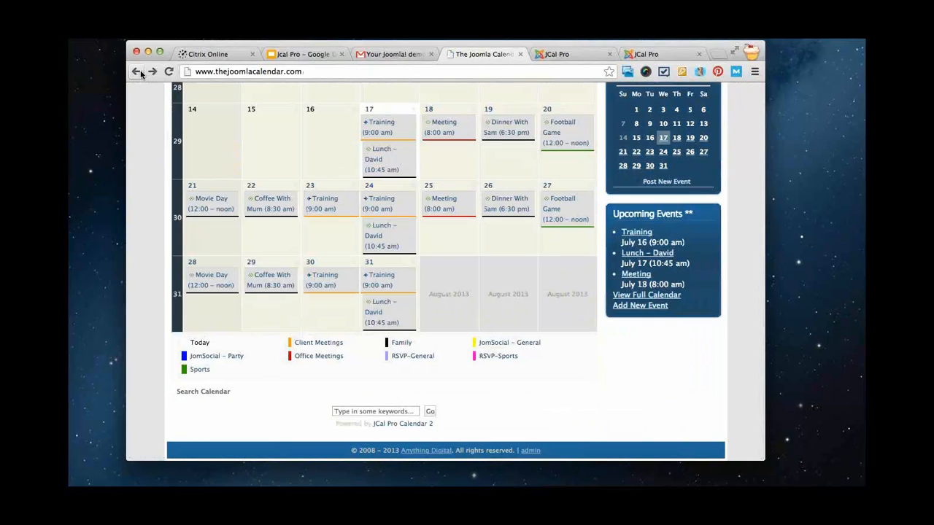
pyautogui.scroll(3)
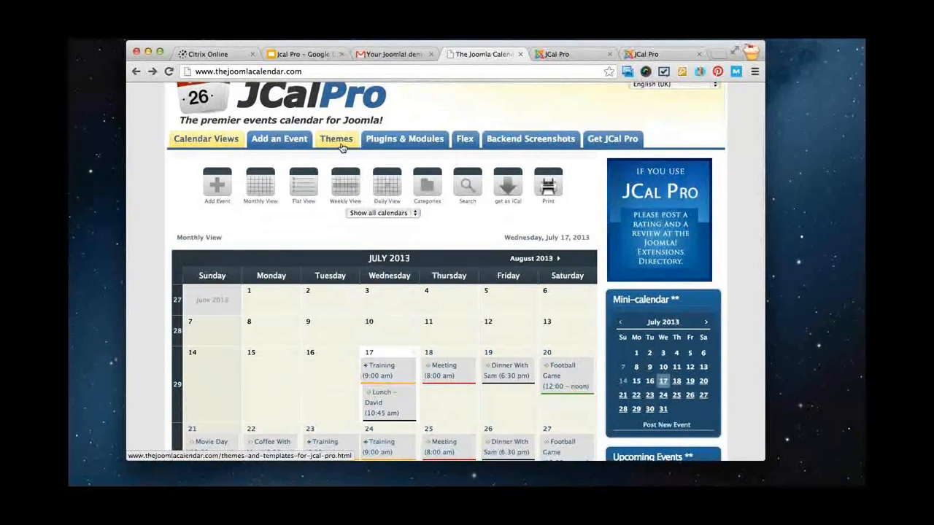
pyautogui.moveTo(464, 139)
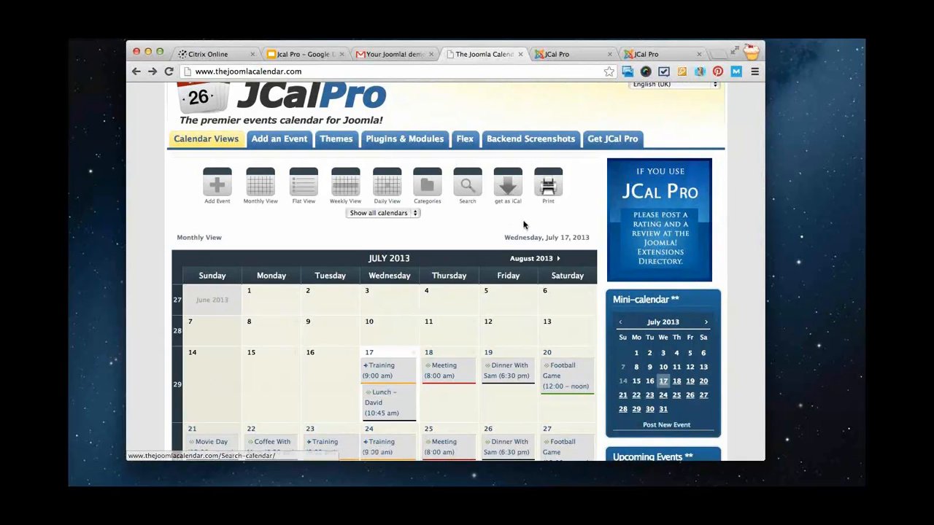
pyautogui.scroll(3)
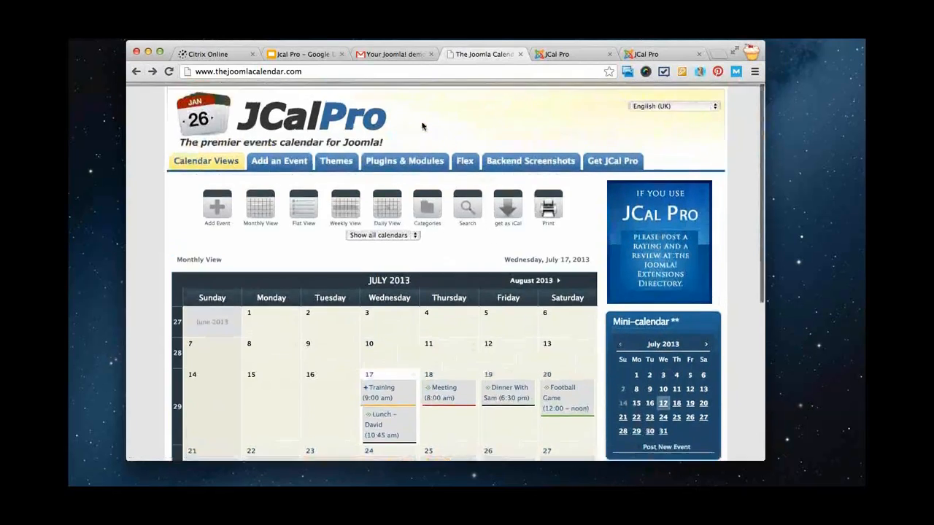
pyautogui.scroll(3)
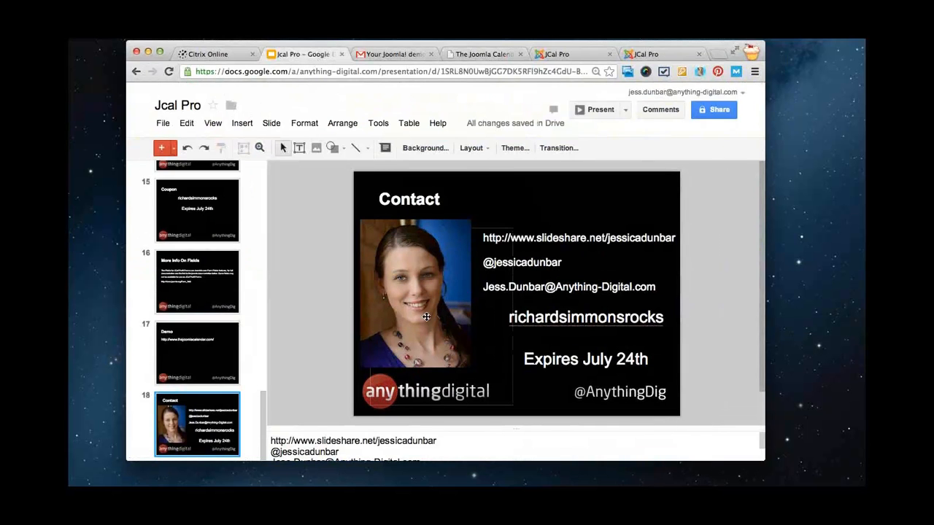
# Present the Jcal Pro deck starting from slide 18, Contact
pyautogui.click(598, 109)
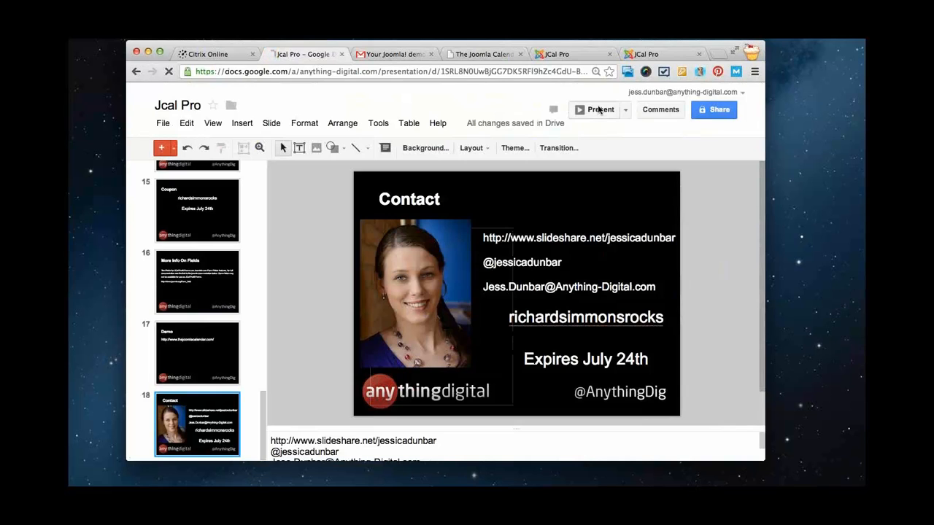
pyautogui.click(599, 110)
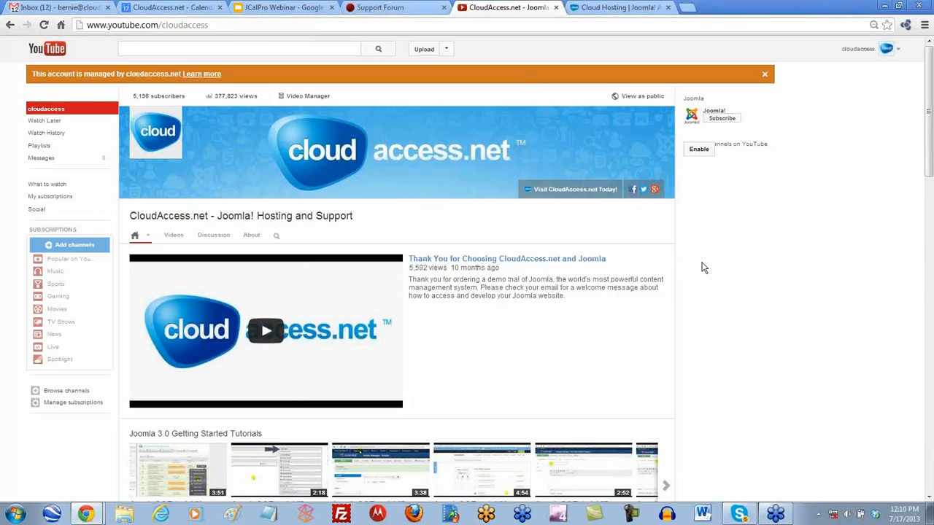
# Scroll through the CloudAccess YouTube channel's playlists, including Special Joomla Webinars
pyautogui.scroll(-3)
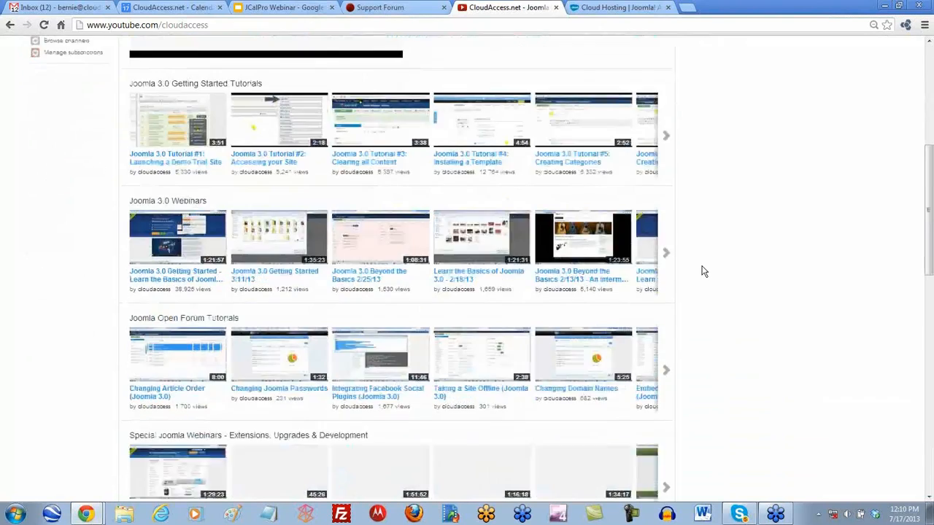
pyautogui.scroll(-3)
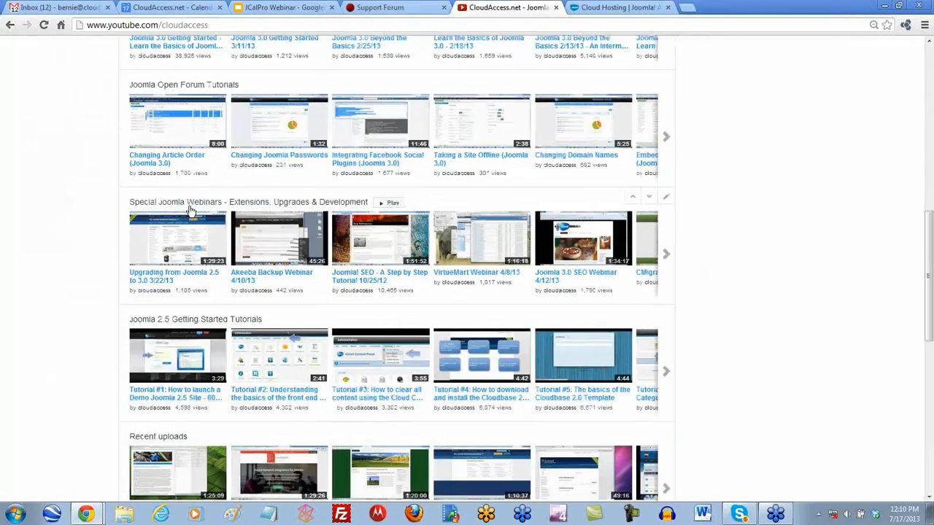
pyautogui.moveTo(274, 208)
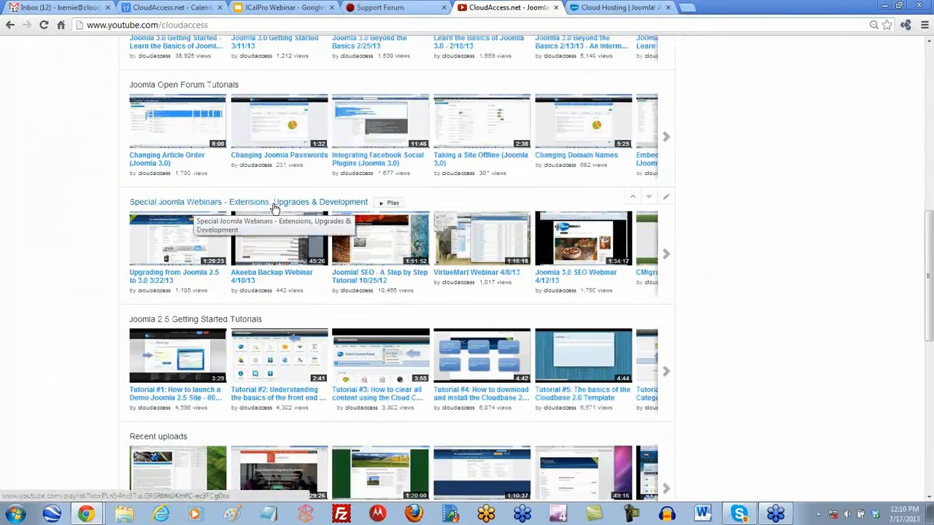
pyautogui.moveTo(354, 106)
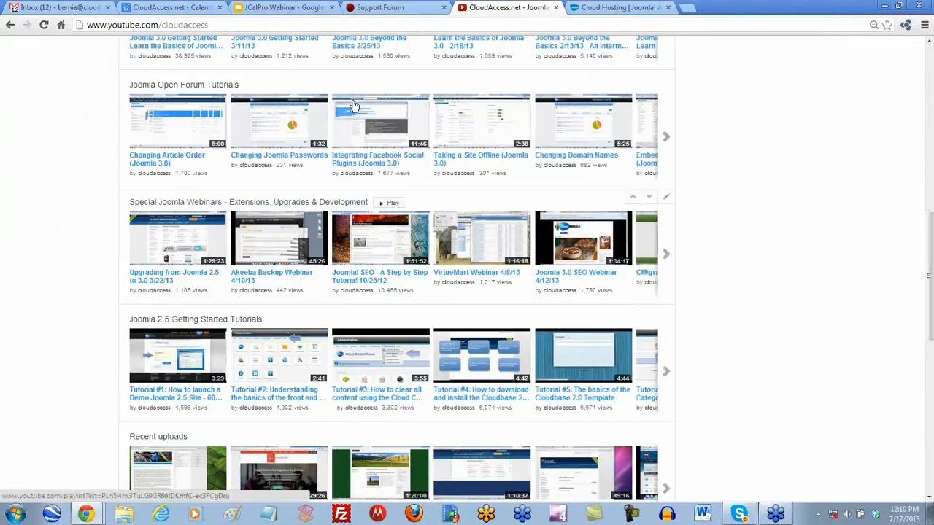
pyautogui.click(374, 7)
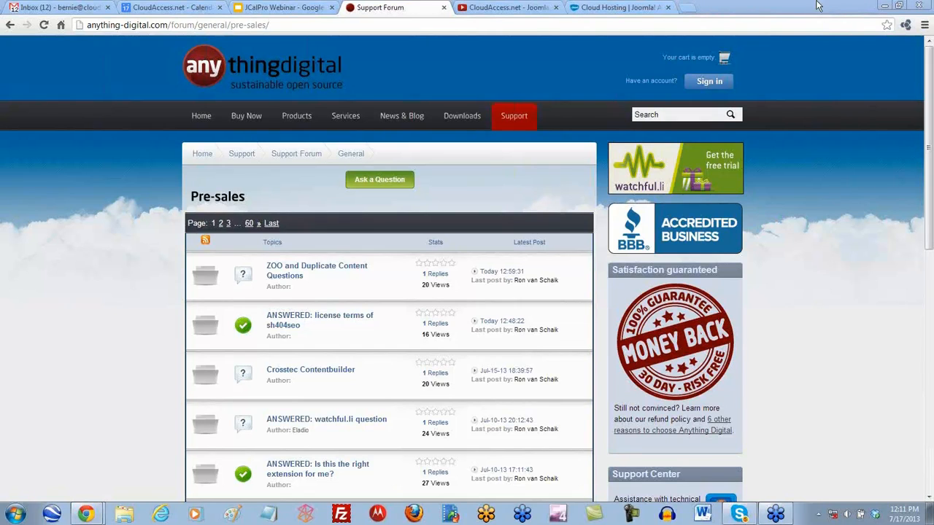
pyautogui.moveTo(620, 7)
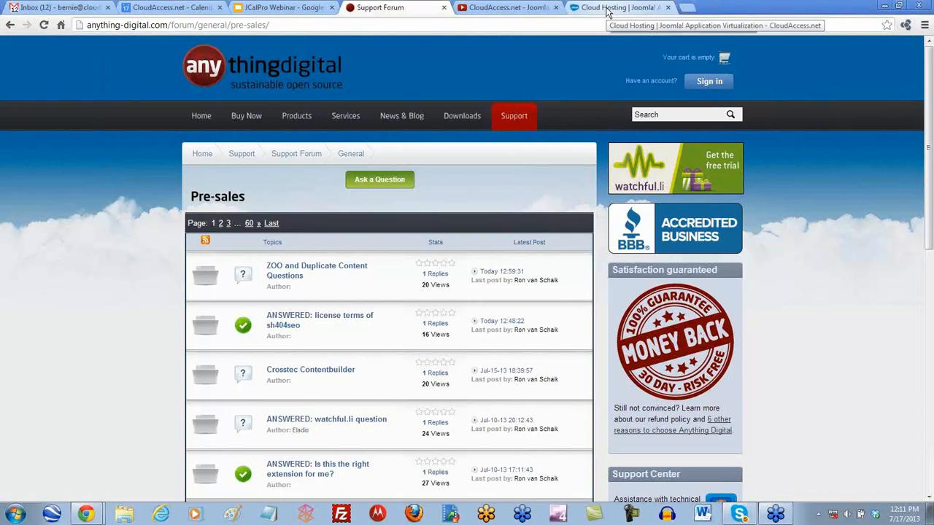
# Leave the Pre-sales support forum for the CloudAccess hosting site tab
pyautogui.click(616, 8)
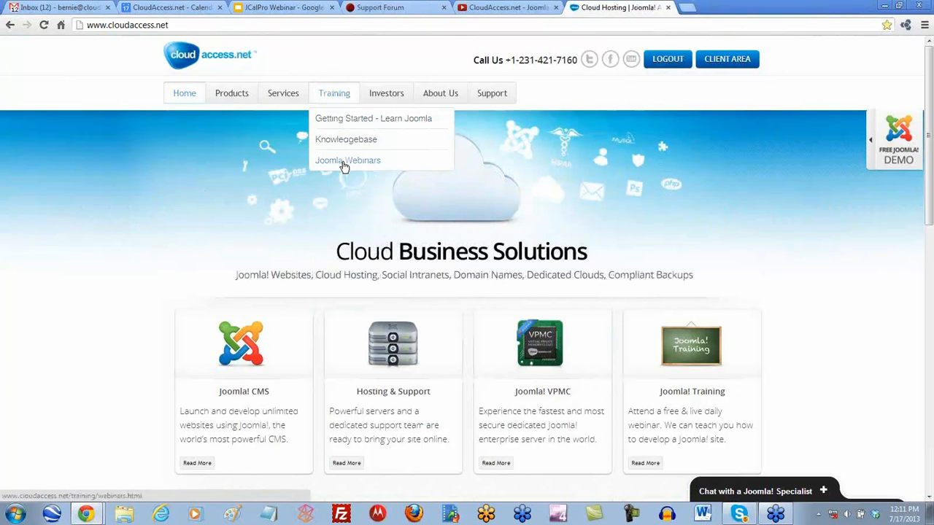
# Go to Training > Joomla Webinars and open the upcoming special webinars listing
pyautogui.click(348, 159)
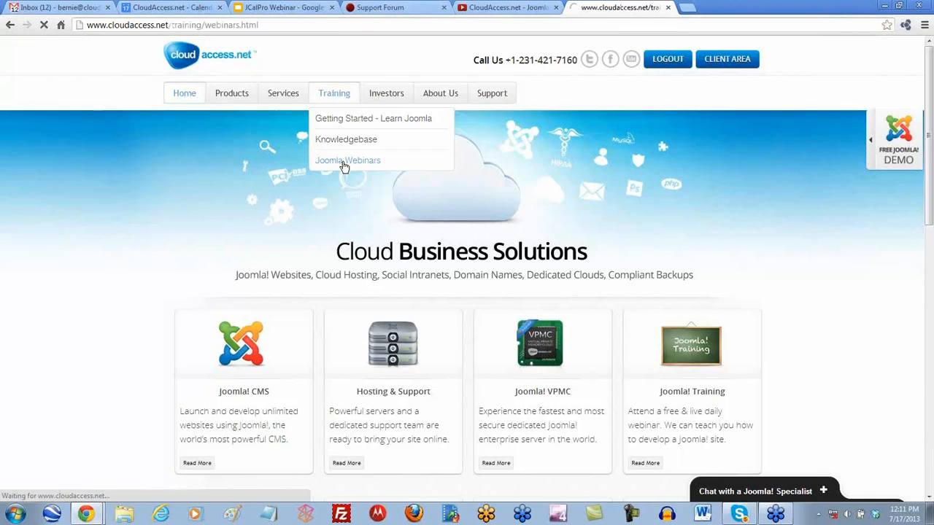
pyautogui.click(348, 160)
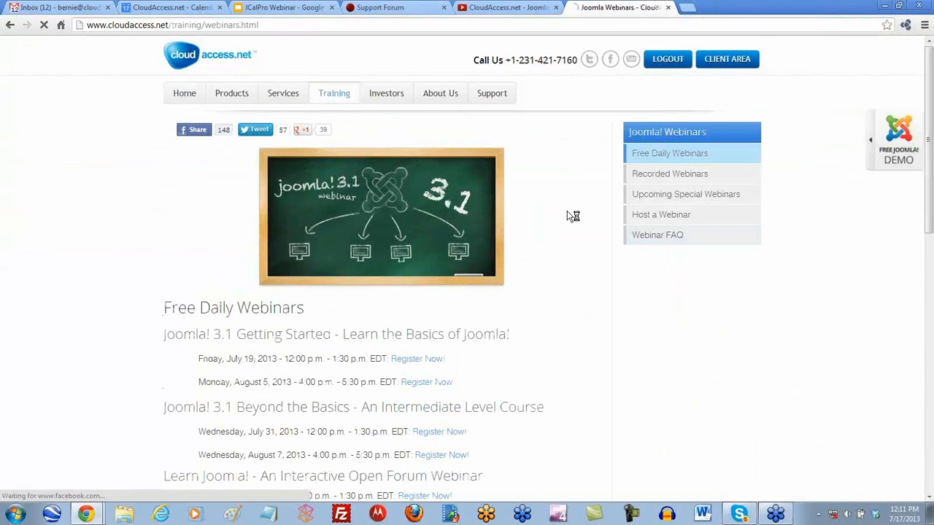
pyautogui.scroll(-3)
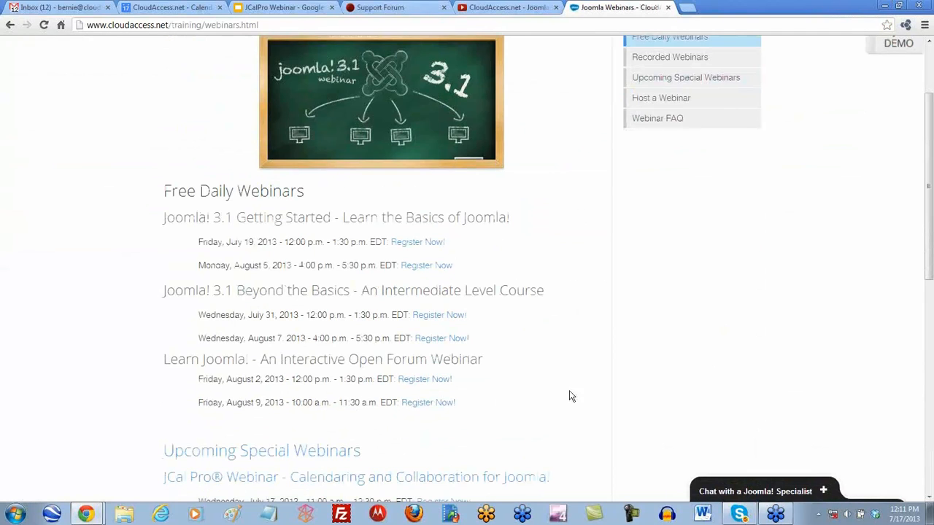
pyautogui.click(685, 77)
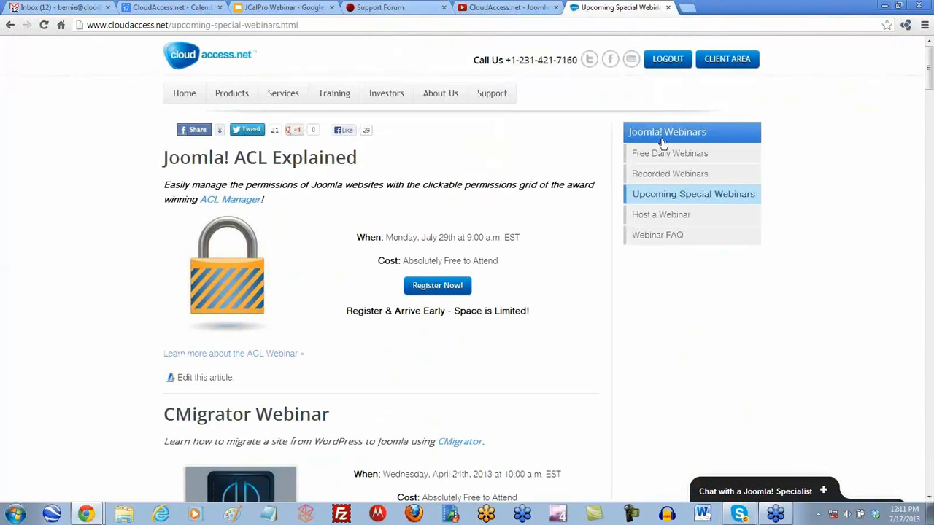
# Log out of the CloudAccess account, then reopen Upcoming Special Webinars via Joomla Webinars
pyautogui.click(667, 59)
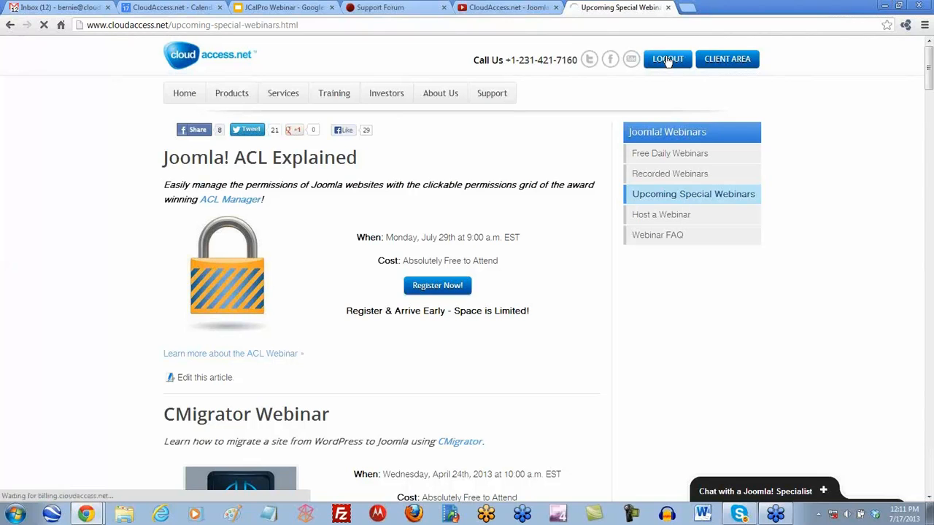
pyautogui.click(667, 59)
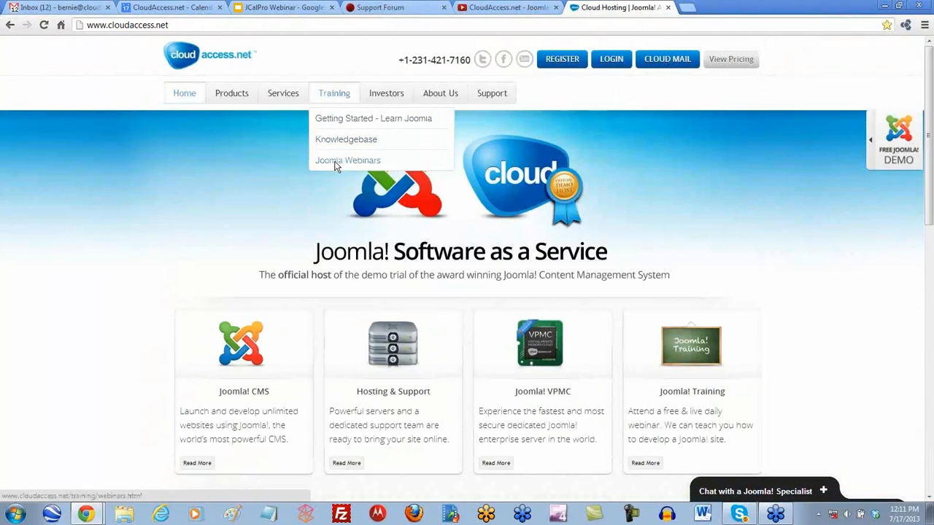
pyautogui.click(348, 160)
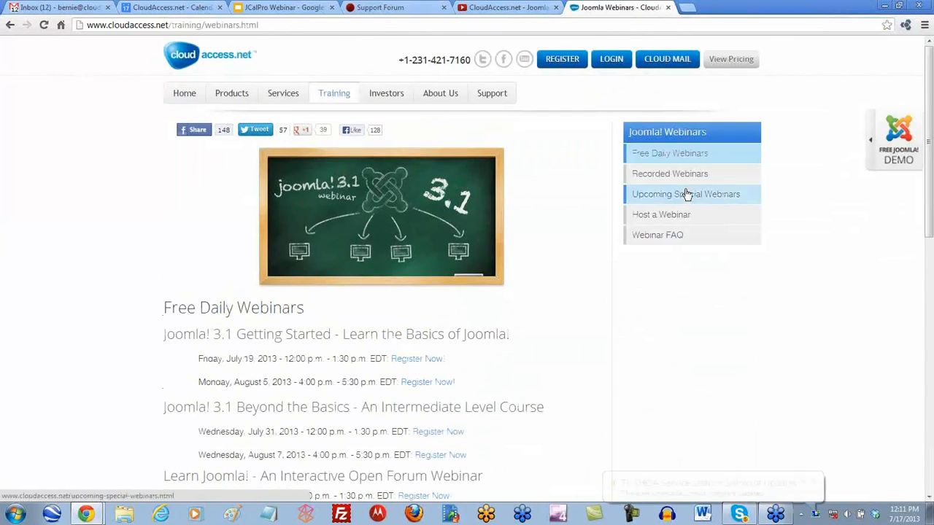
pyautogui.click(685, 194)
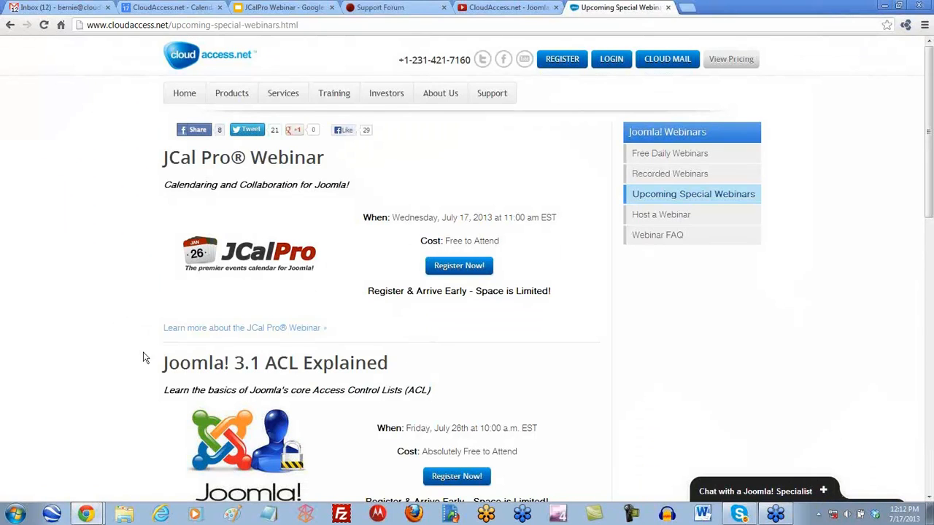
pyautogui.scroll(-3)
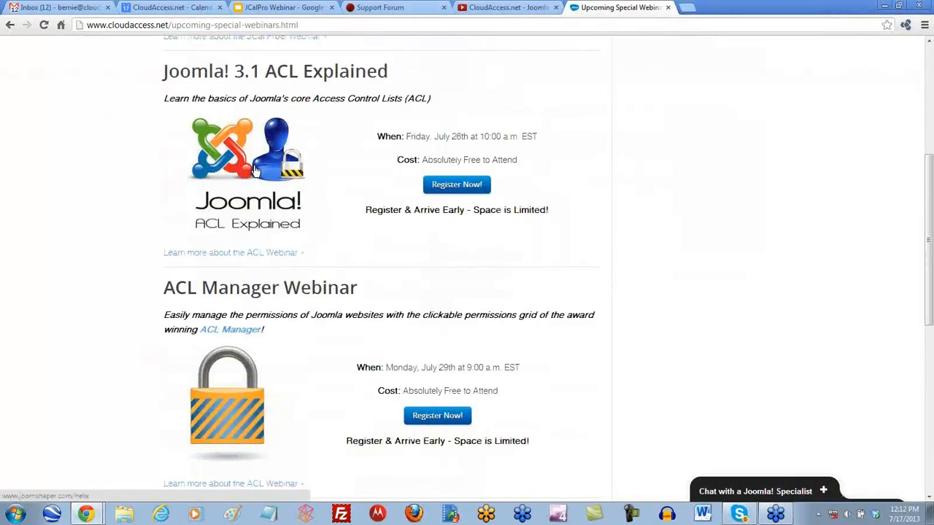
pyautogui.scroll(-3)
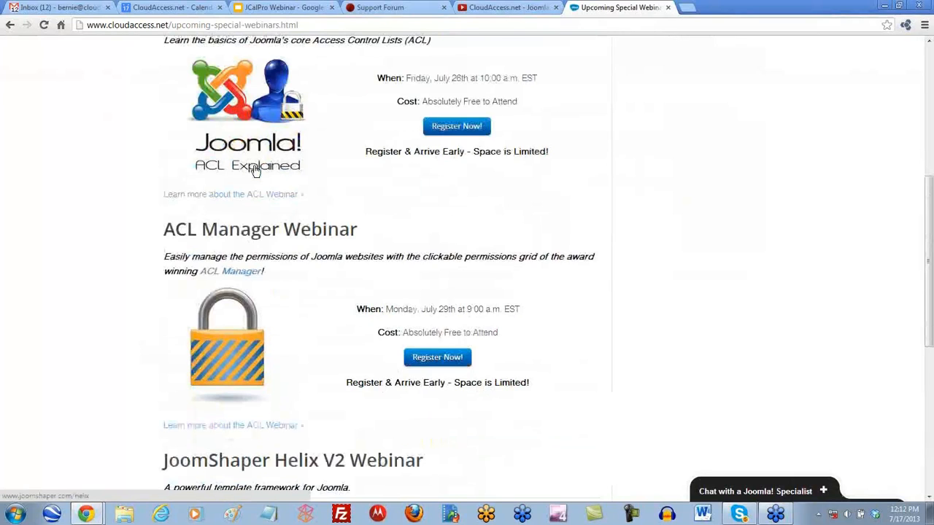
pyautogui.scroll(-3)
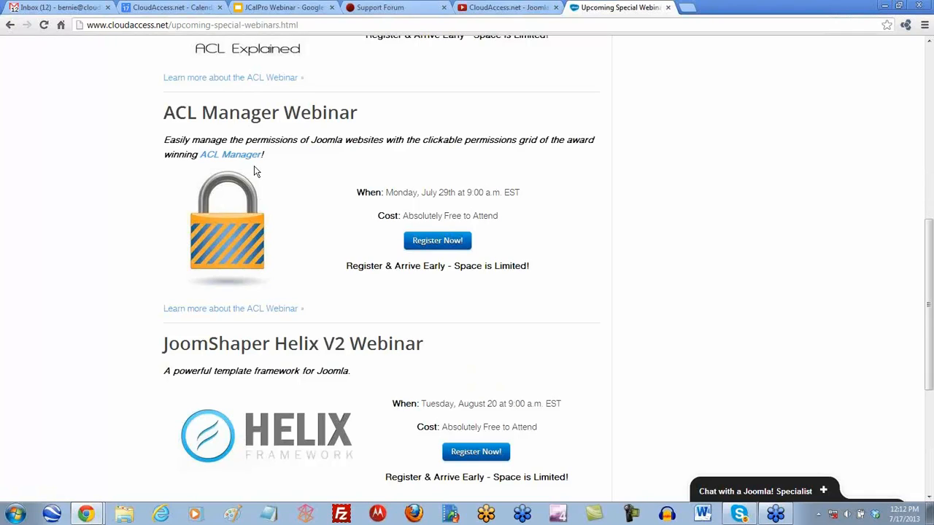
pyautogui.moveTo(620, 298)
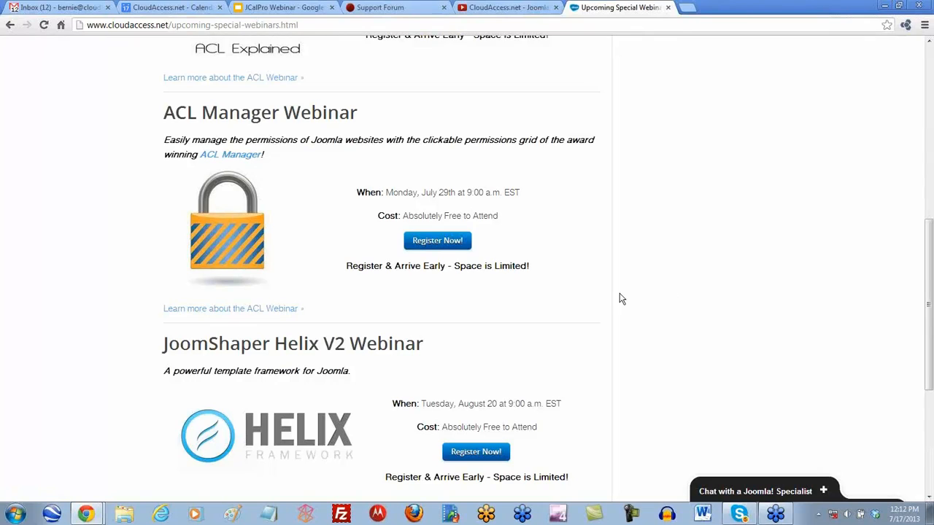
pyautogui.scroll(-3)
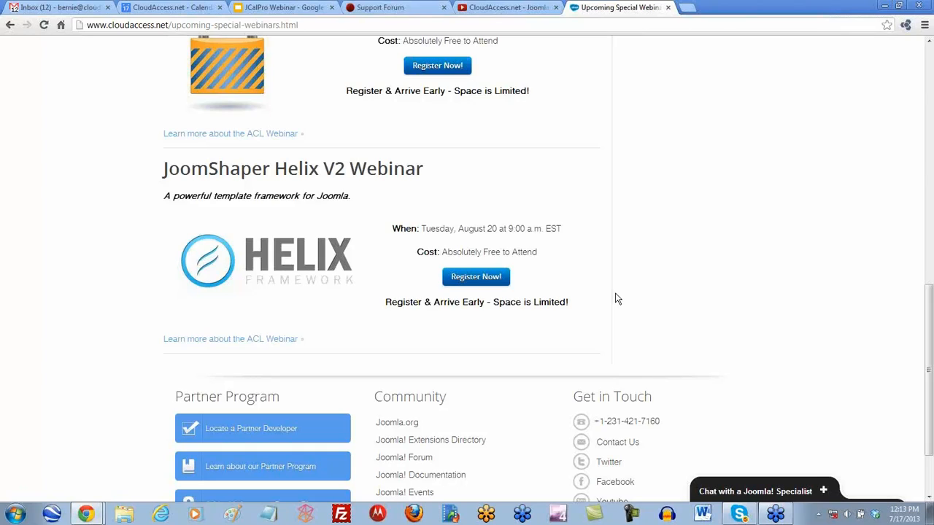
pyautogui.moveTo(735, 238)
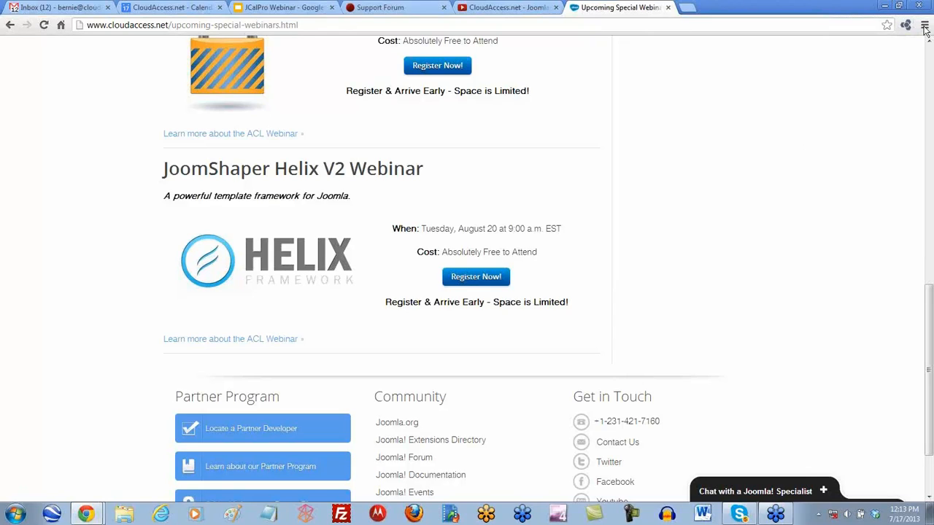
pyautogui.moveTo(924, 36)
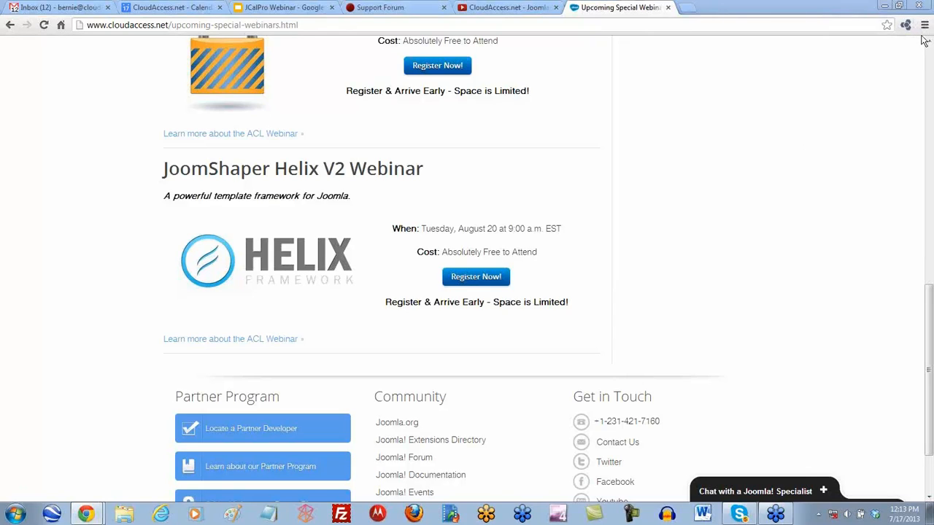
pyautogui.moveTo(693, 71)
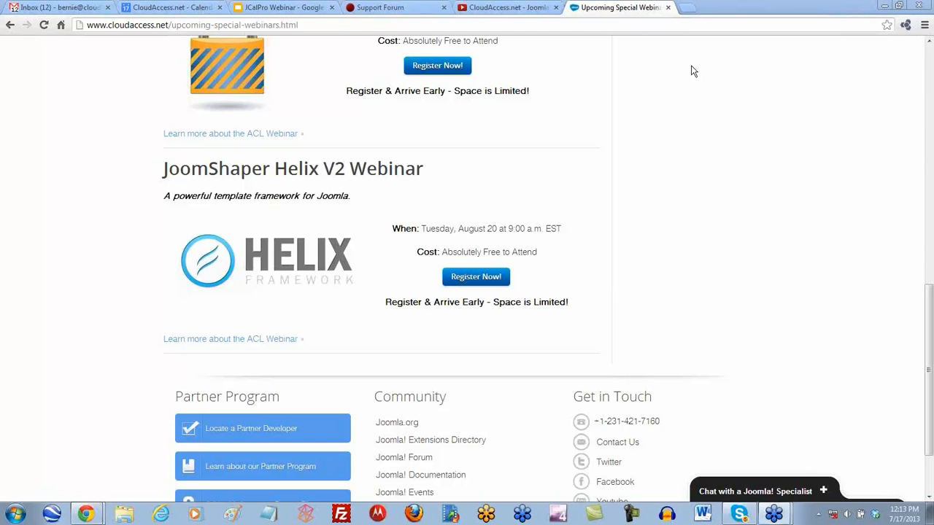